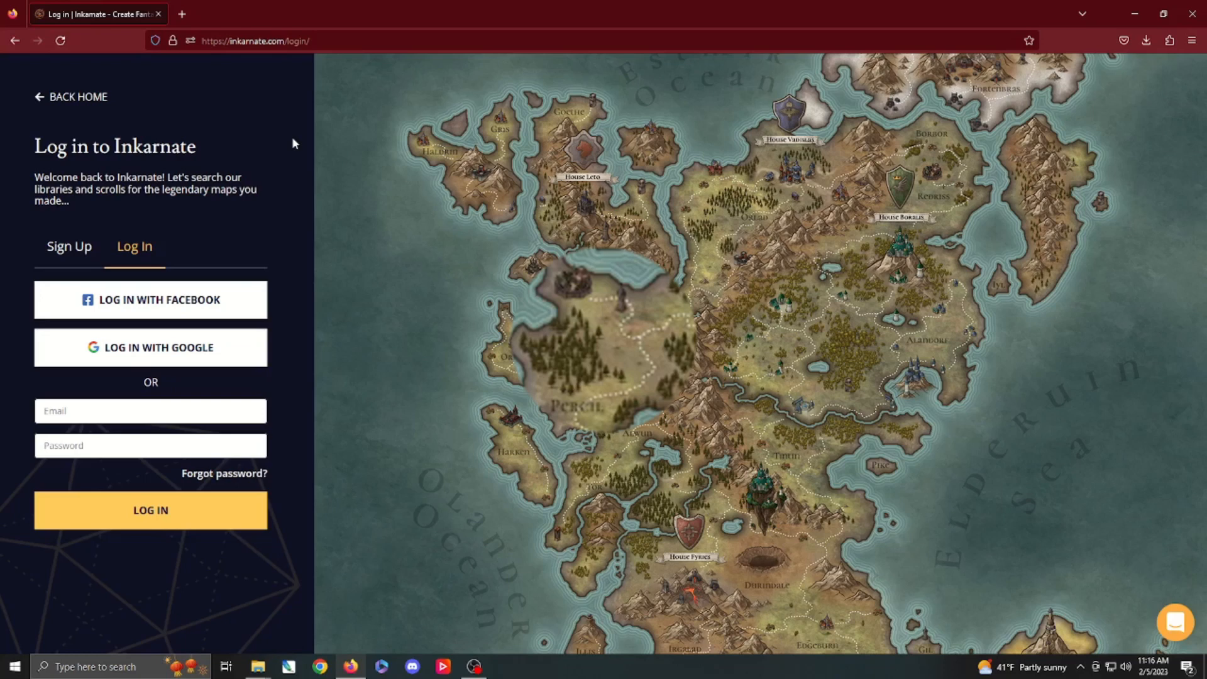
Log in to the Inkarnate account so the Maps library page appears
click(68, 246)
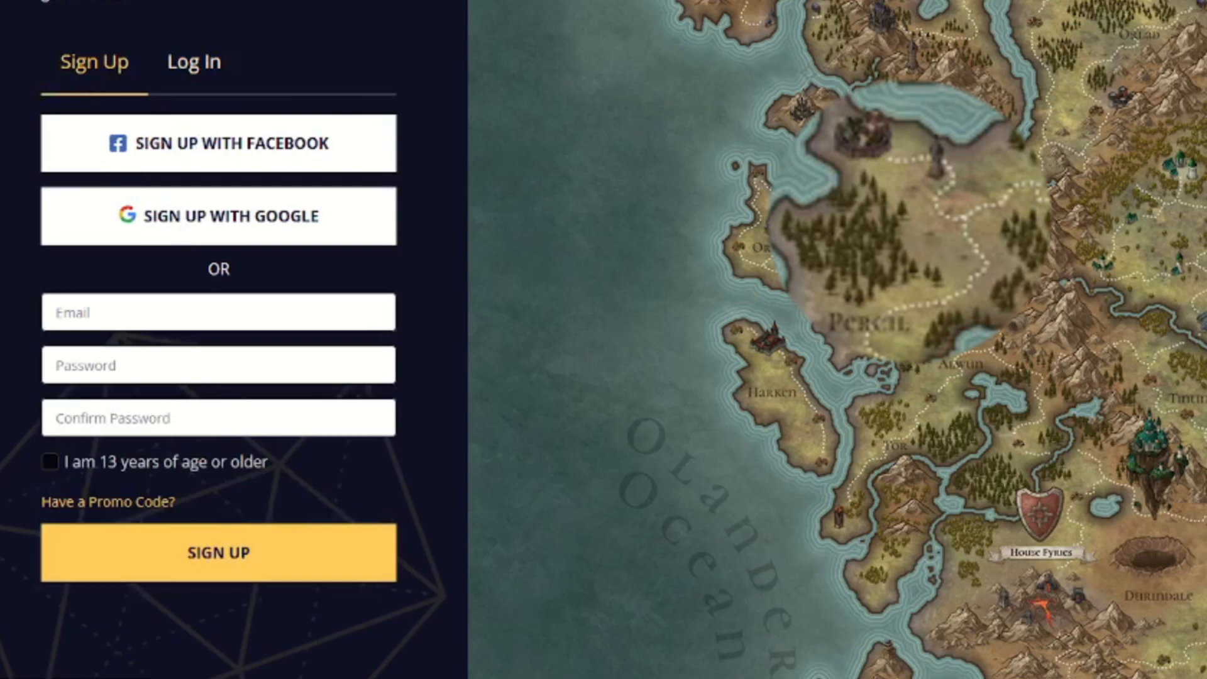
mouse_move(376, 16)
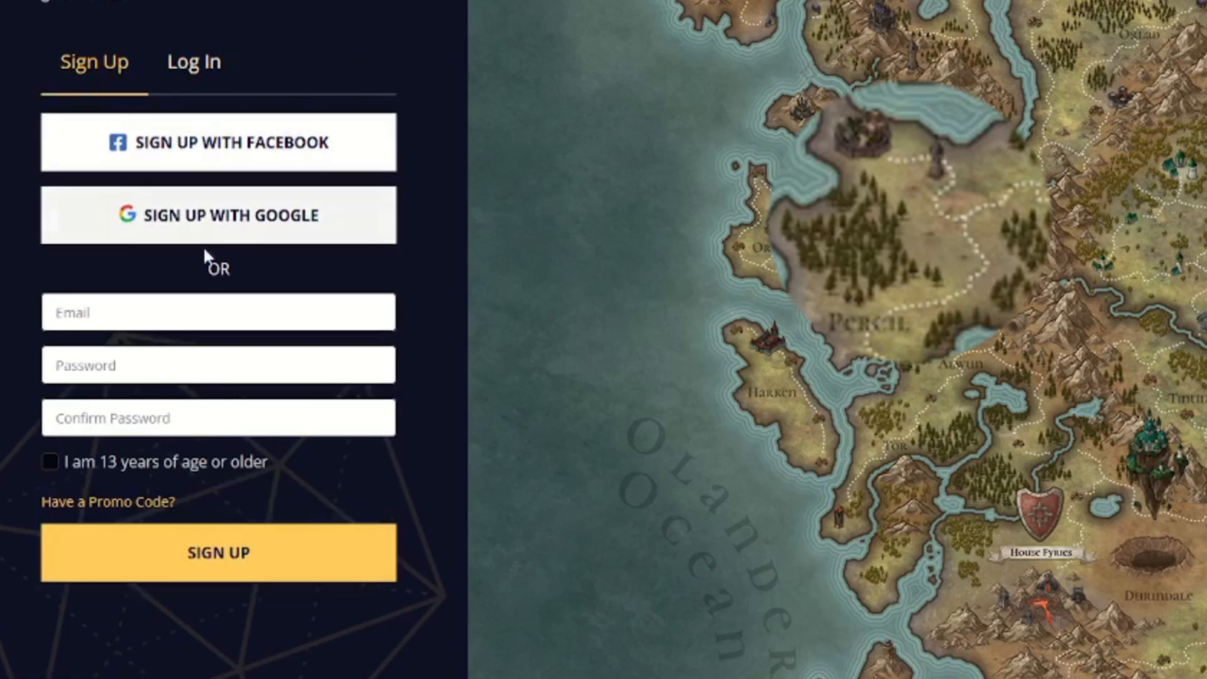
mouse_move(223, 243)
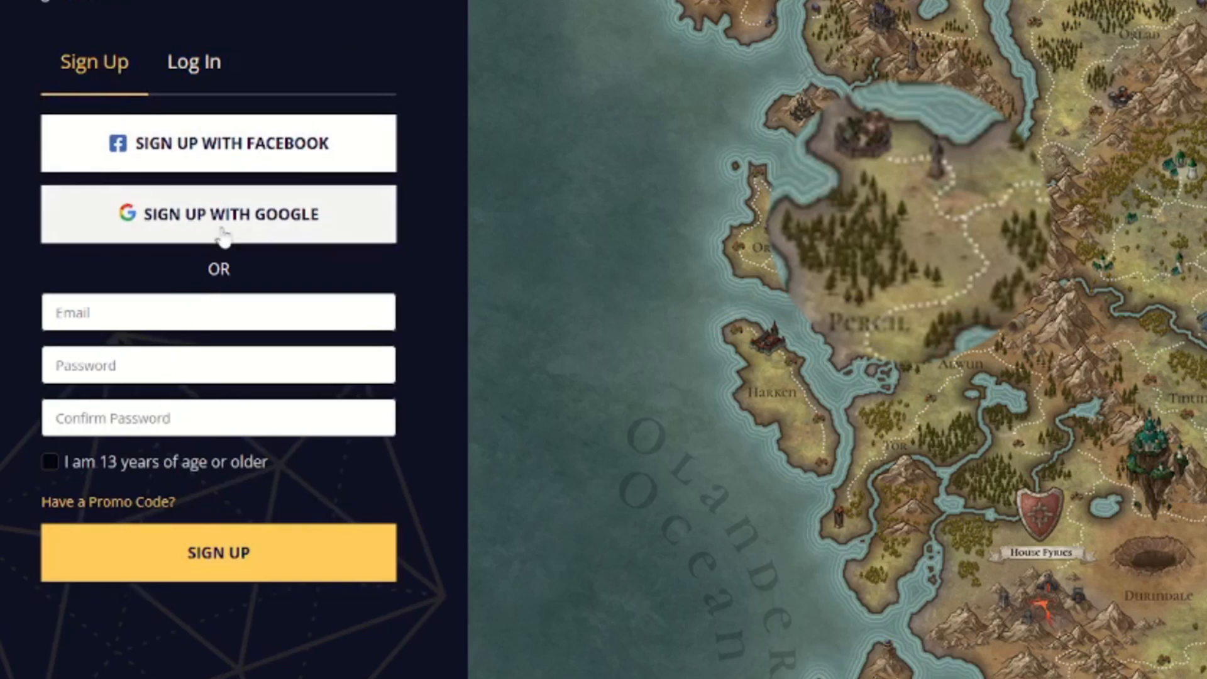
mouse_move(224, 162)
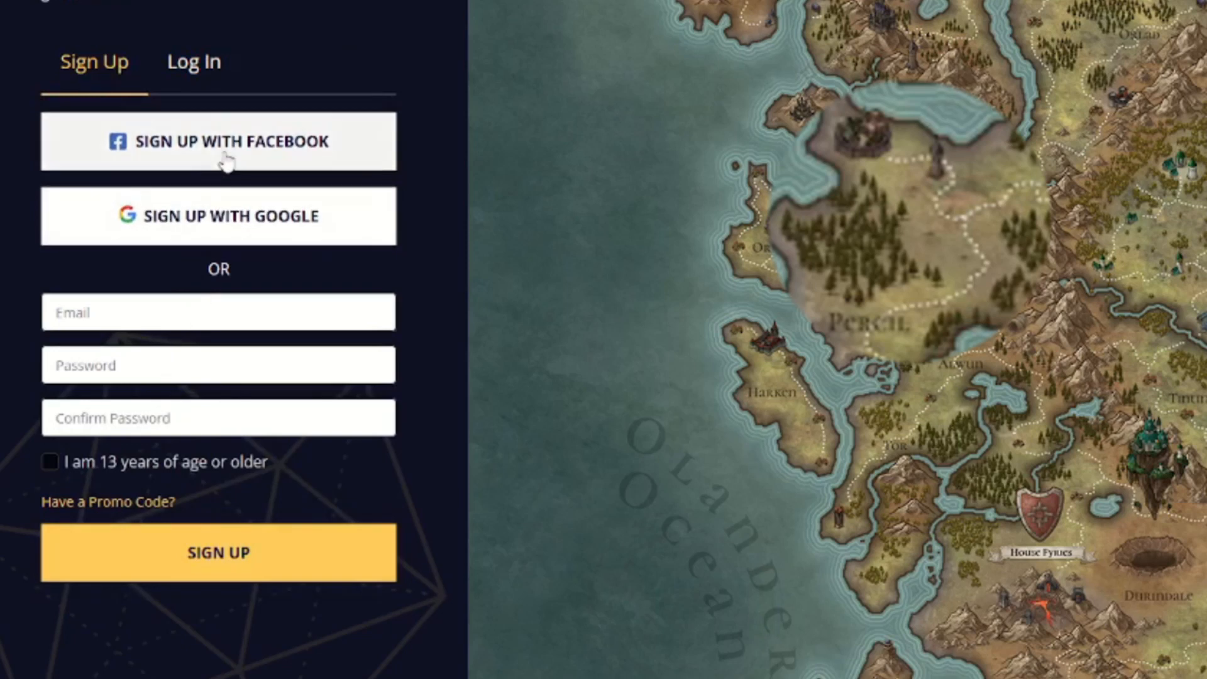
mouse_move(62, 497)
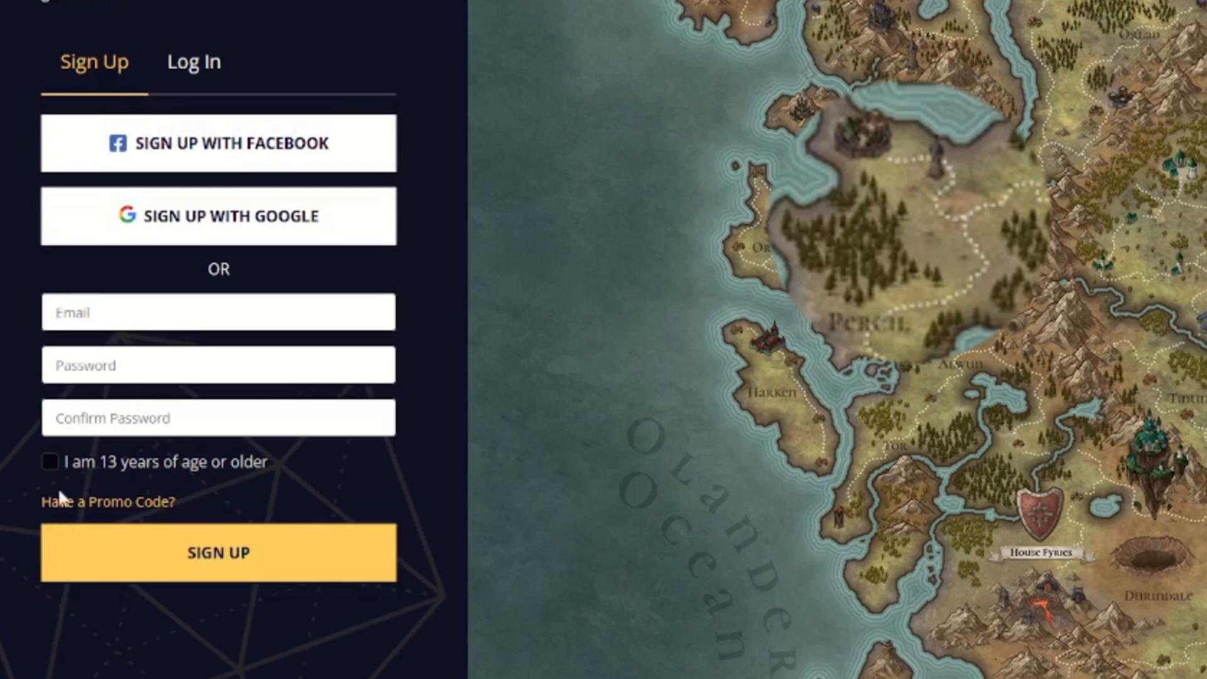
mouse_move(173, 482)
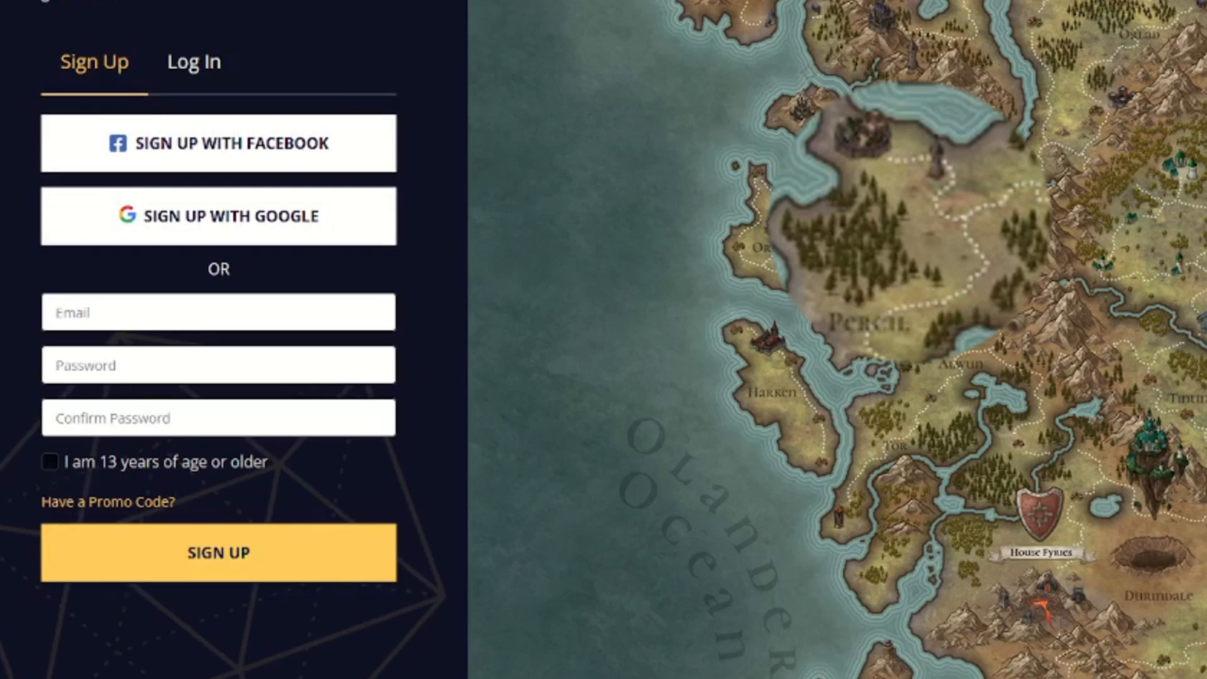
click(193, 63)
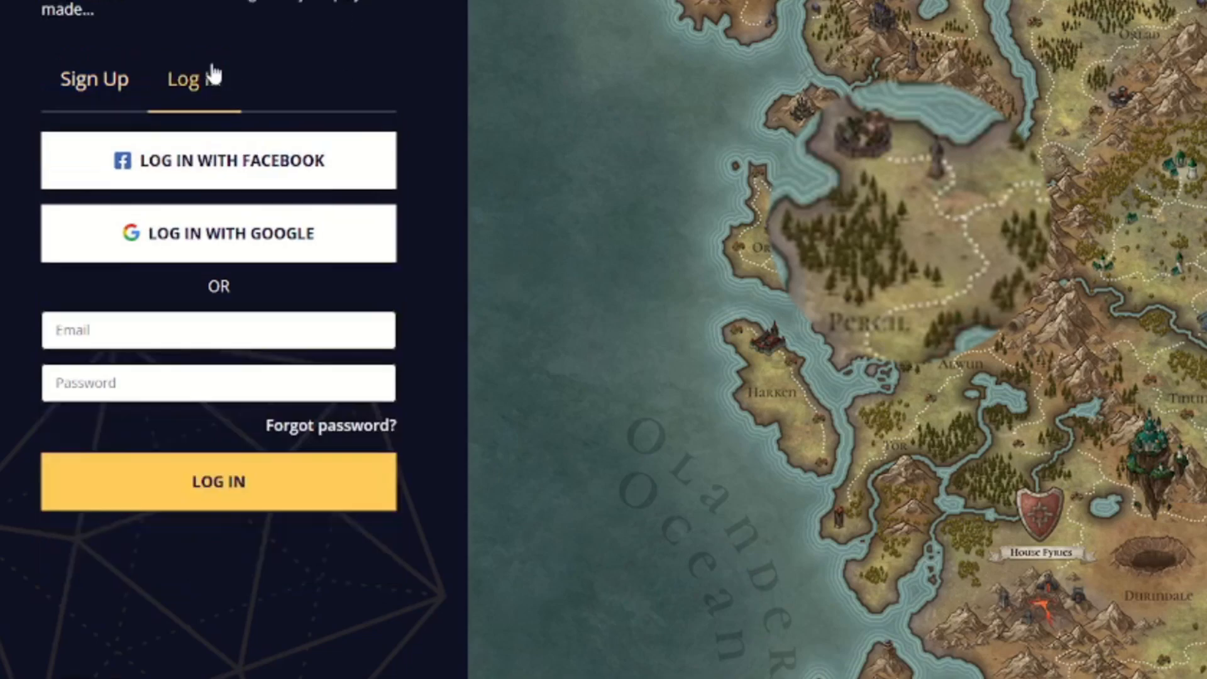
click(218, 233)
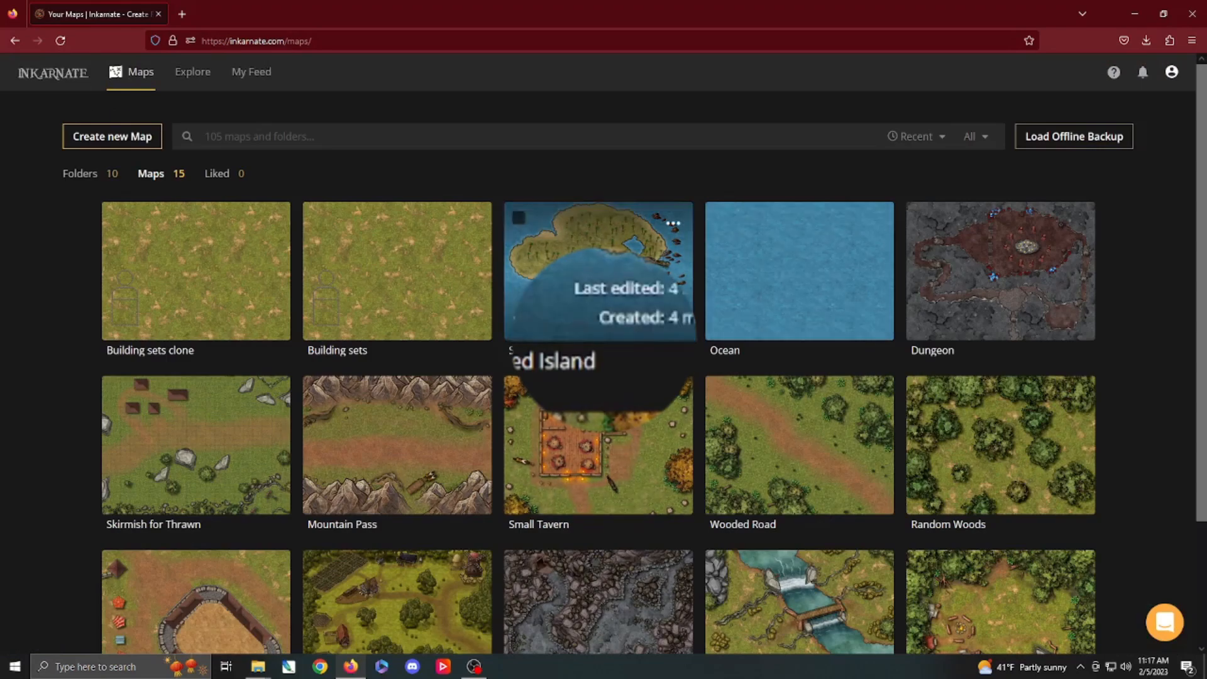
mouse_move(150, 173)
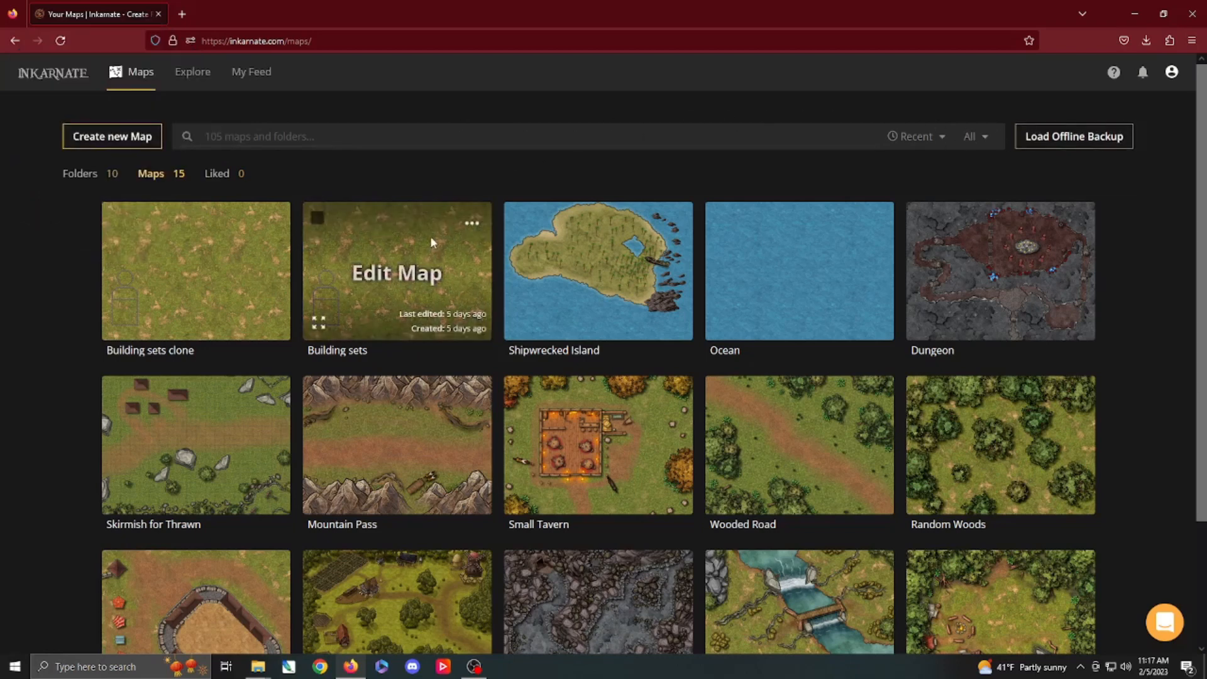
mouse_move(196, 272)
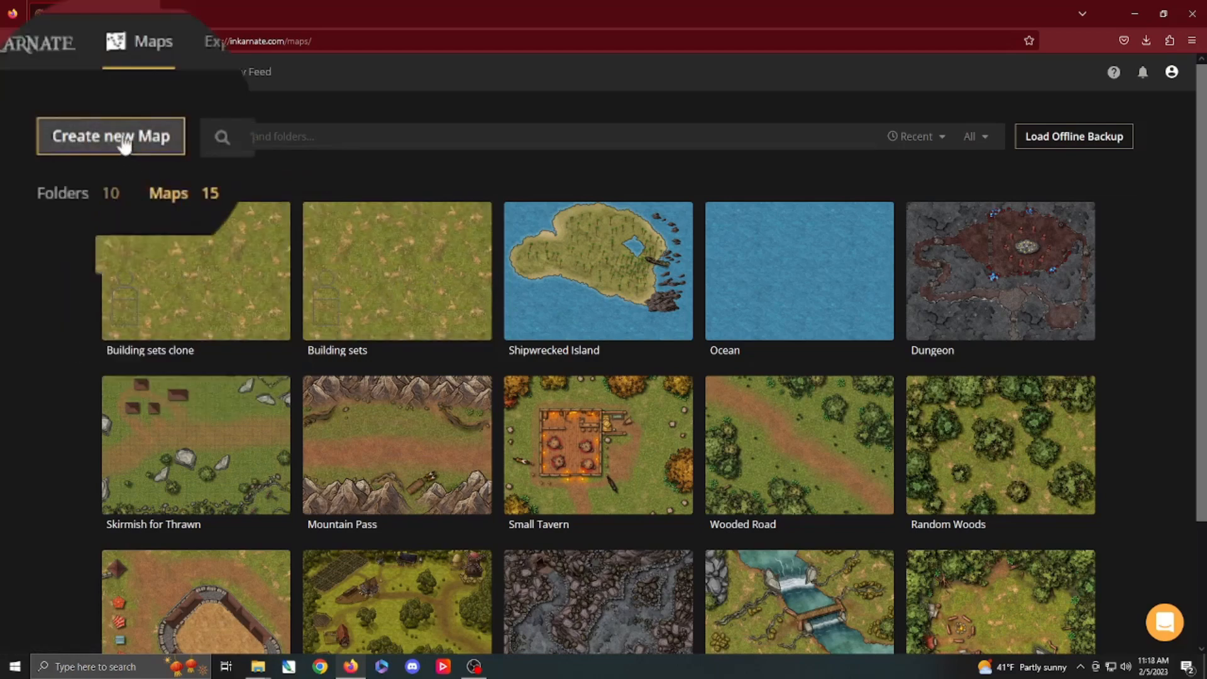
Start a new map and browse style samples, including Watercolor Battlemaps
click(111, 136)
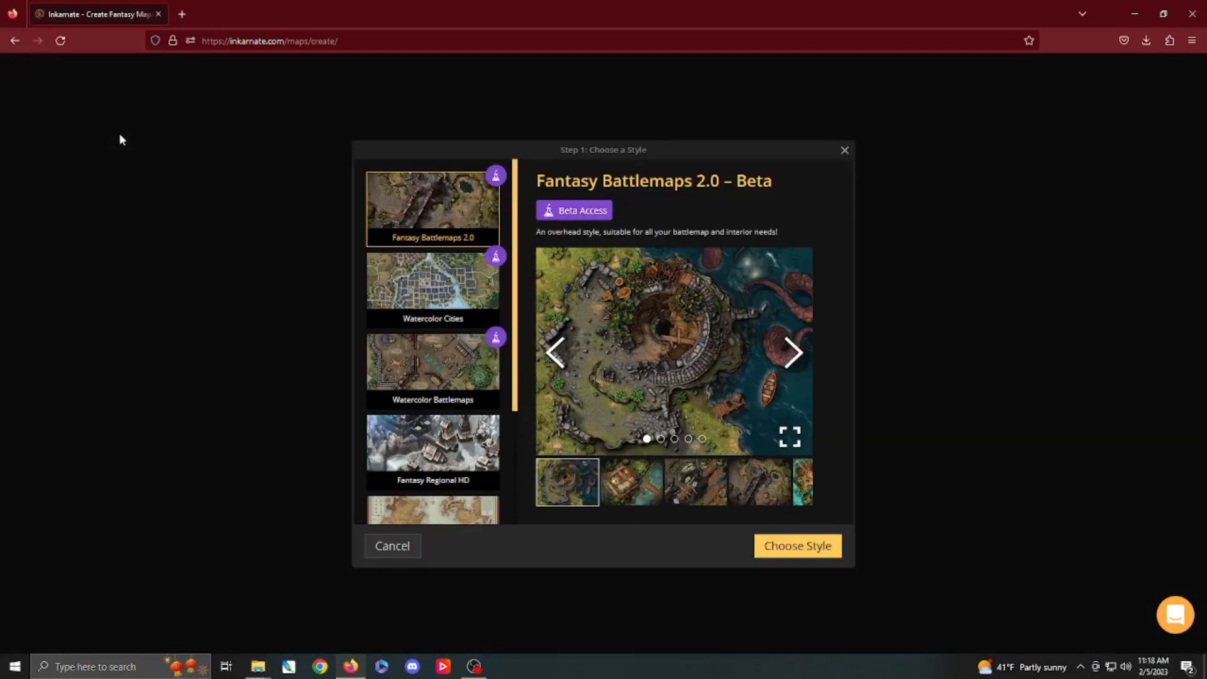
mouse_move(356, 150)
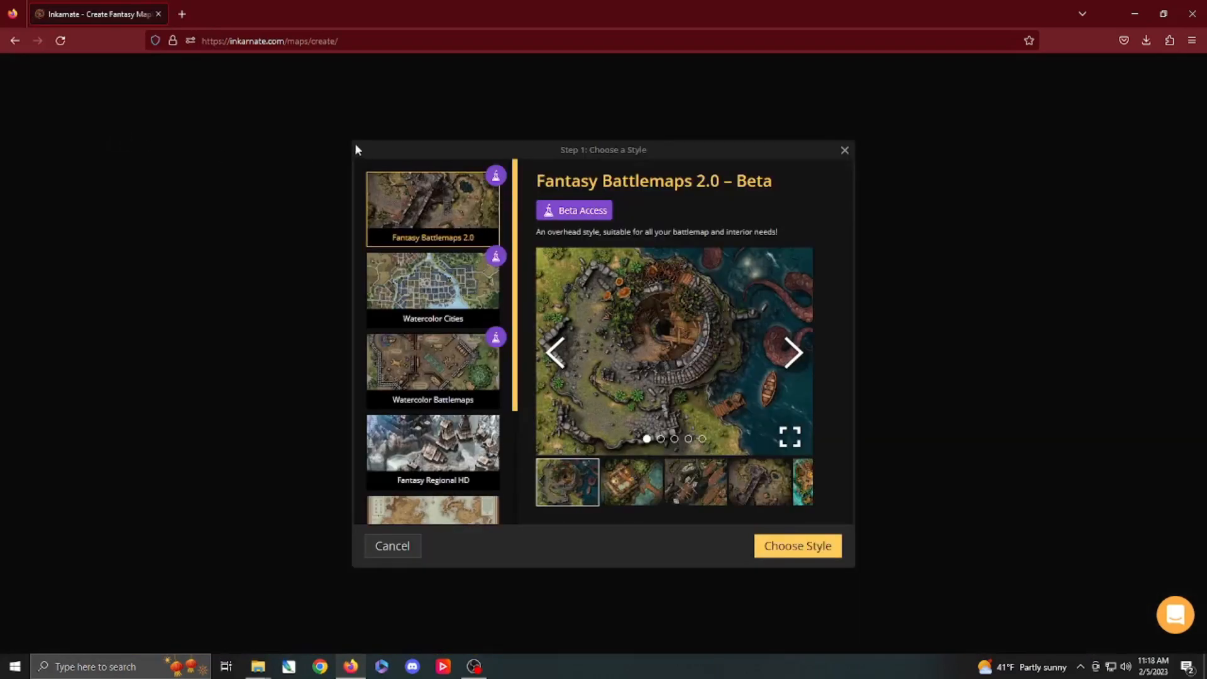
mouse_move(445, 202)
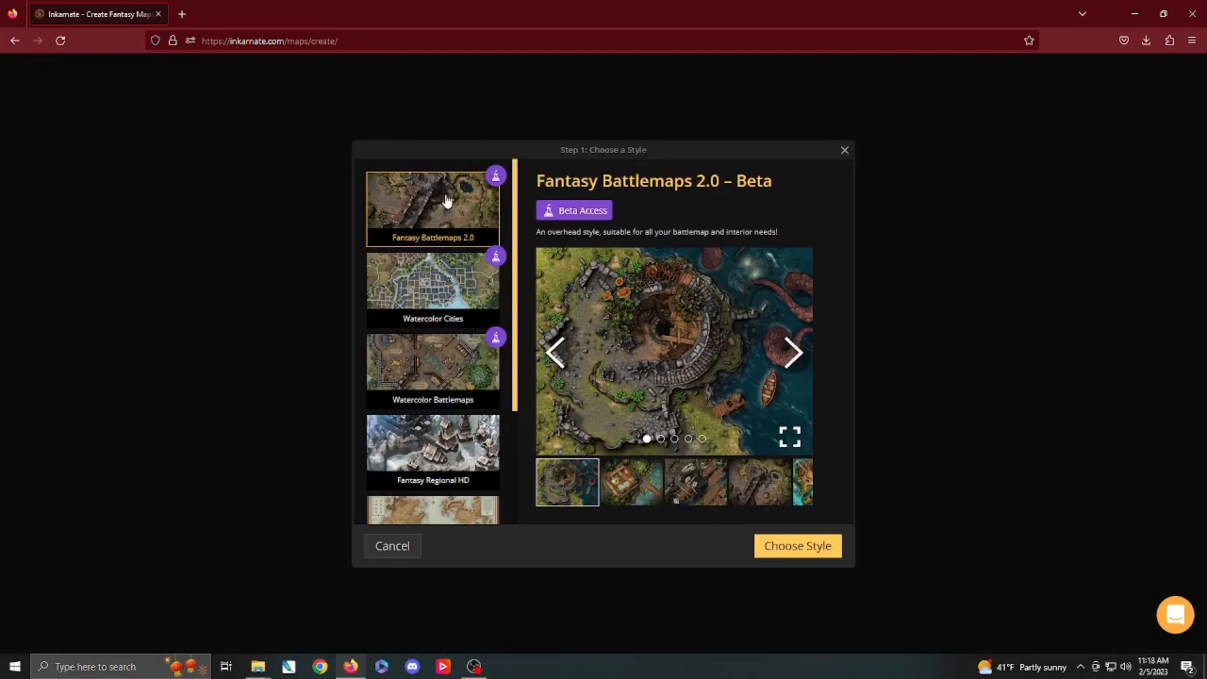
mouse_move(453, 276)
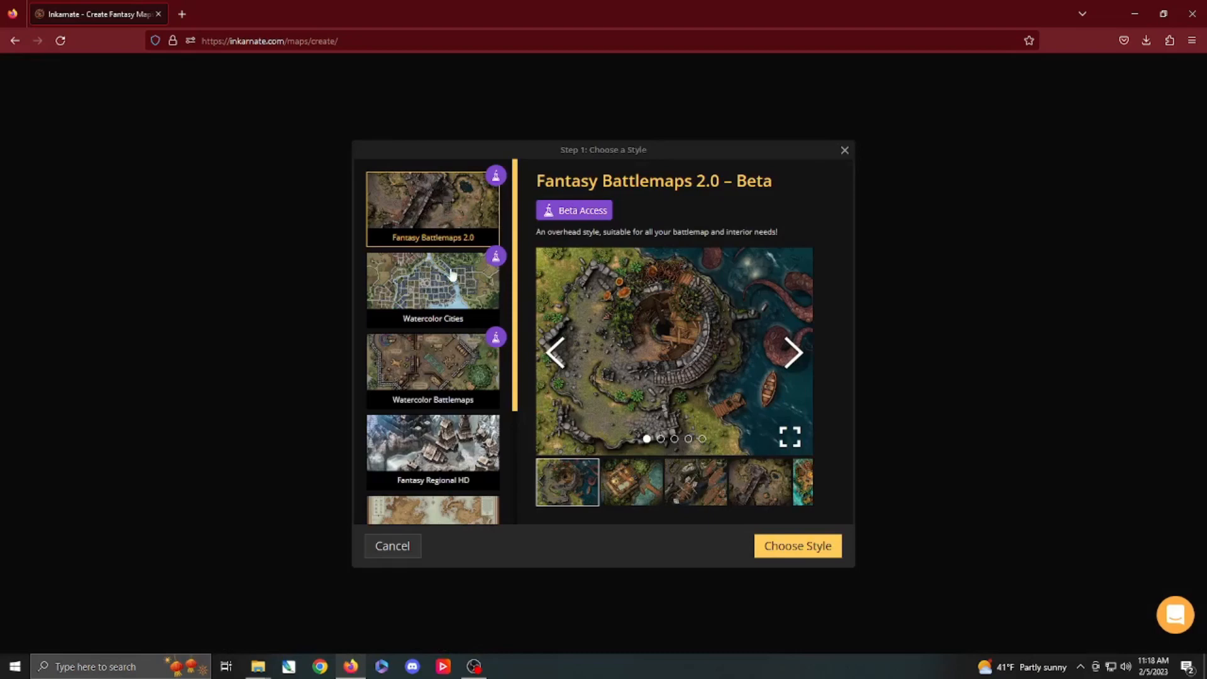
mouse_move(798, 362)
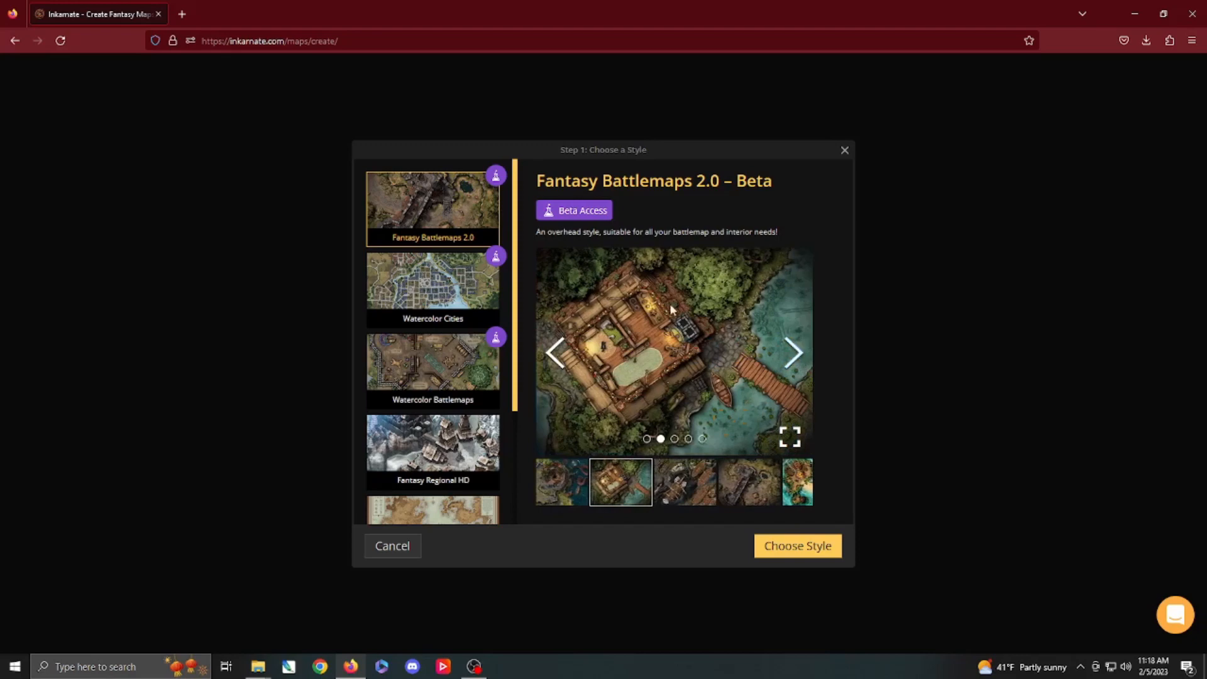
click(678, 482)
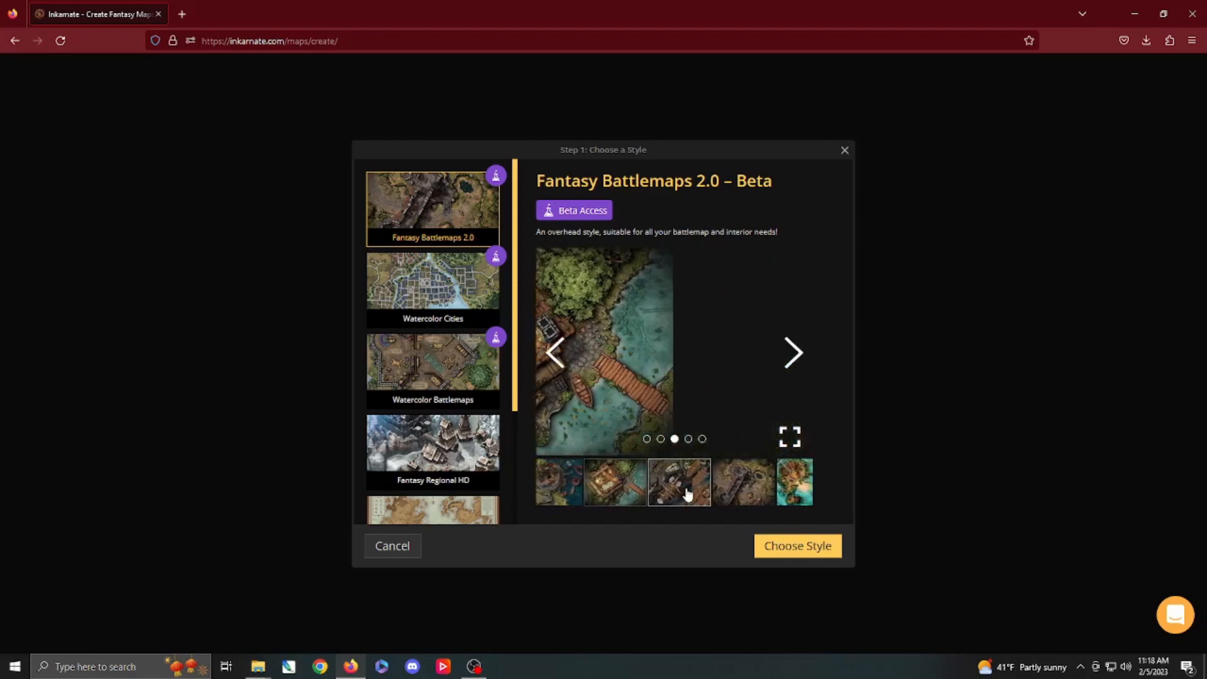
click(431, 288)
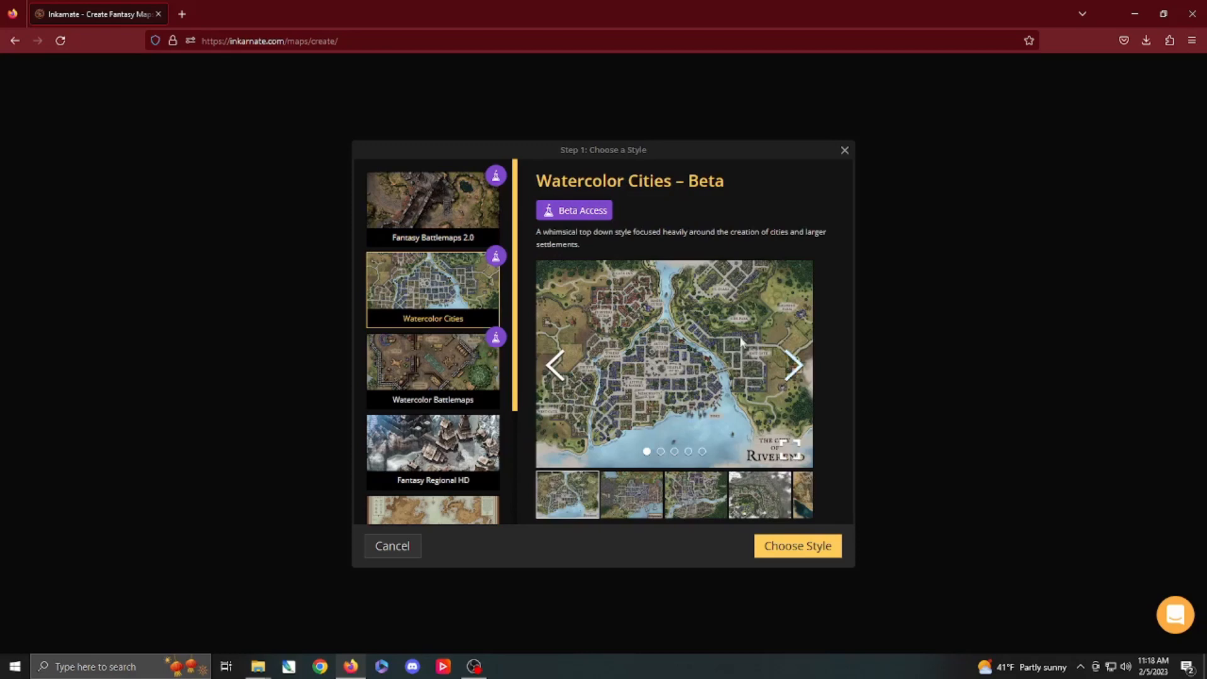
mouse_move(431, 371)
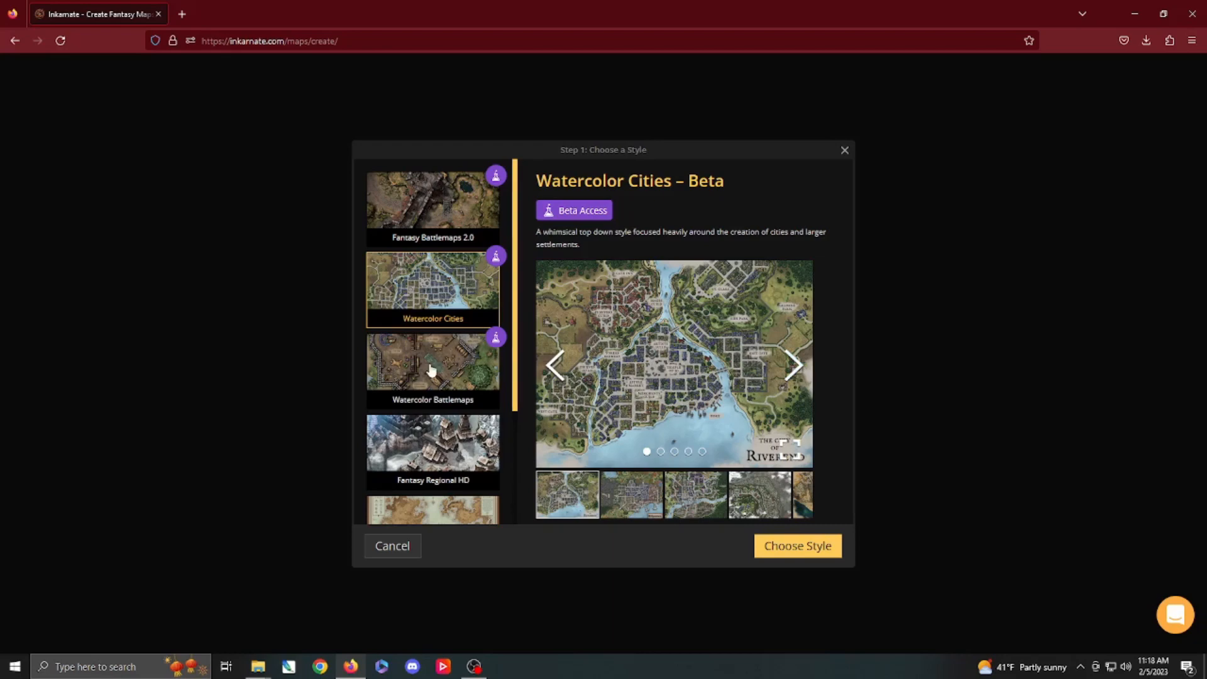
click(432, 370)
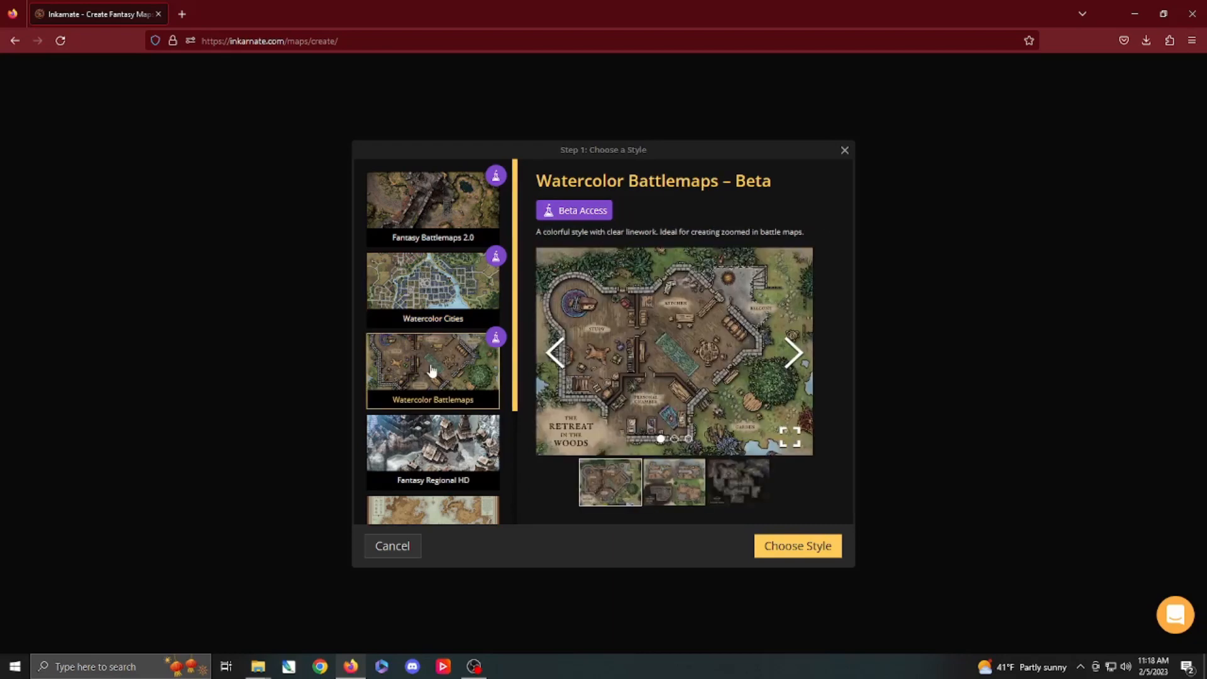
mouse_move(614, 389)
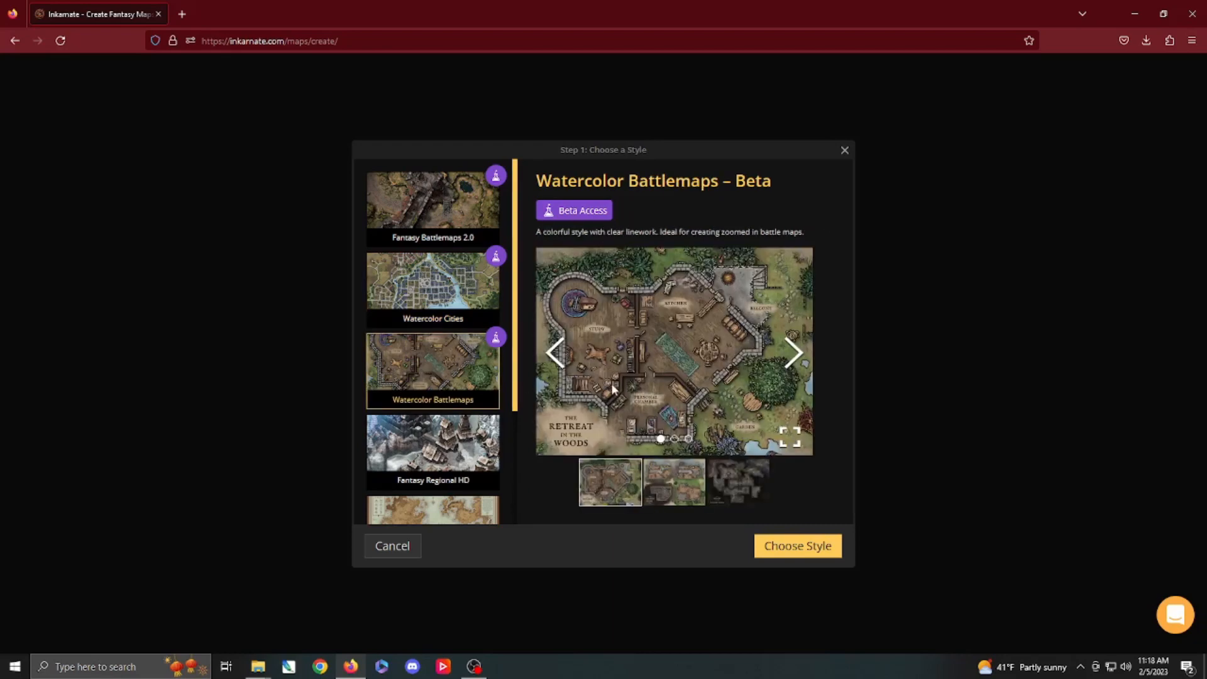
mouse_move(697, 361)
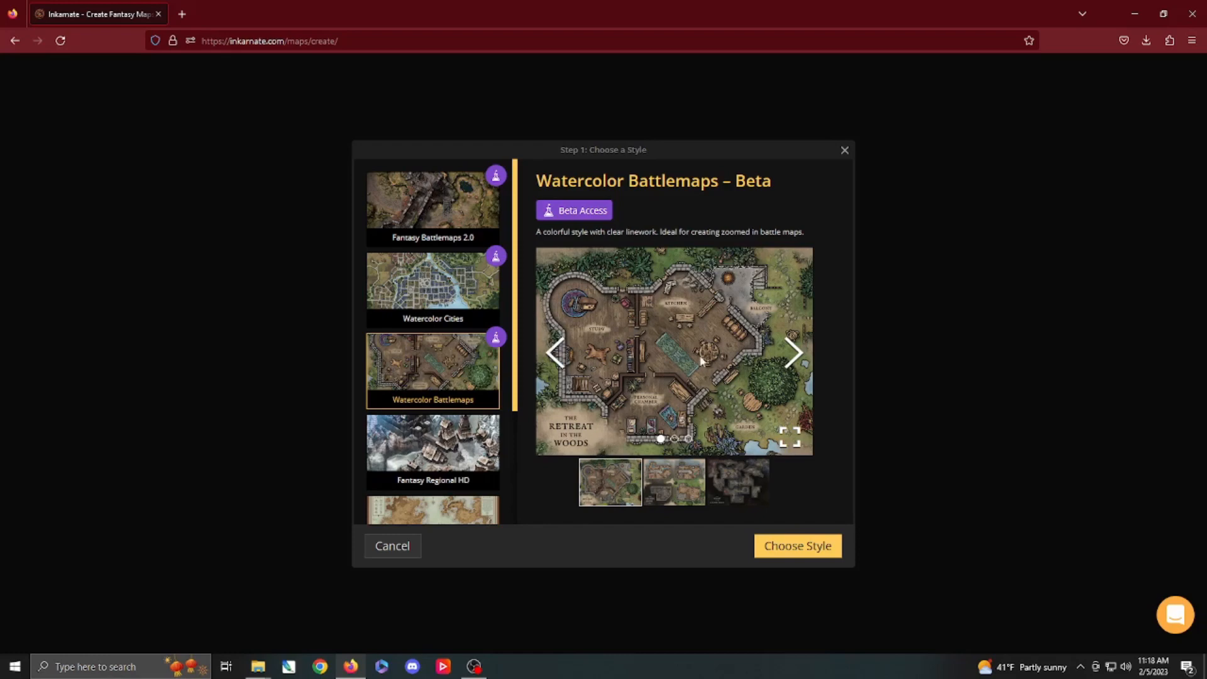
Preview the Fantasy Regional HD style and its continent sample image
click(433, 450)
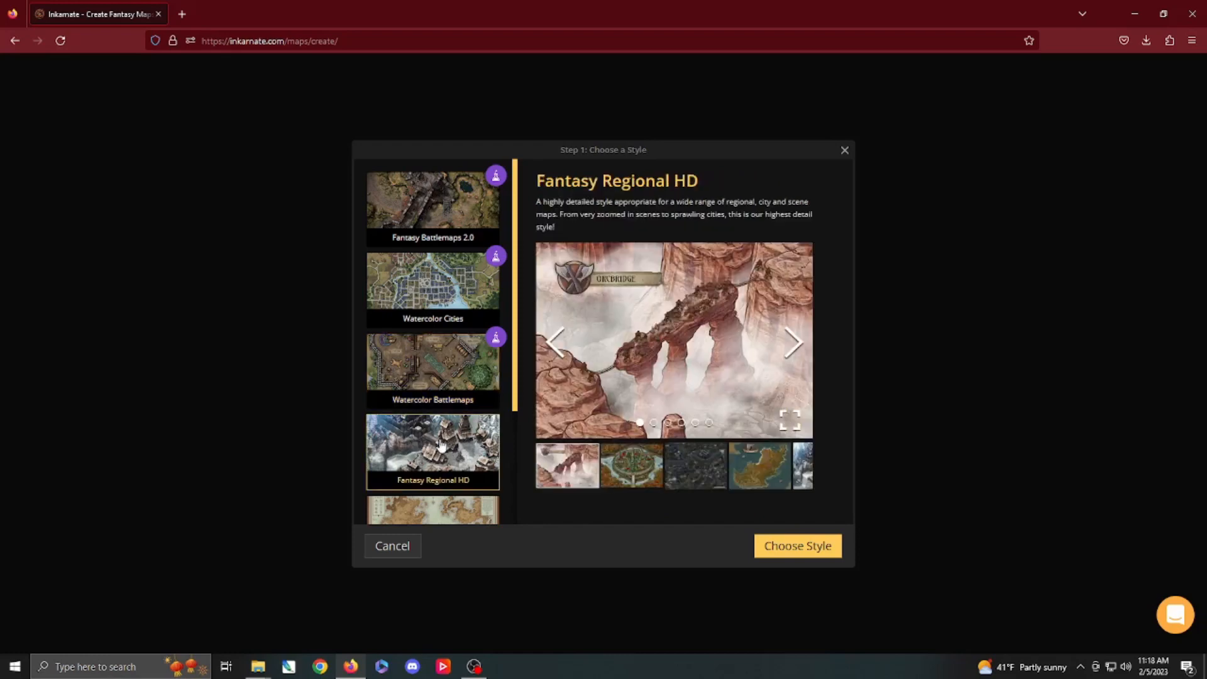
mouse_move(633, 377)
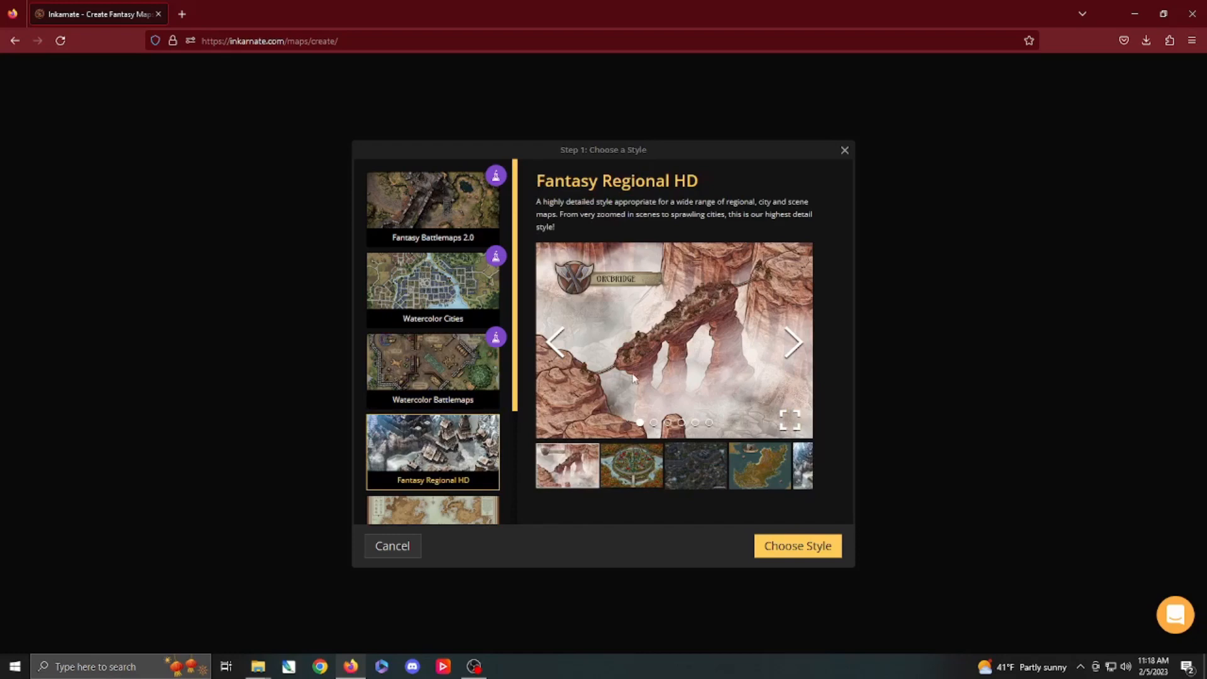
mouse_move(637, 381)
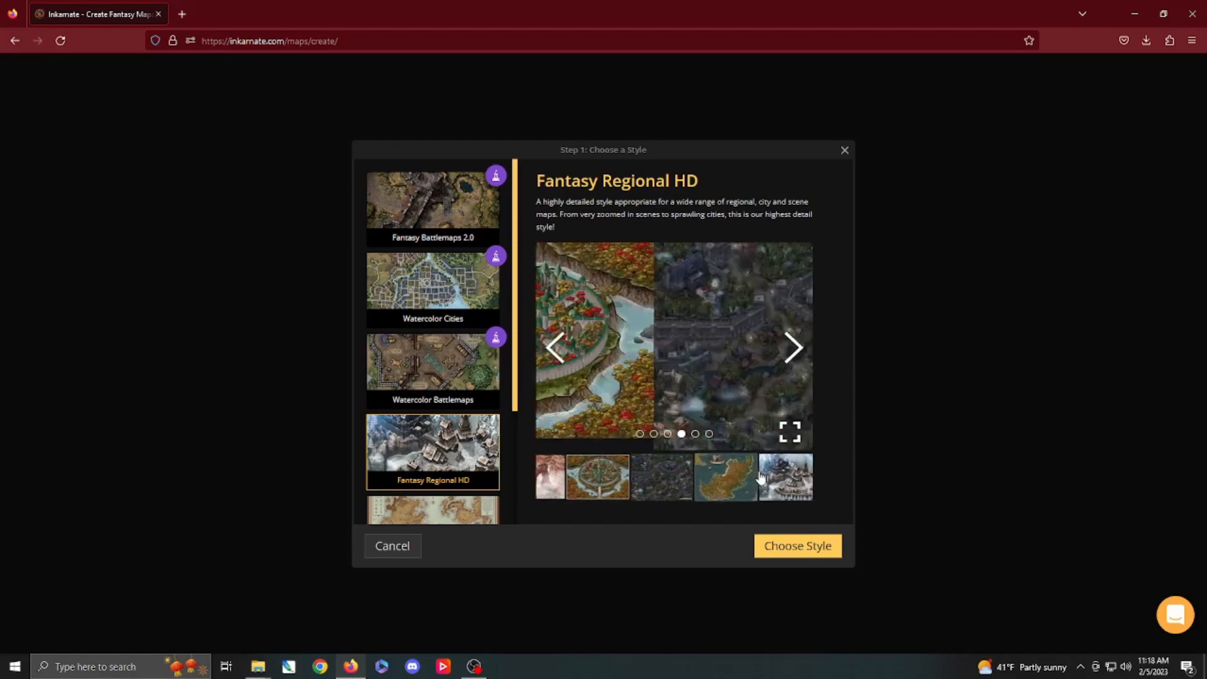
click(694, 476)
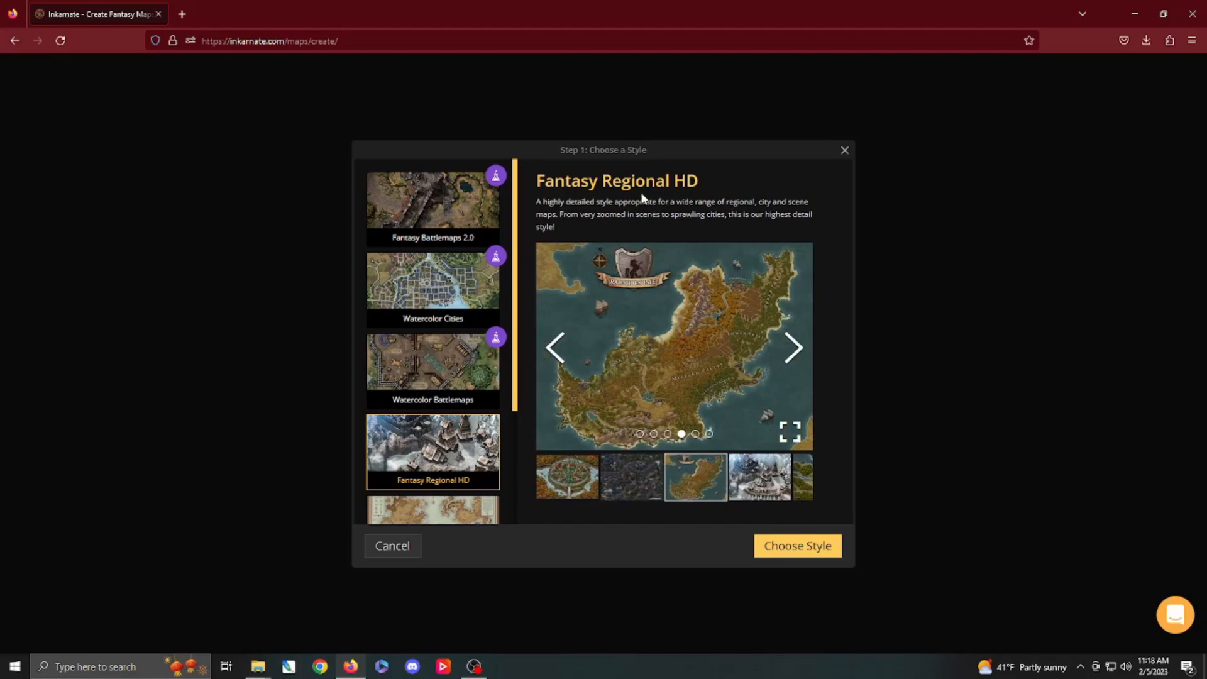
mouse_move(588, 403)
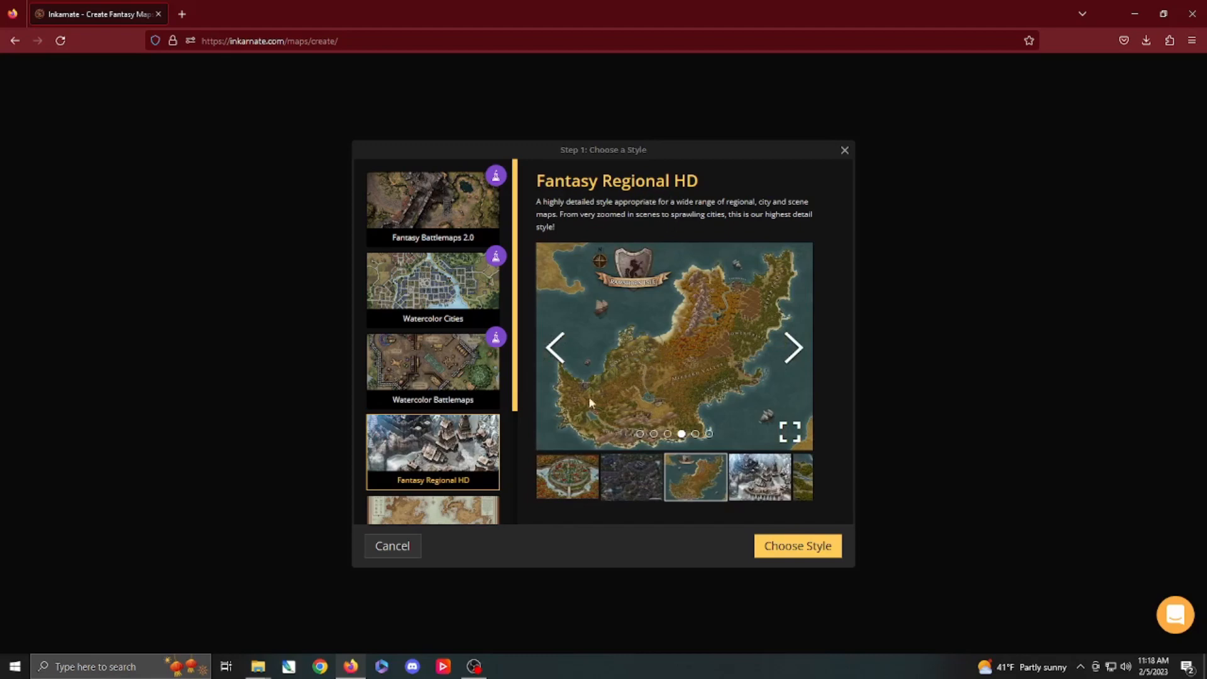
mouse_move(518, 369)
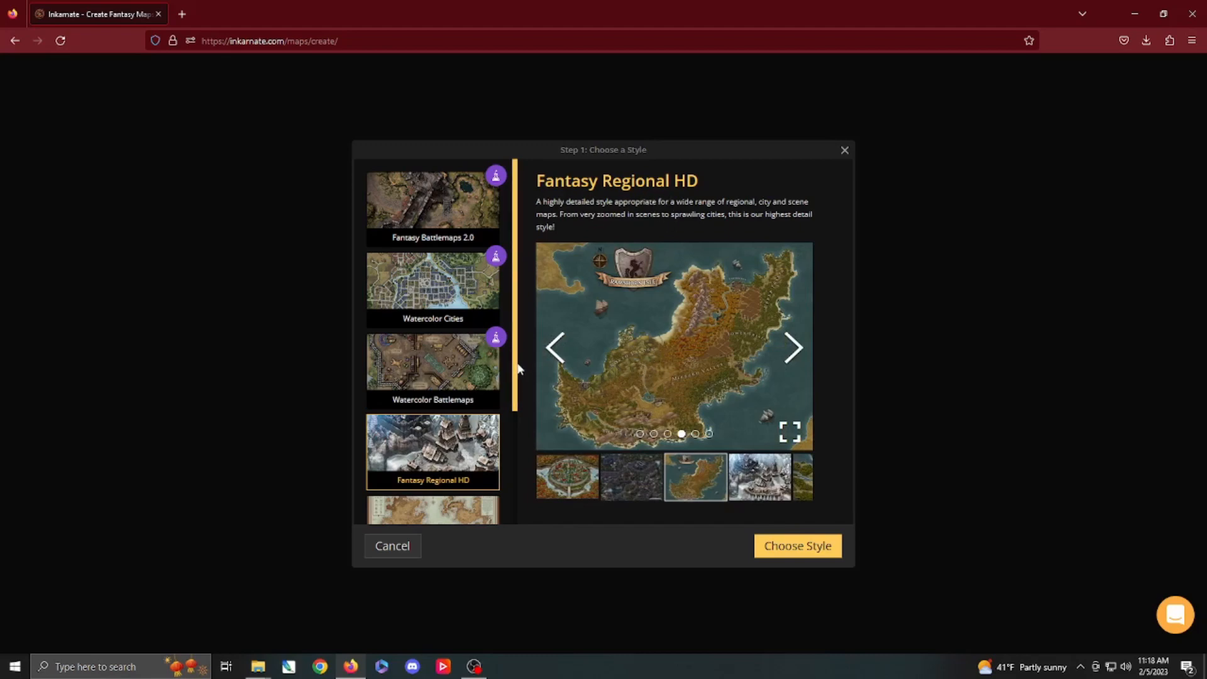
Compare Parchment World sample maps, then switch to the Fantasy World style
scroll(down, 3)
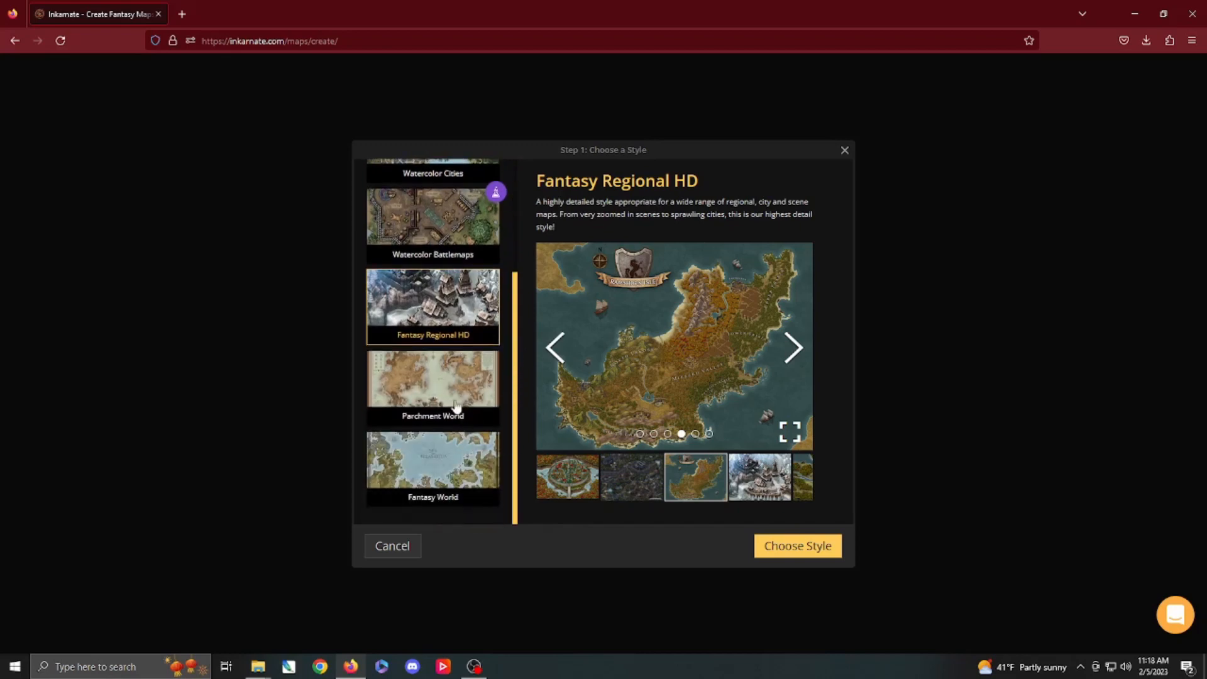
click(433, 387)
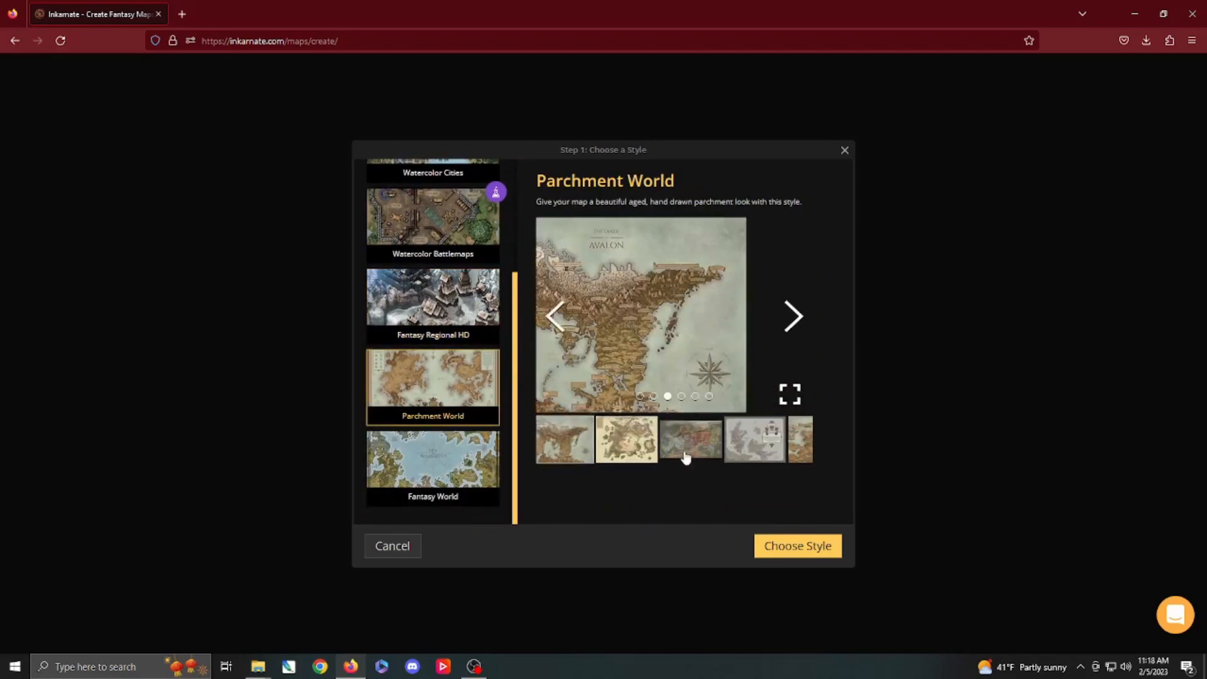
click(691, 439)
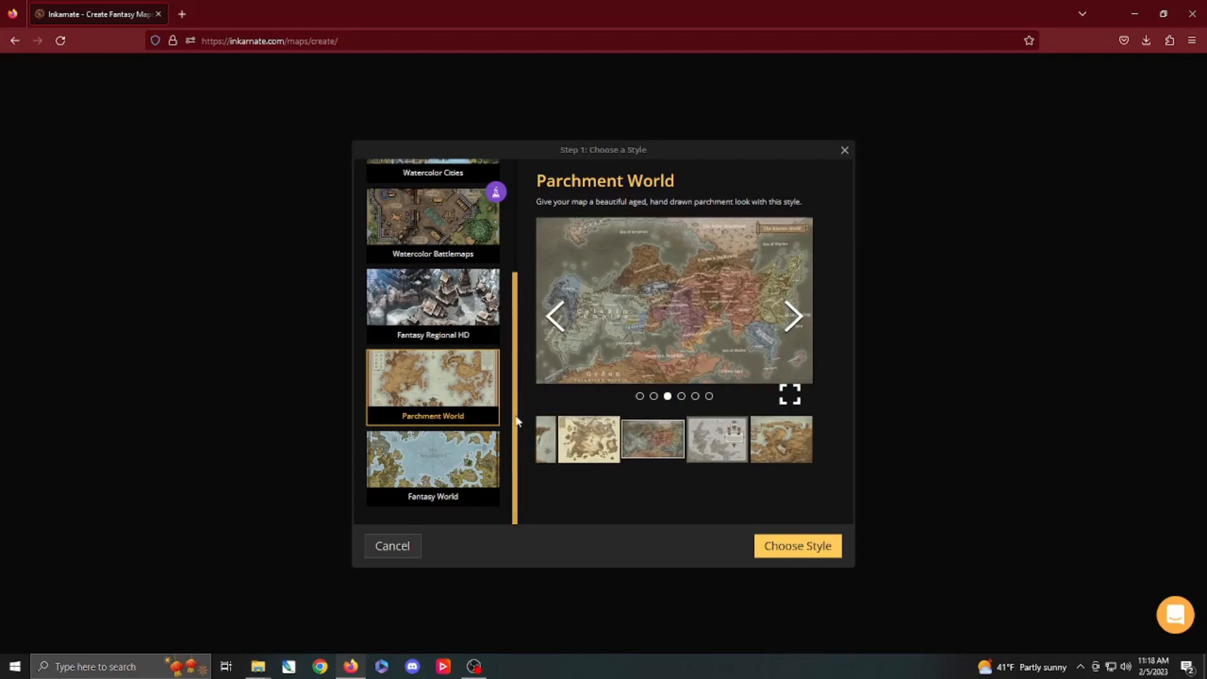
click(432, 465)
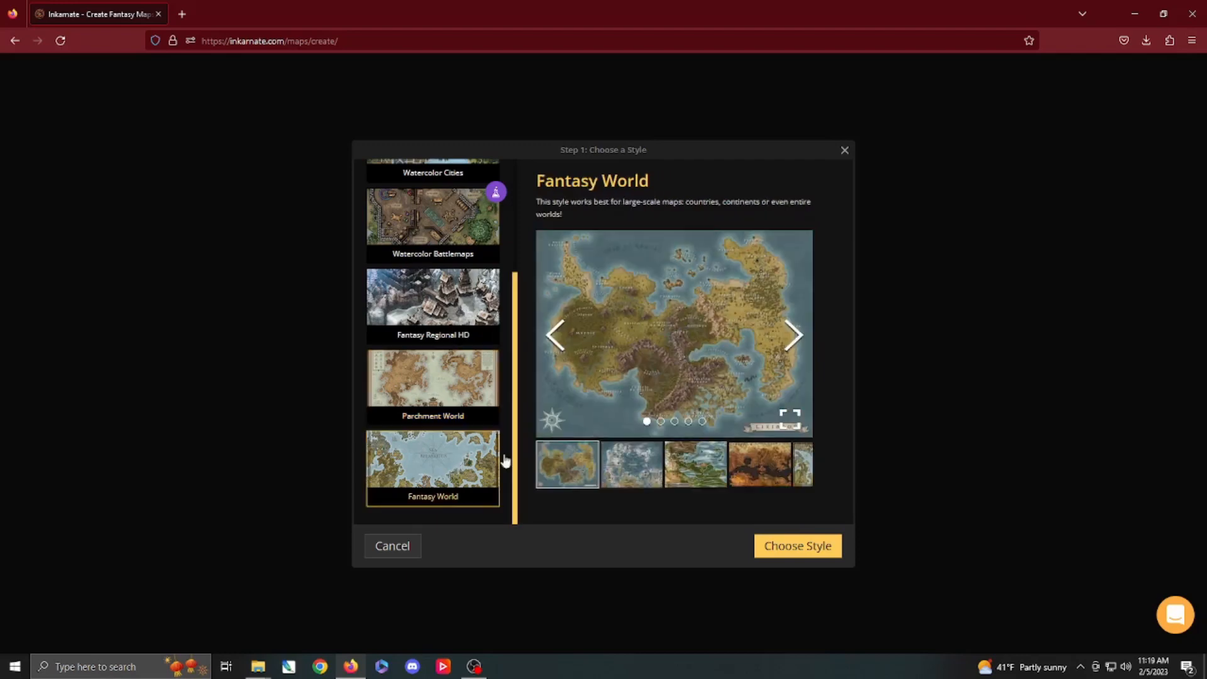
mouse_move(620, 259)
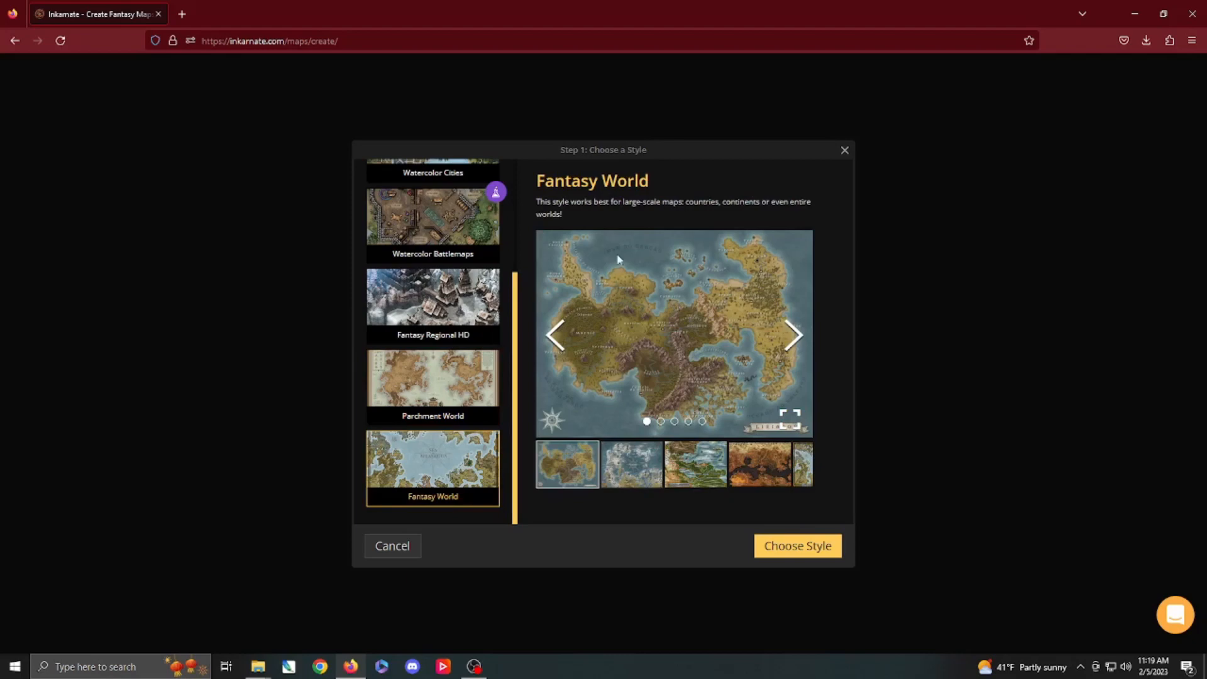
mouse_move(517, 414)
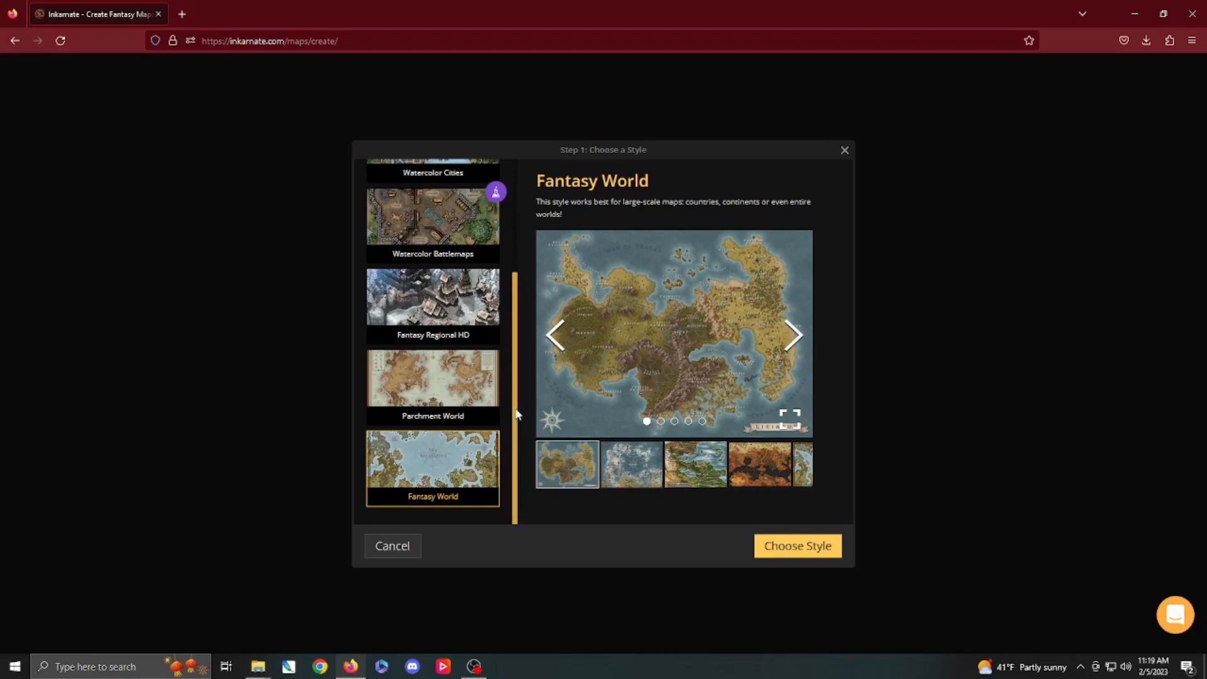
mouse_move(498, 468)
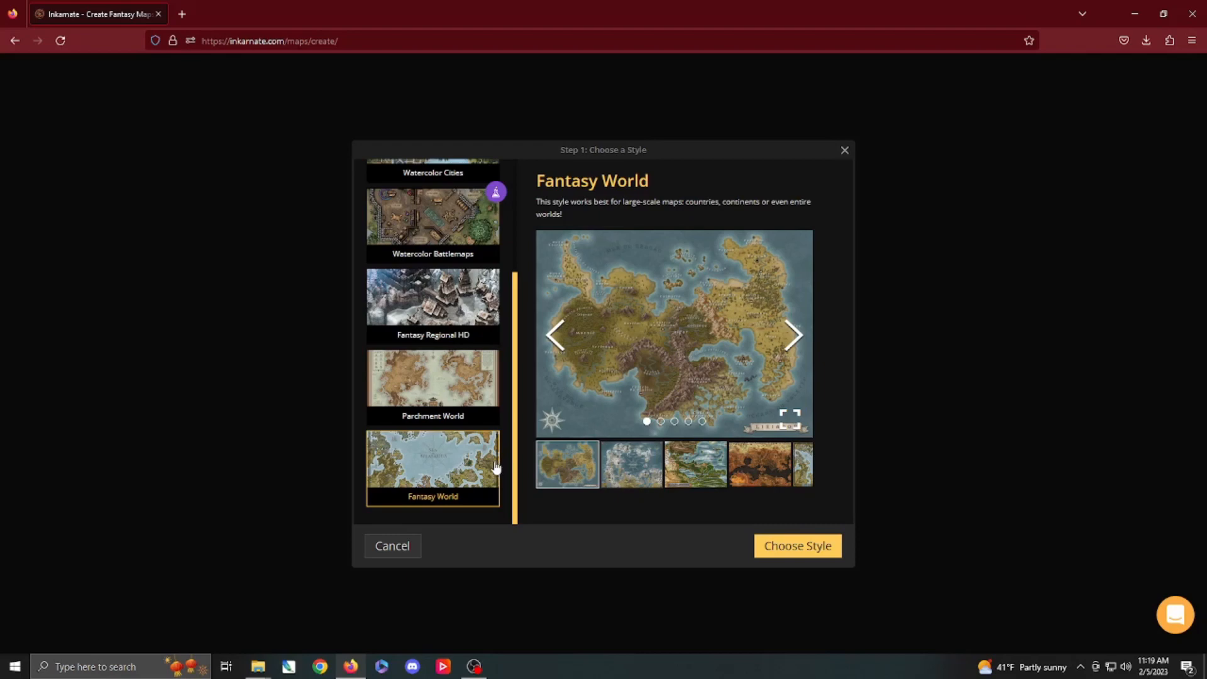
mouse_move(444, 478)
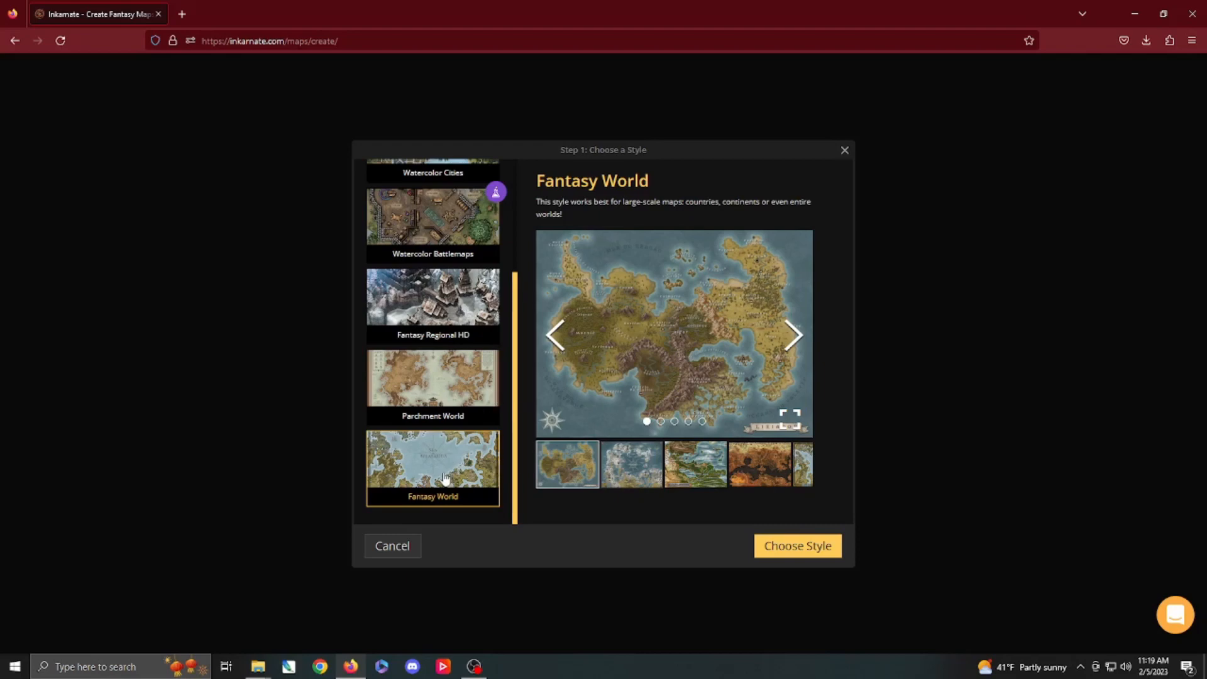
Recheck Parchment World, return to Fantasy World and view its second sample map
click(431, 377)
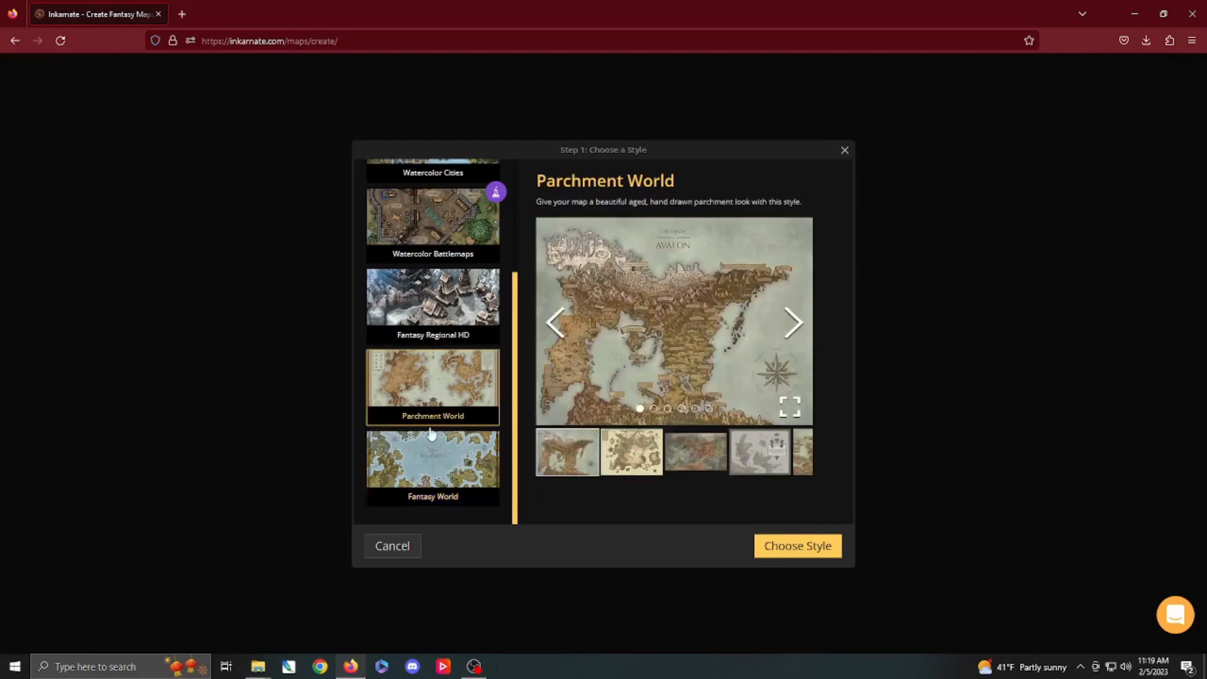
click(432, 468)
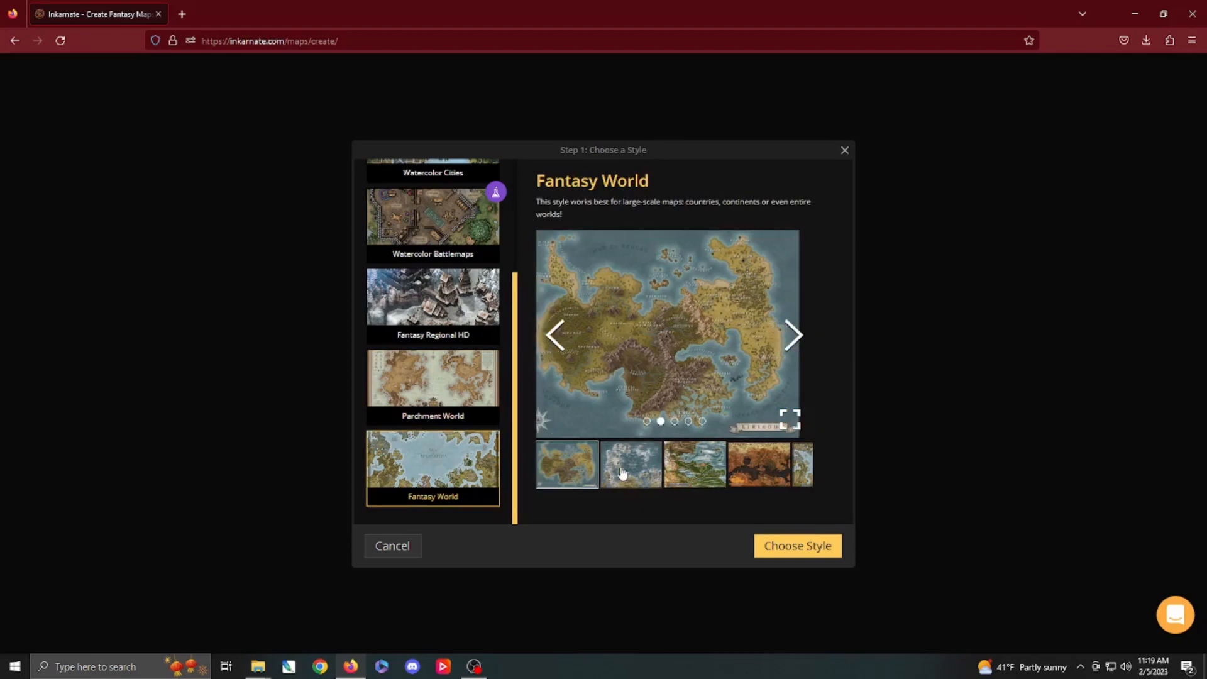
click(630, 464)
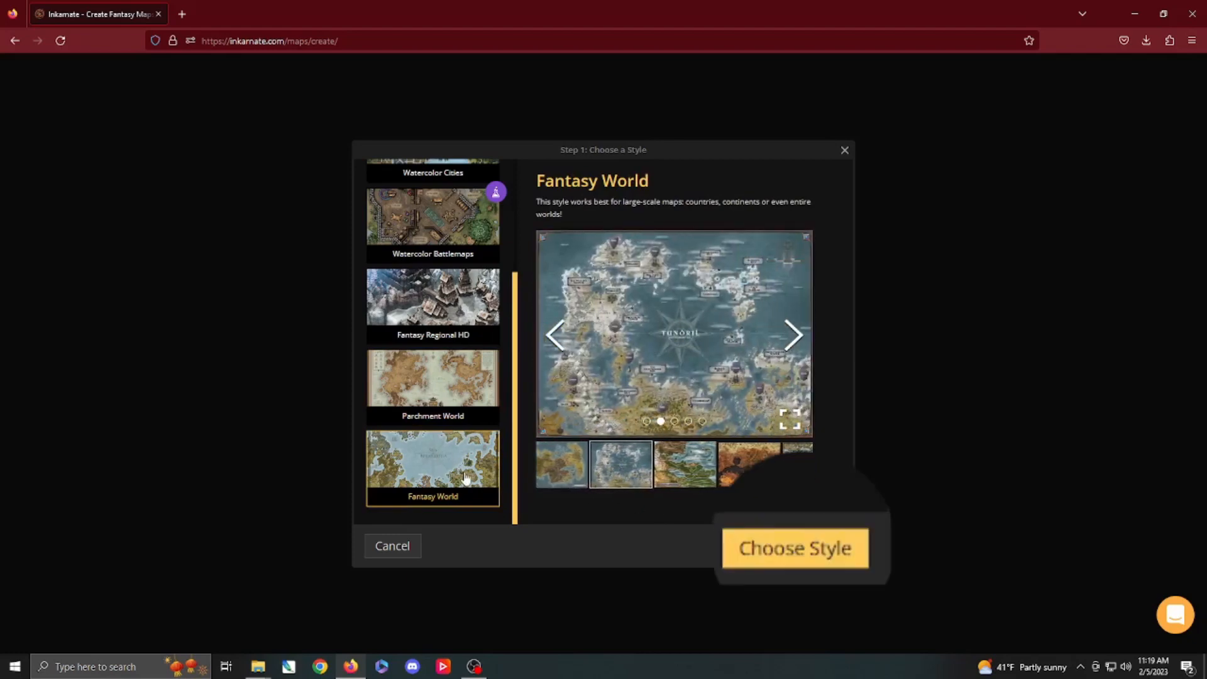
Confirm Fantasy World and continue to scene settings with Medium 2K and Landscape kept
click(795, 547)
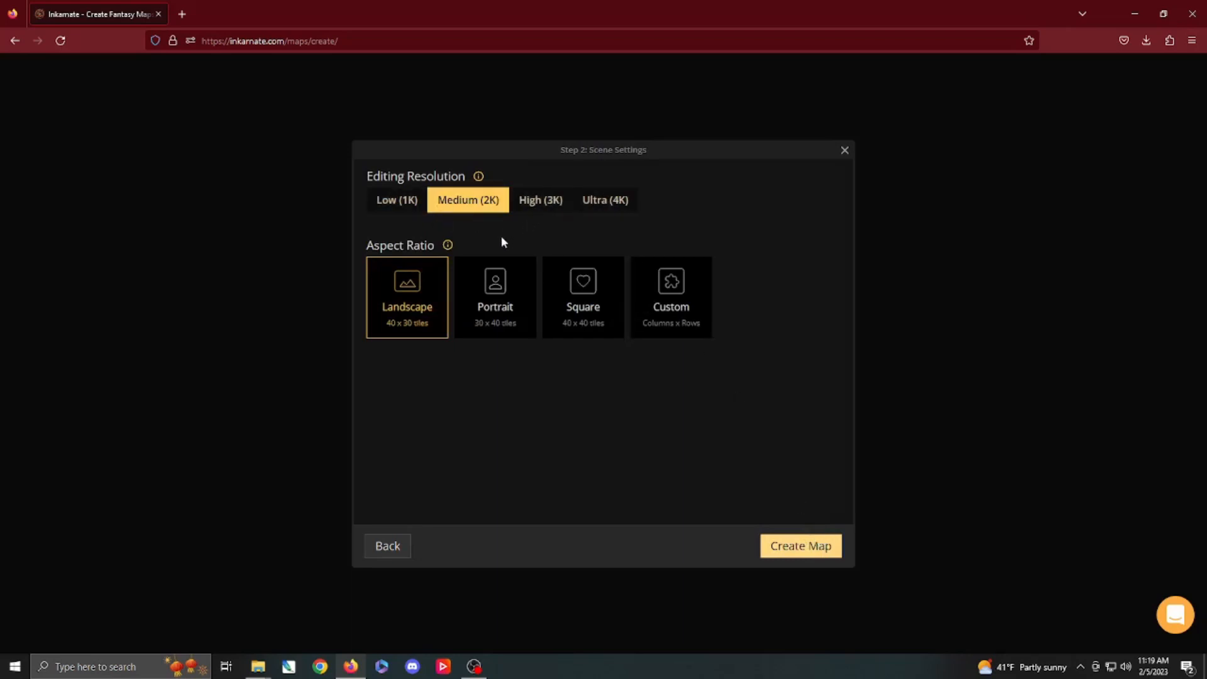
mouse_move(507, 393)
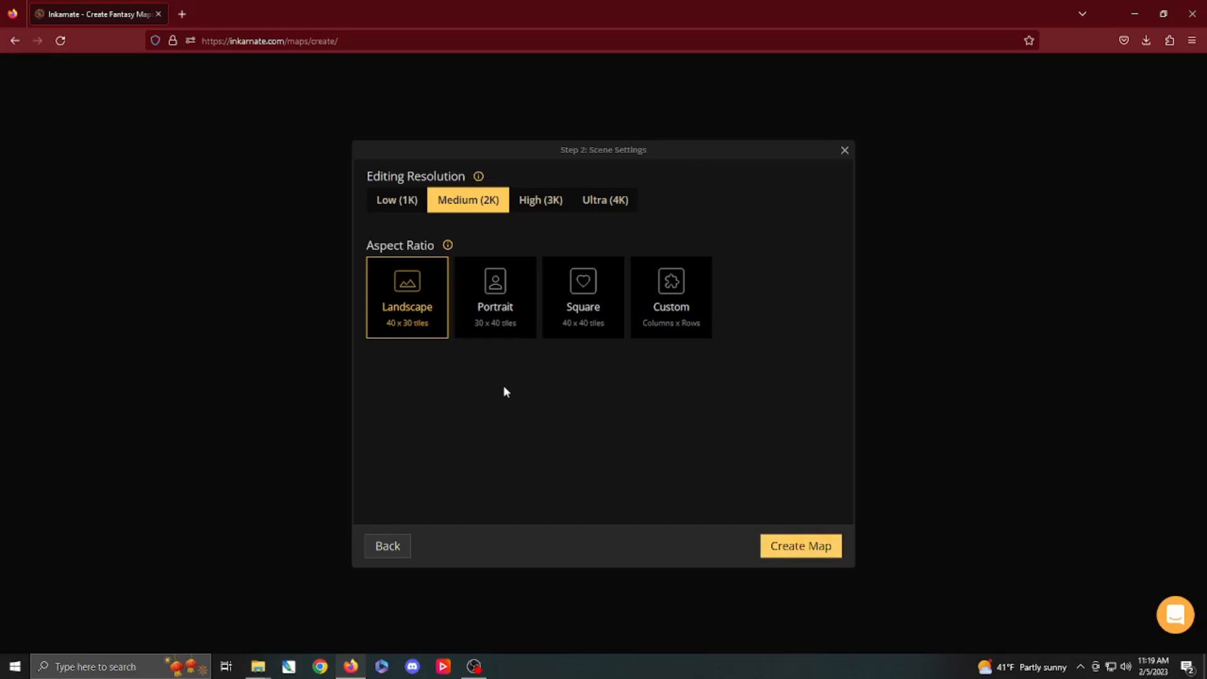
mouse_move(605, 200)
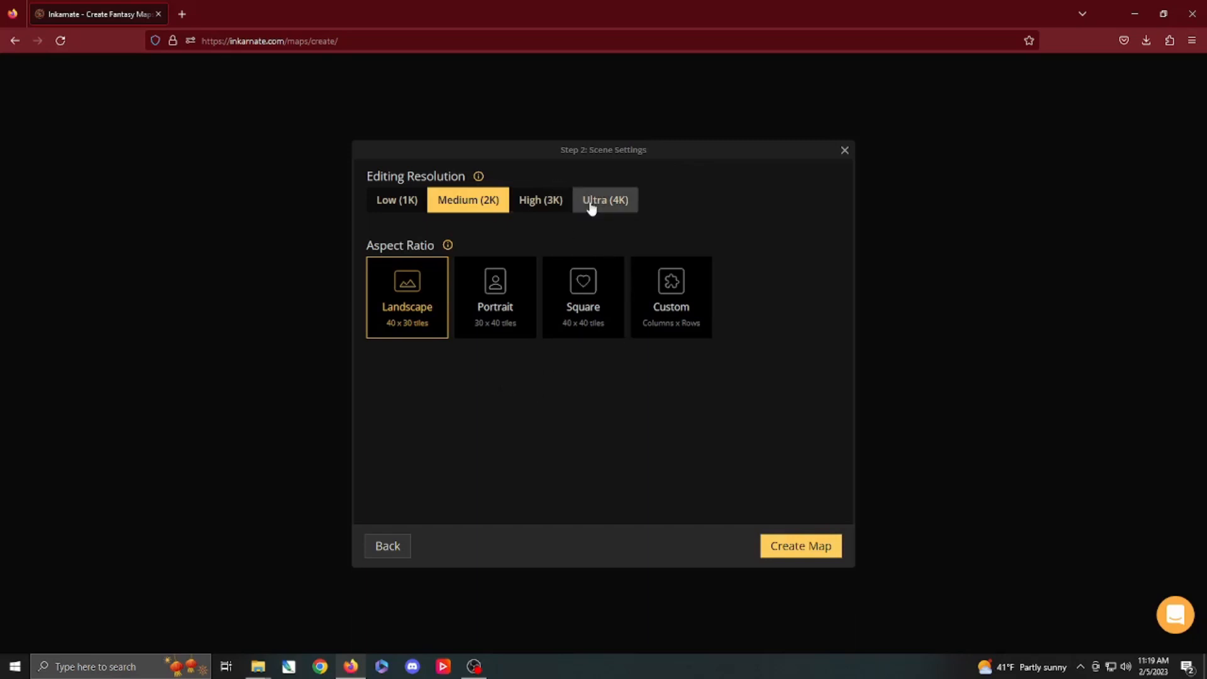
mouse_move(541, 204)
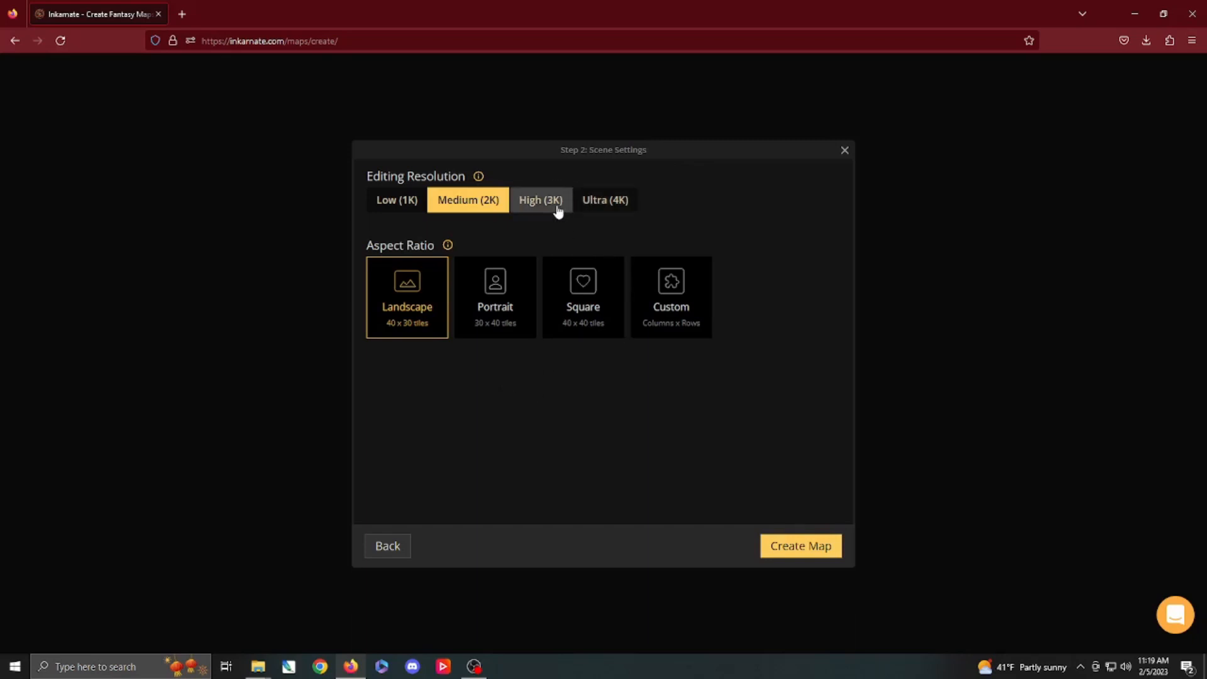
mouse_move(499, 235)
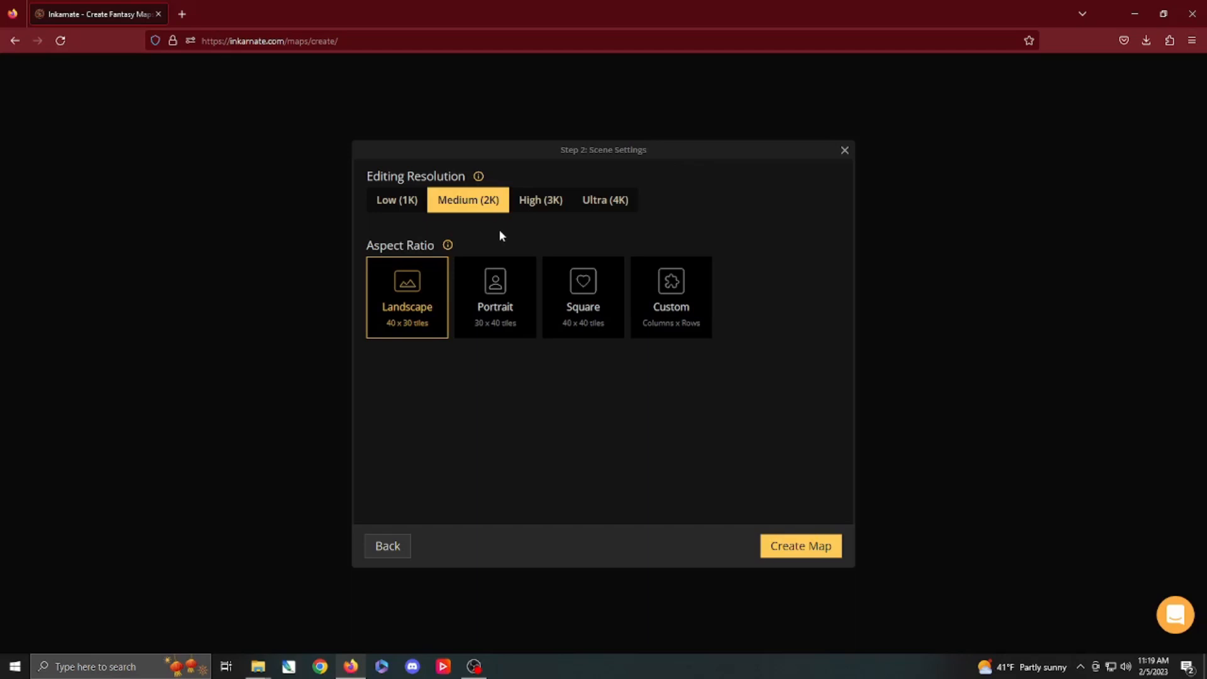
mouse_move(605, 200)
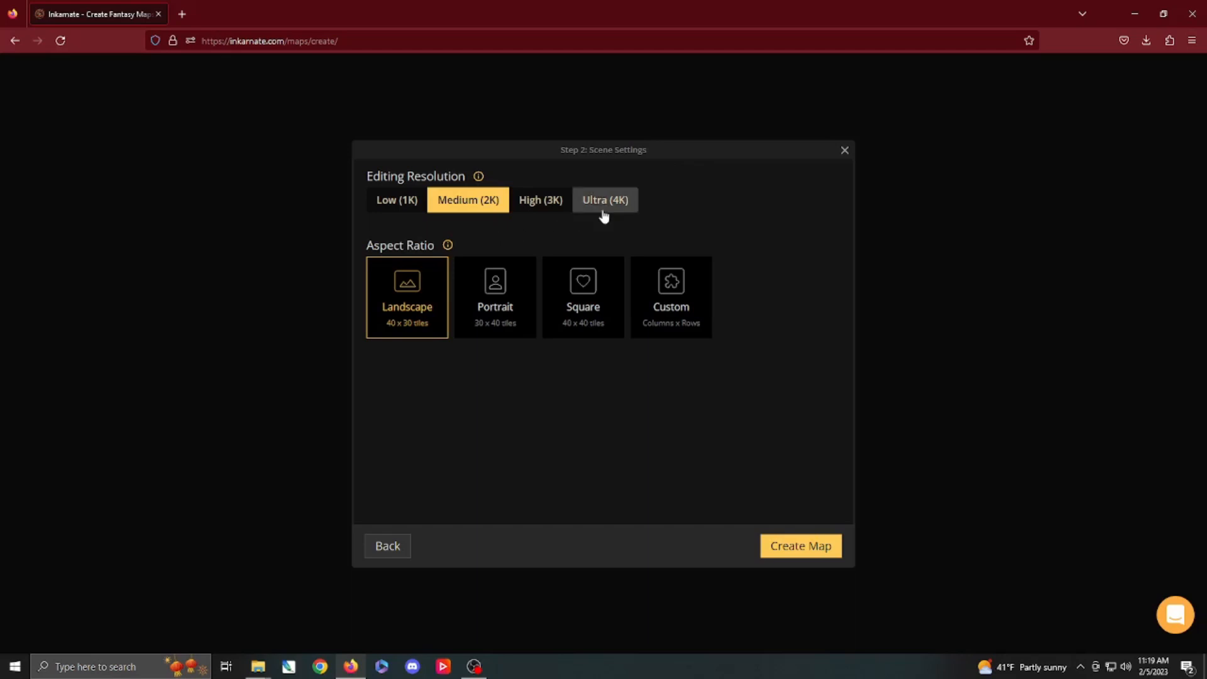
mouse_move(479, 242)
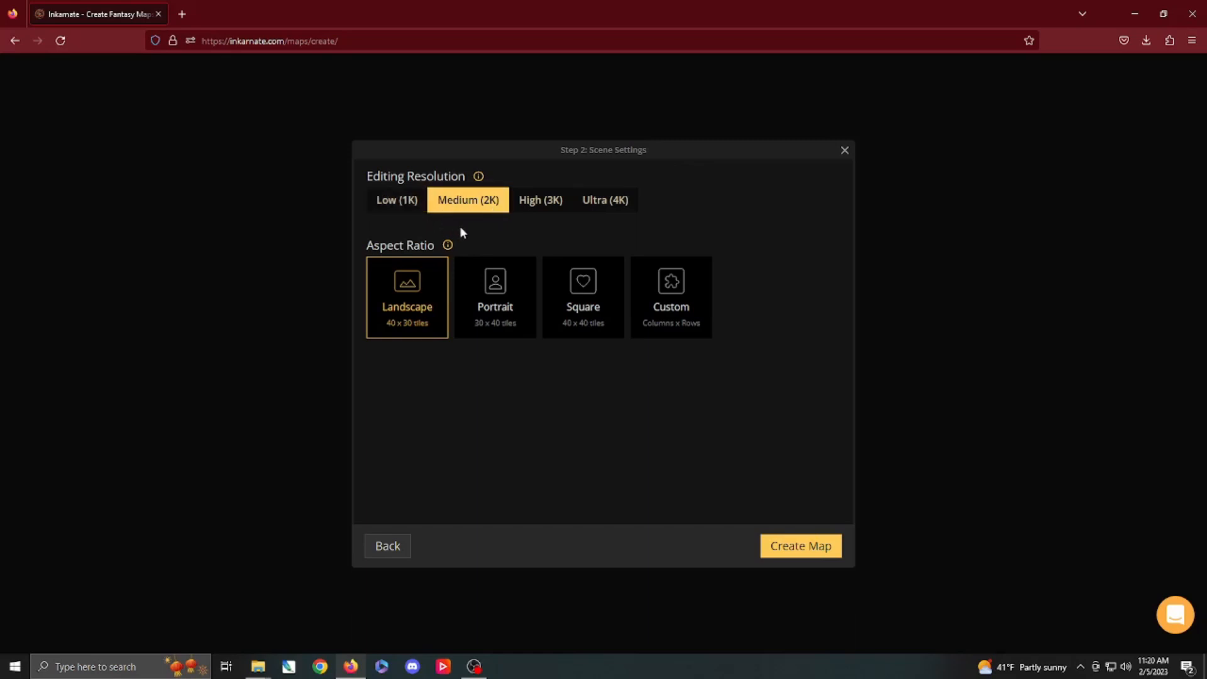
mouse_move(476, 234)
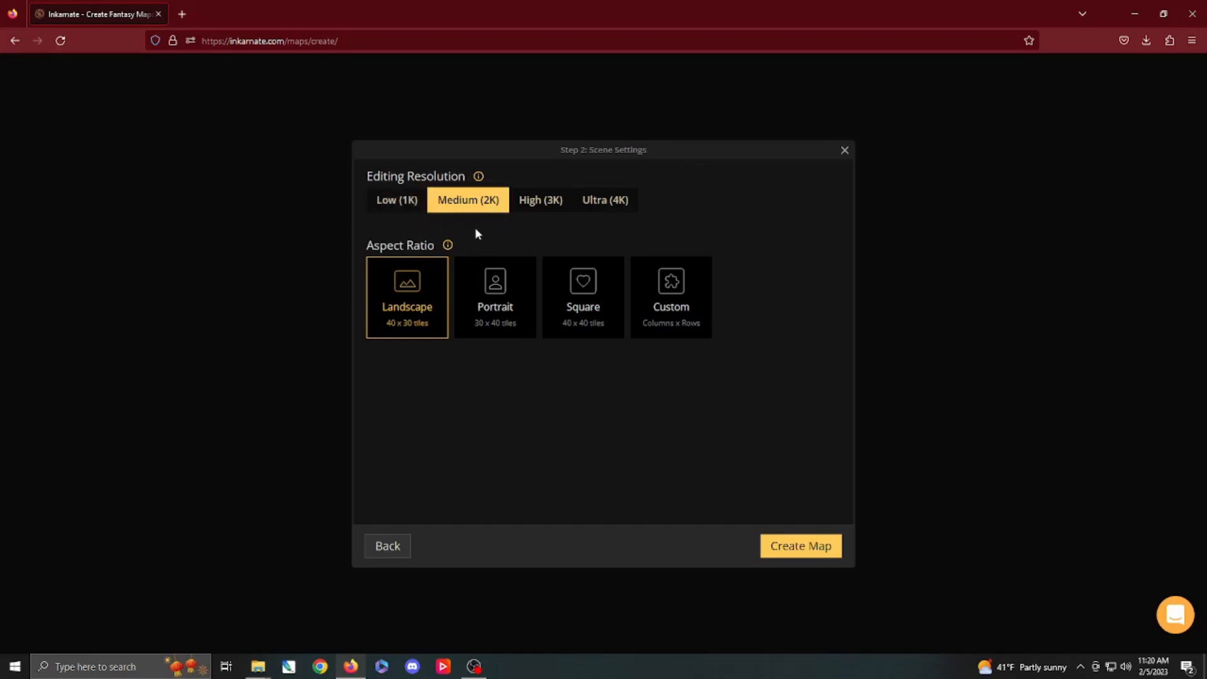
mouse_move(688, 301)
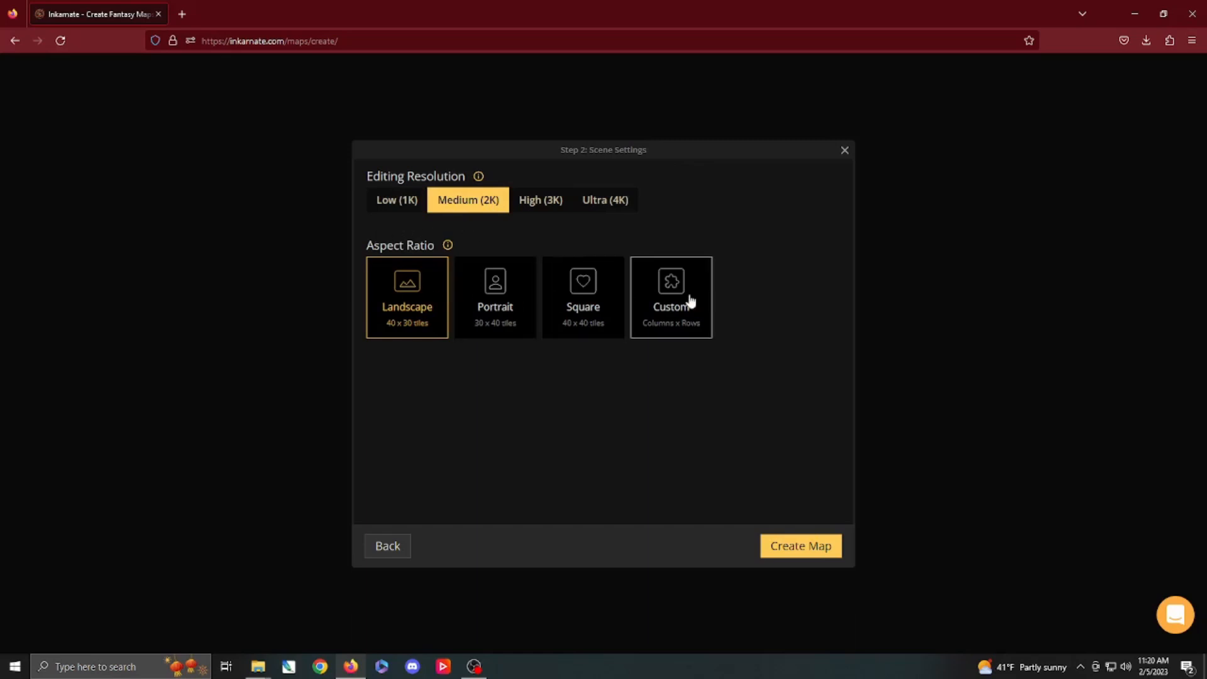
mouse_move(429, 310)
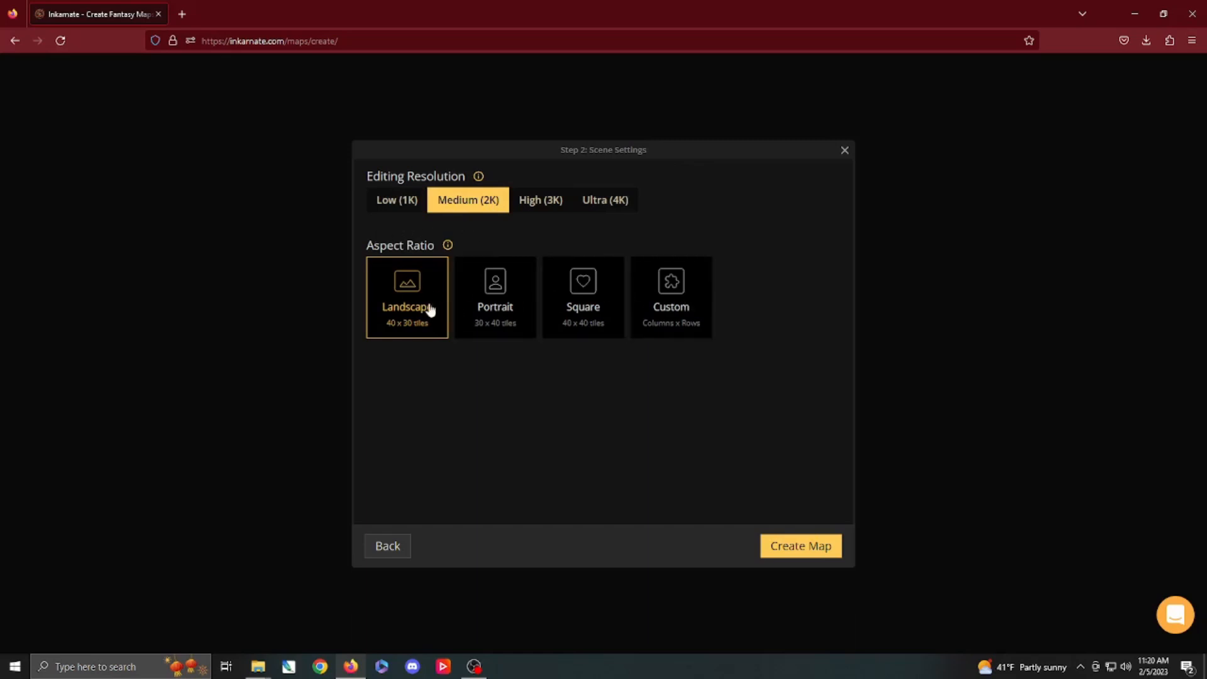
mouse_move(495, 307)
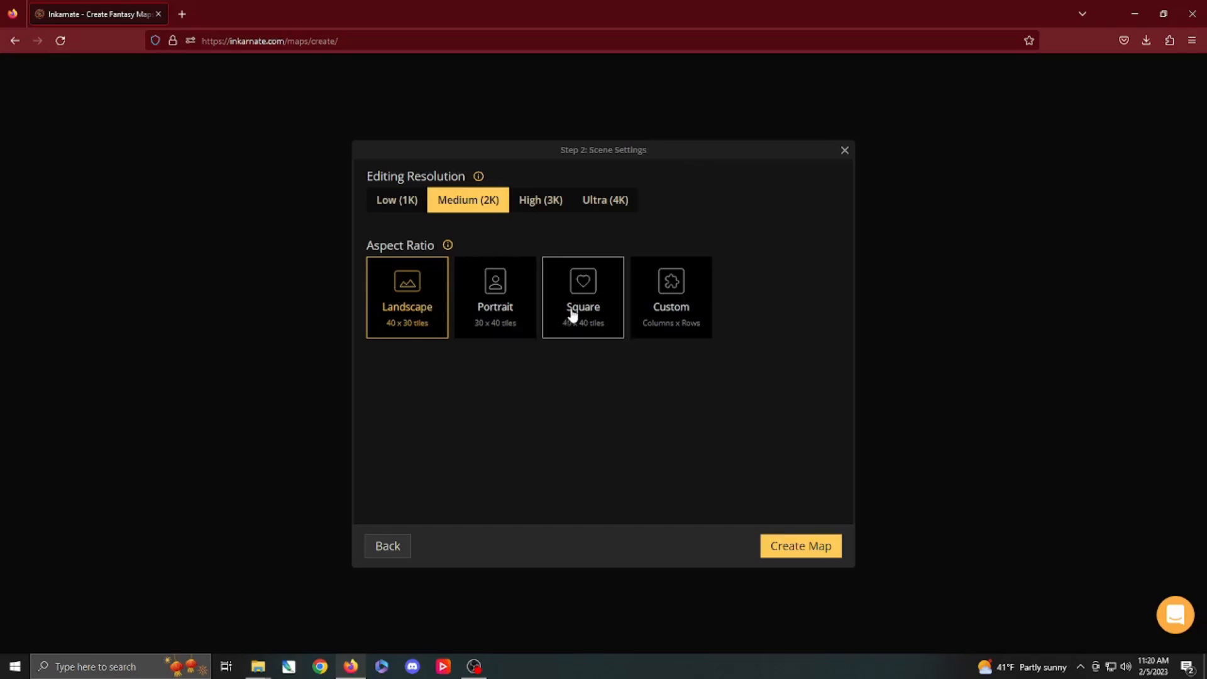
mouse_move(654, 315)
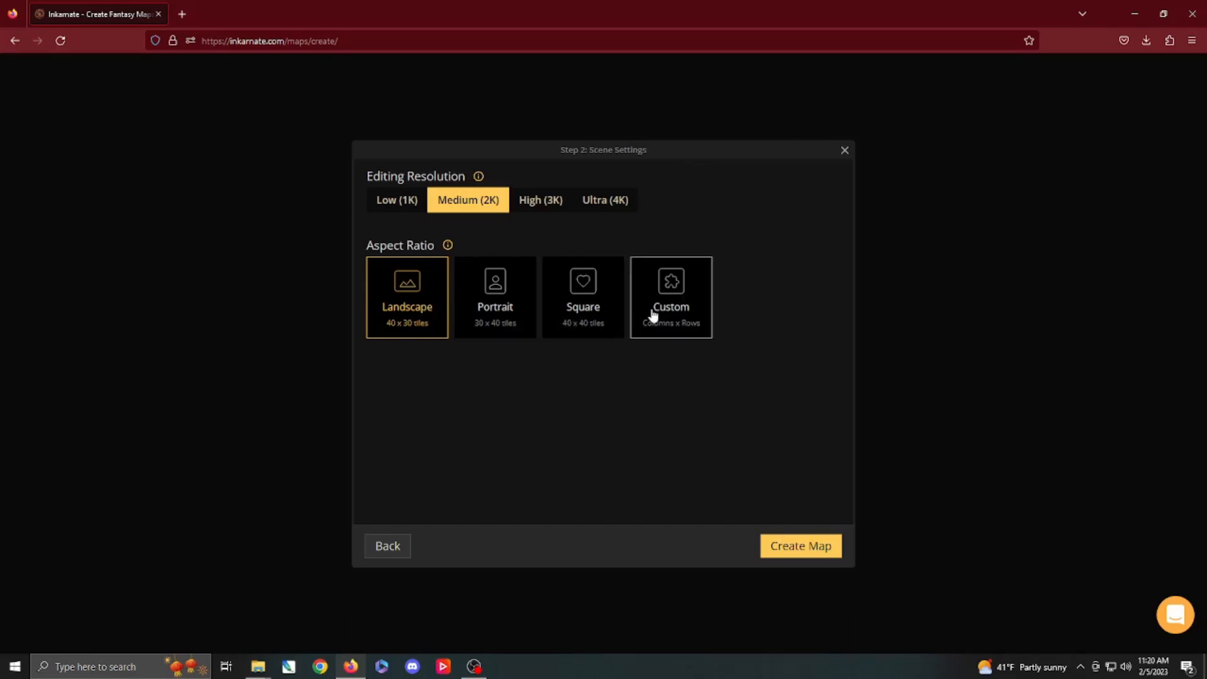
mouse_move(653, 322)
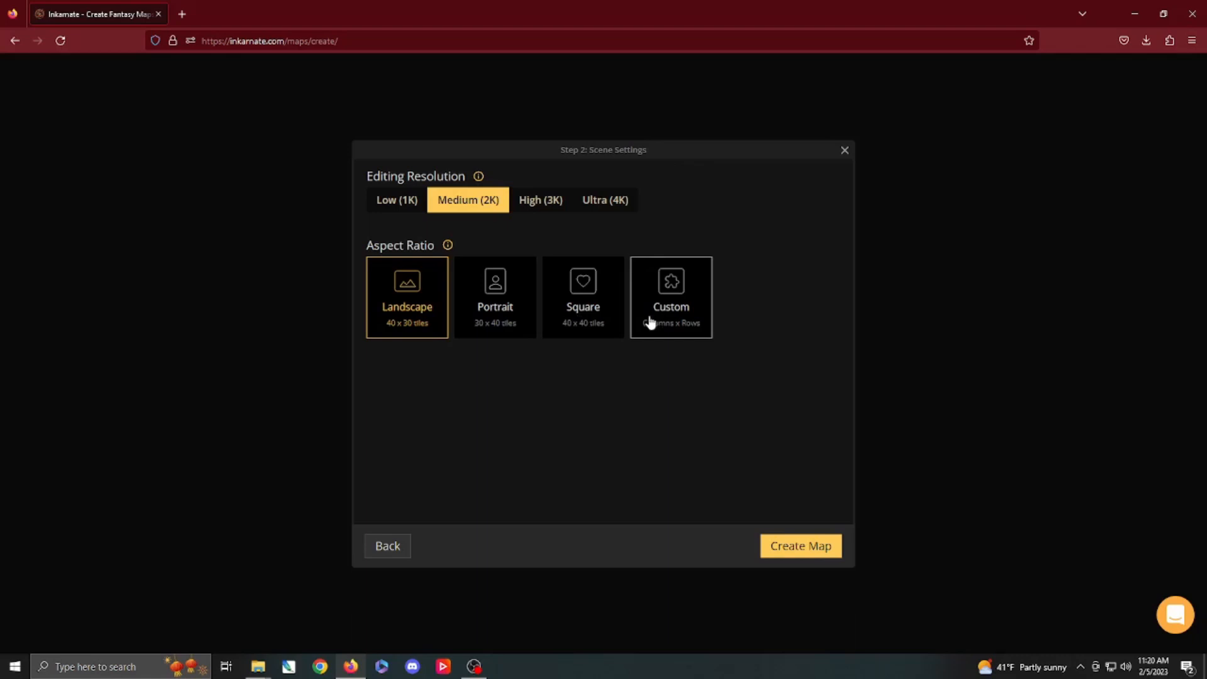
mouse_move(699, 321)
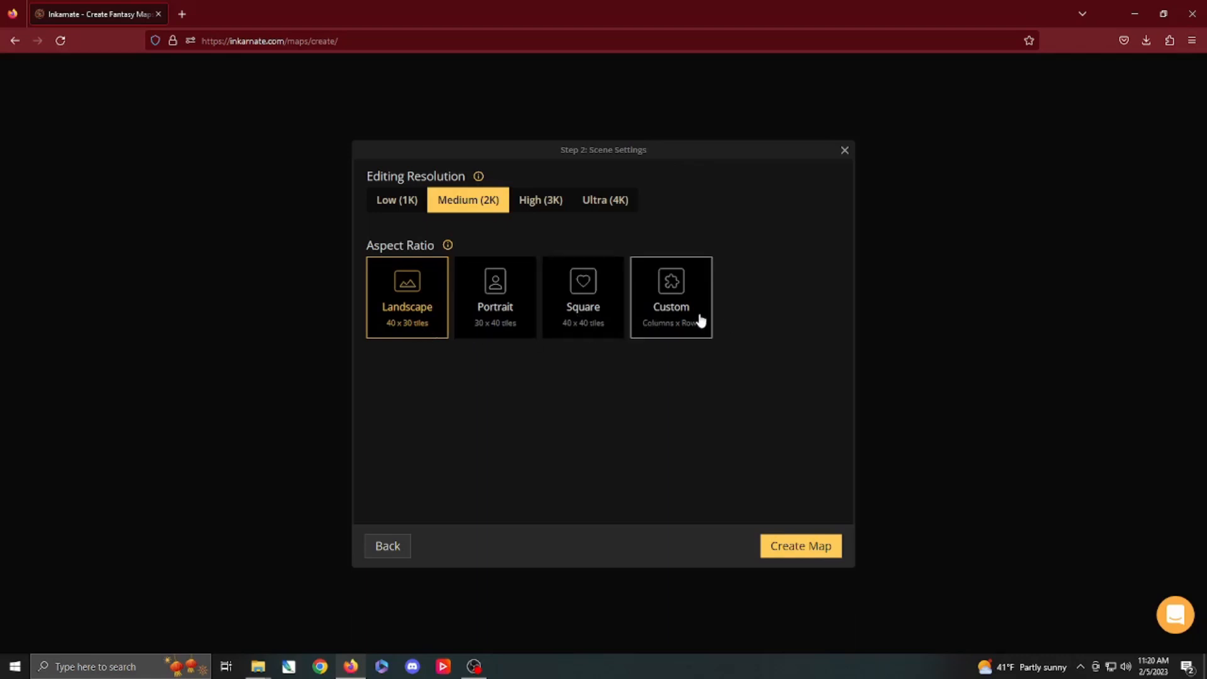
mouse_move(493, 361)
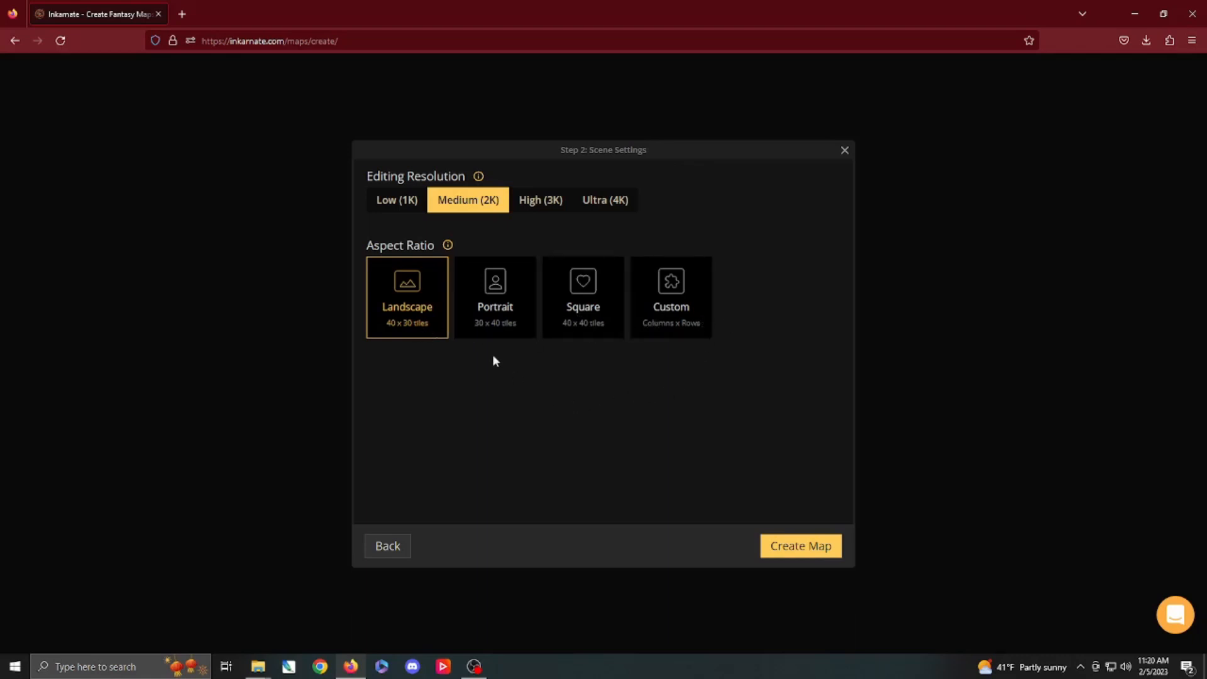
mouse_move(800, 544)
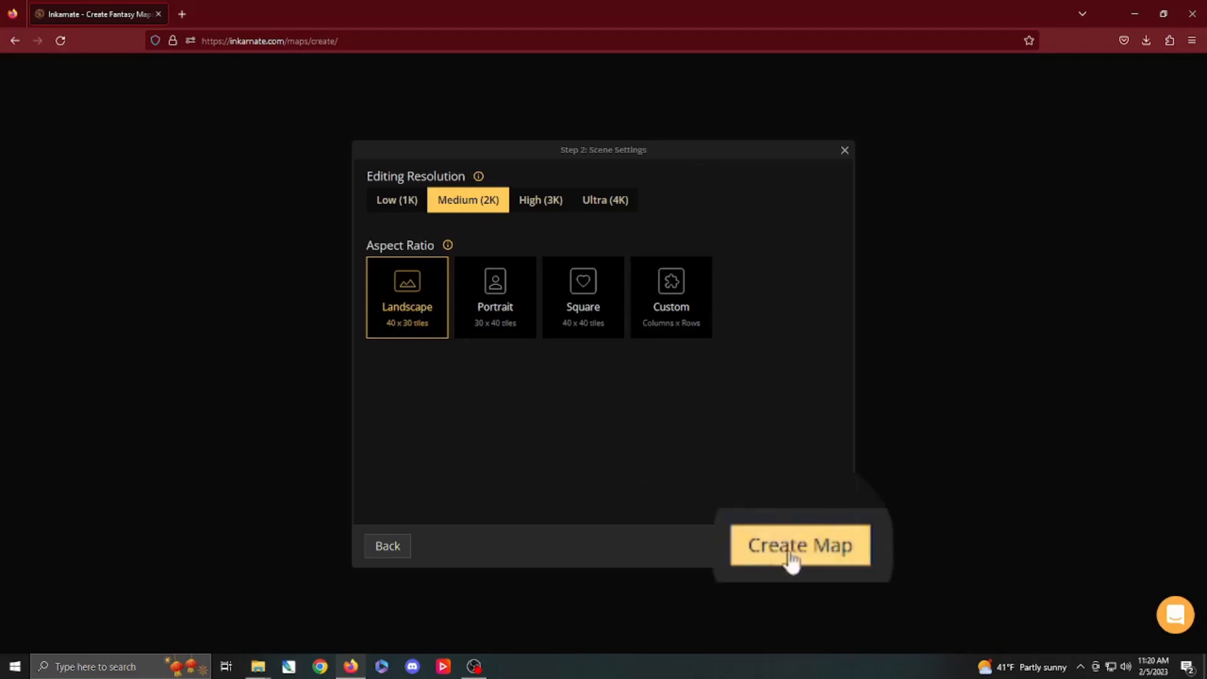
click(800, 545)
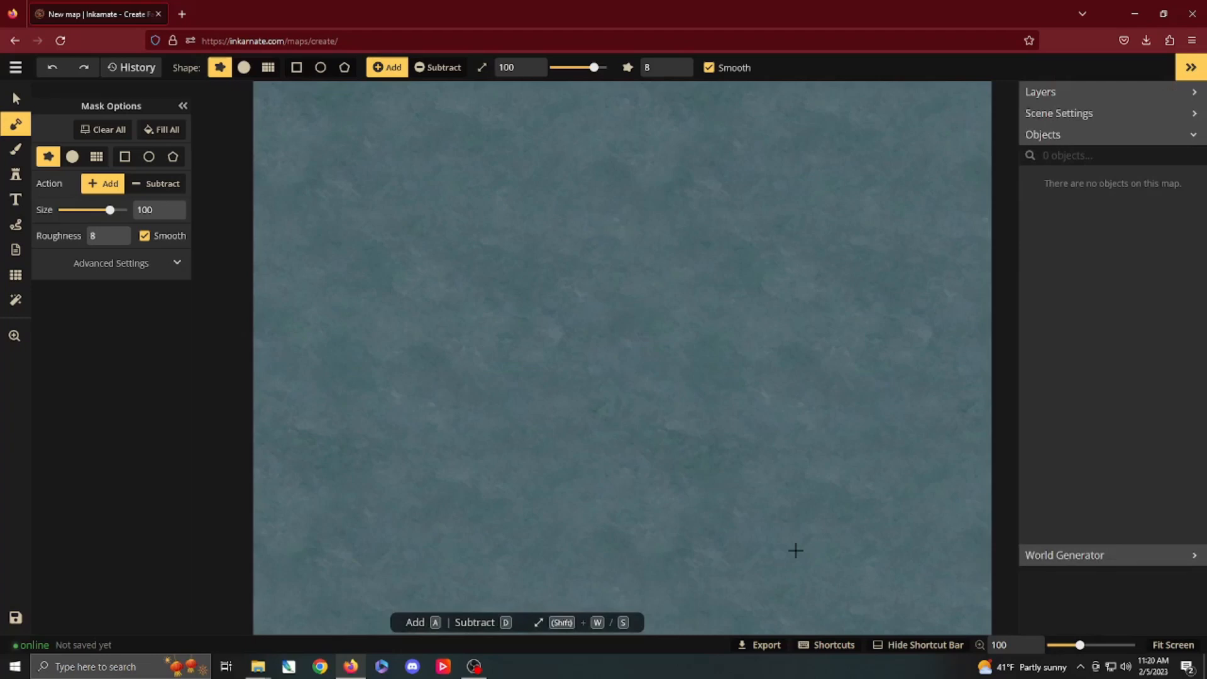
mouse_move(650, 424)
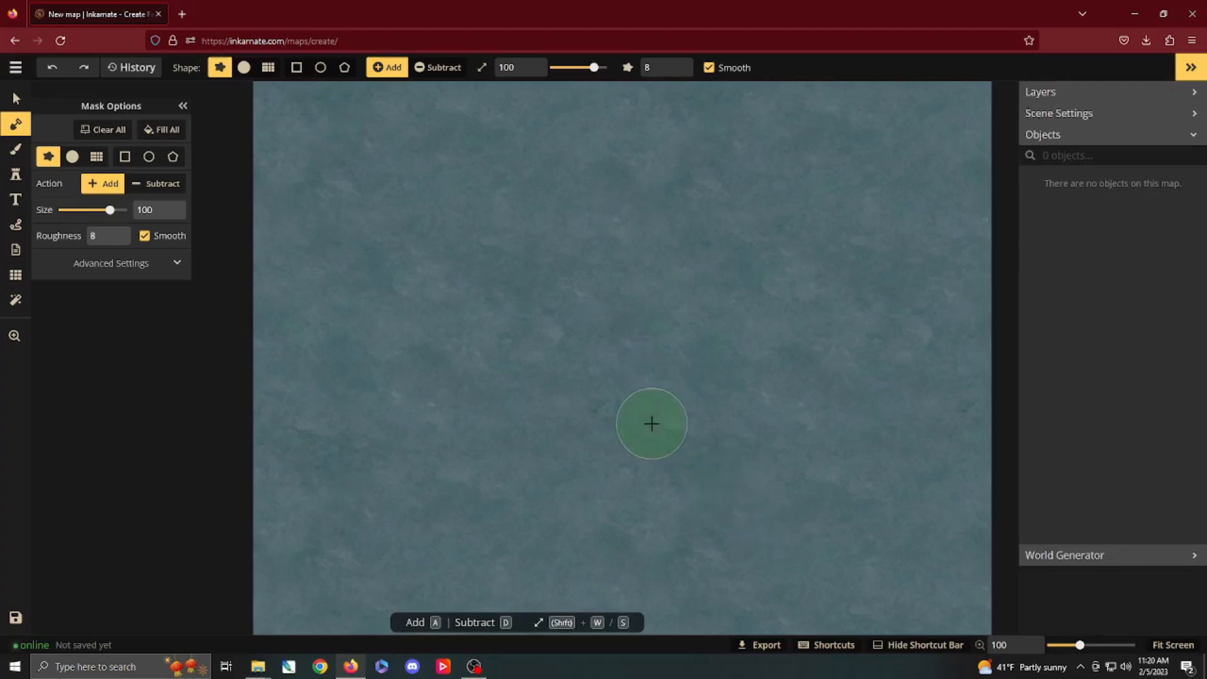
mouse_move(702, 341)
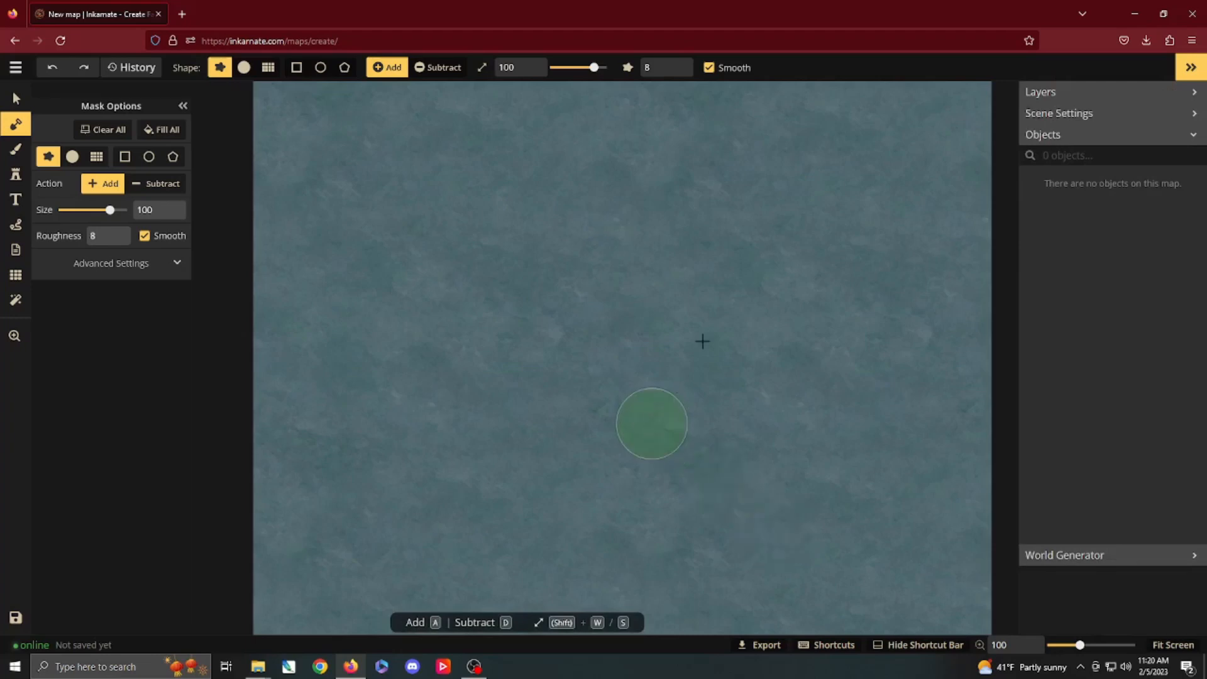
mouse_move(666, 232)
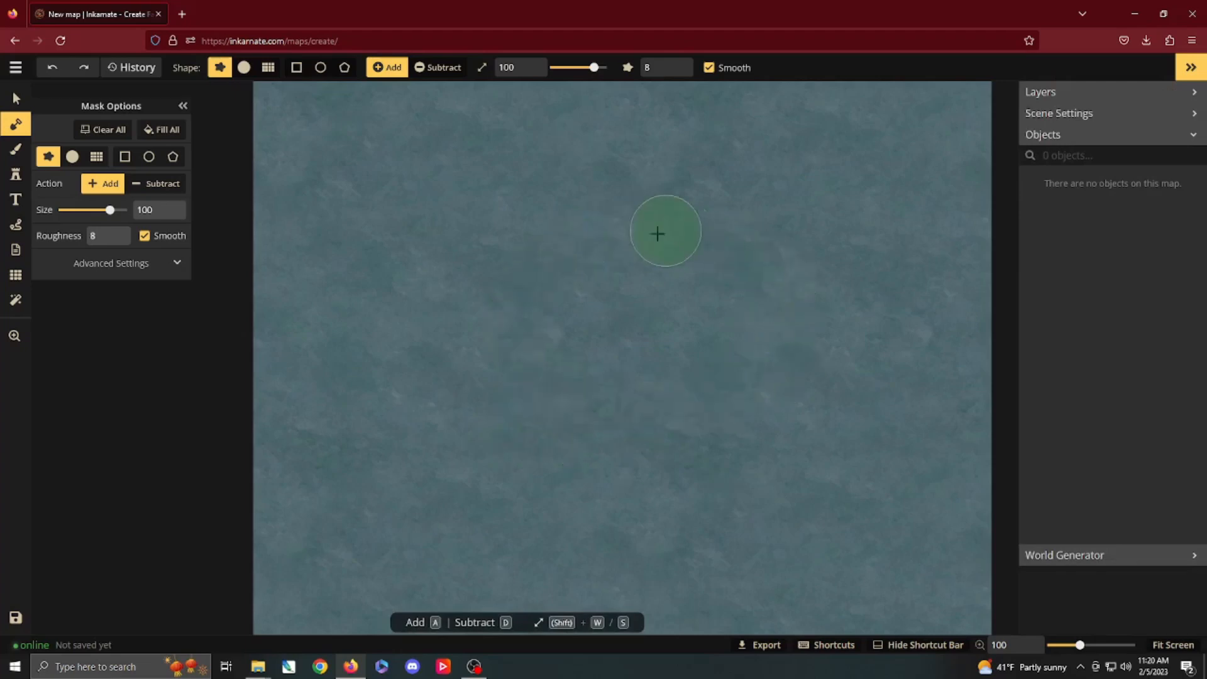
mouse_move(587, 348)
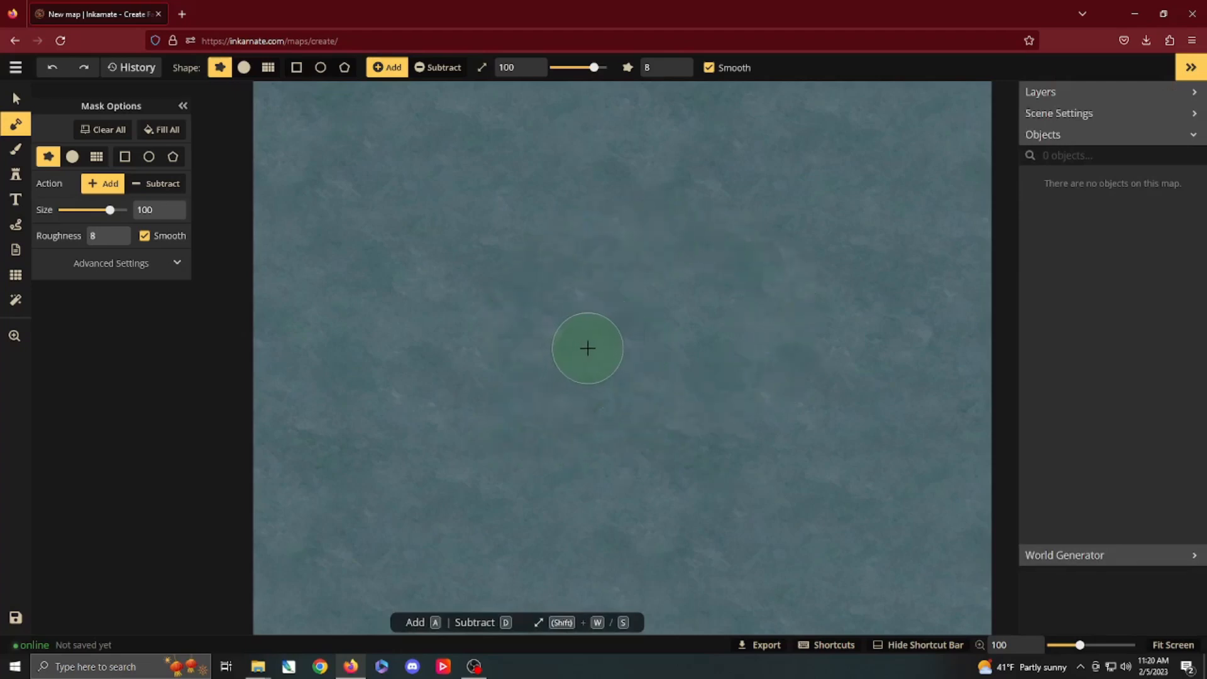
mouse_move(389, 246)
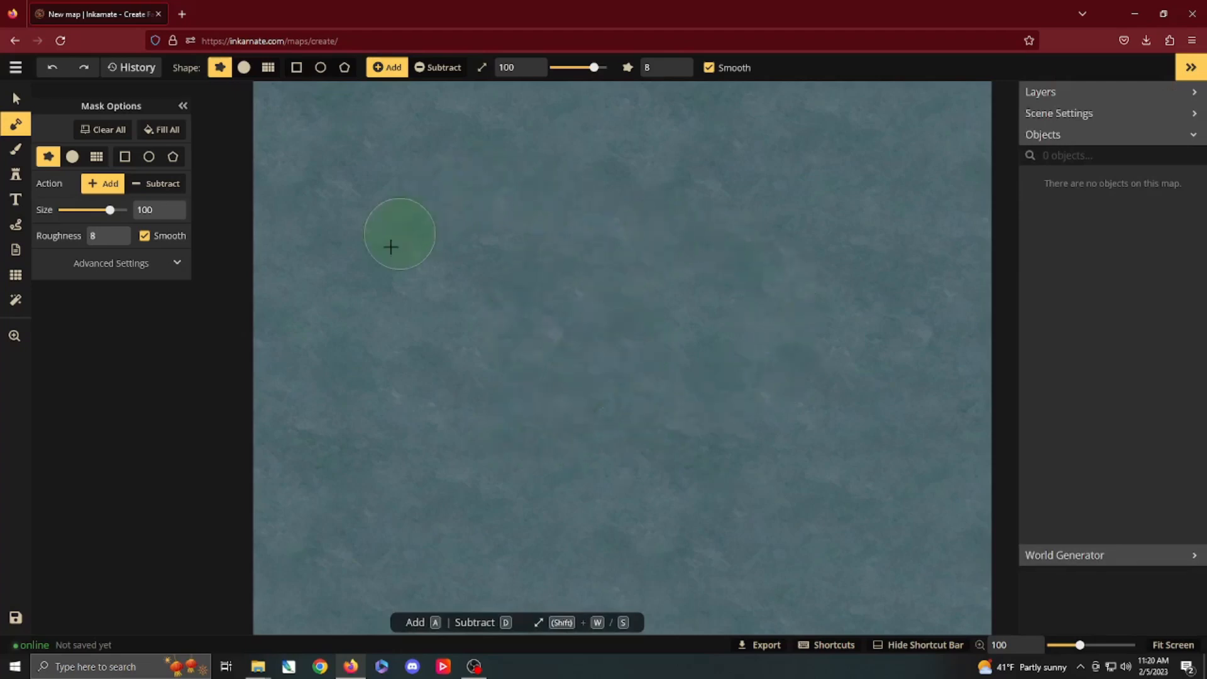
mouse_move(722, 258)
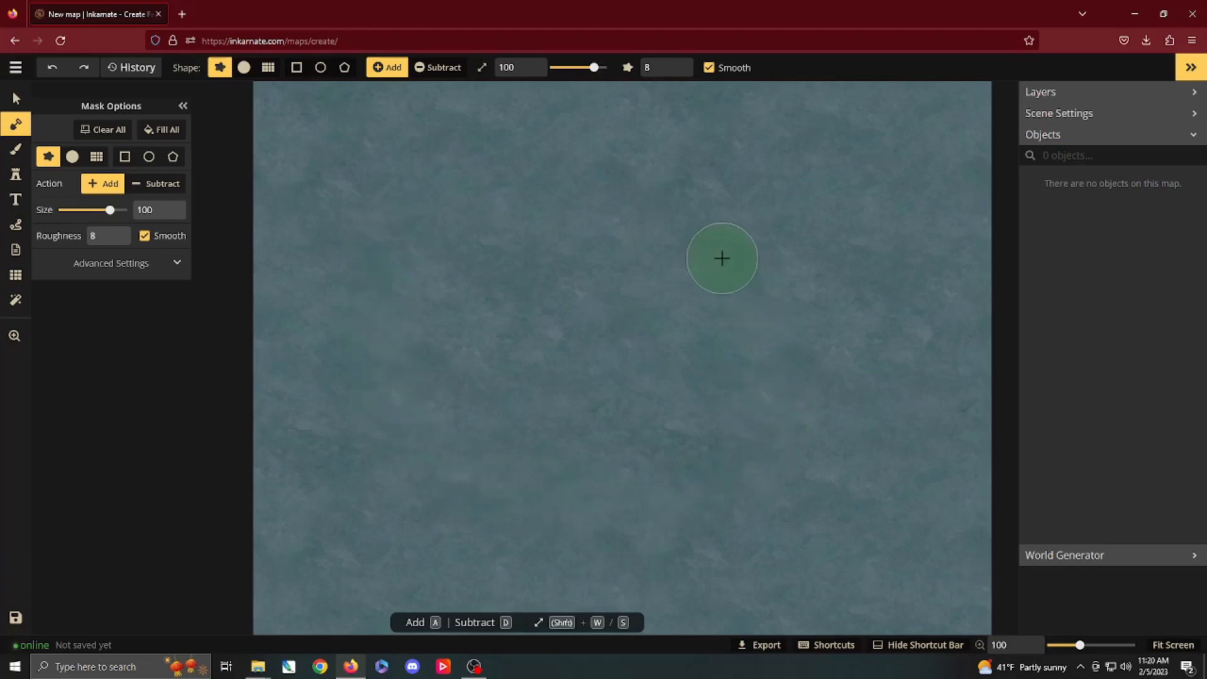
mouse_move(596, 507)
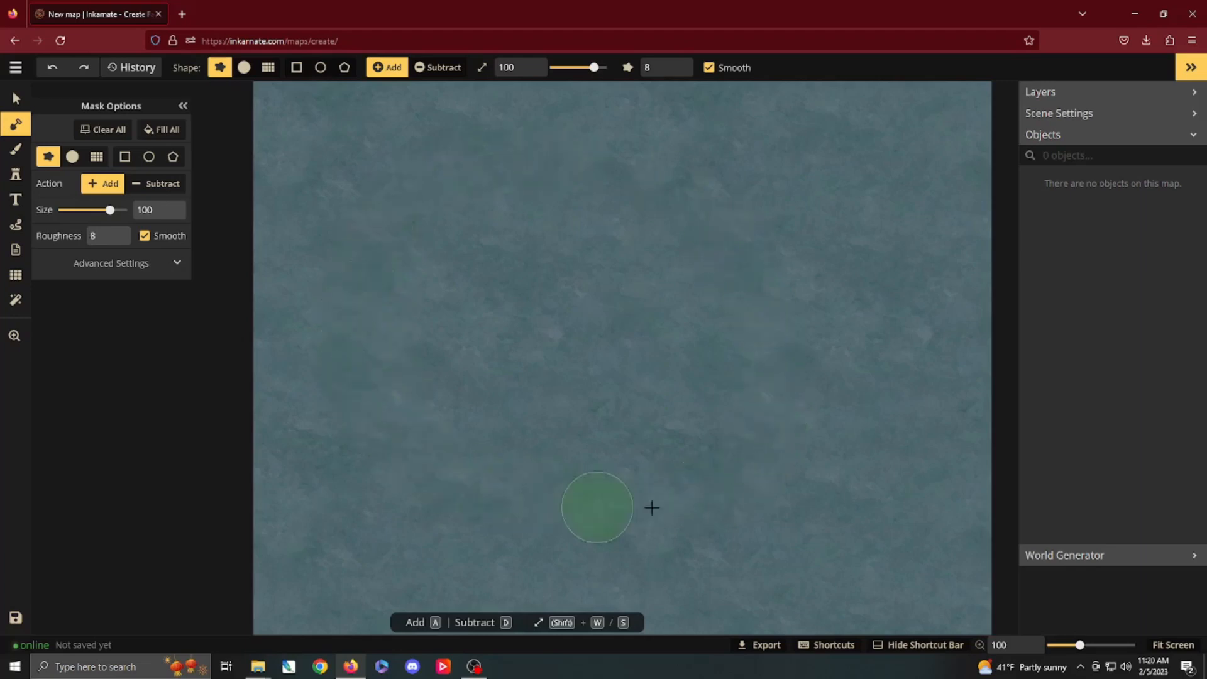
mouse_move(735, 308)
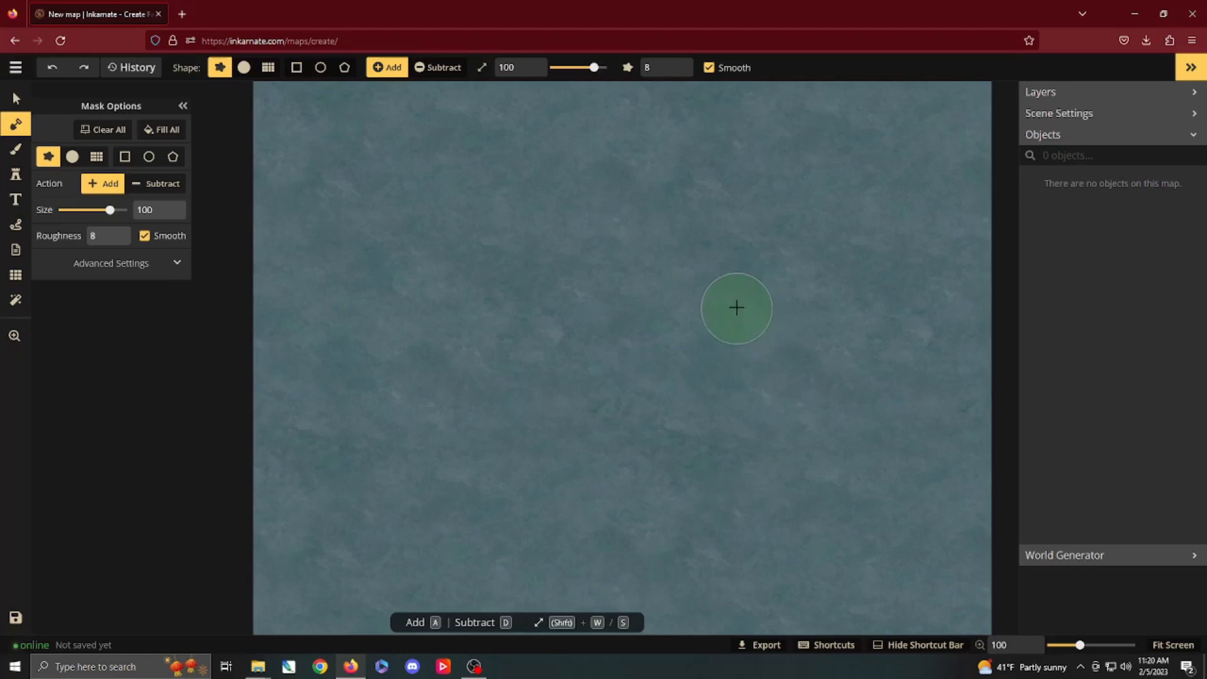
mouse_move(324, 171)
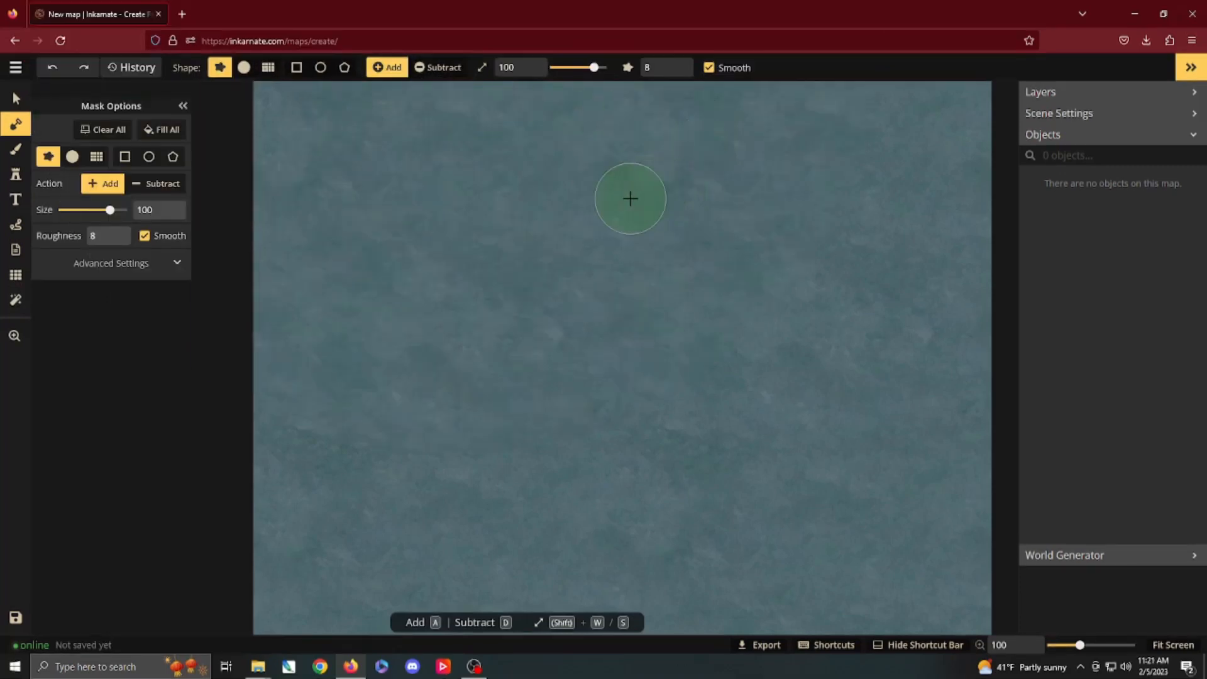
mouse_move(203, 315)
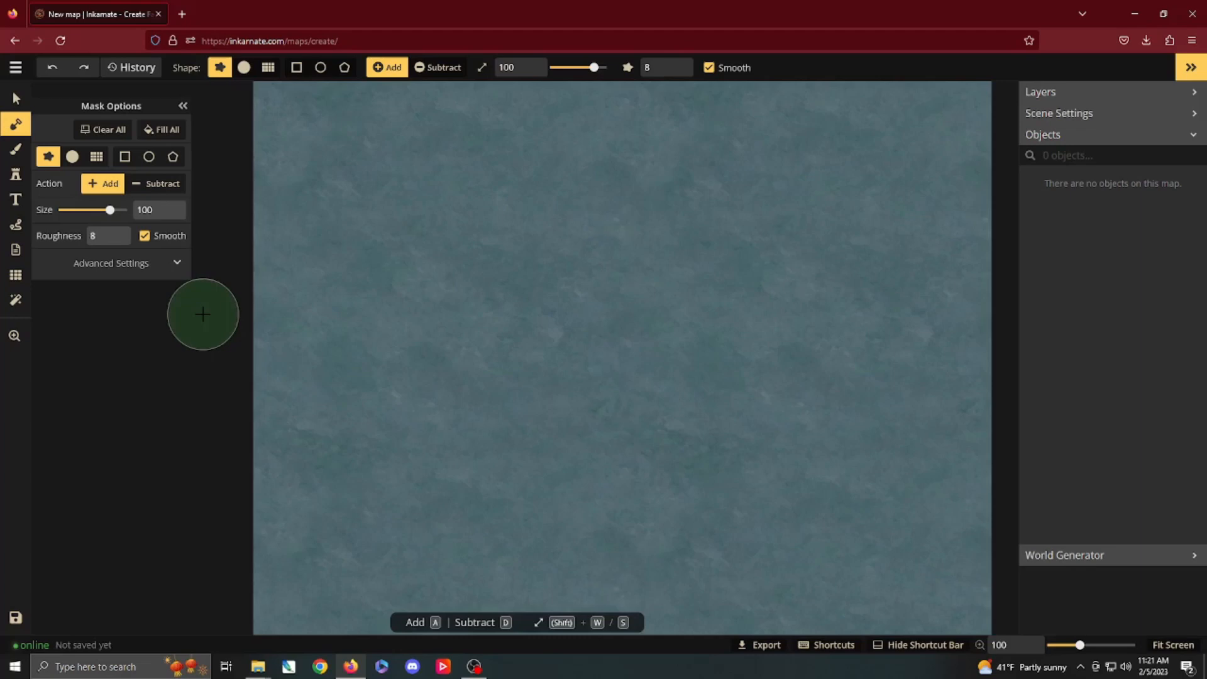
mouse_move(205, 319)
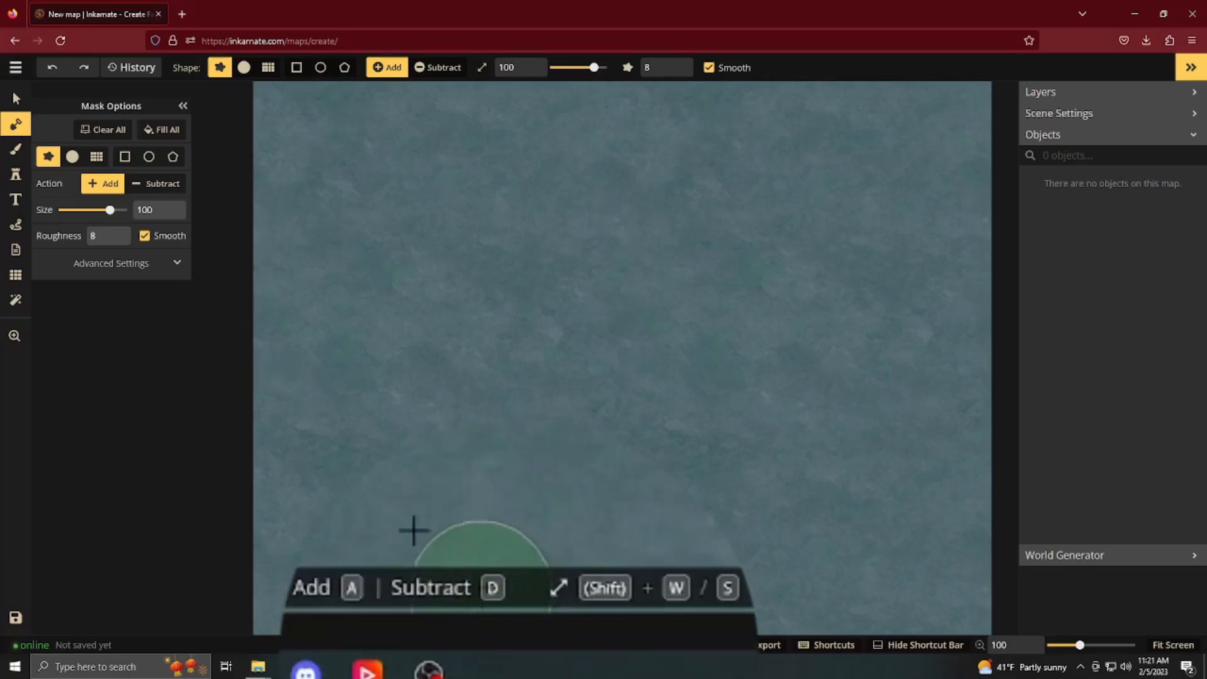
mouse_move(527, 302)
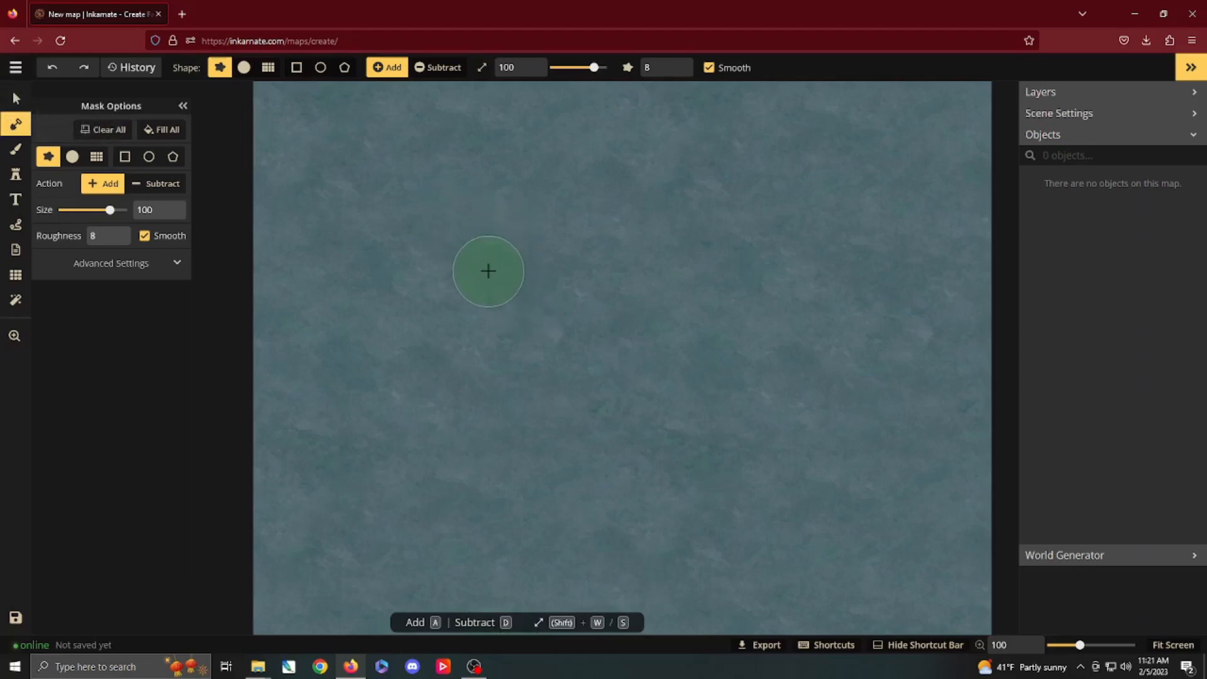
mouse_move(479, 318)
text(80)
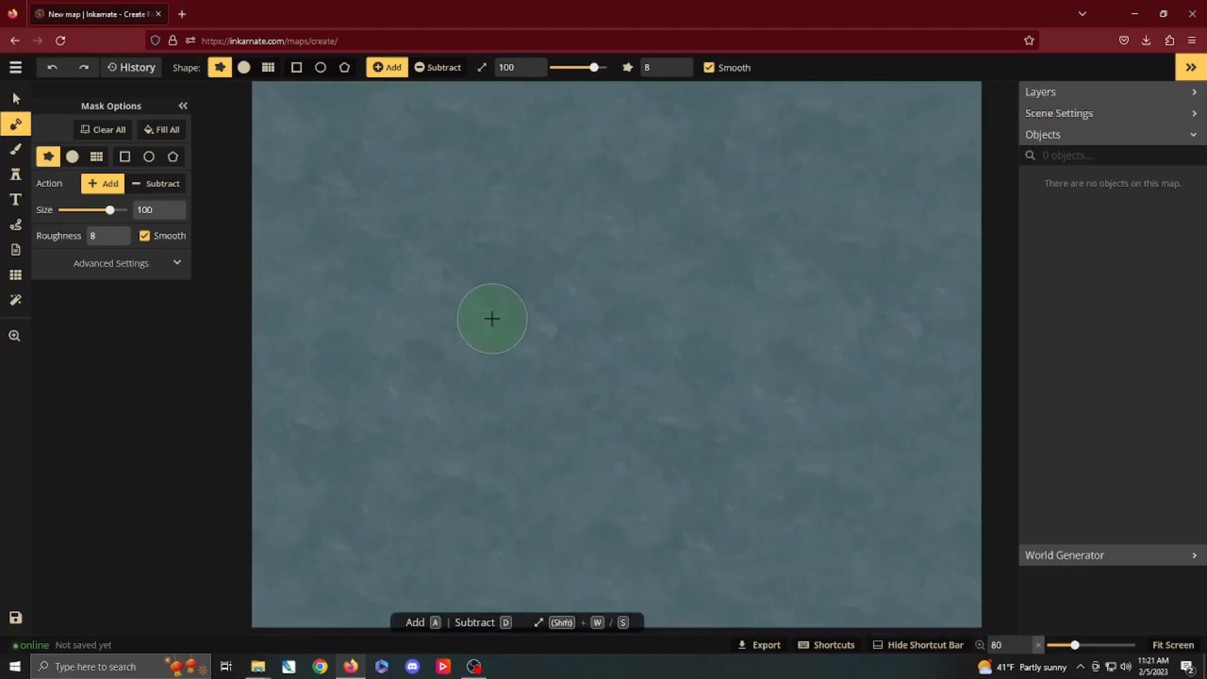
scroll(up, 3)
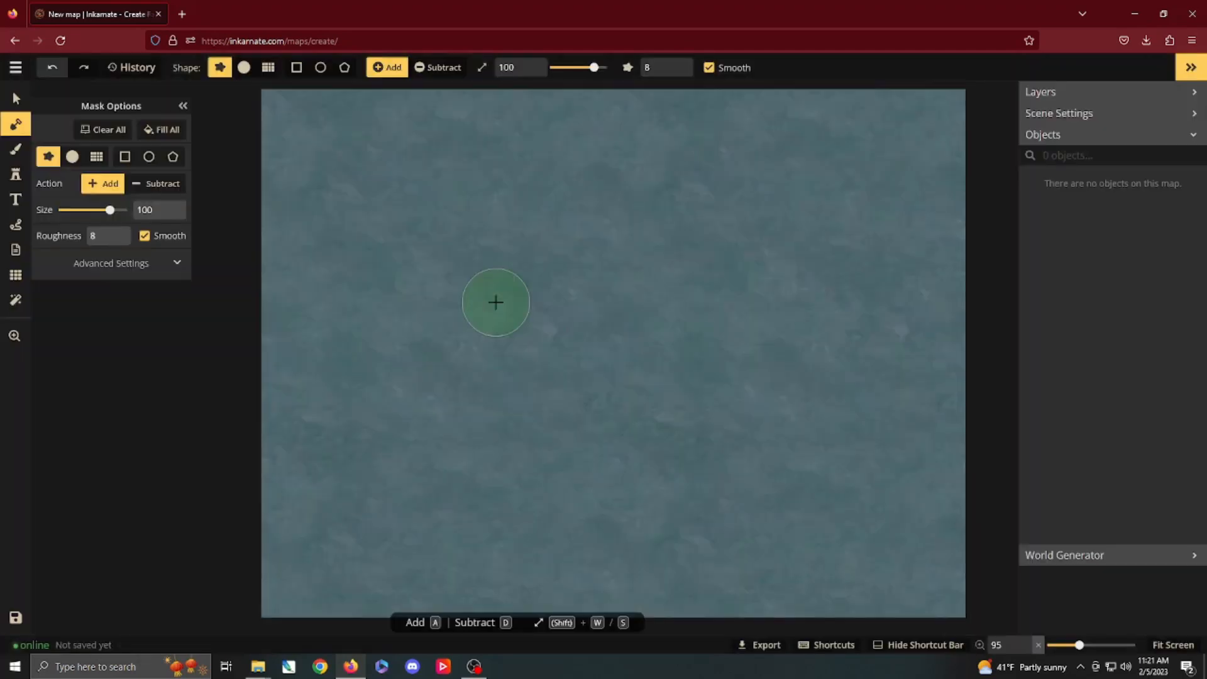
mouse_move(485, 302)
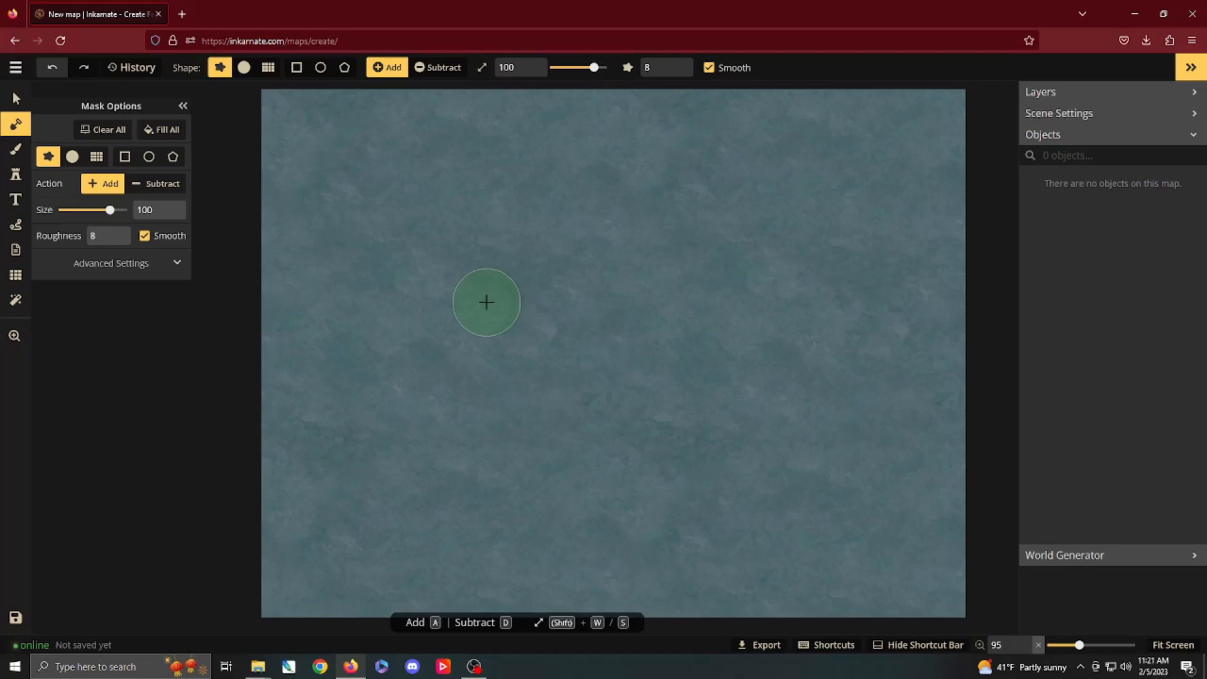
click(14, 336)
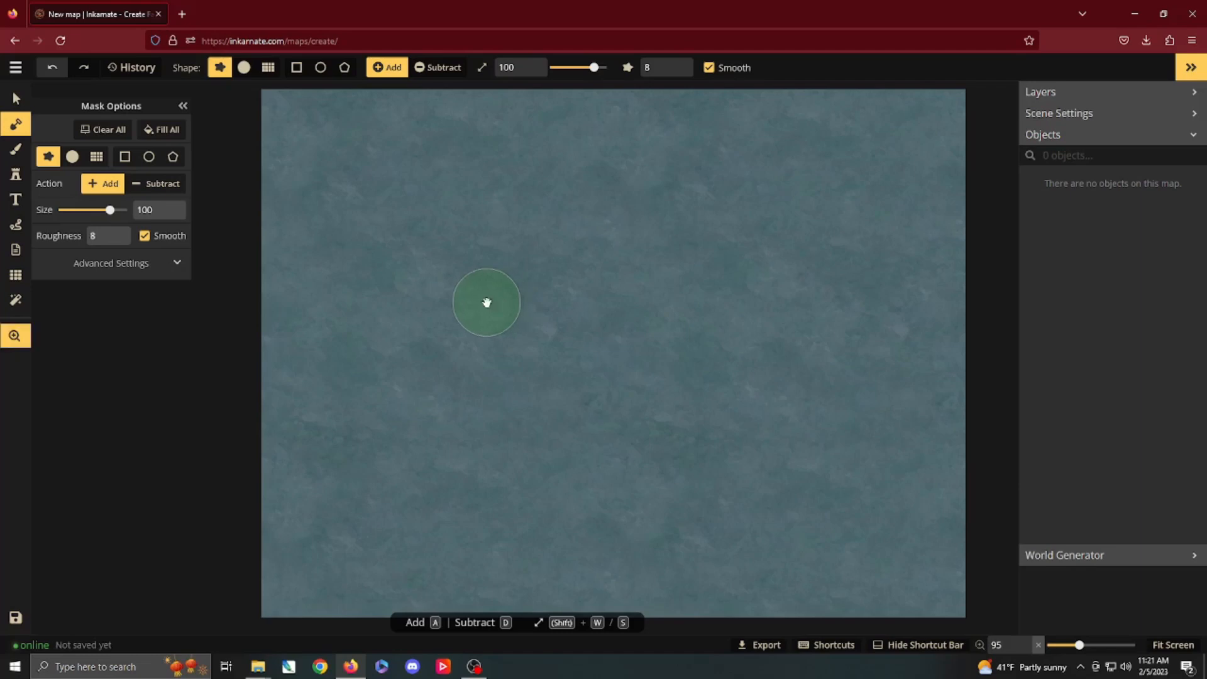
mouse_move(473, 298)
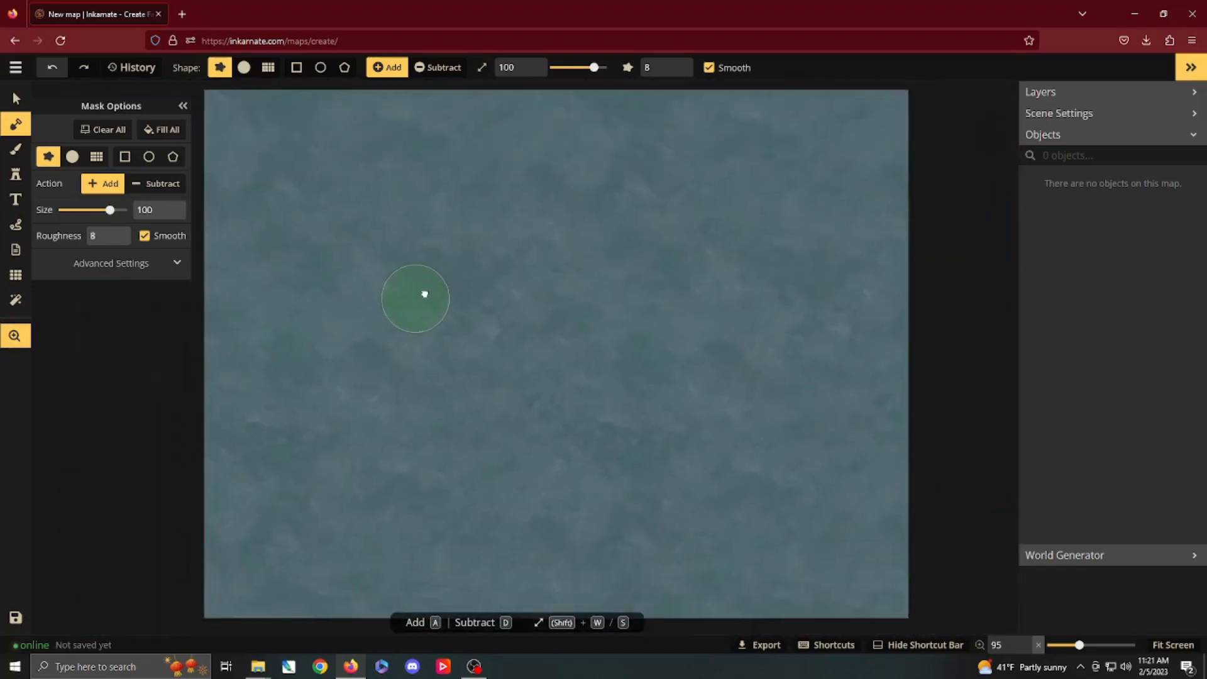
scroll(down, 3)
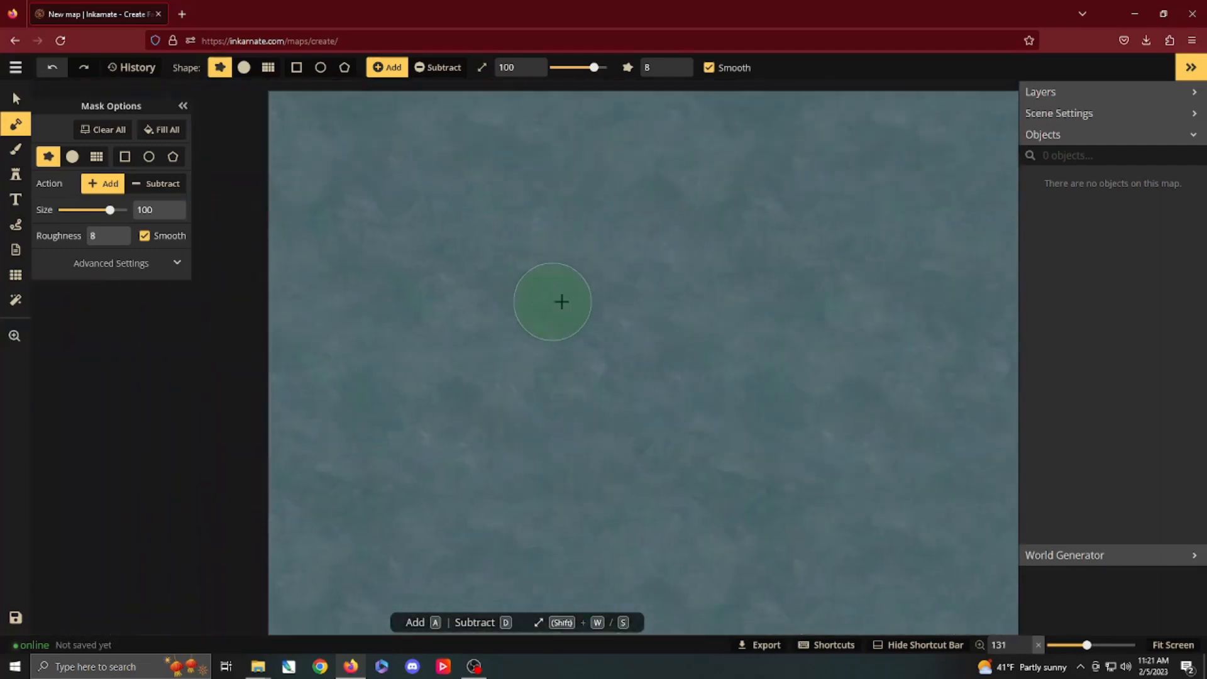
scroll(down, 3)
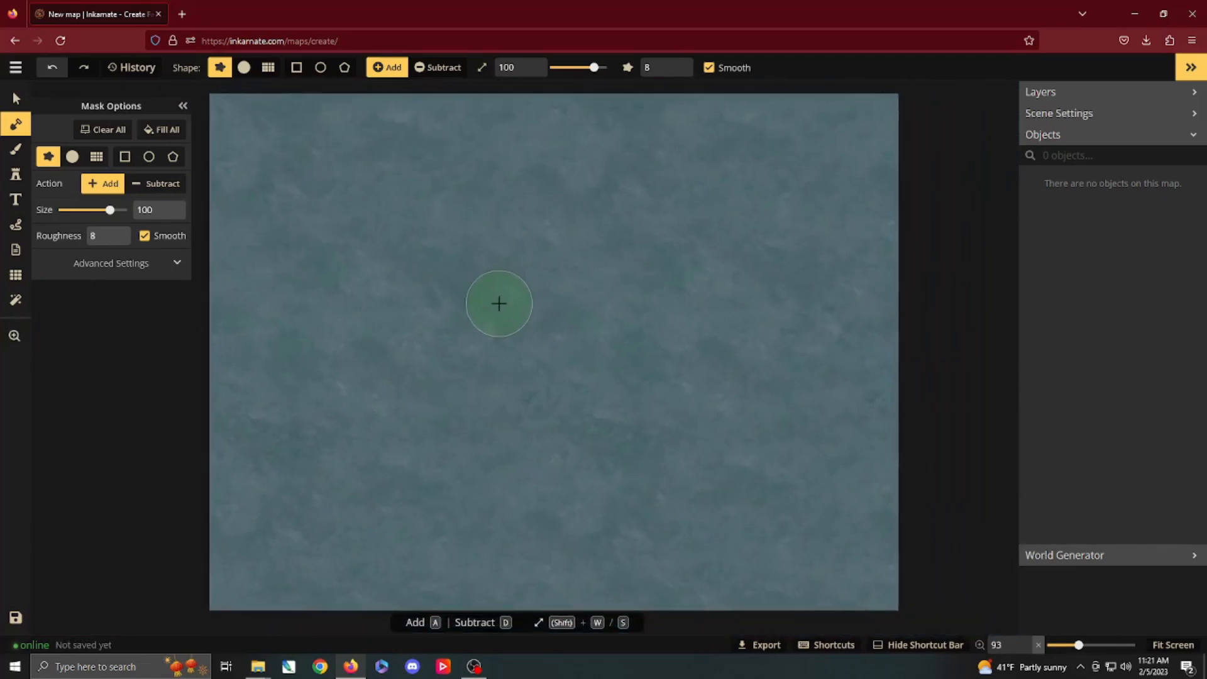
mouse_move(468, 296)
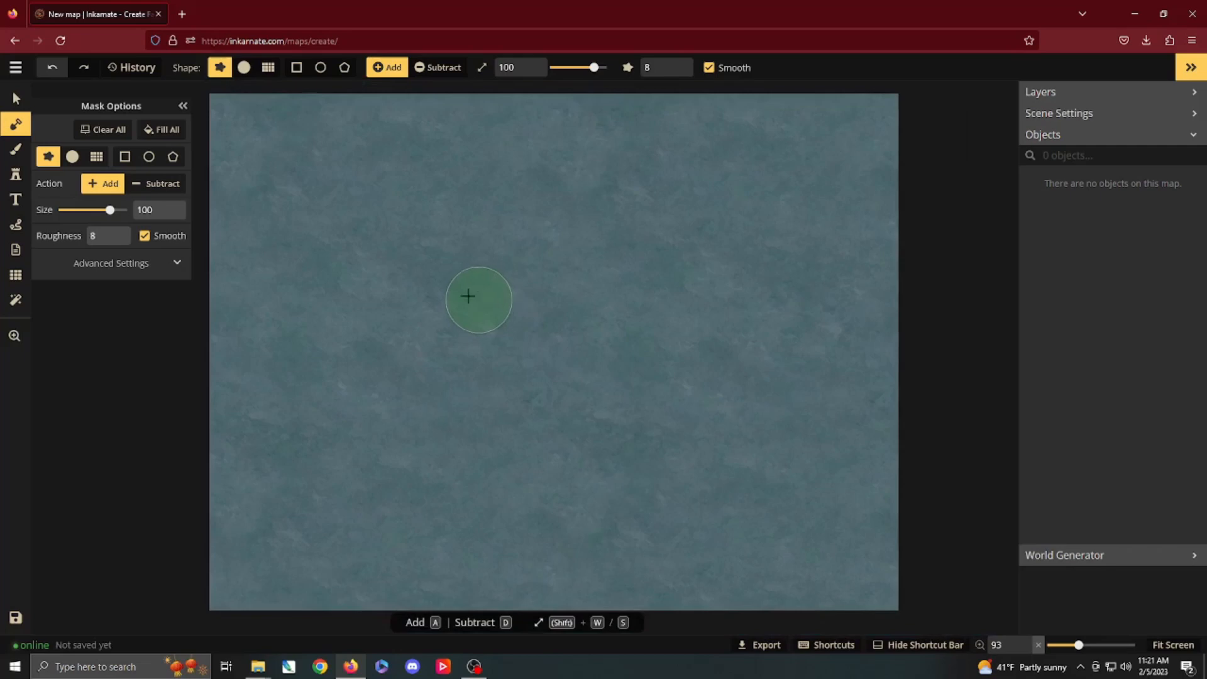
mouse_move(527, 302)
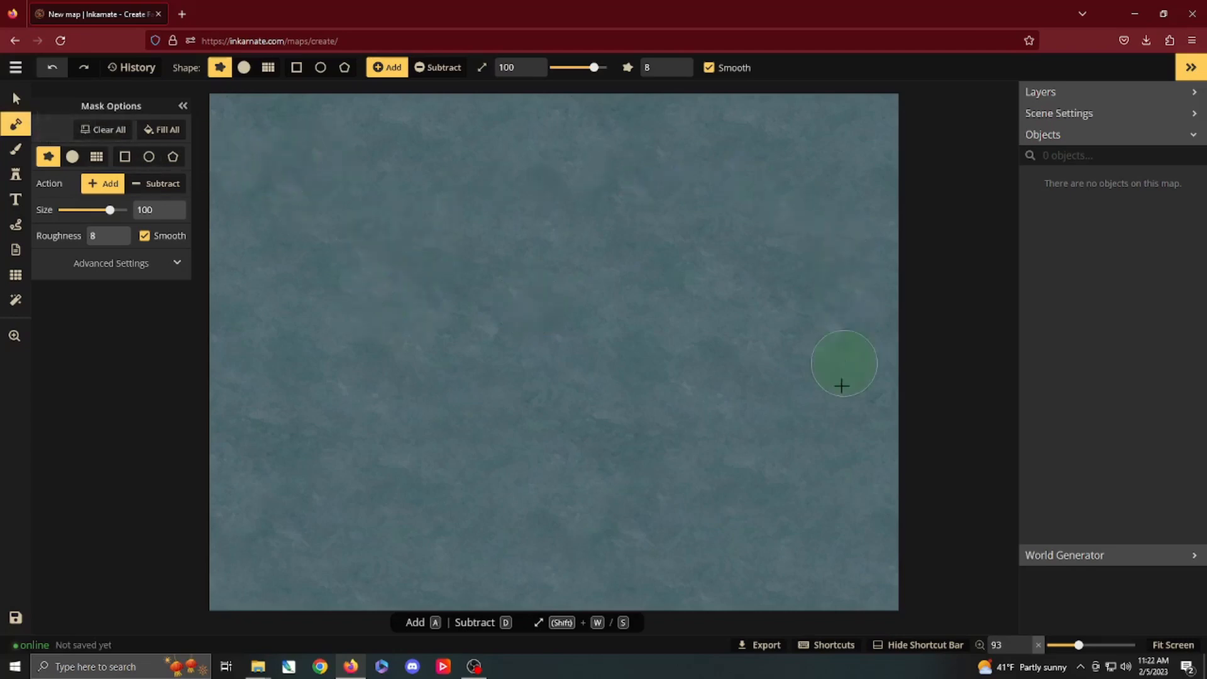
mouse_move(500, 351)
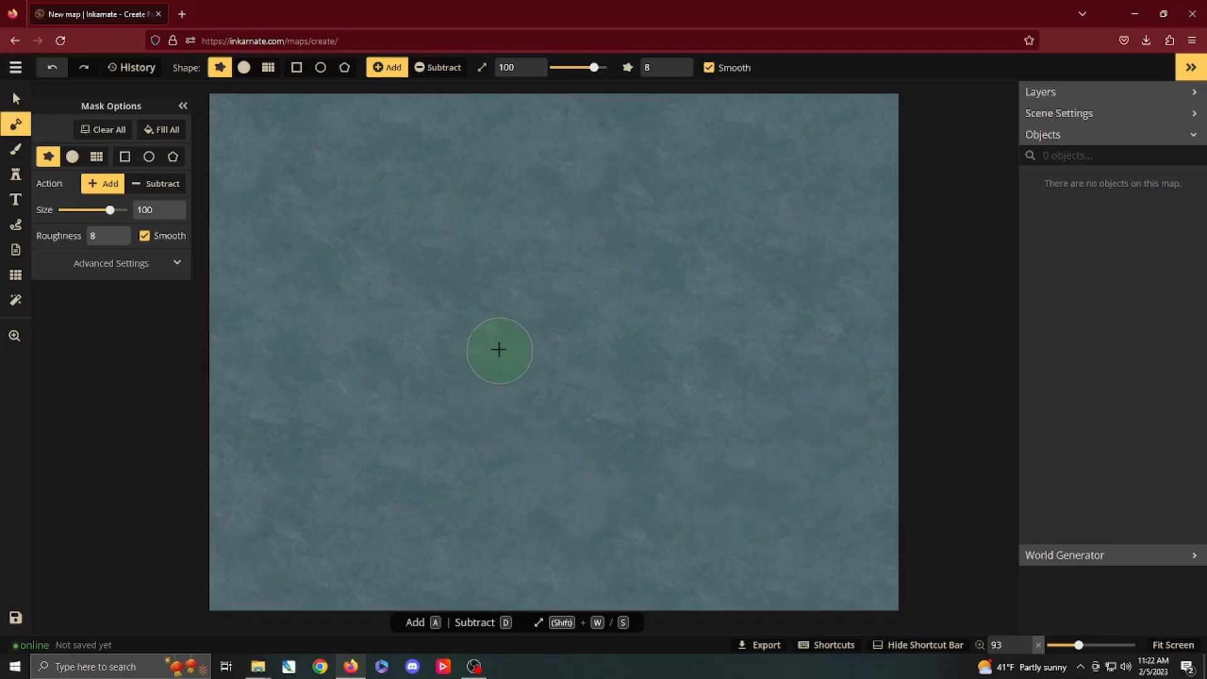
mouse_move(327, 186)
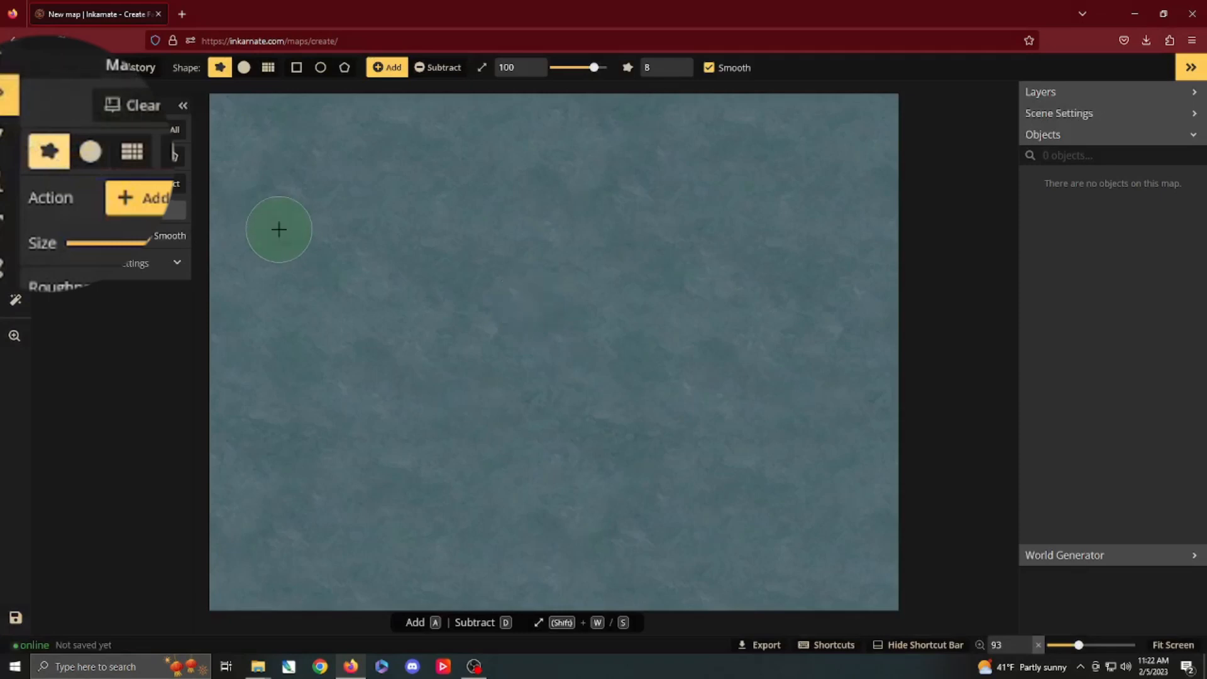
Paint a tall land strip along the left edge and fill its water gap with a larger brush
click(283, 185)
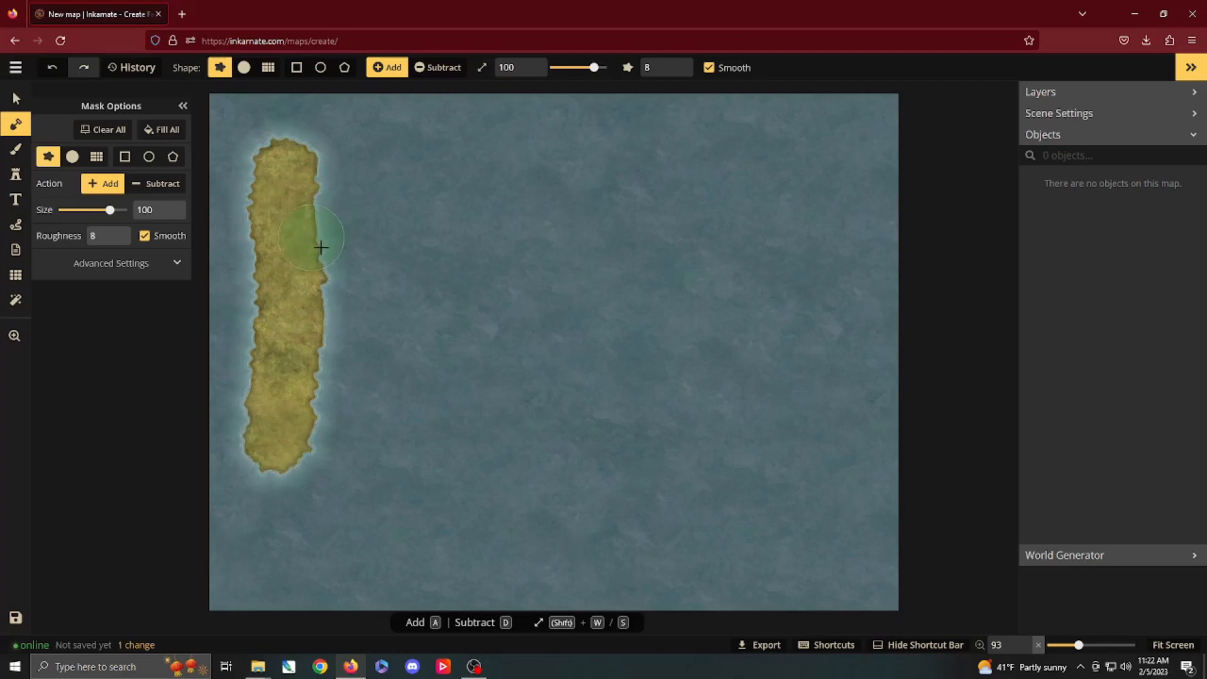
mouse_move(286, 228)
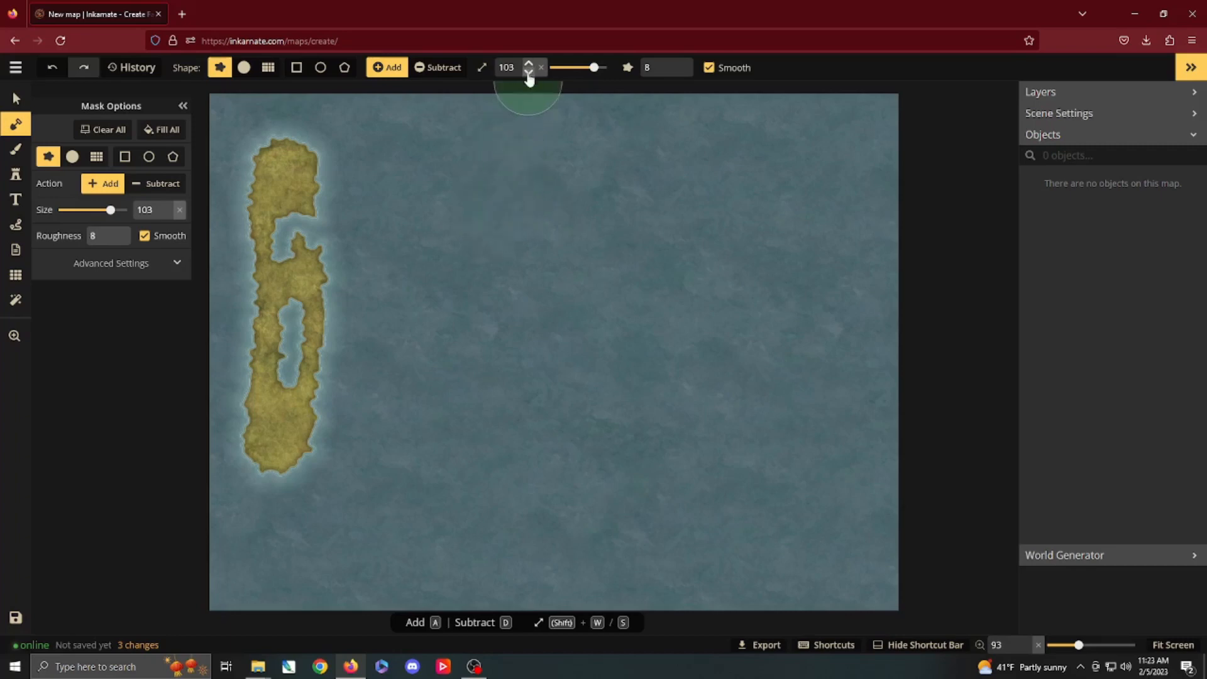
click(530, 64)
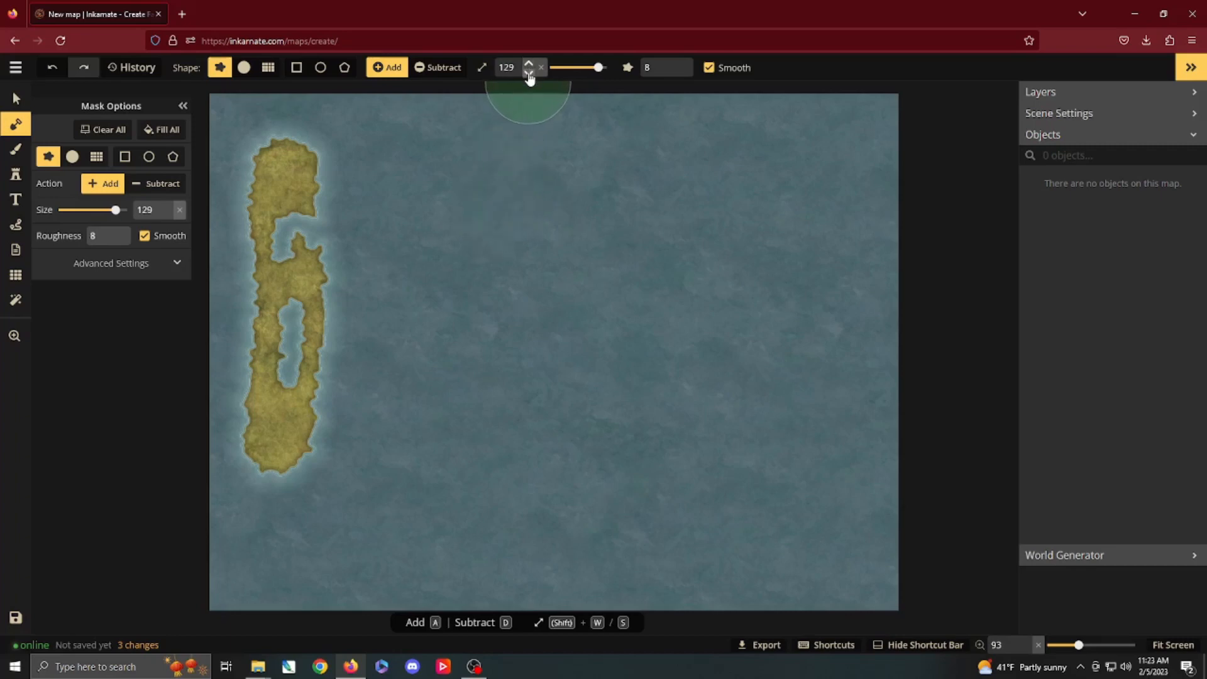
click(530, 71)
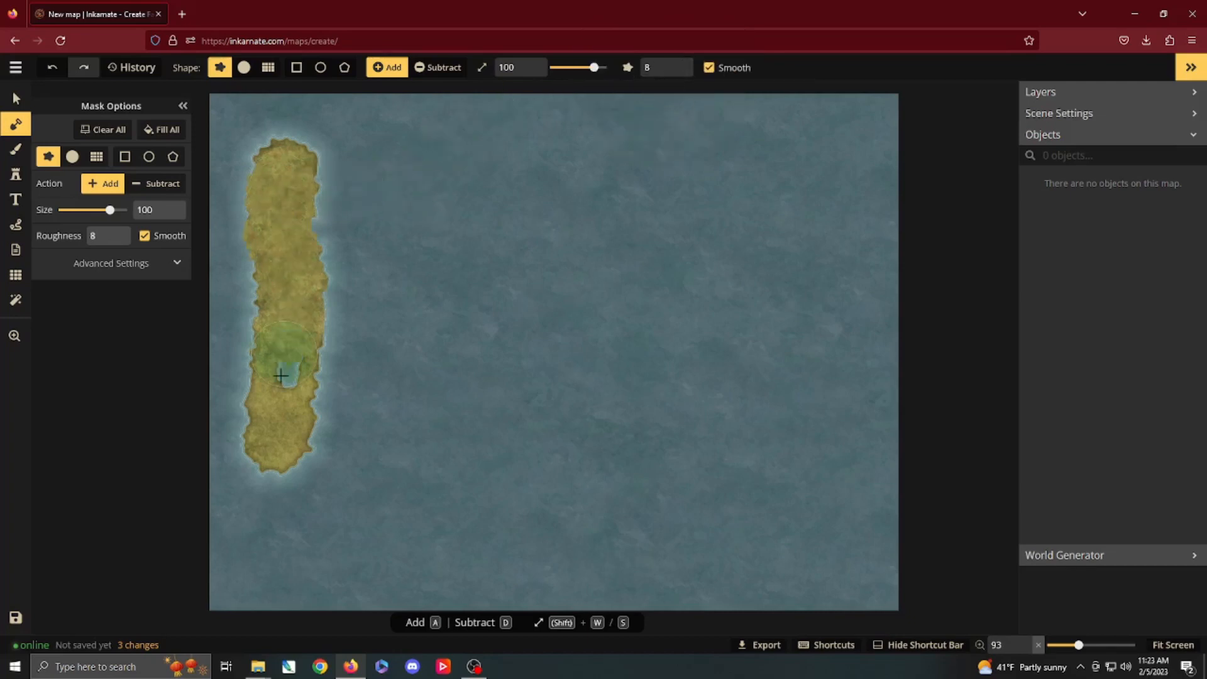
click(316, 362)
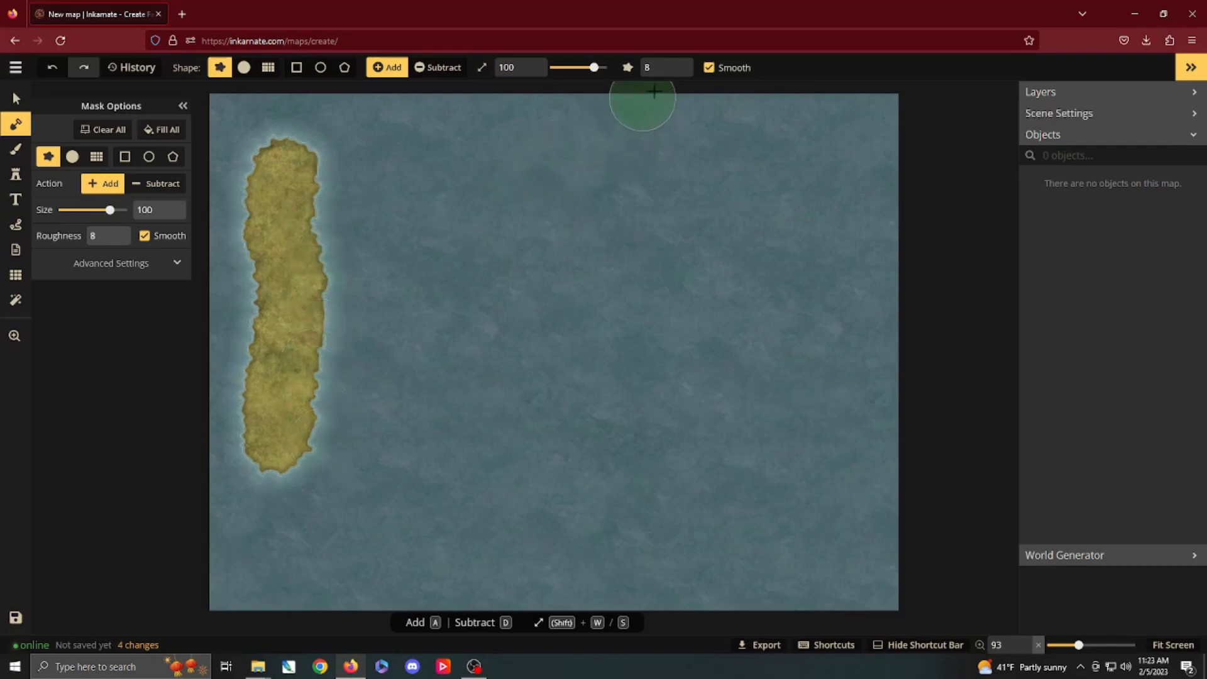
Raise the coastline roughness to paint jagged-edged islands
click(674, 72)
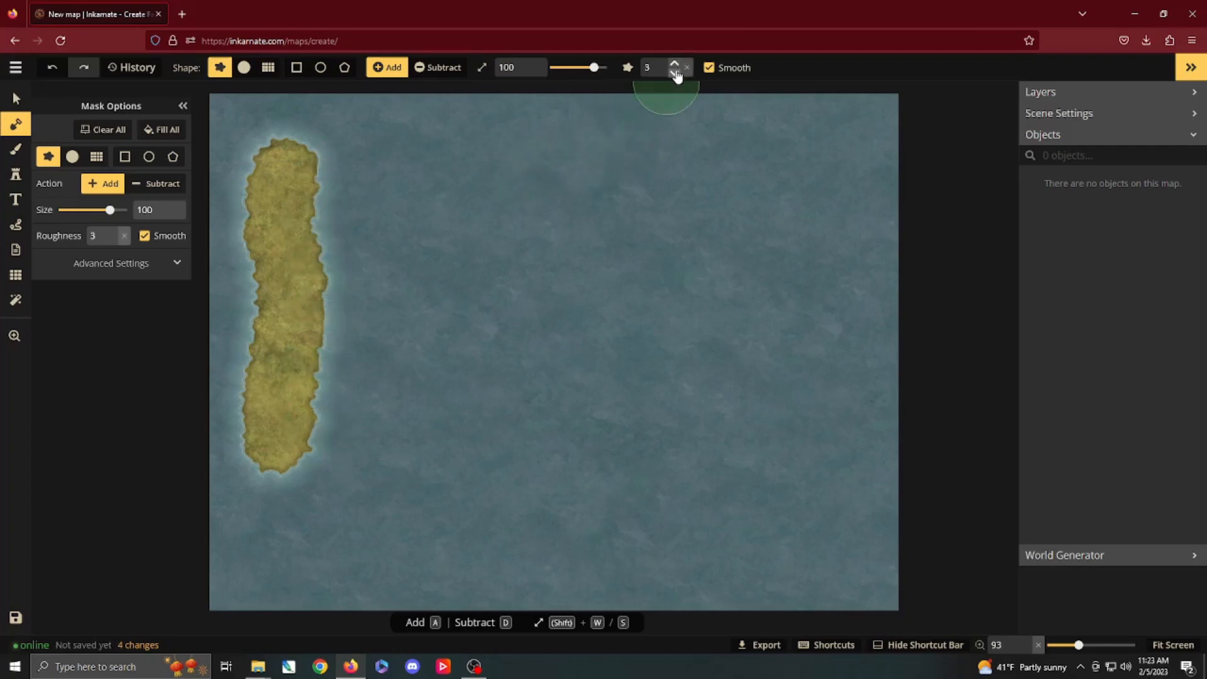
mouse_move(389, 215)
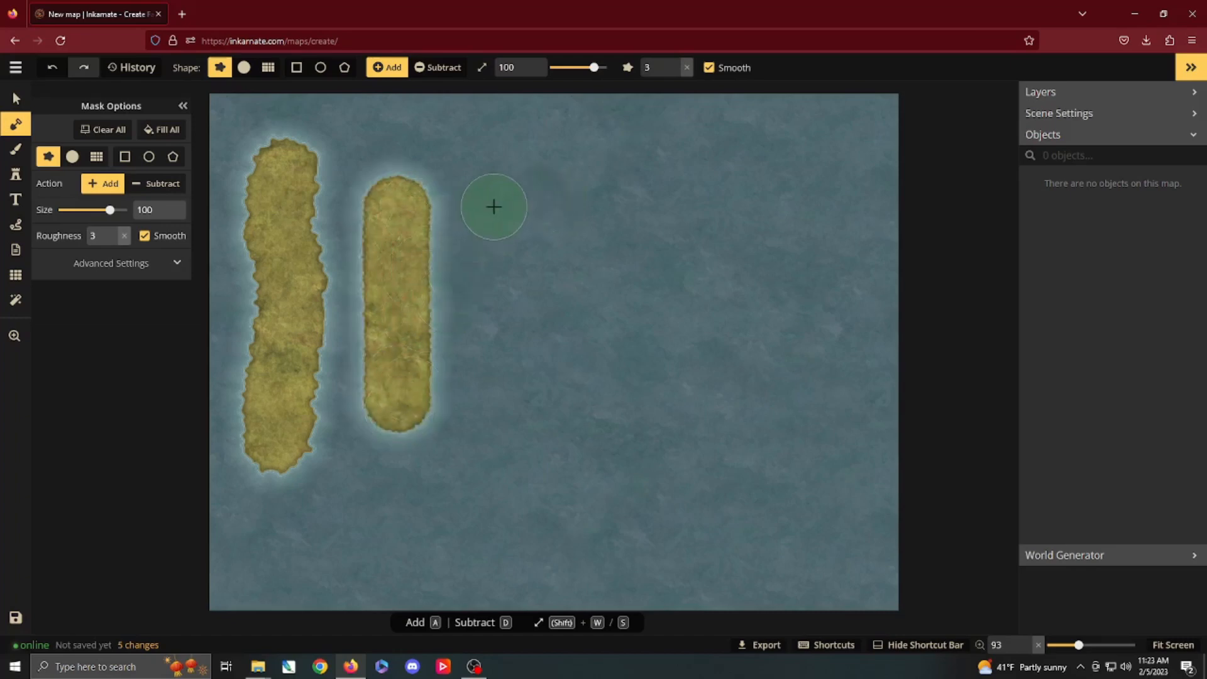
click(675, 64)
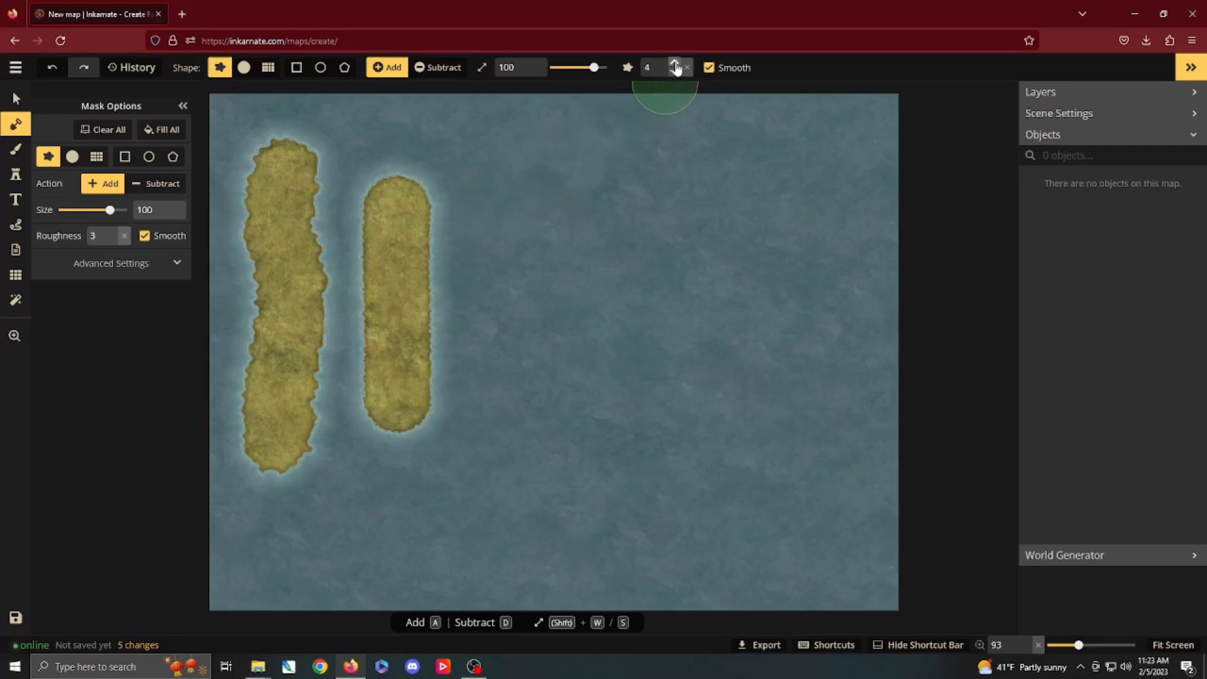
click(676, 64)
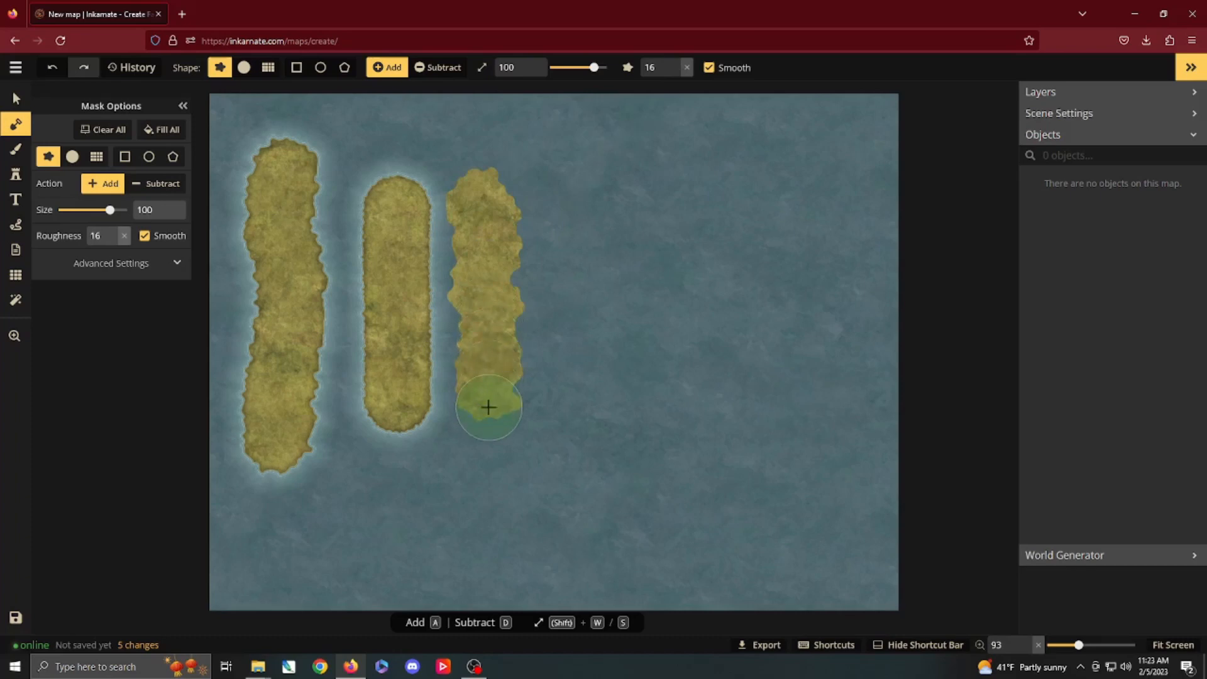
click(677, 64)
text(32)
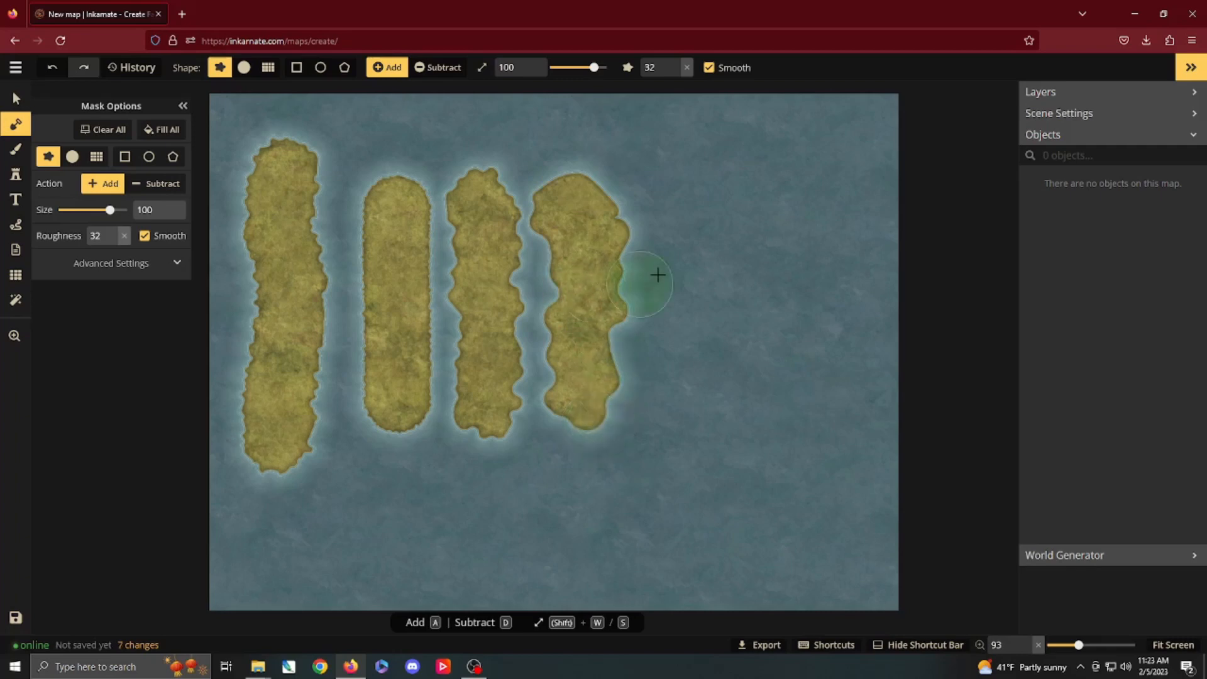
mouse_move(634, 126)
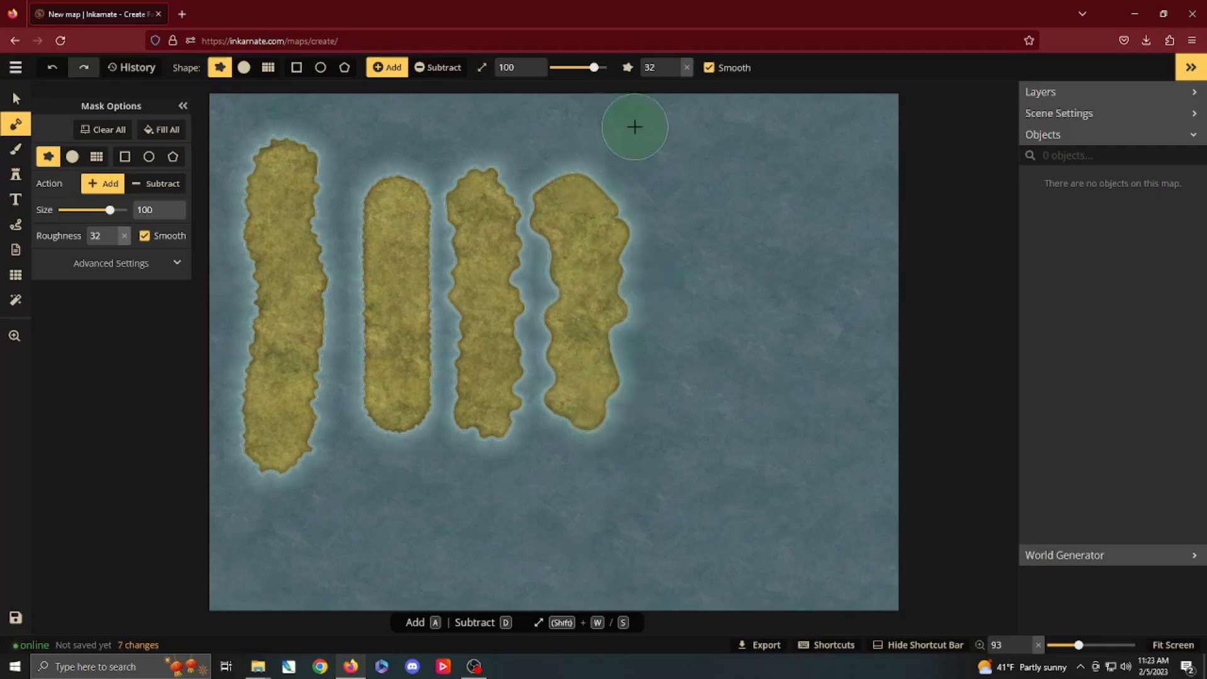
mouse_move(507, 248)
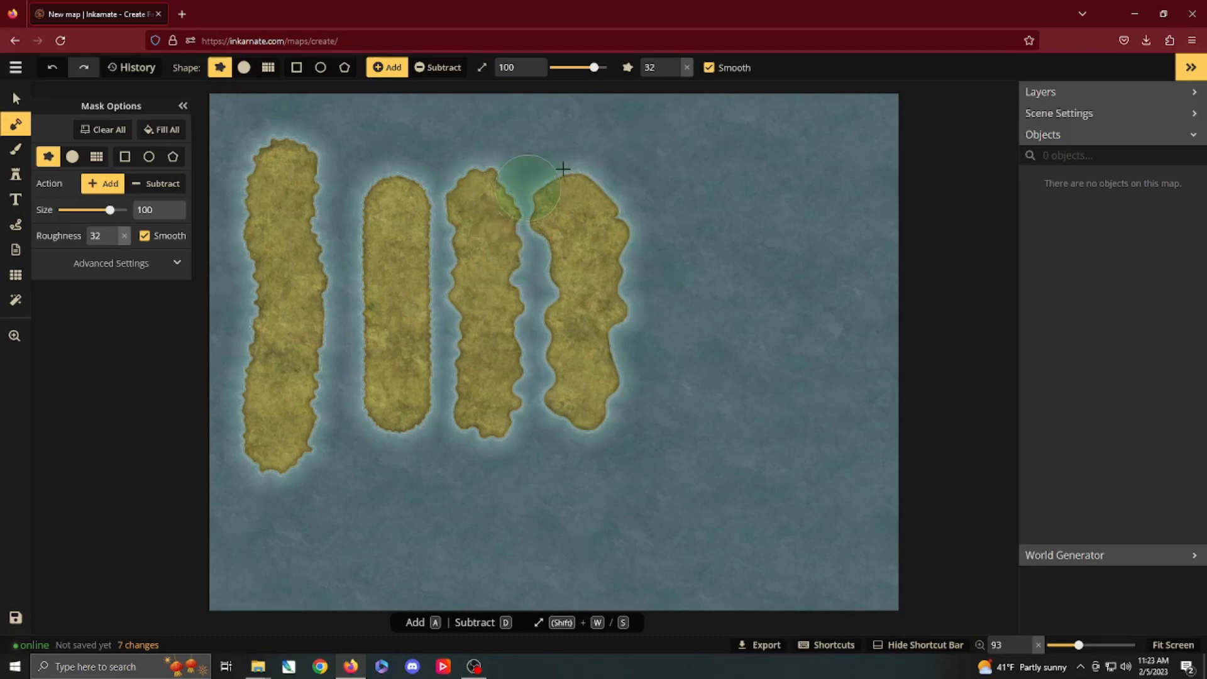
mouse_move(707, 68)
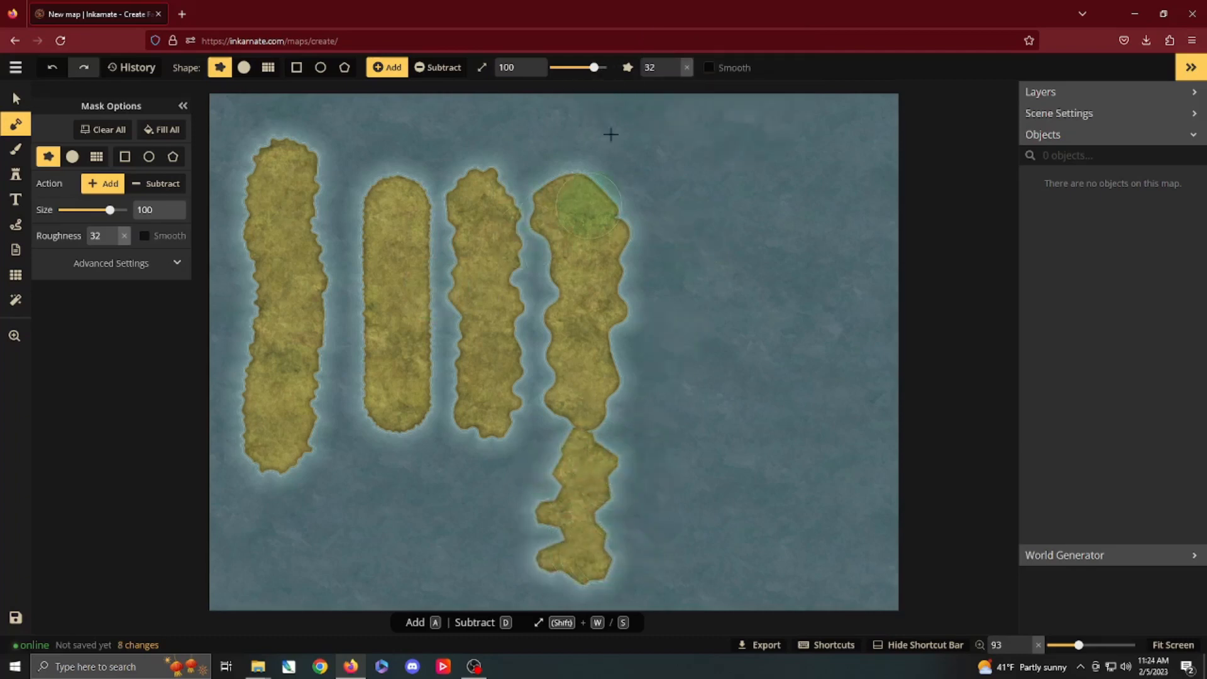
Lower the roughness and re-enable Smooth for a rounded island
click(674, 72)
text(16)
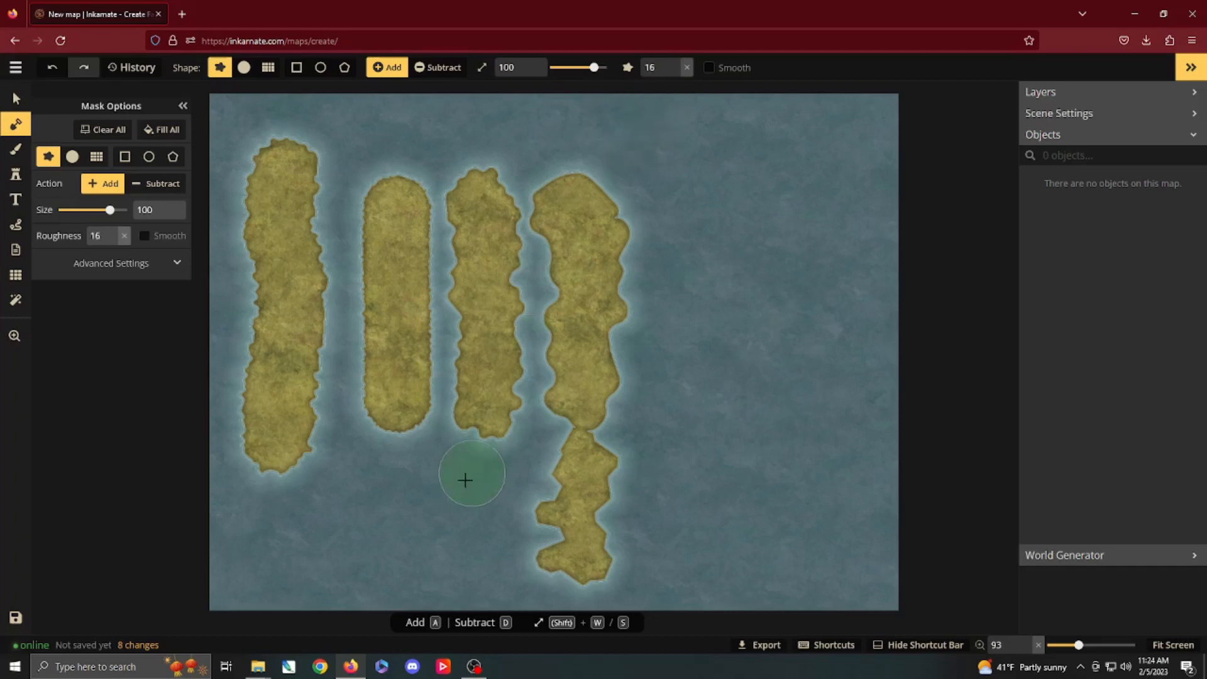
click(472, 479)
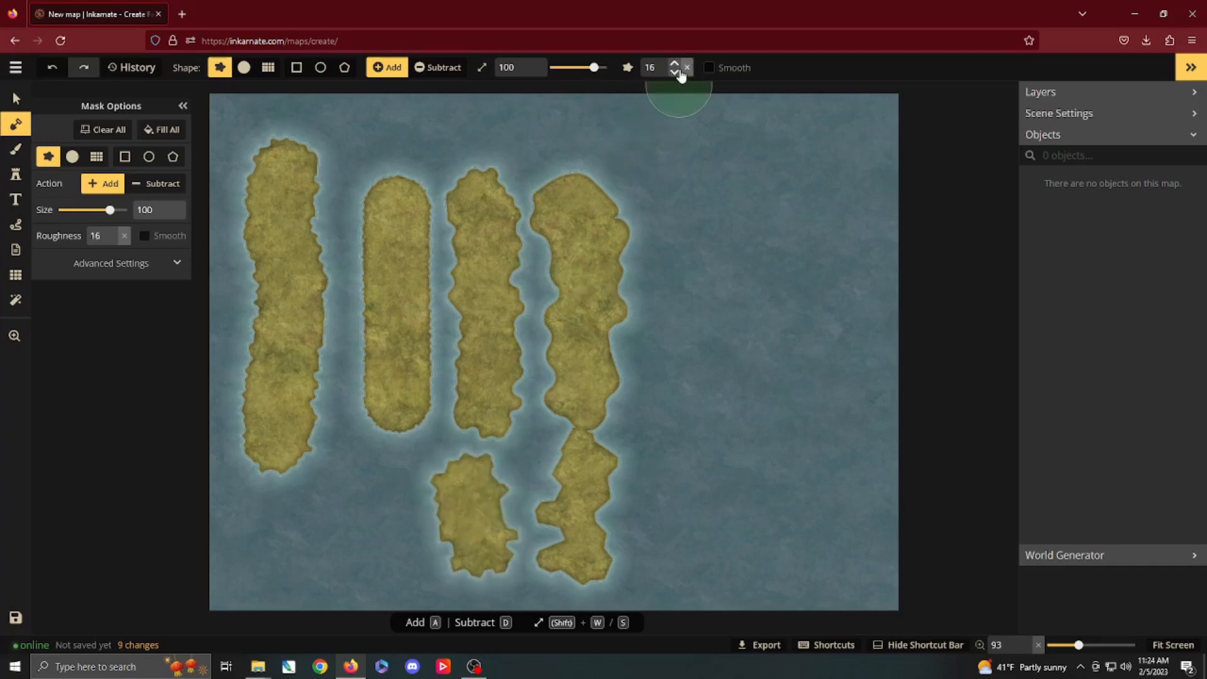
click(675, 71)
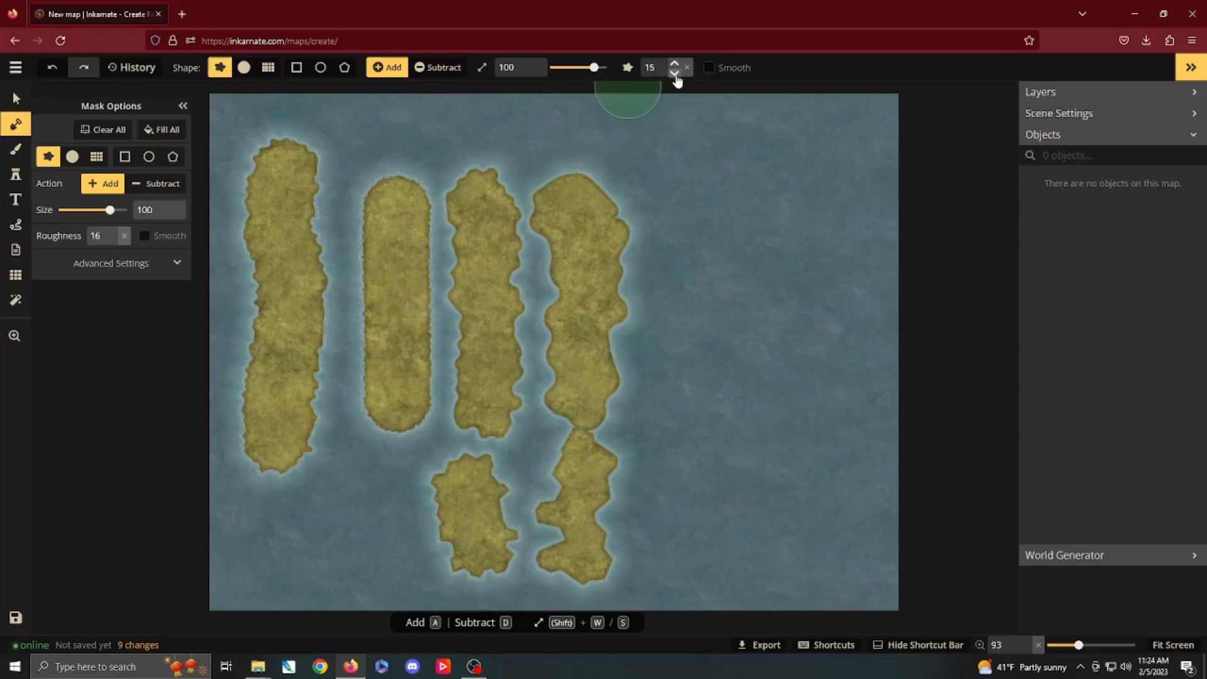
click(674, 71)
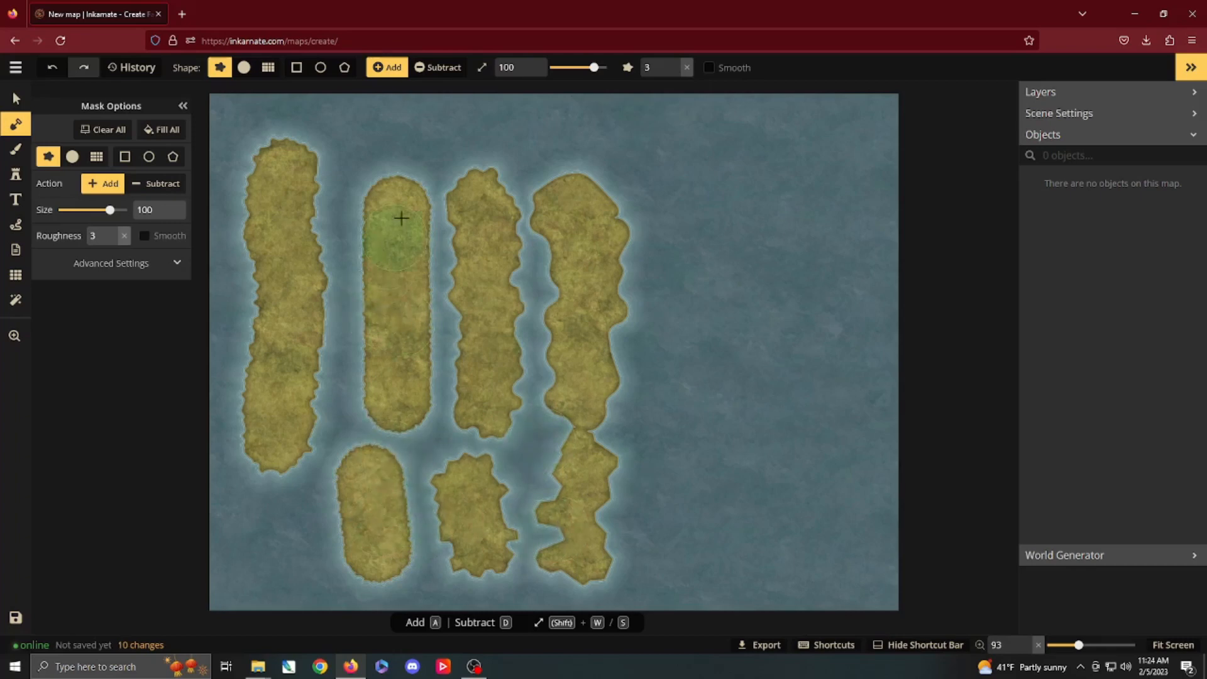
mouse_move(708, 69)
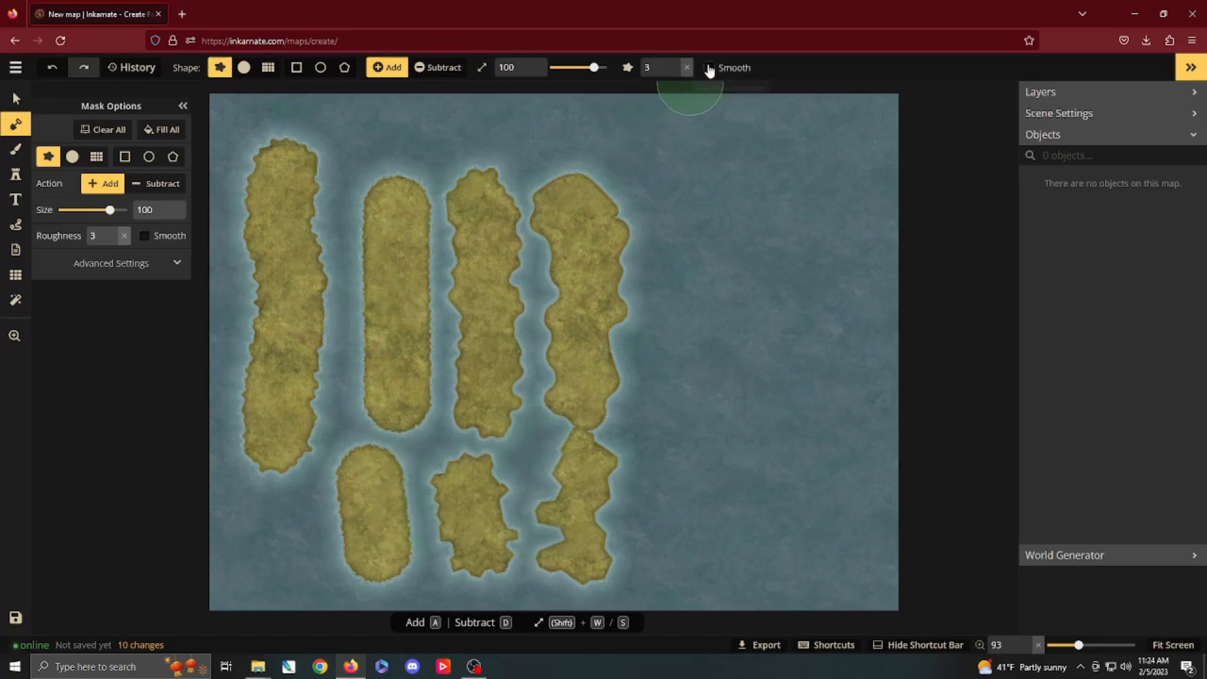
click(708, 68)
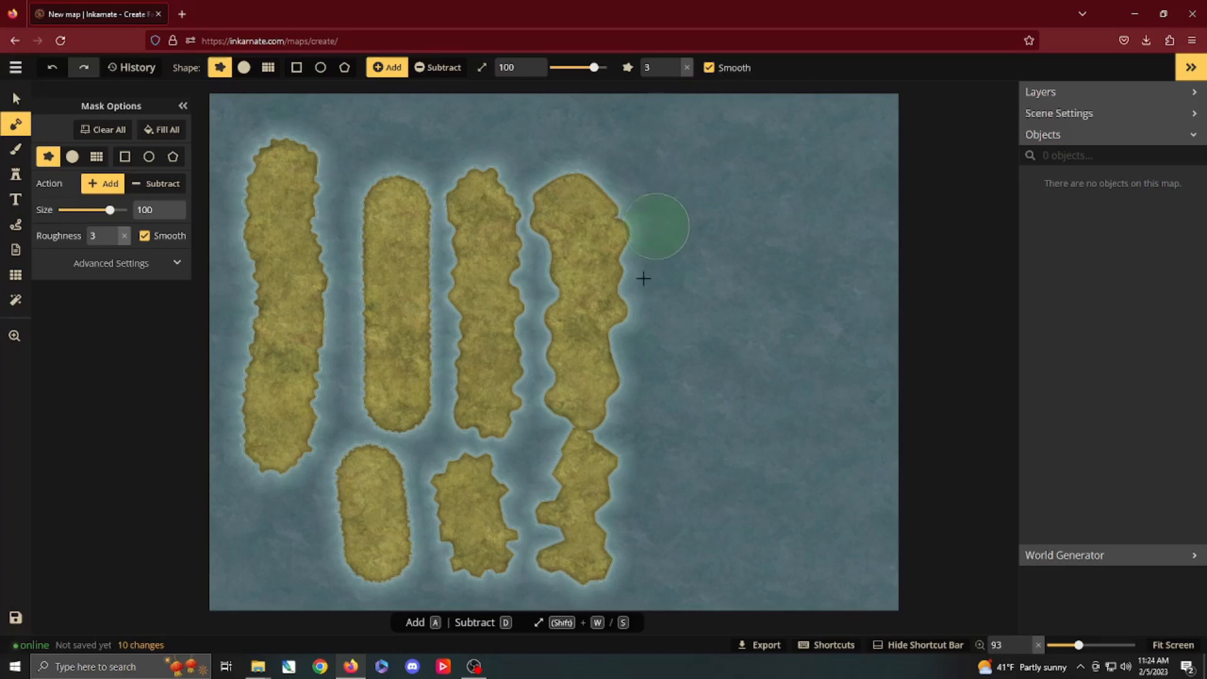
mouse_move(387, 314)
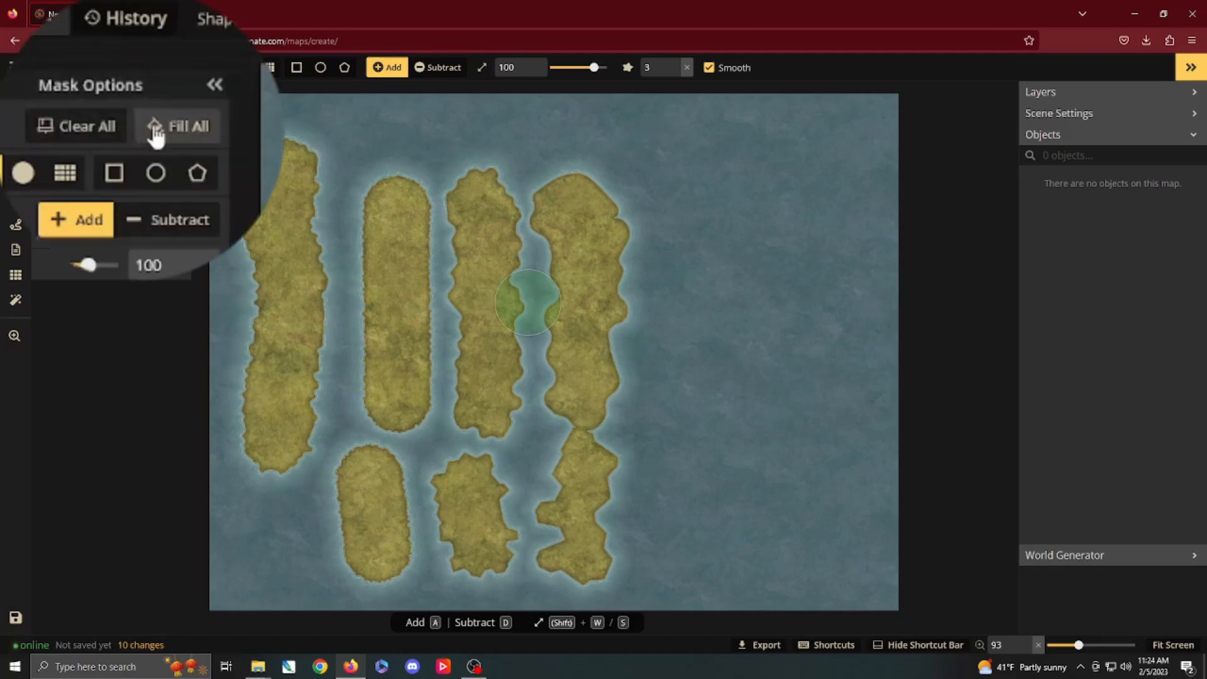
Clear All to erase the land, then try Fill All covering the map with land
click(77, 126)
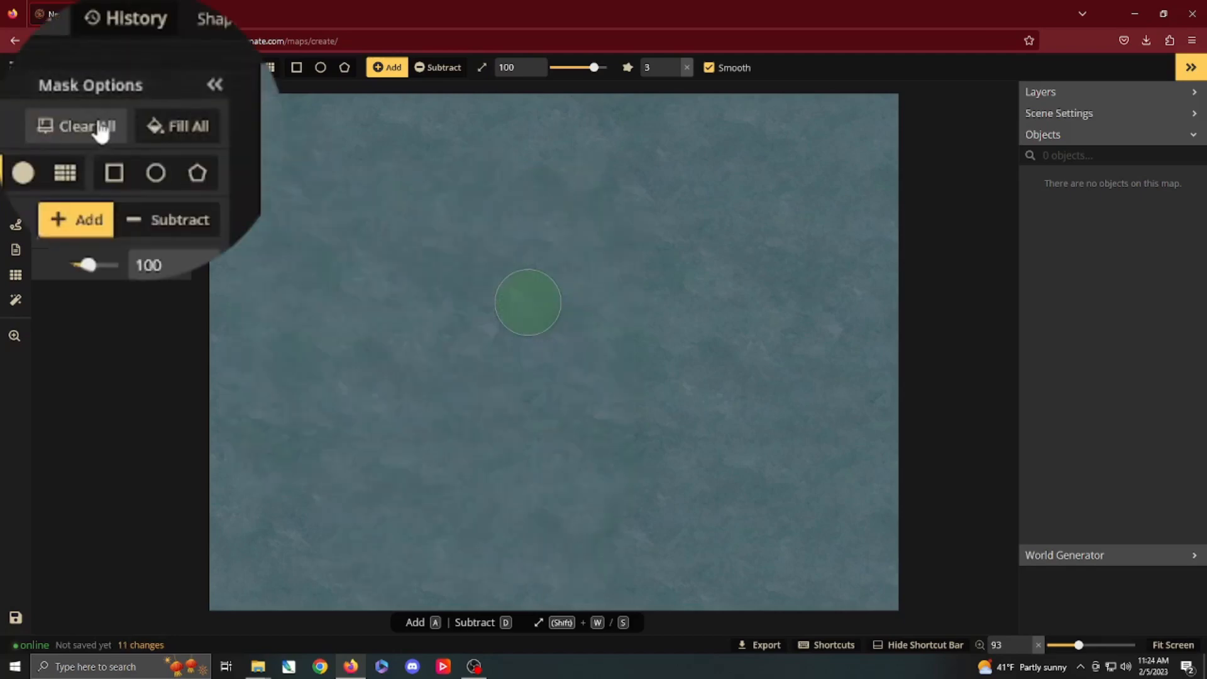
mouse_move(177, 126)
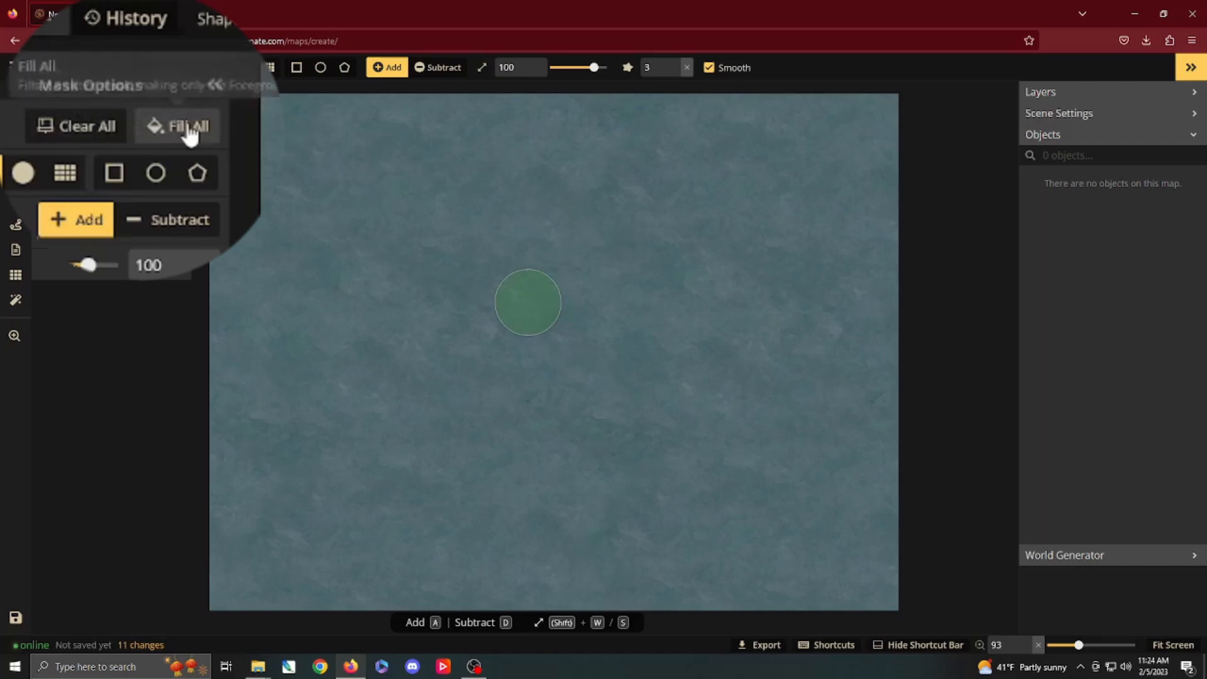
click(178, 126)
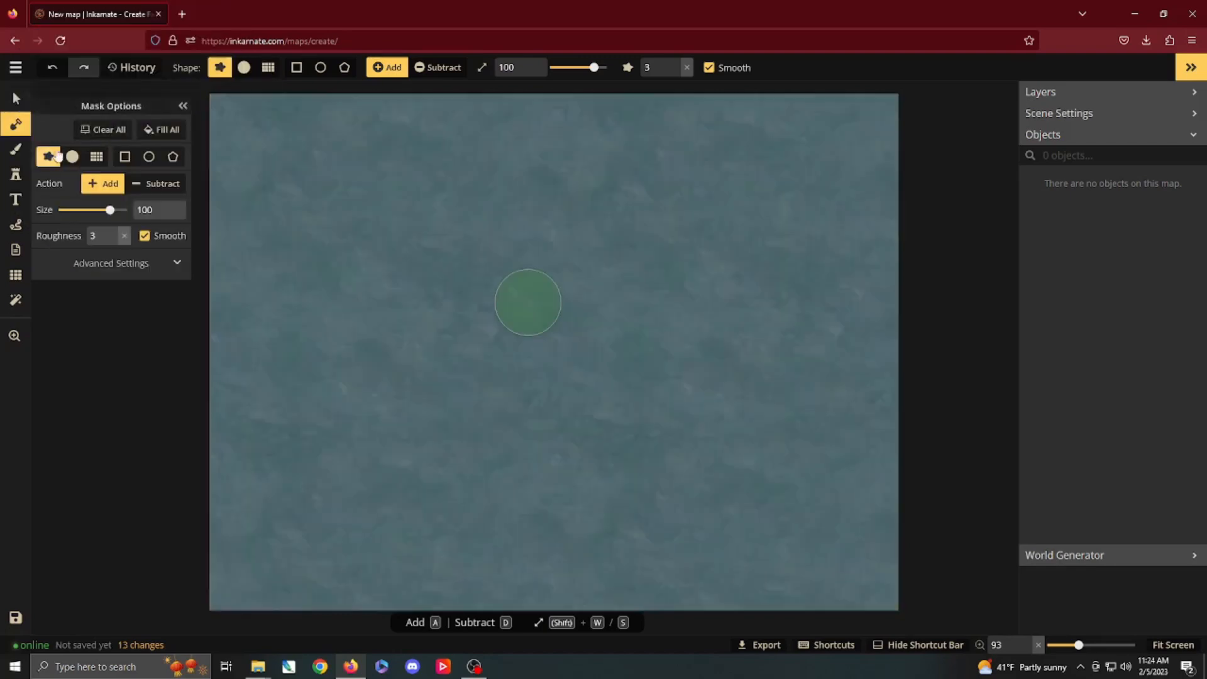
Stamp a round island at top left and cut a notch from its edge with Subtract size 30
click(72, 157)
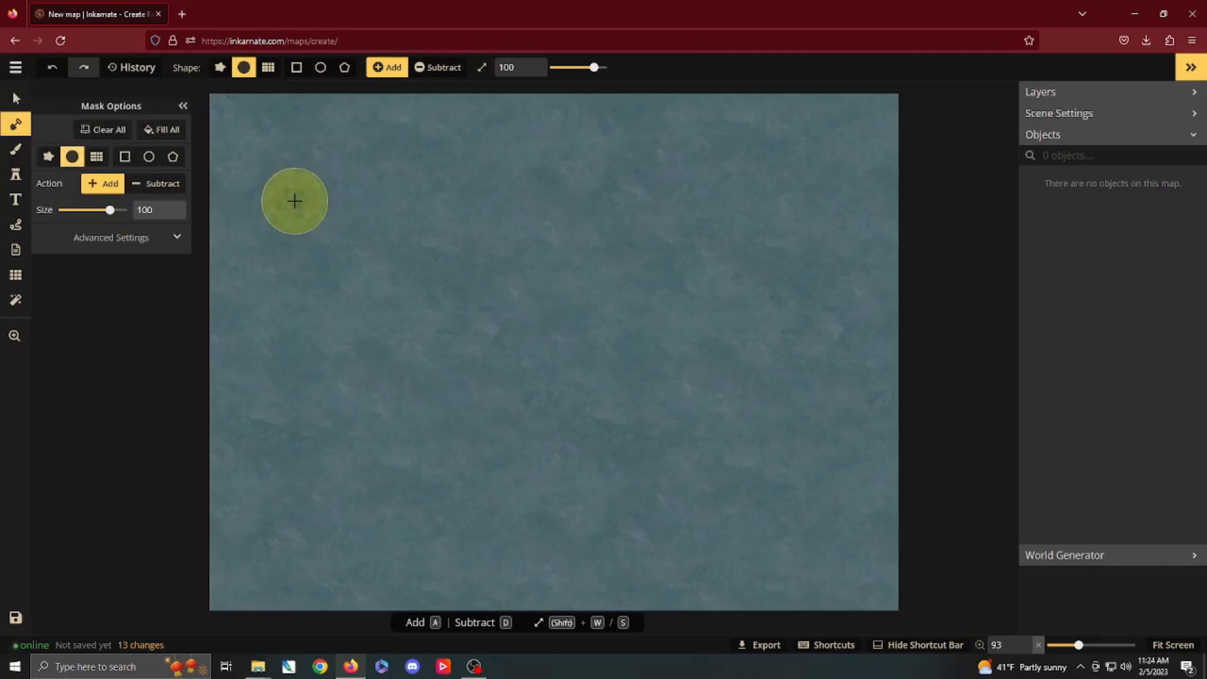
click(295, 202)
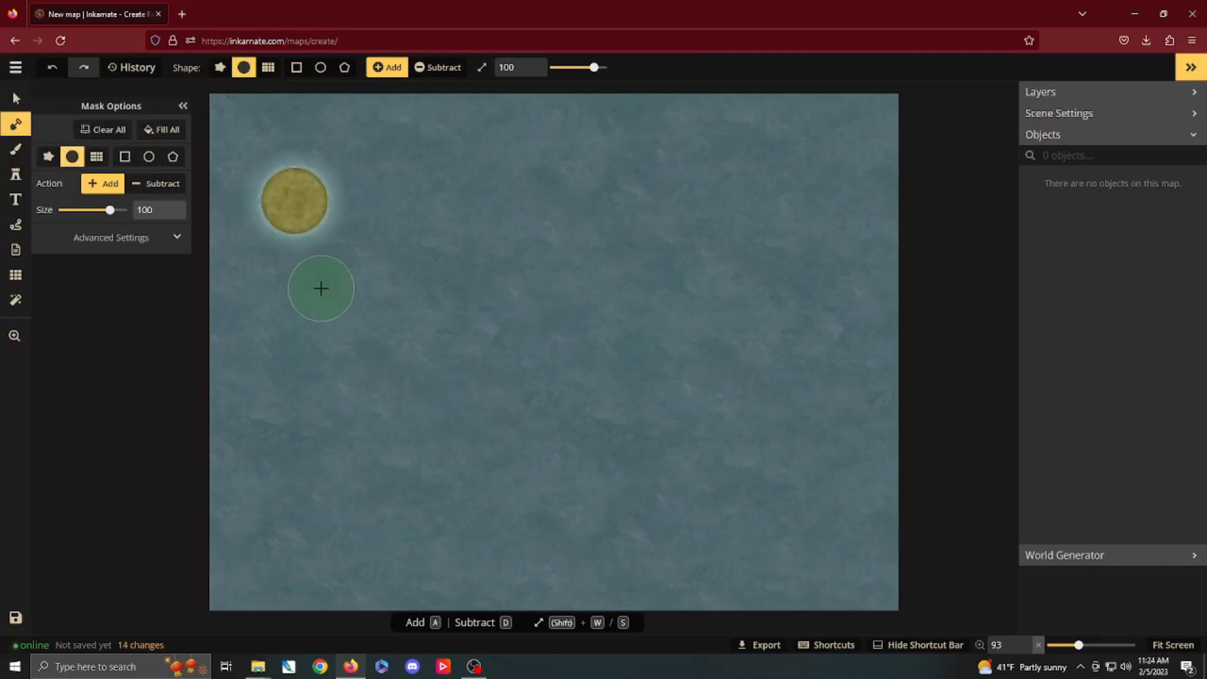
click(436, 66)
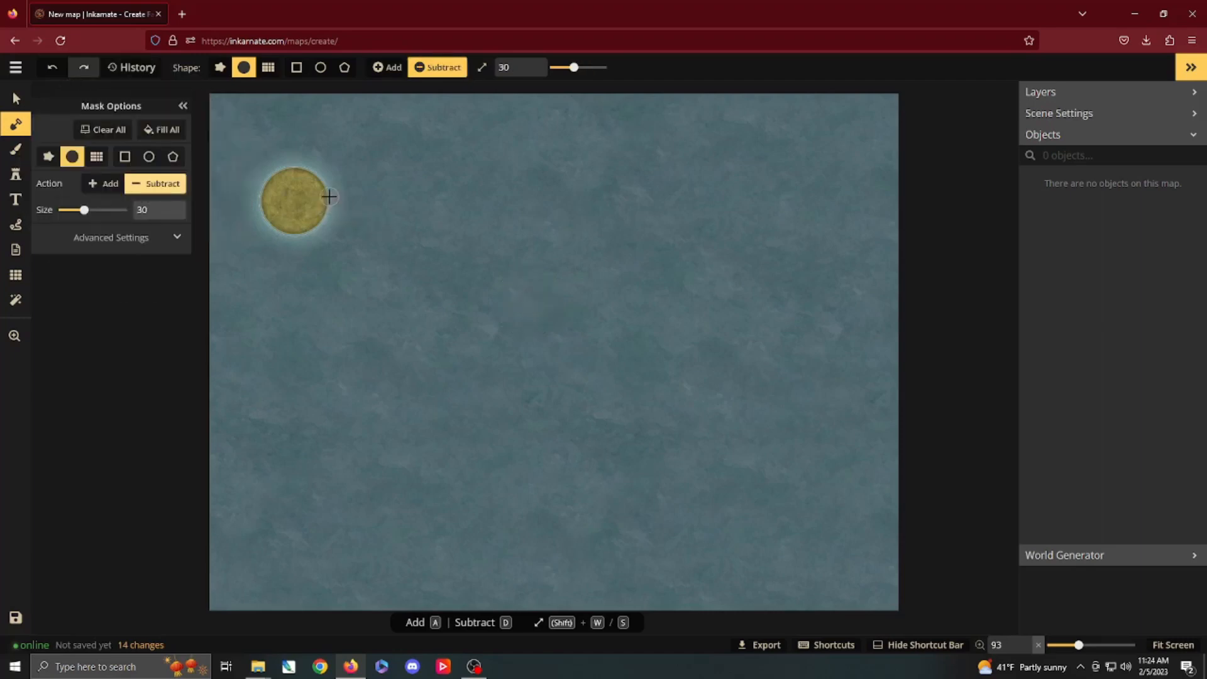
click(273, 188)
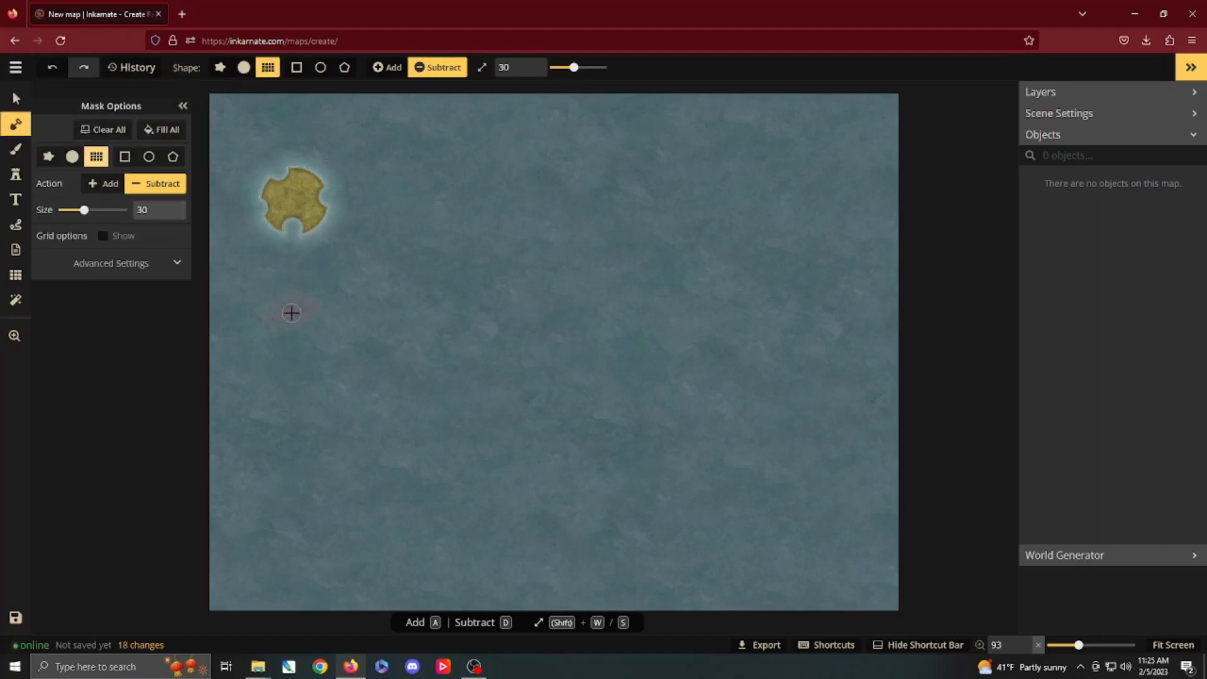
Stamp two stepped grid-shaped islands at Add size 100 beside the round one
click(307, 328)
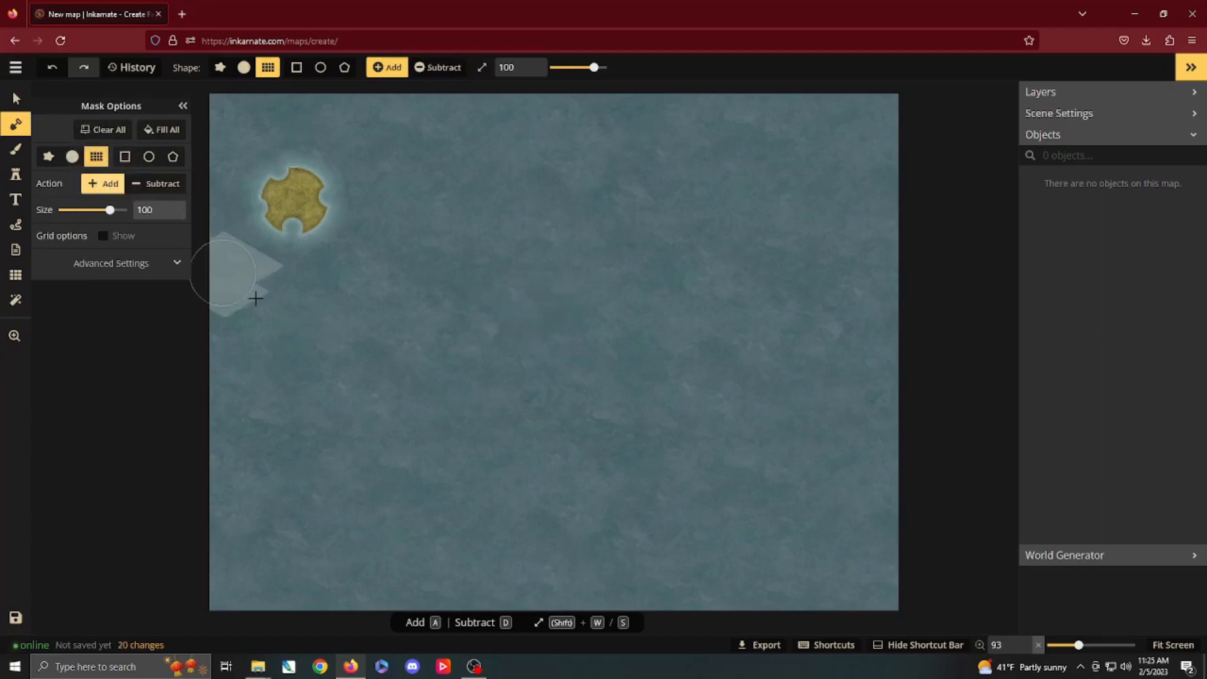
click(305, 315)
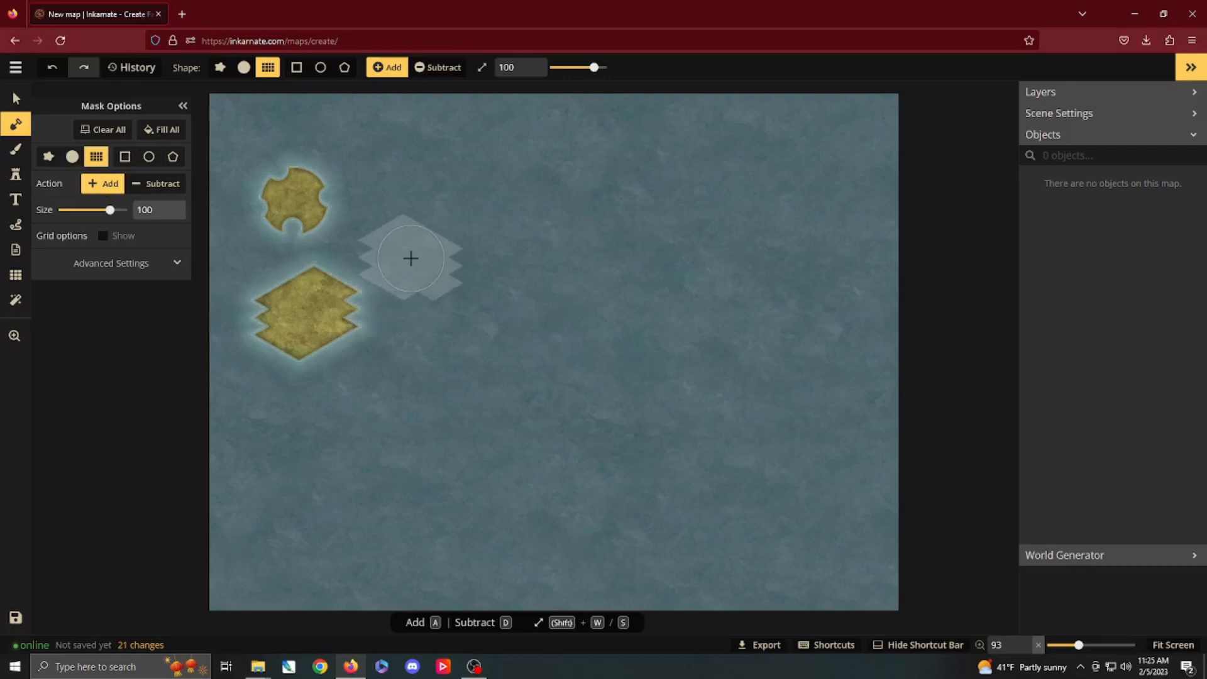
click(410, 258)
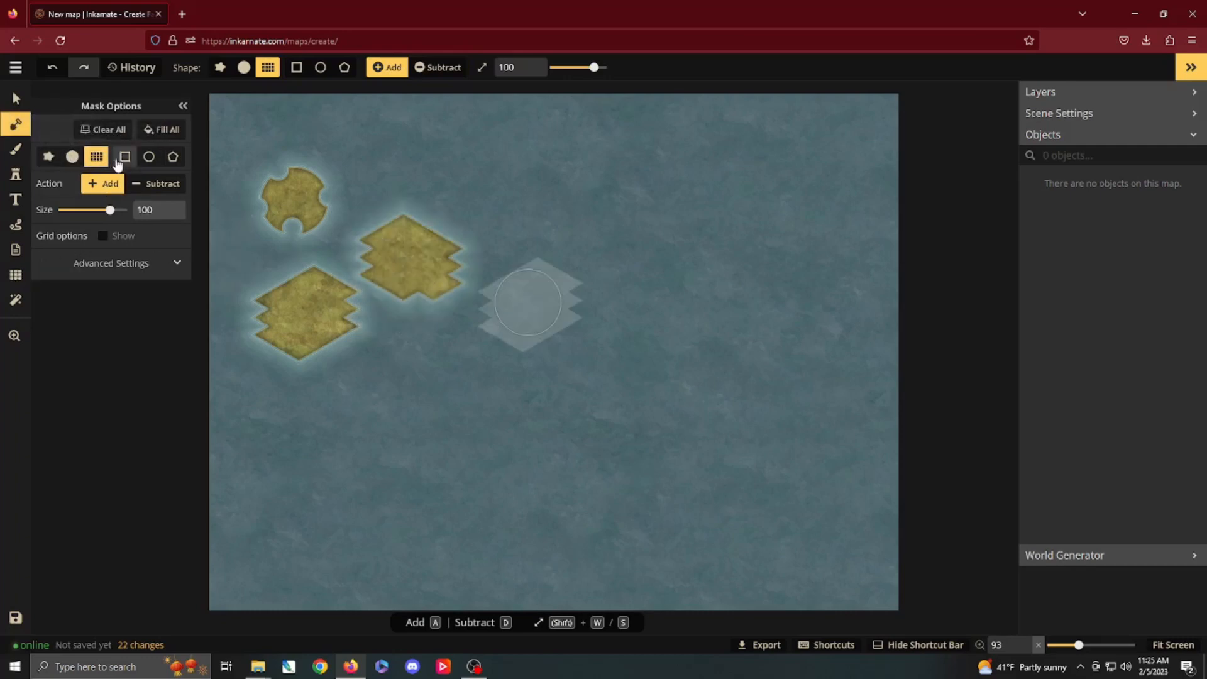
mouse_move(123, 157)
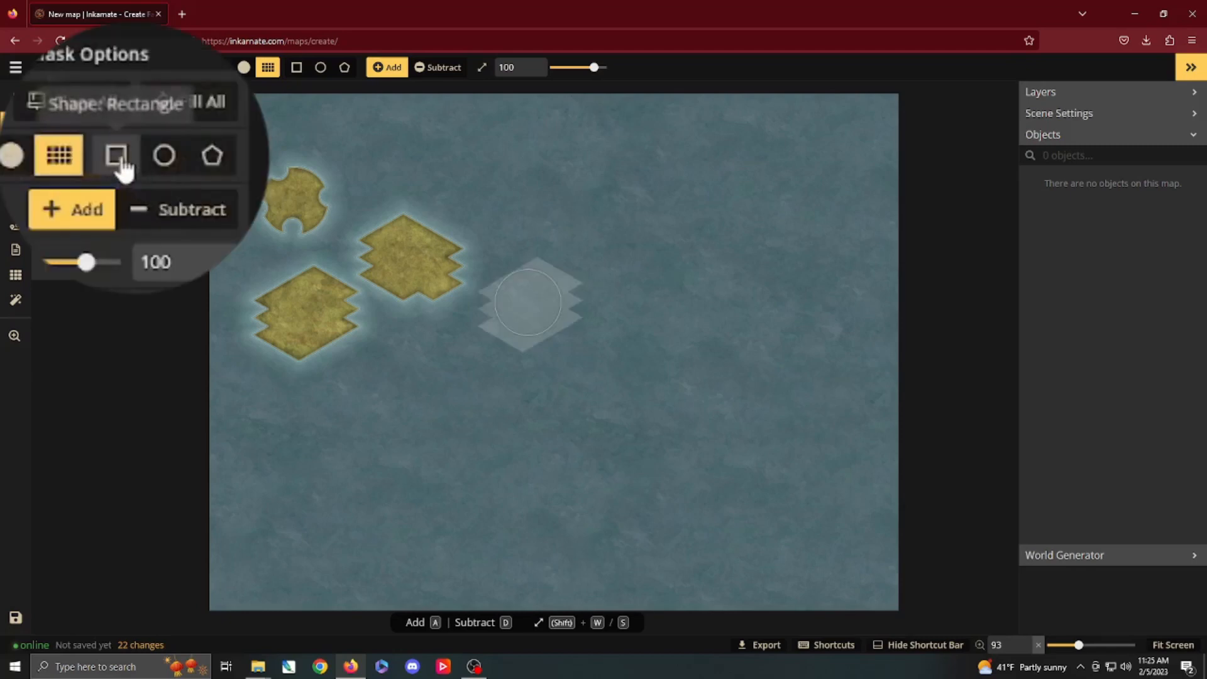
Use the rectangle shape to fill a land area, then remove the land inside it
click(116, 155)
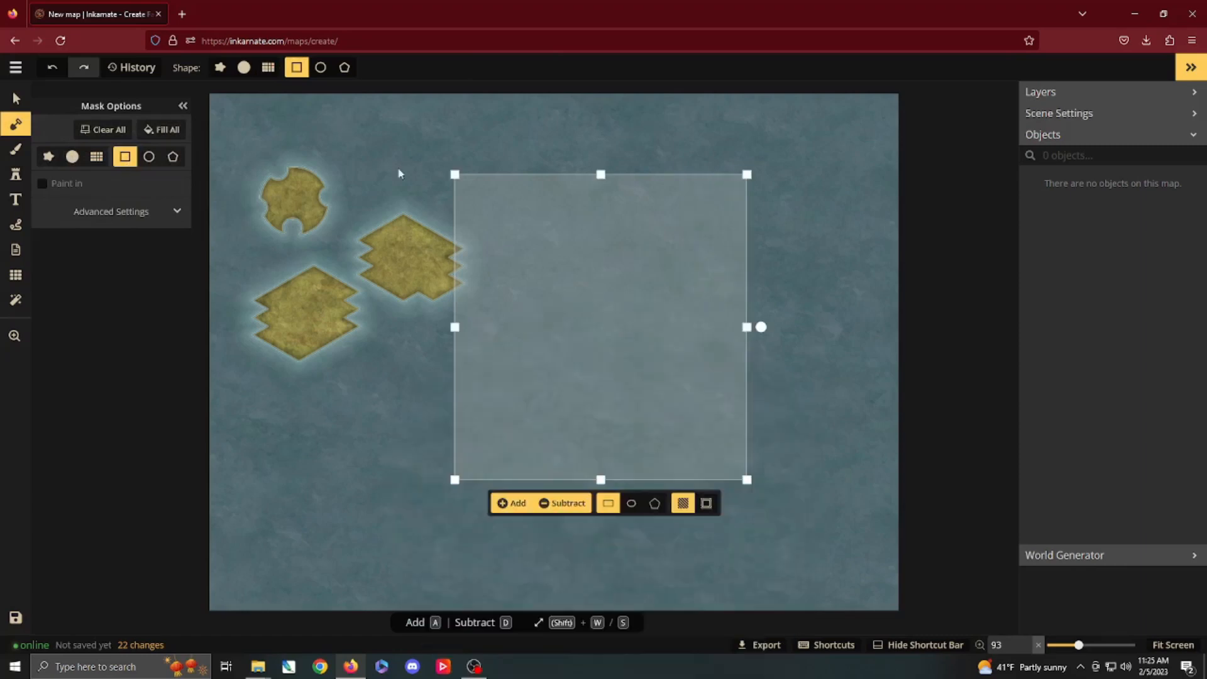
mouse_move(653, 346)
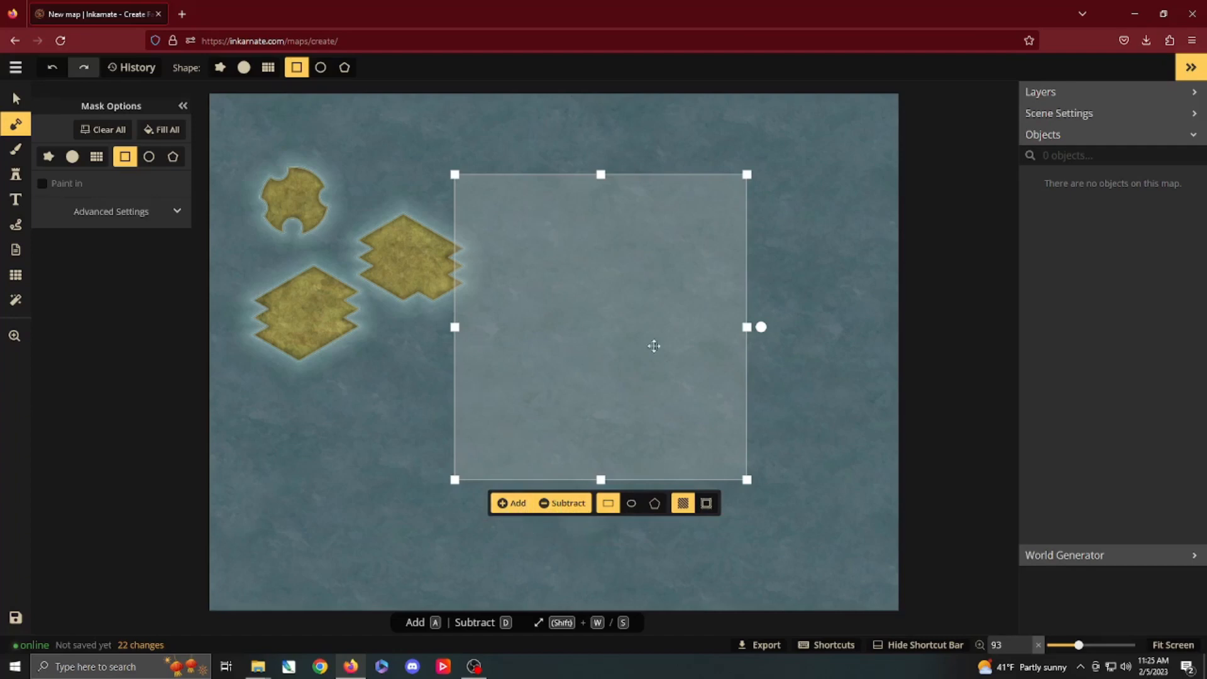
mouse_move(747, 408)
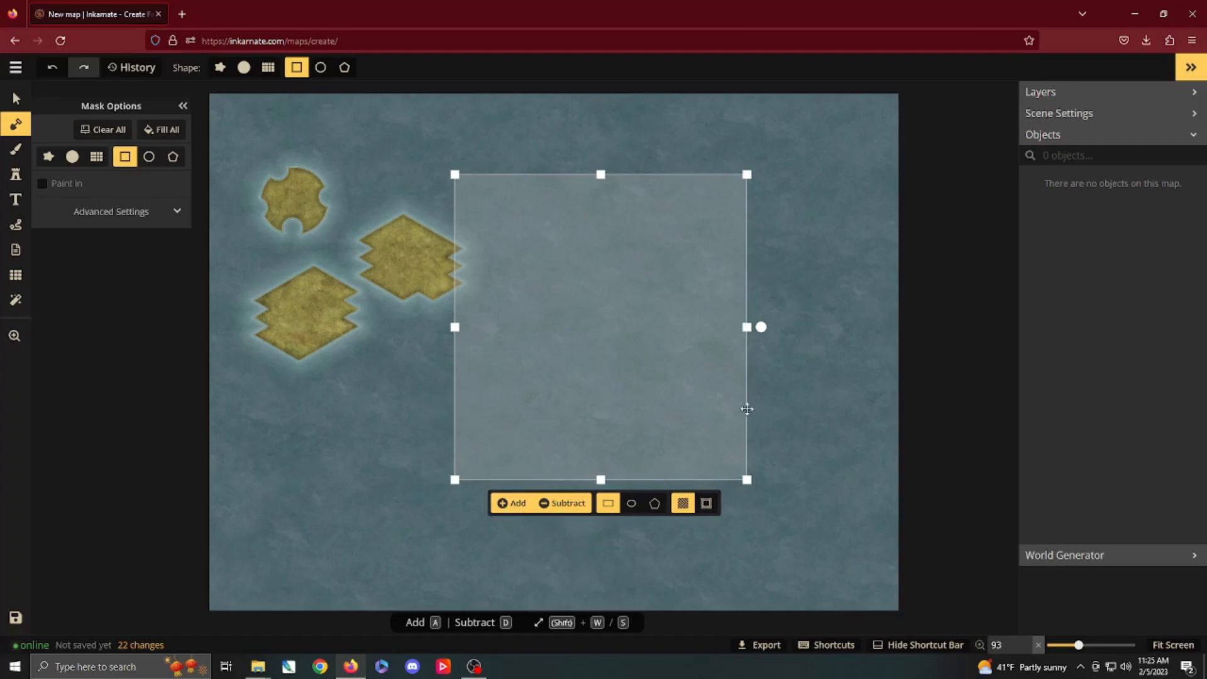
mouse_move(581, 374)
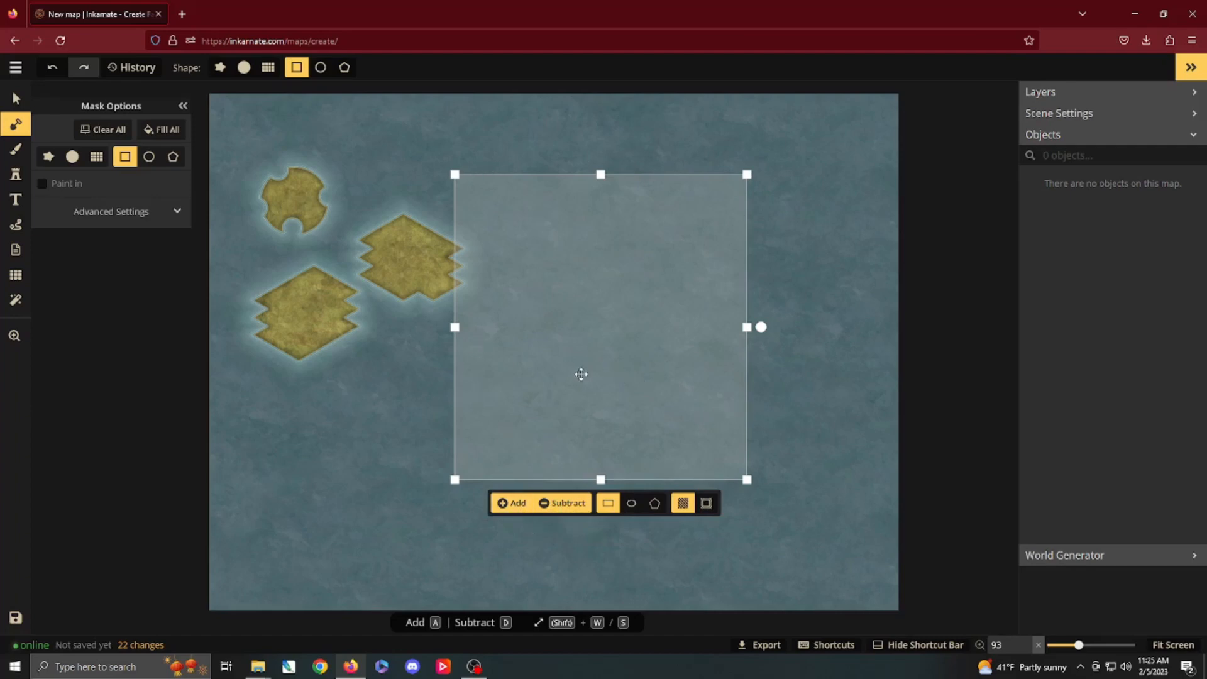
mouse_move(517, 513)
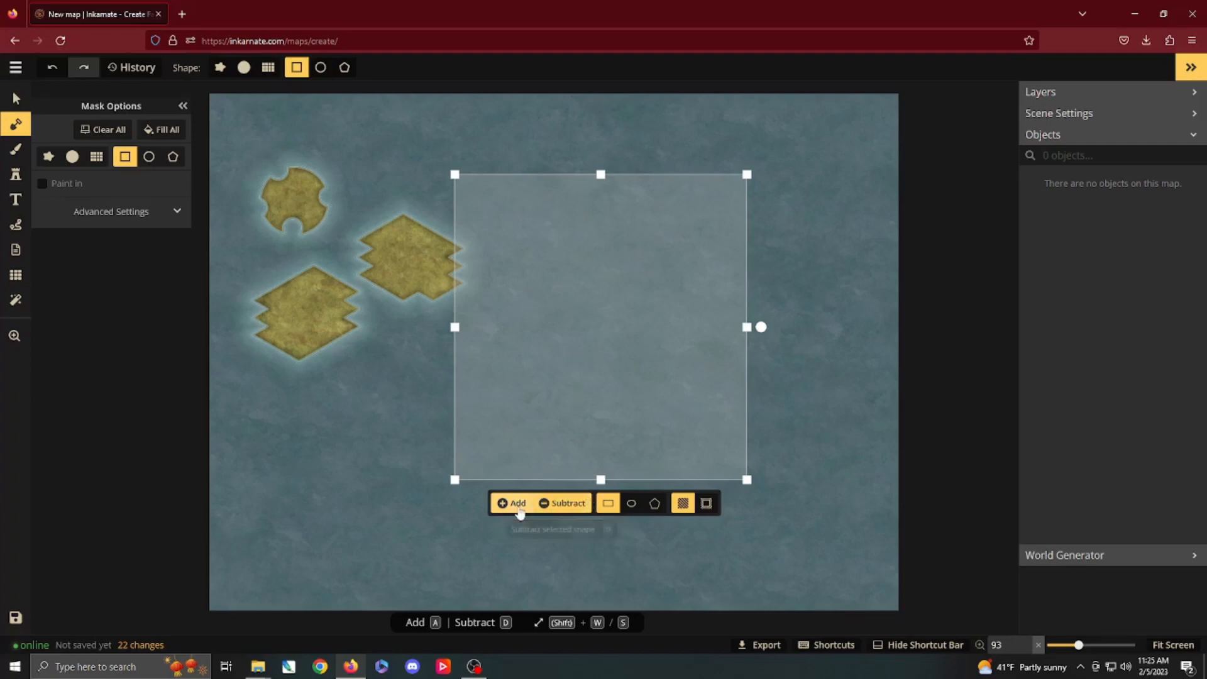
click(512, 503)
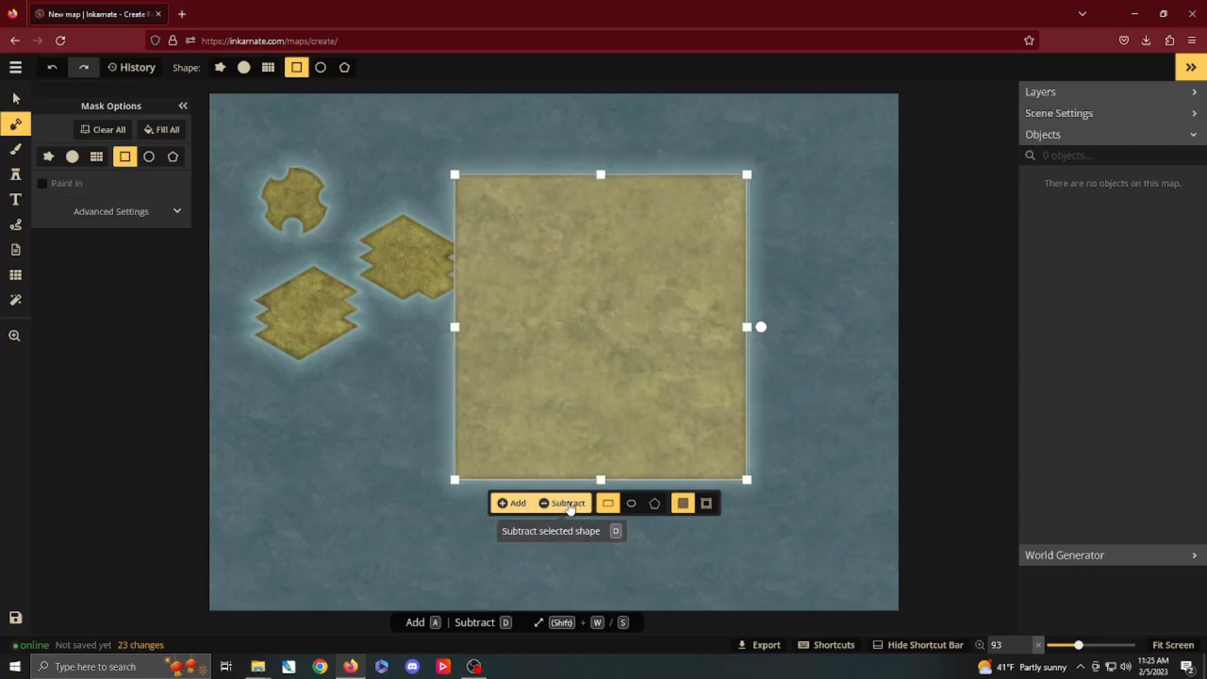
click(569, 503)
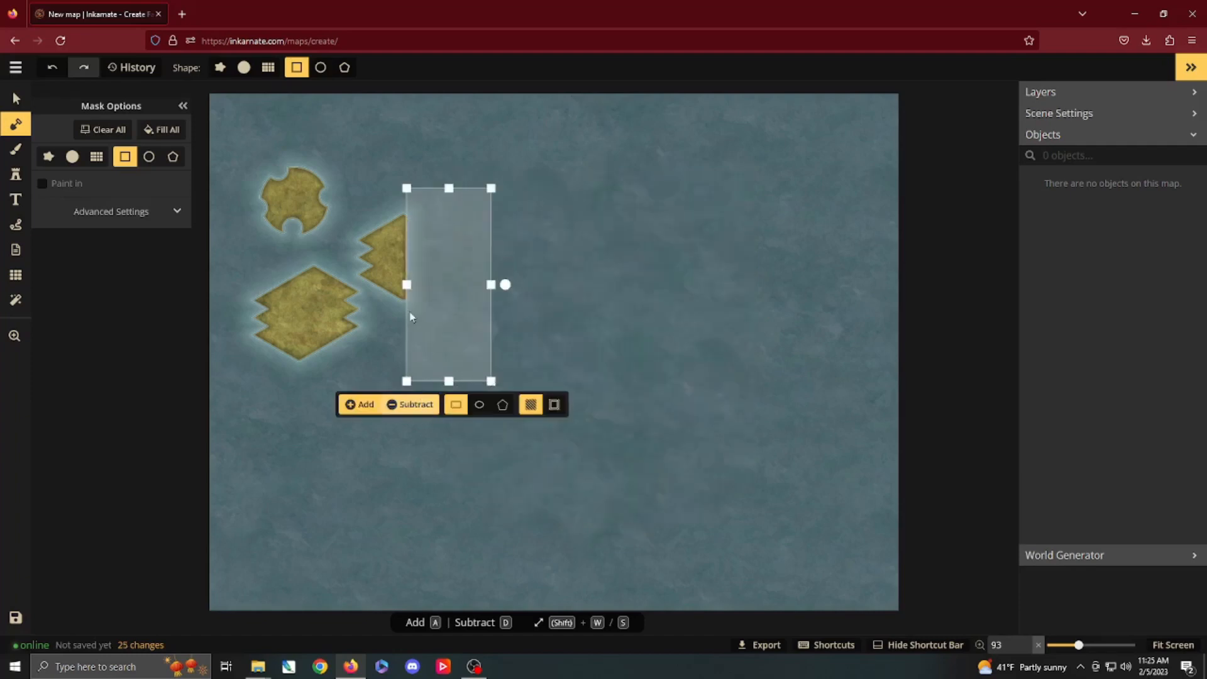
Stamp a hollow rectangle of land with outline width 192, then clear all land from the map
click(486, 402)
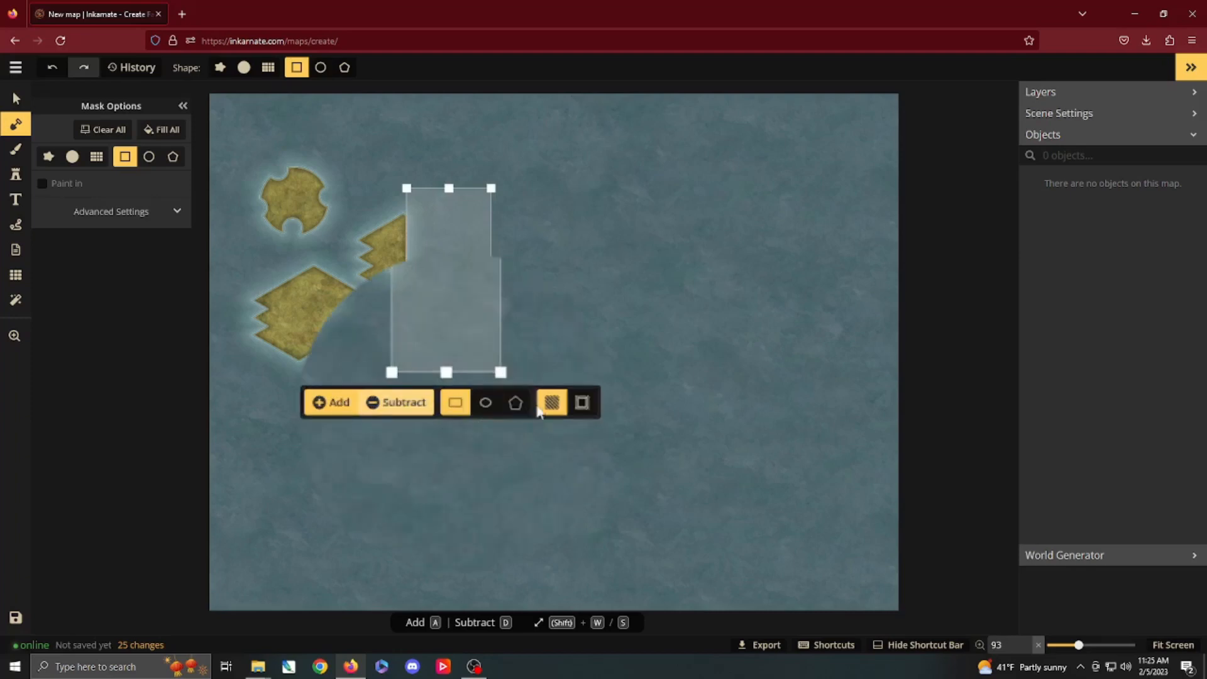
mouse_move(550, 402)
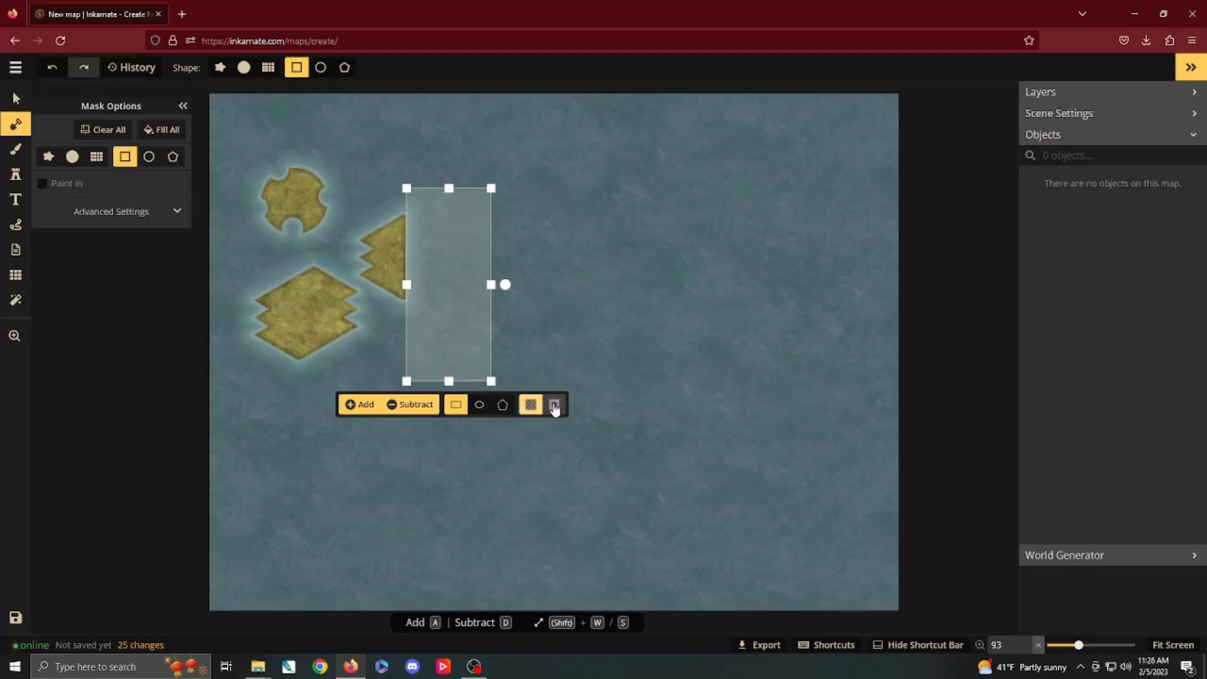
click(553, 404)
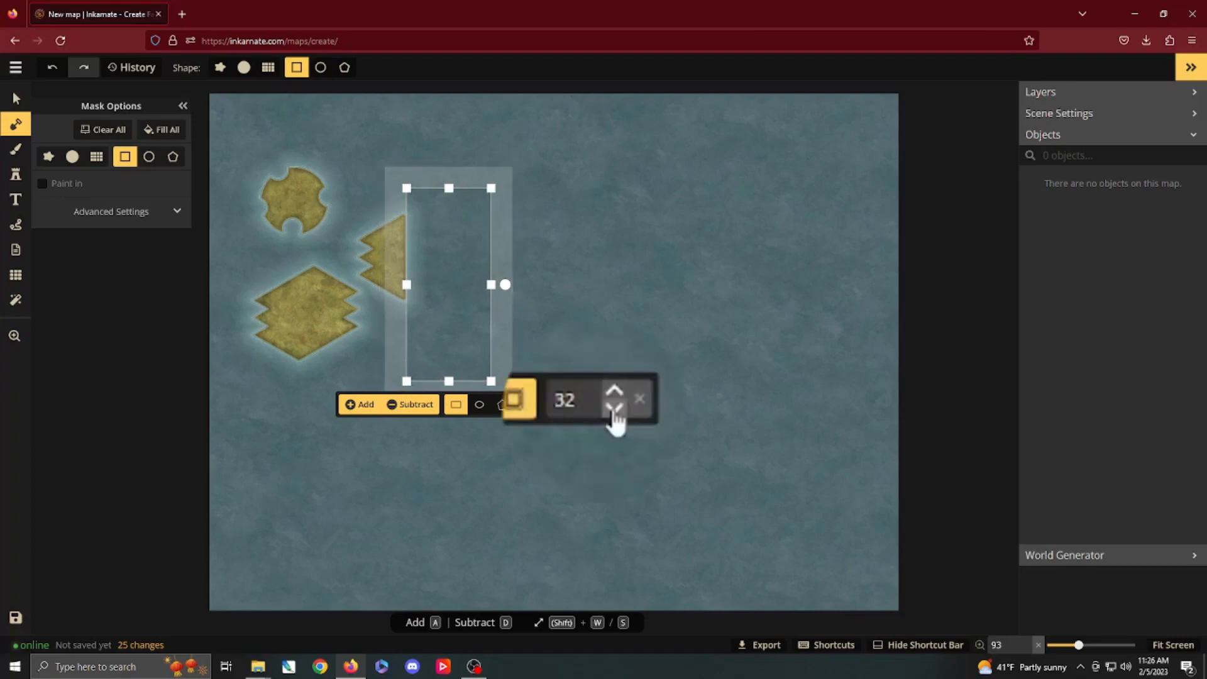
click(615, 392)
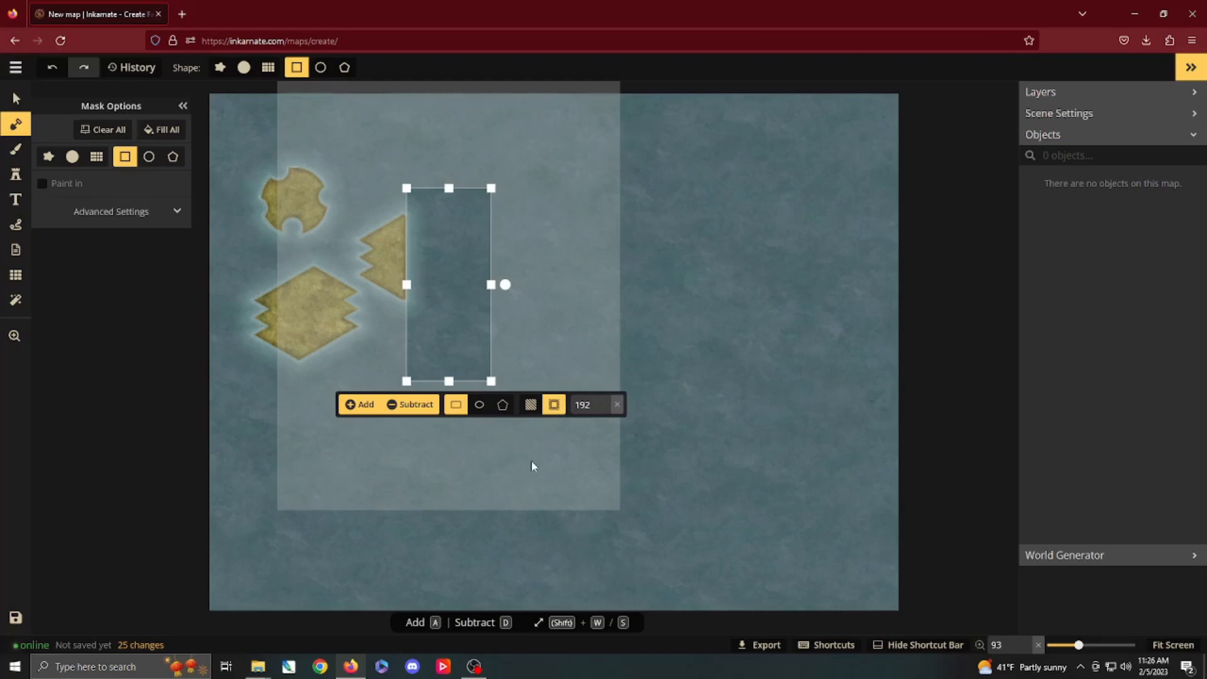
click(359, 403)
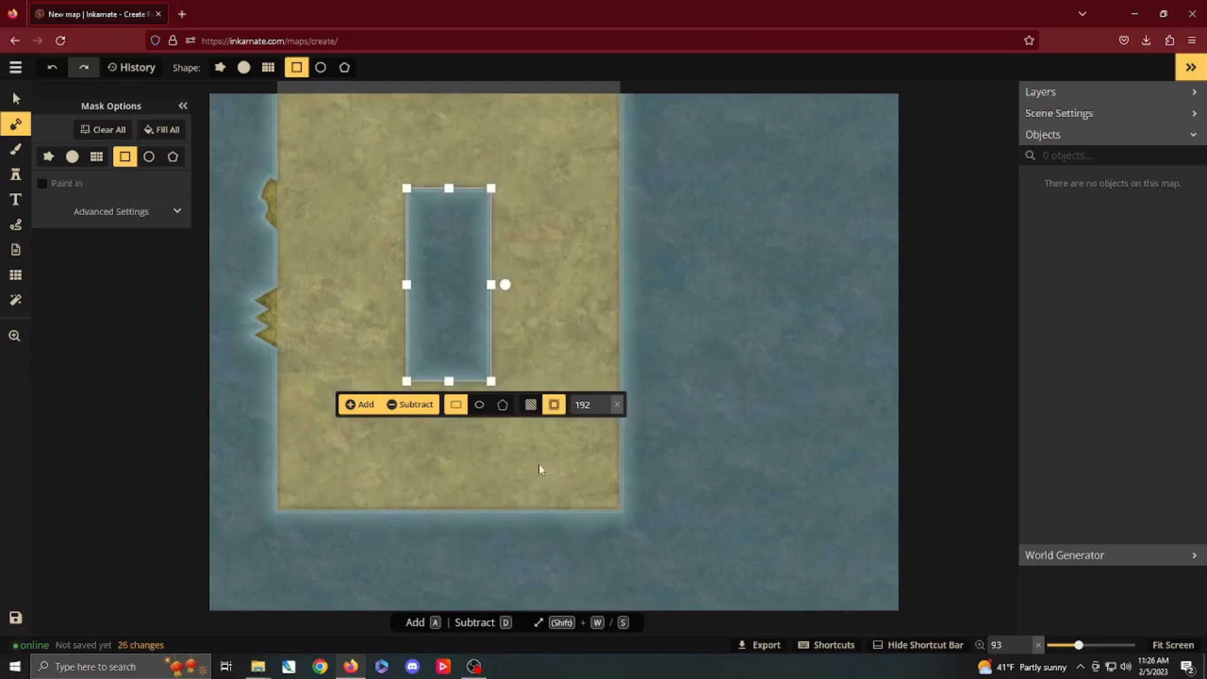
click(107, 130)
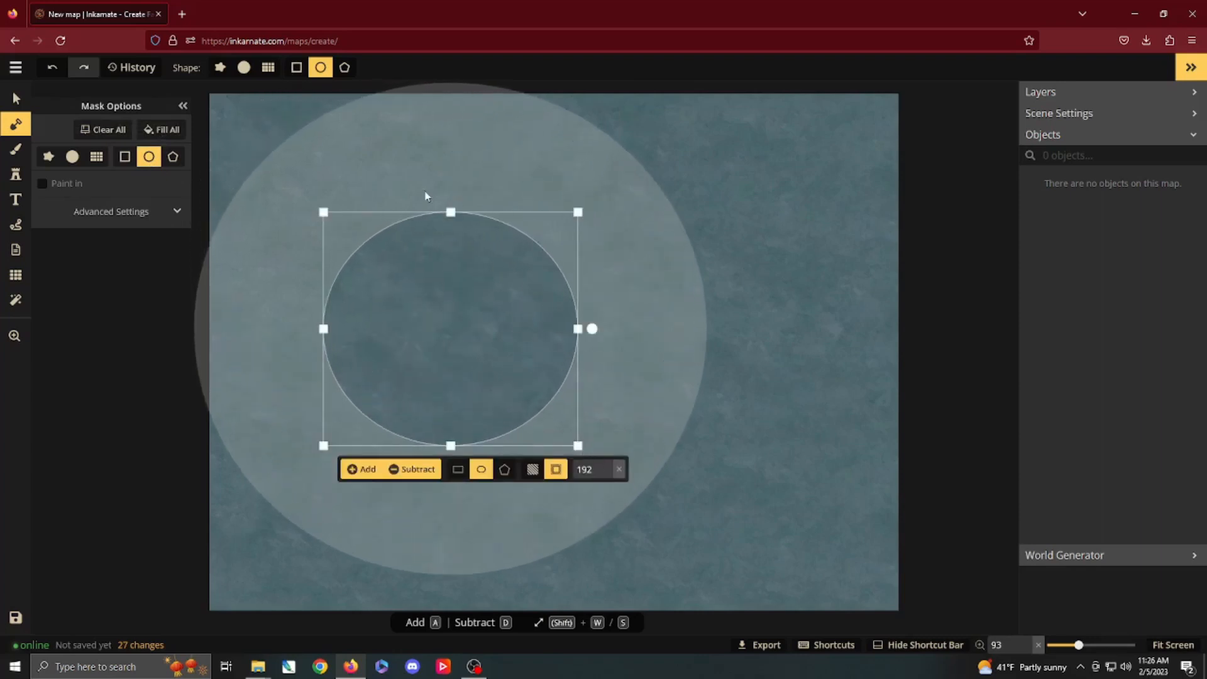
mouse_move(434, 258)
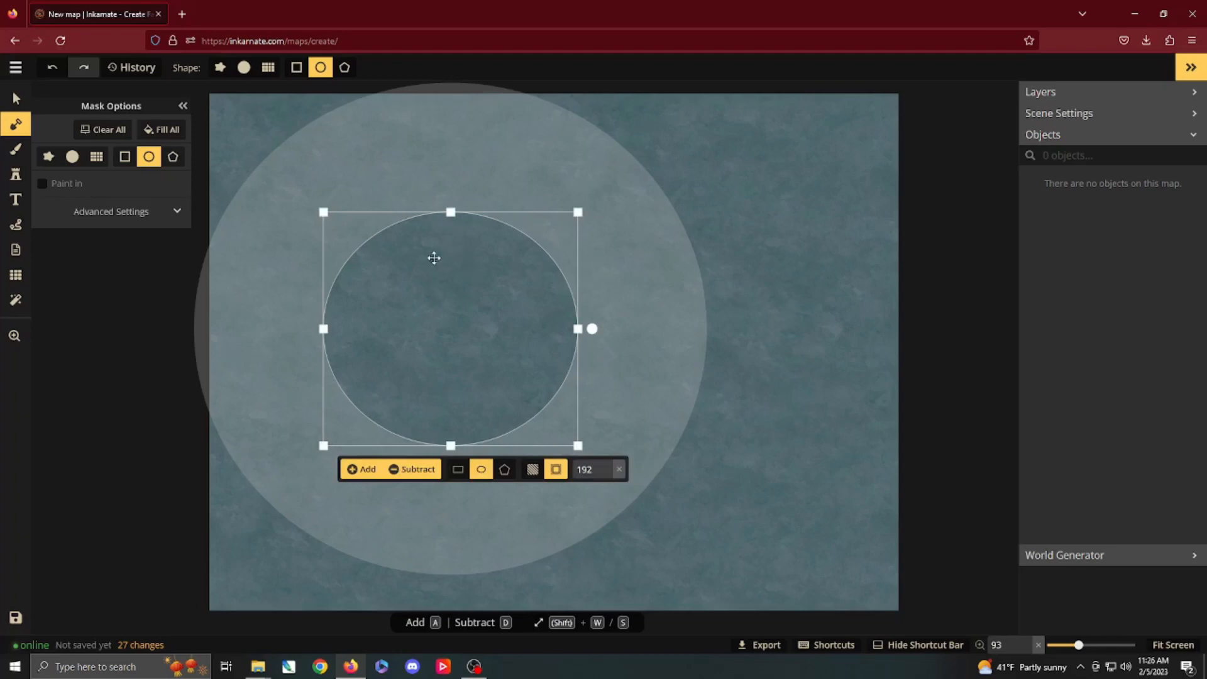
mouse_move(352, 224)
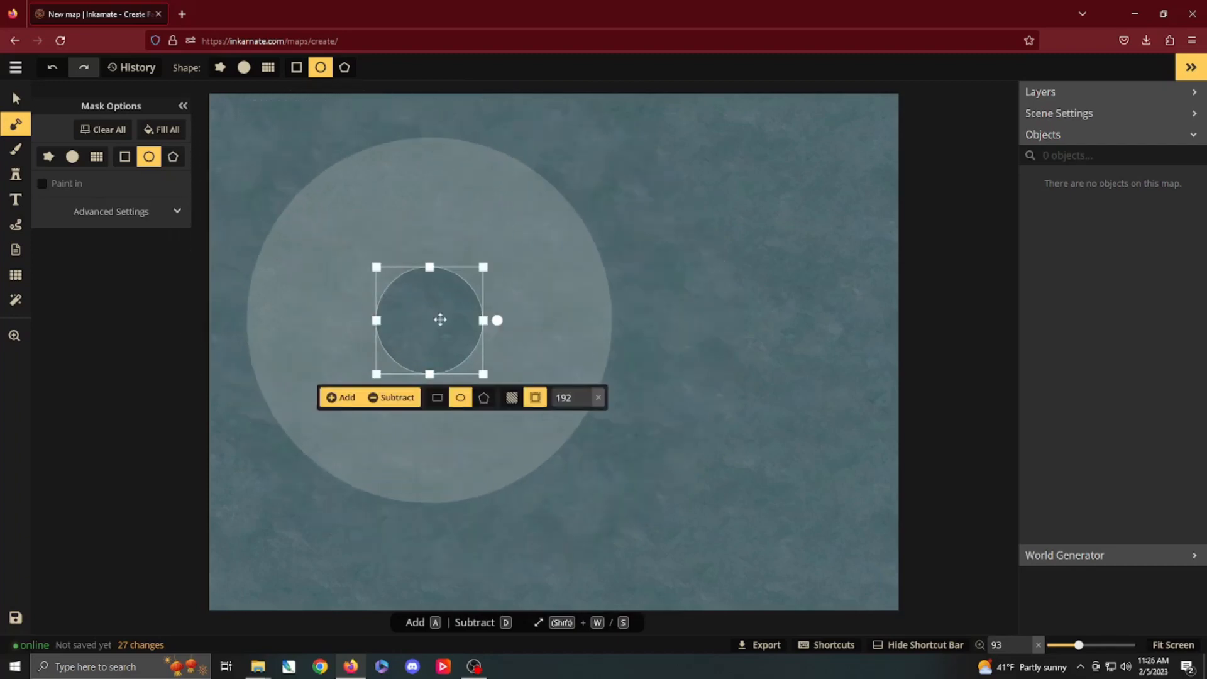
Stamp a chain of thin interlocking land rings at width 32, then raise ring width to 128
click(586, 401)
text(32)
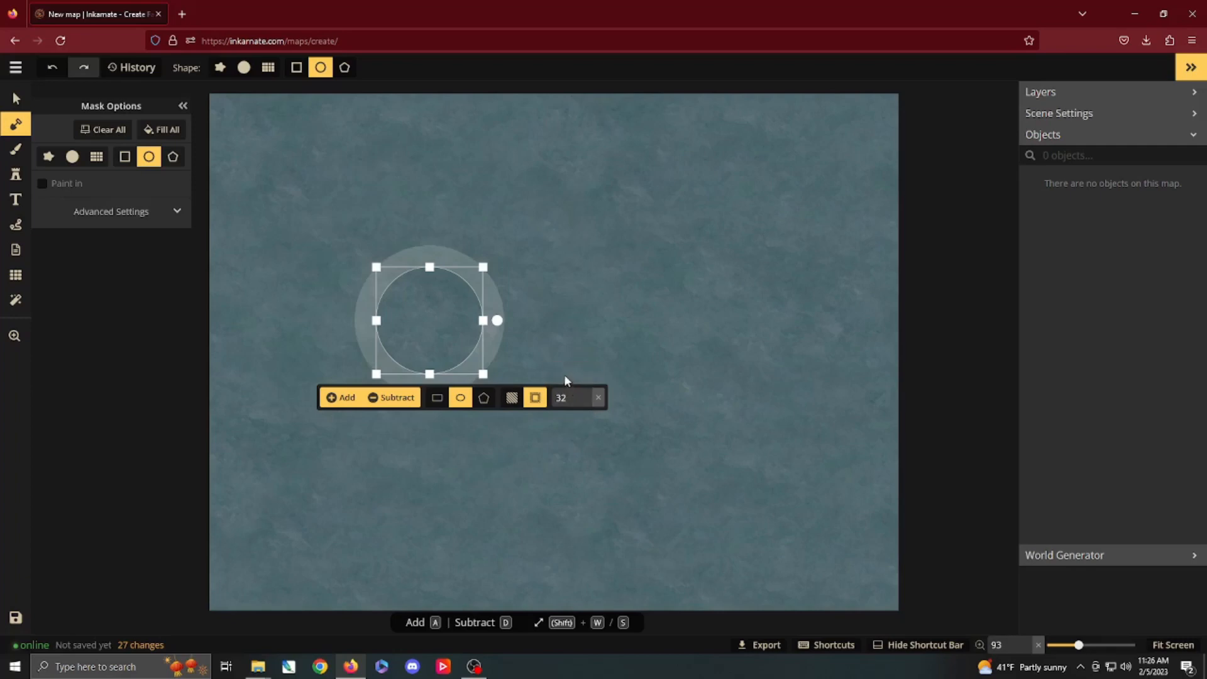
mouse_move(475, 340)
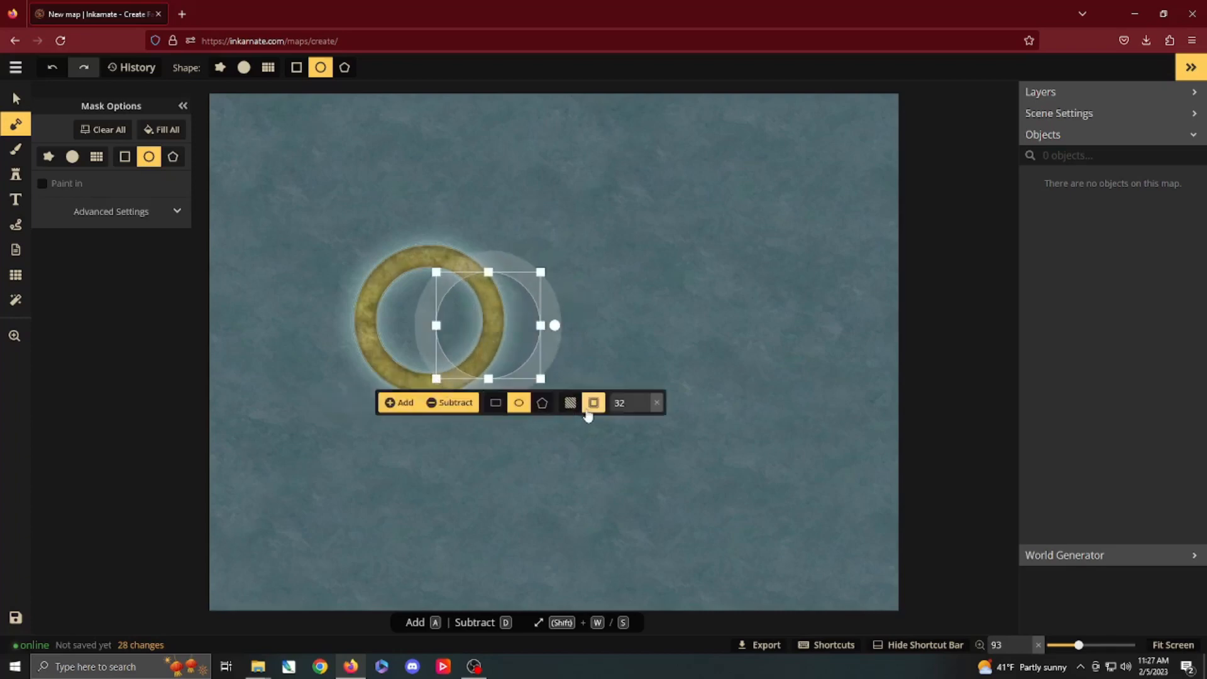
click(593, 402)
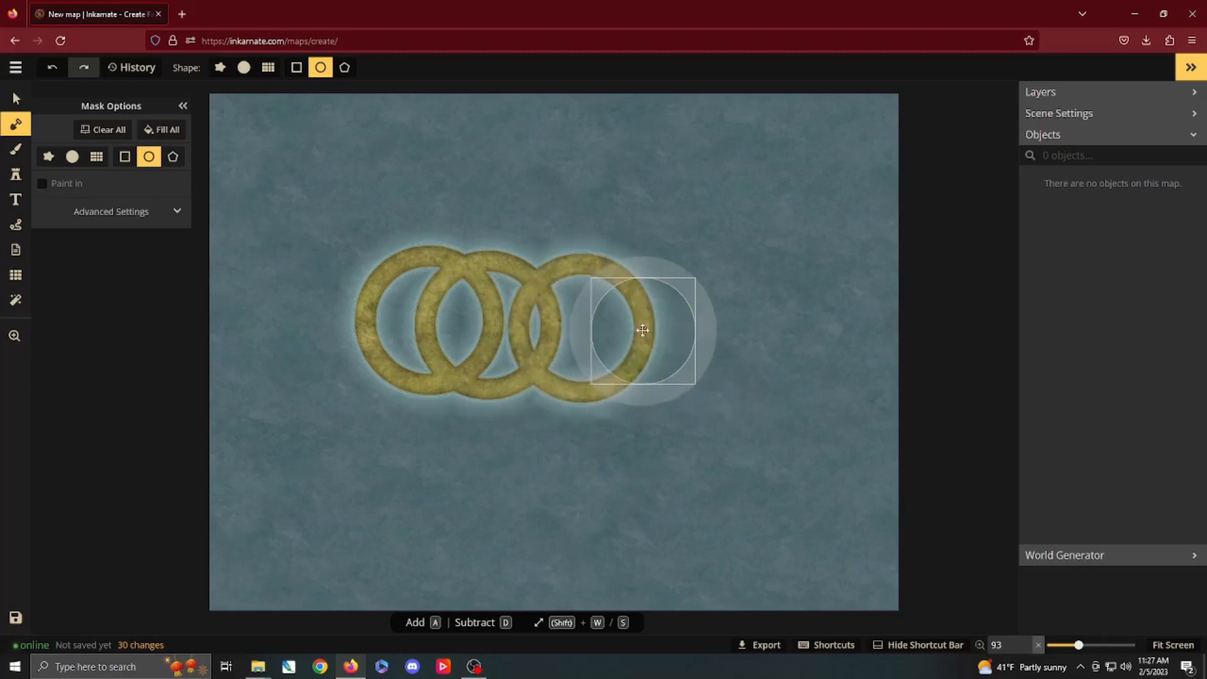
click(643, 331)
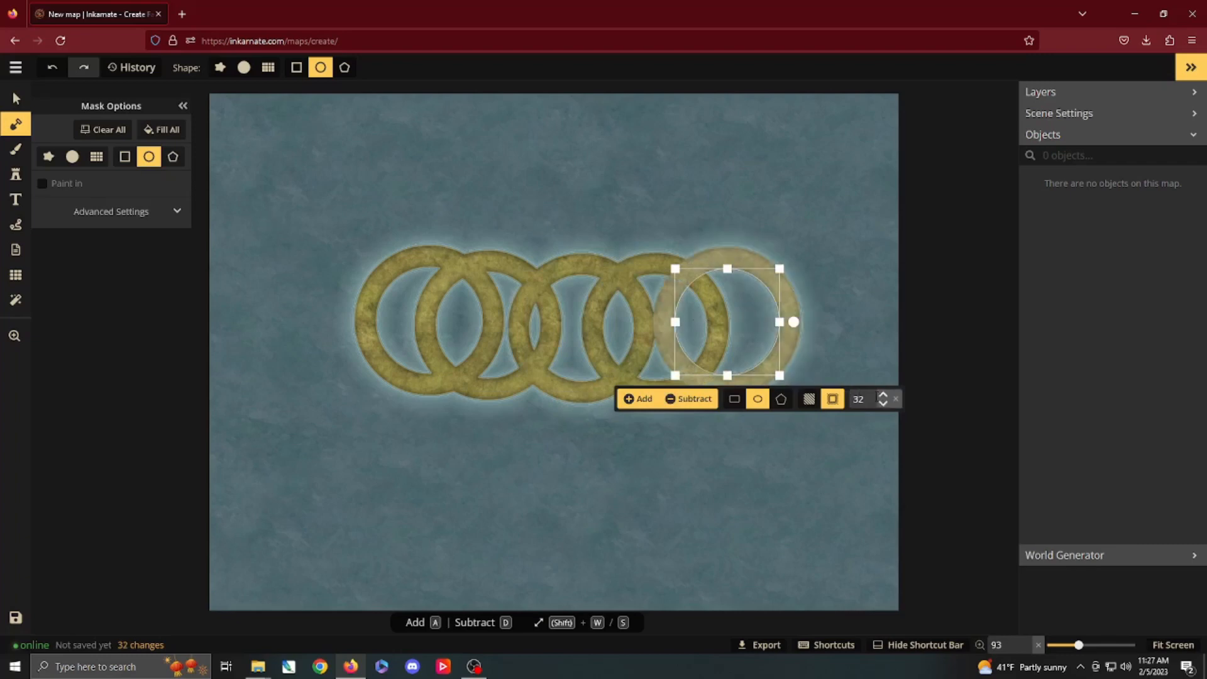
click(884, 394)
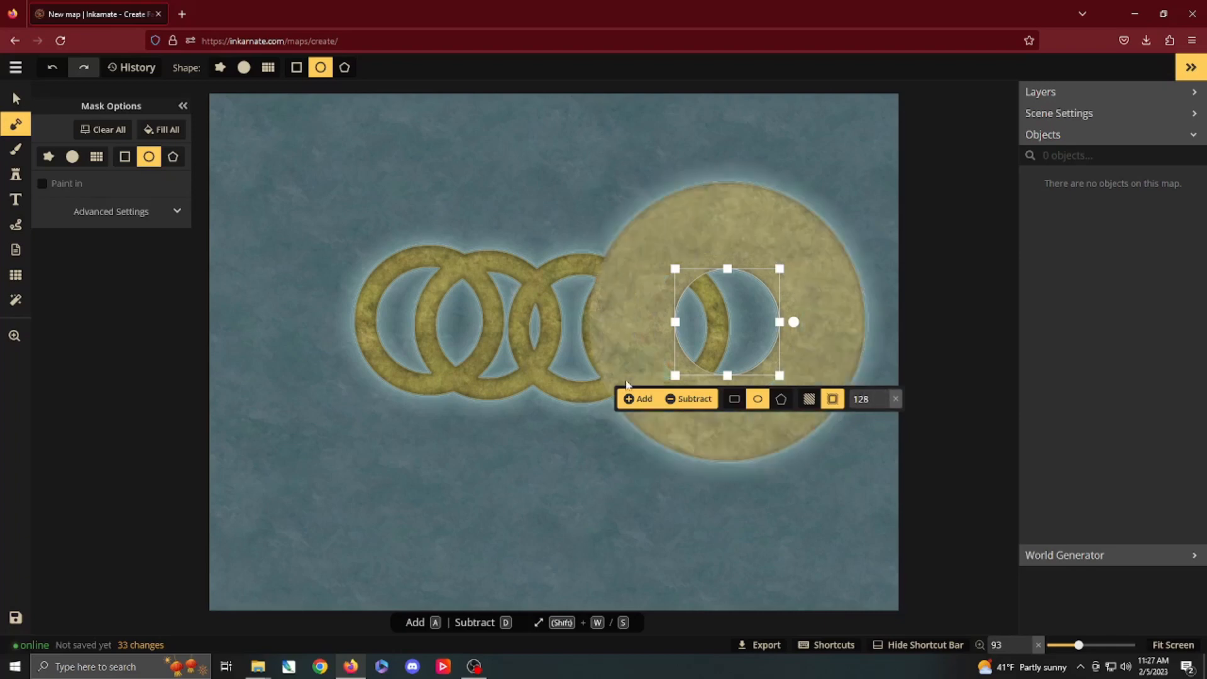
mouse_move(43, 125)
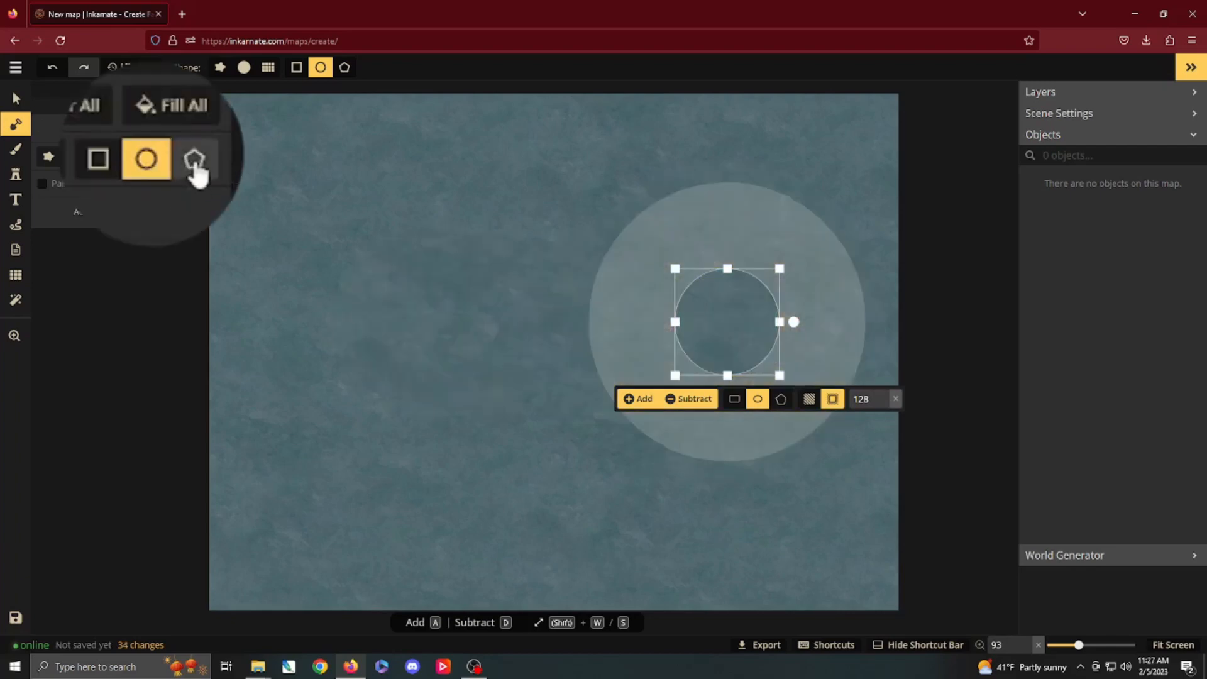
Stamp a large thick 3-sided polygon ring of land over the map centre
click(194, 160)
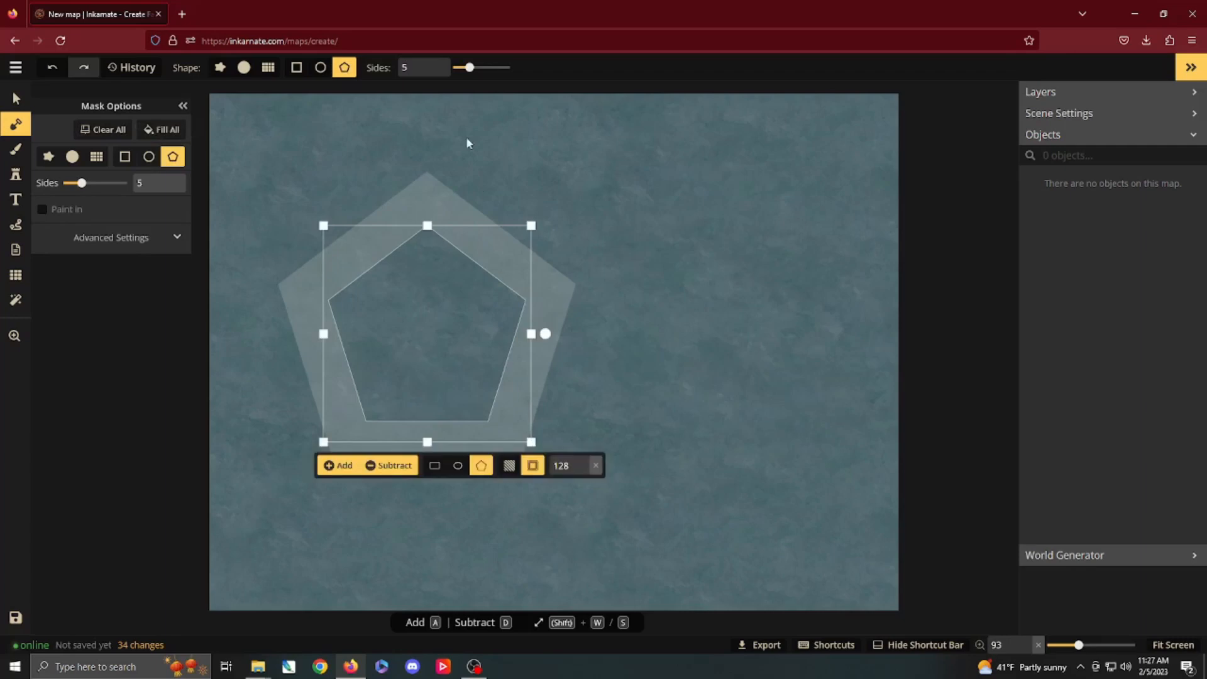
mouse_move(445, 69)
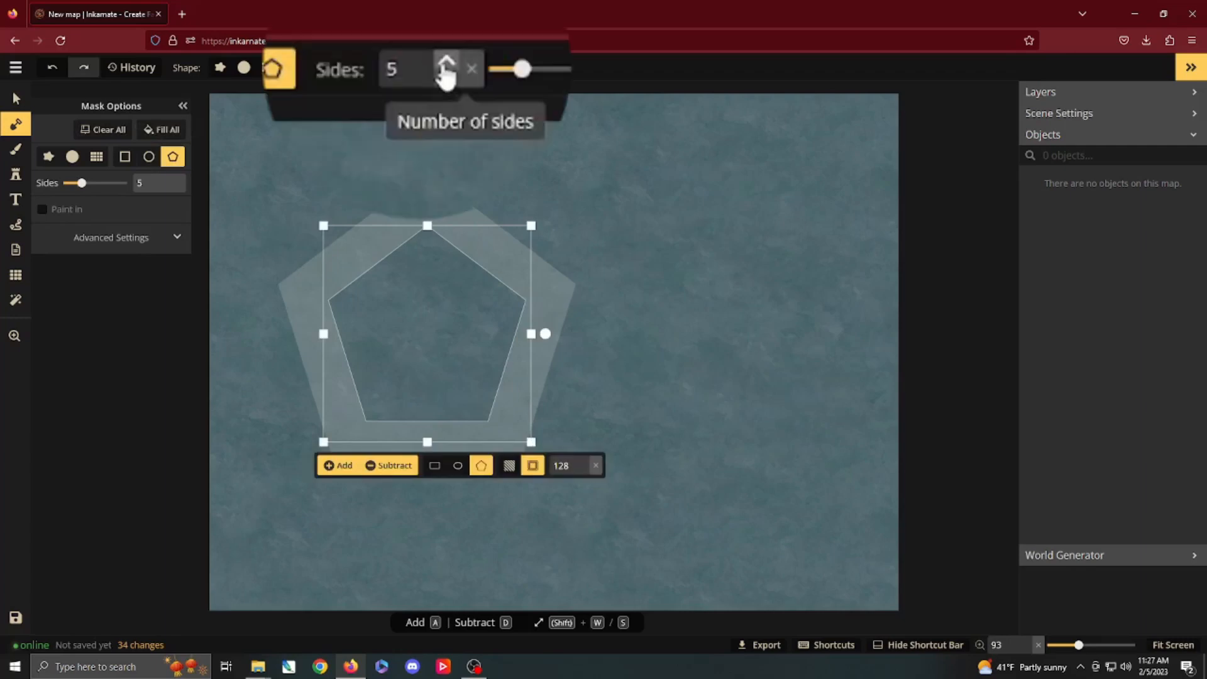
click(447, 69)
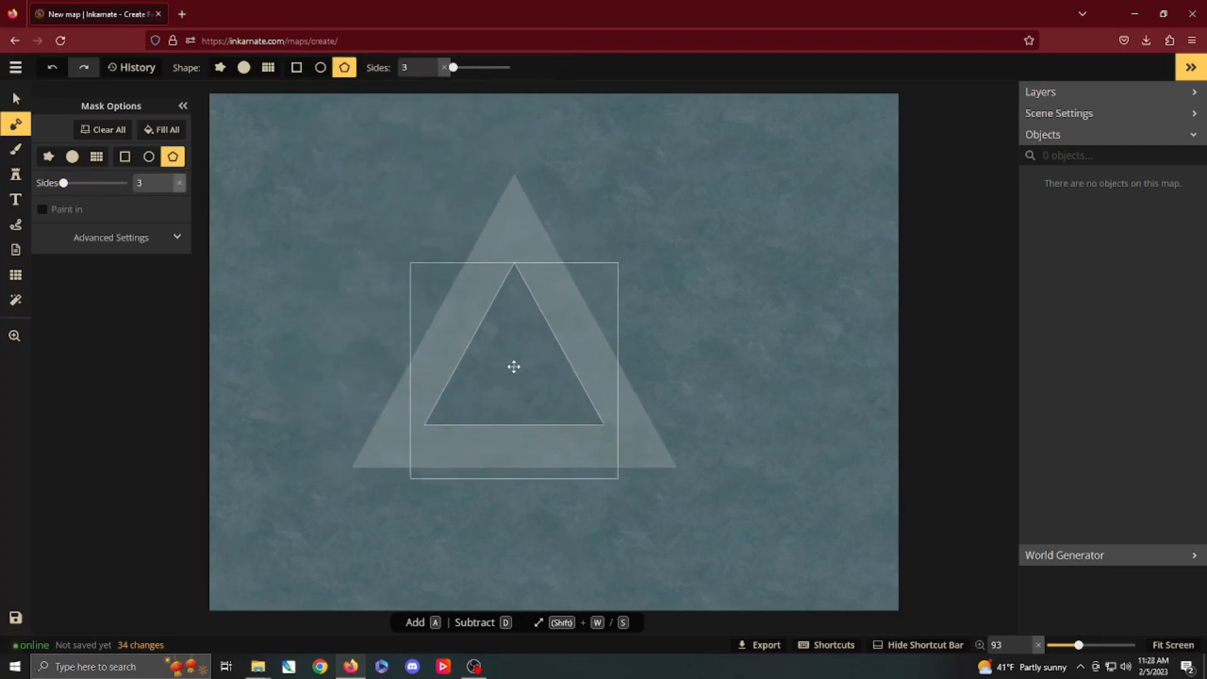
click(513, 366)
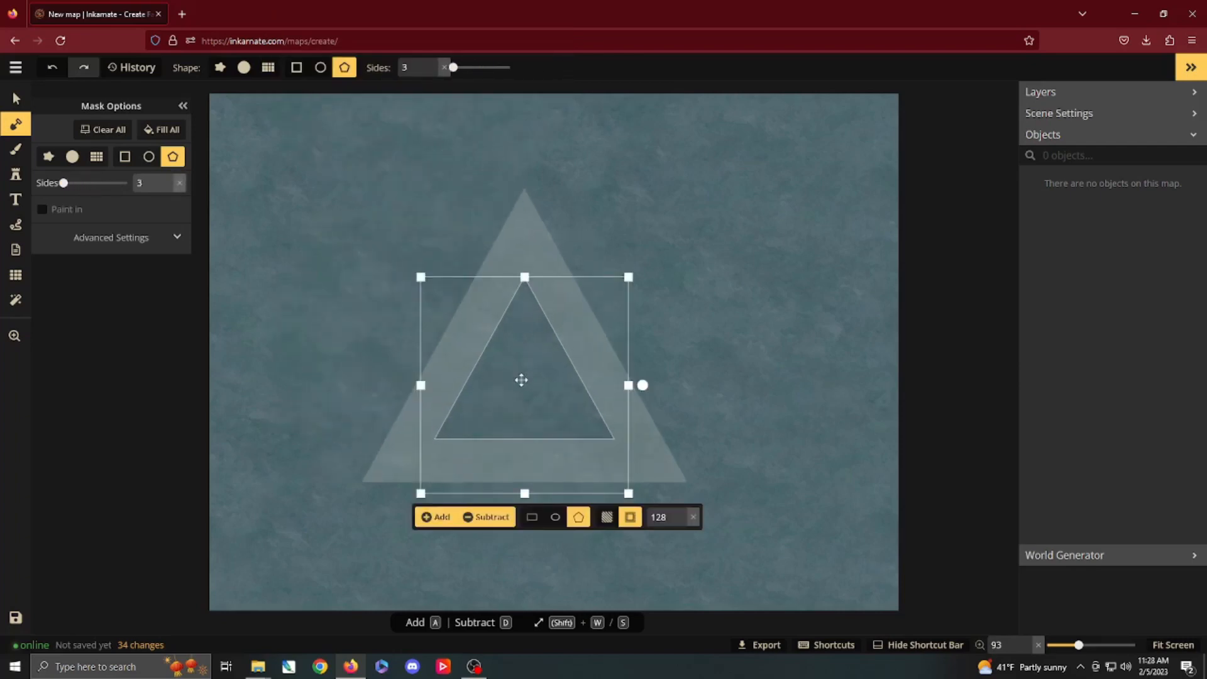
click(436, 517)
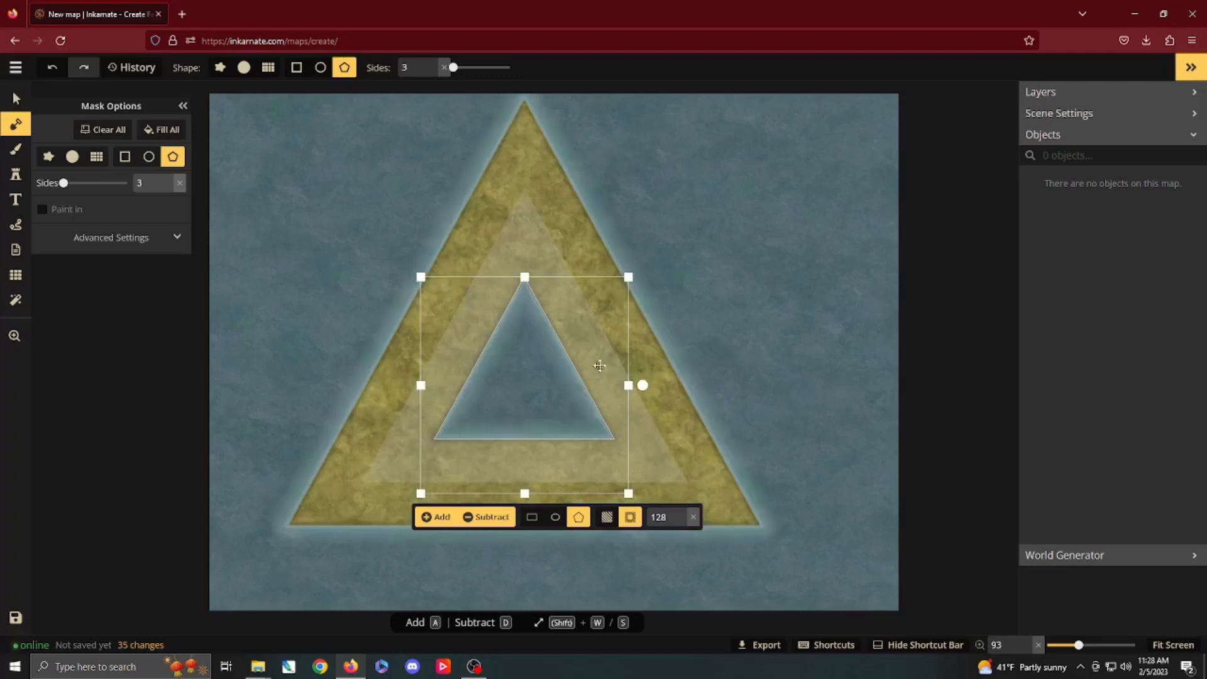
mouse_move(507, 406)
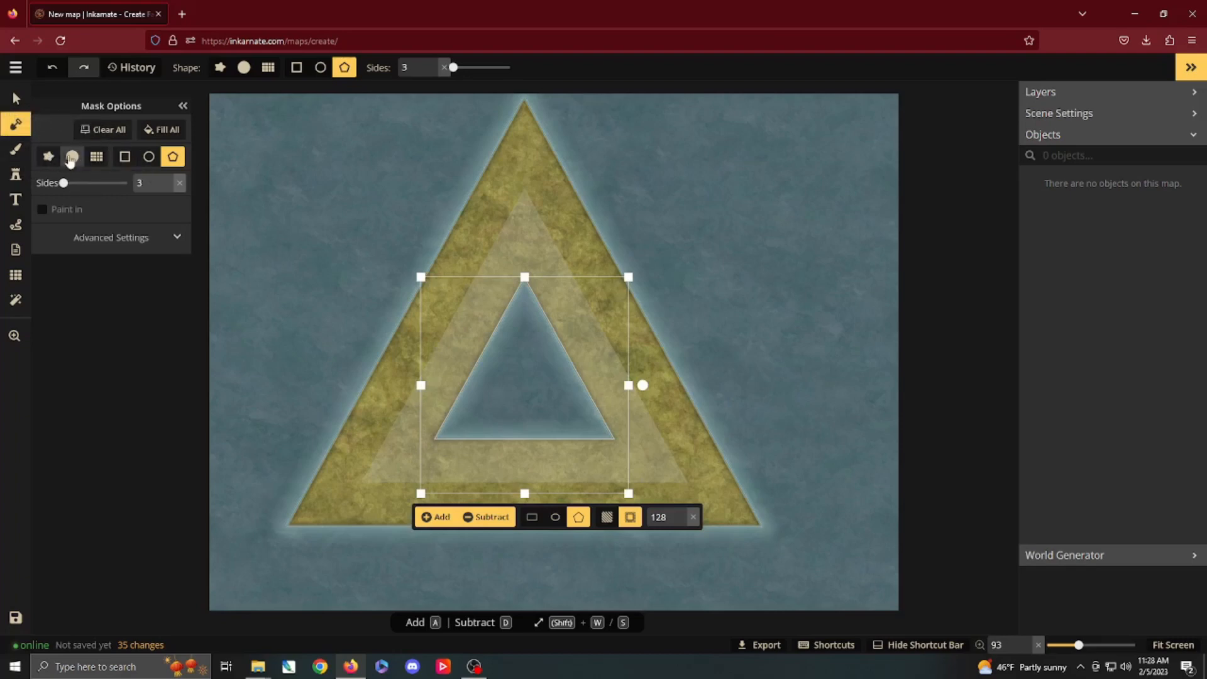
mouse_move(108, 129)
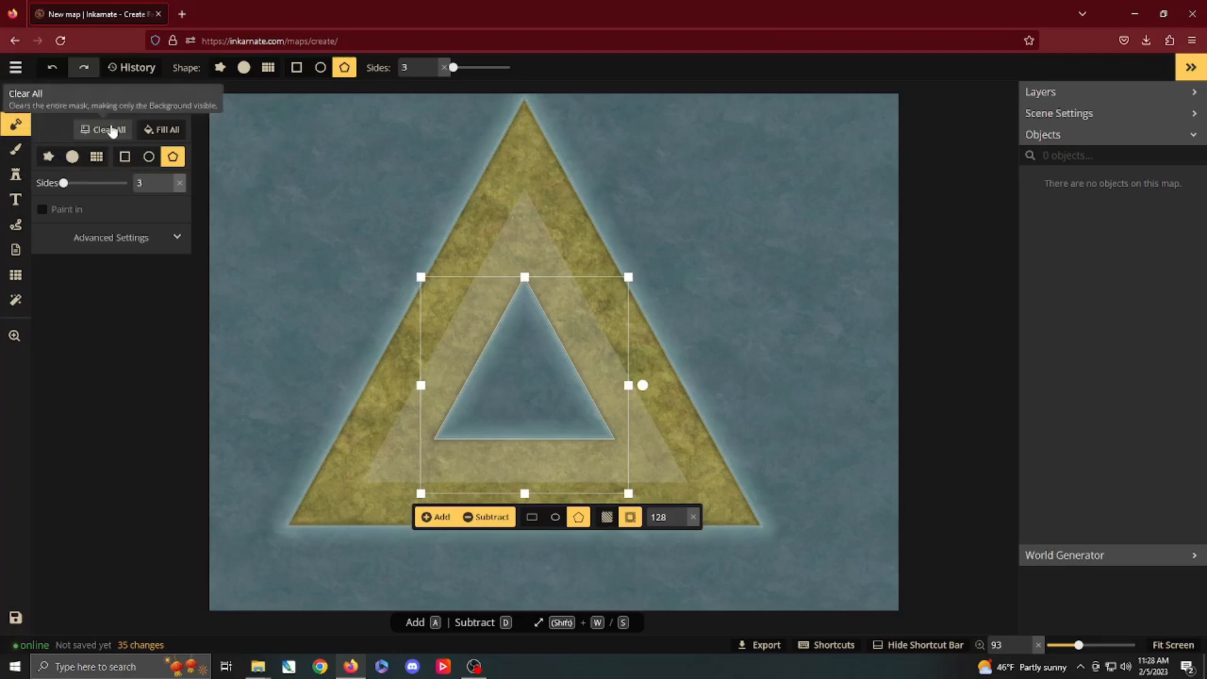
mouse_move(132, 148)
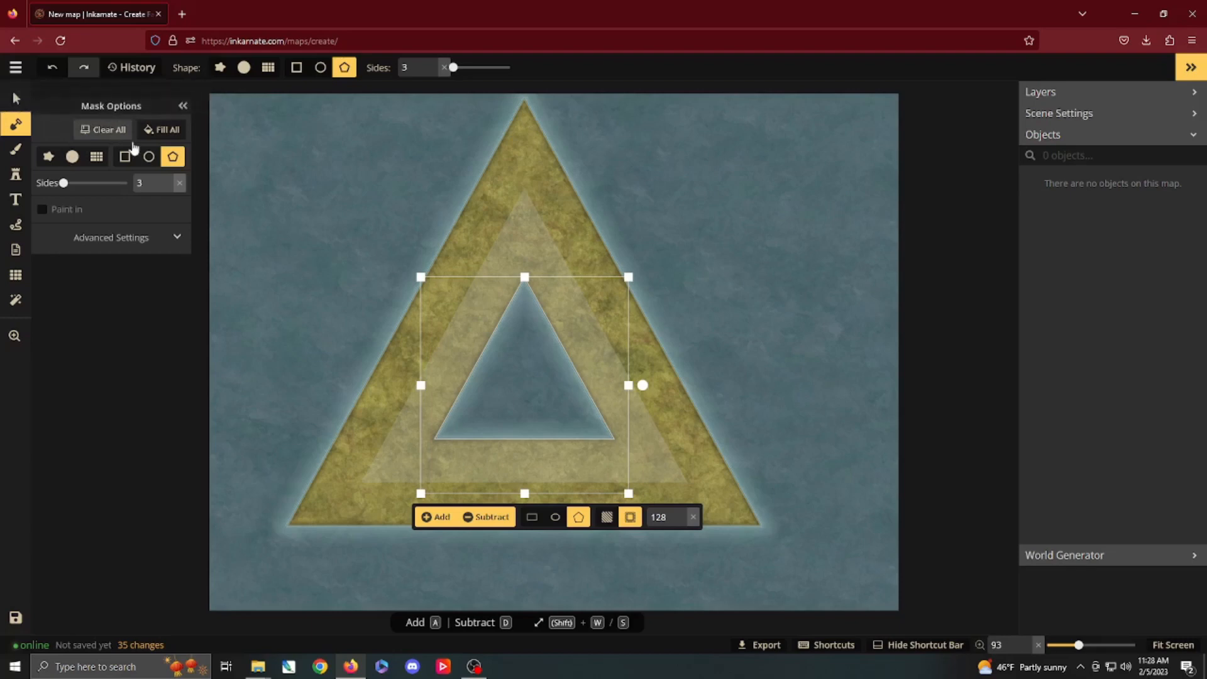
Clear all land and set the land brush to size 123 with roughness 16 for painting
click(106, 130)
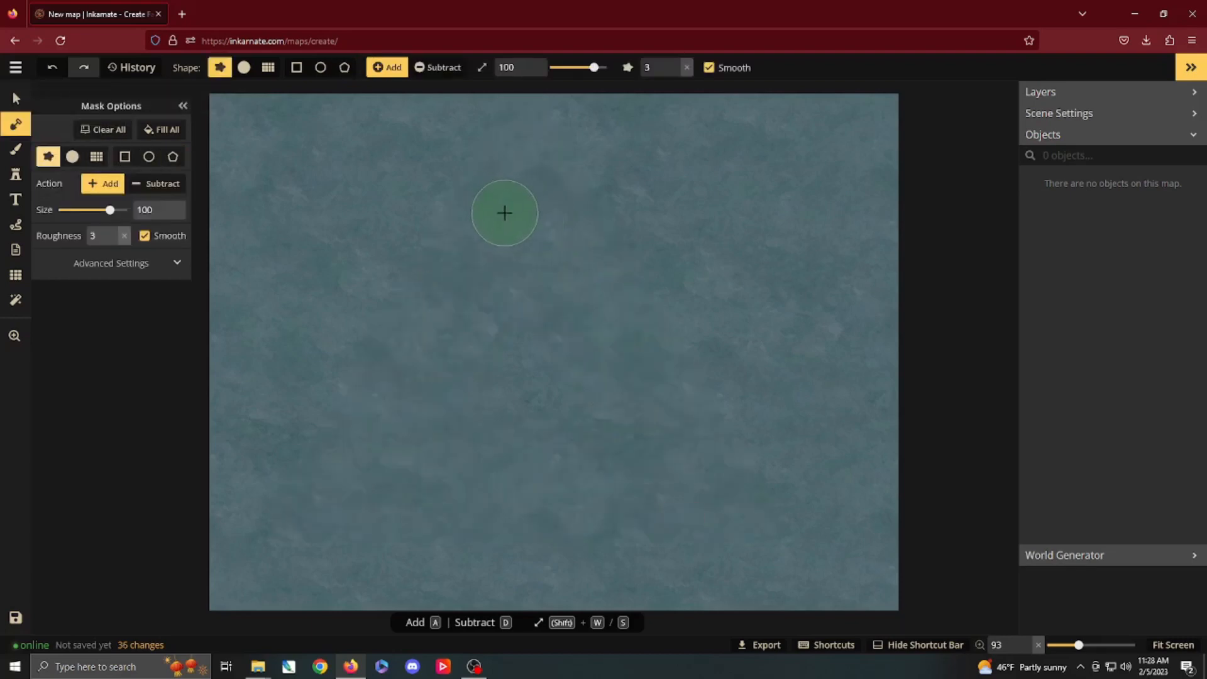
mouse_move(527, 302)
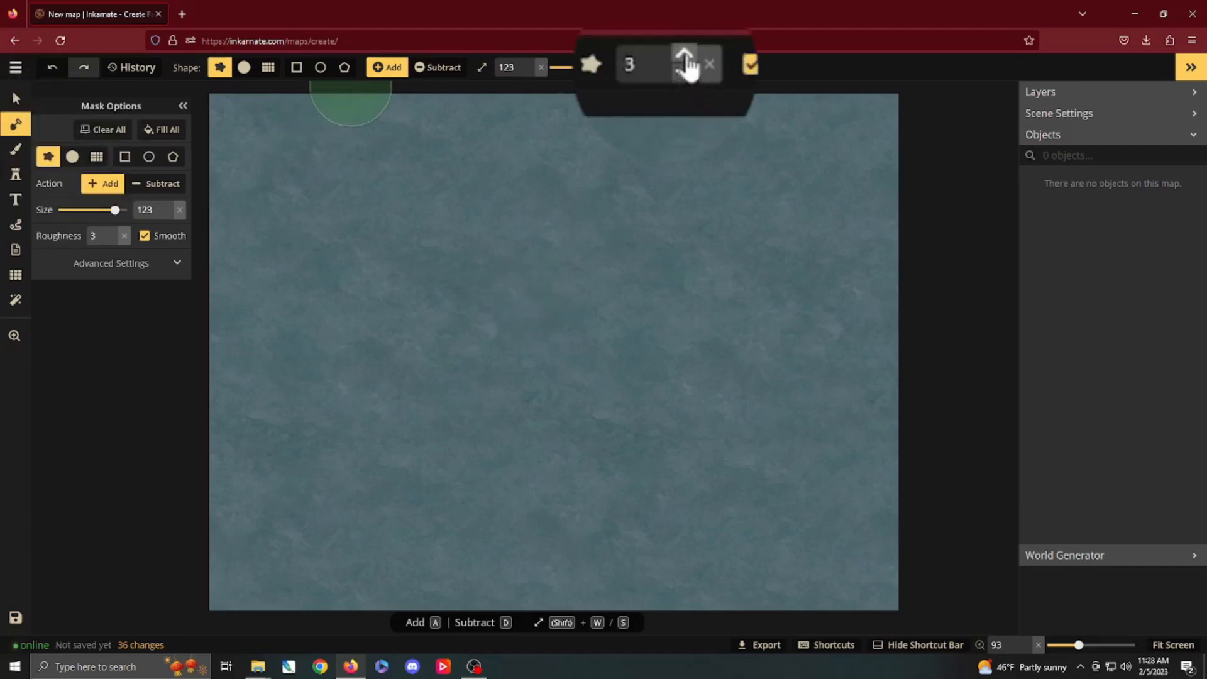
click(684, 62)
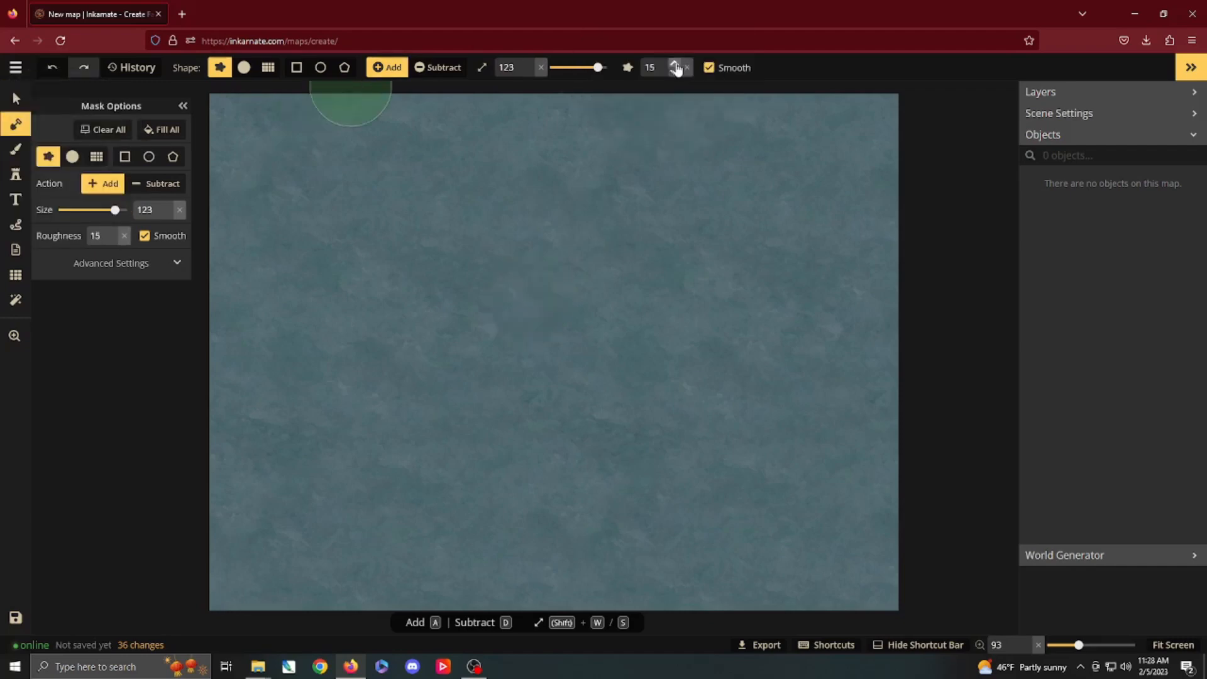
click(678, 65)
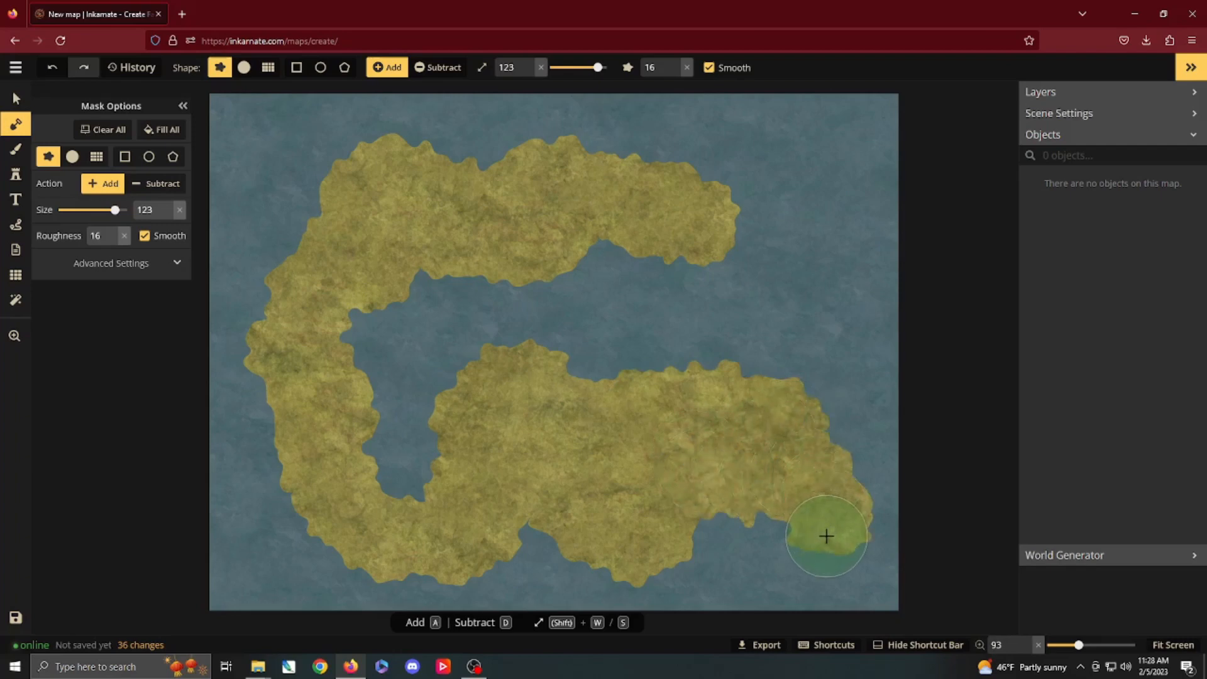
Paint more land to stretch the continent's upper arm east, narrowing the bay to a channel
click(826, 537)
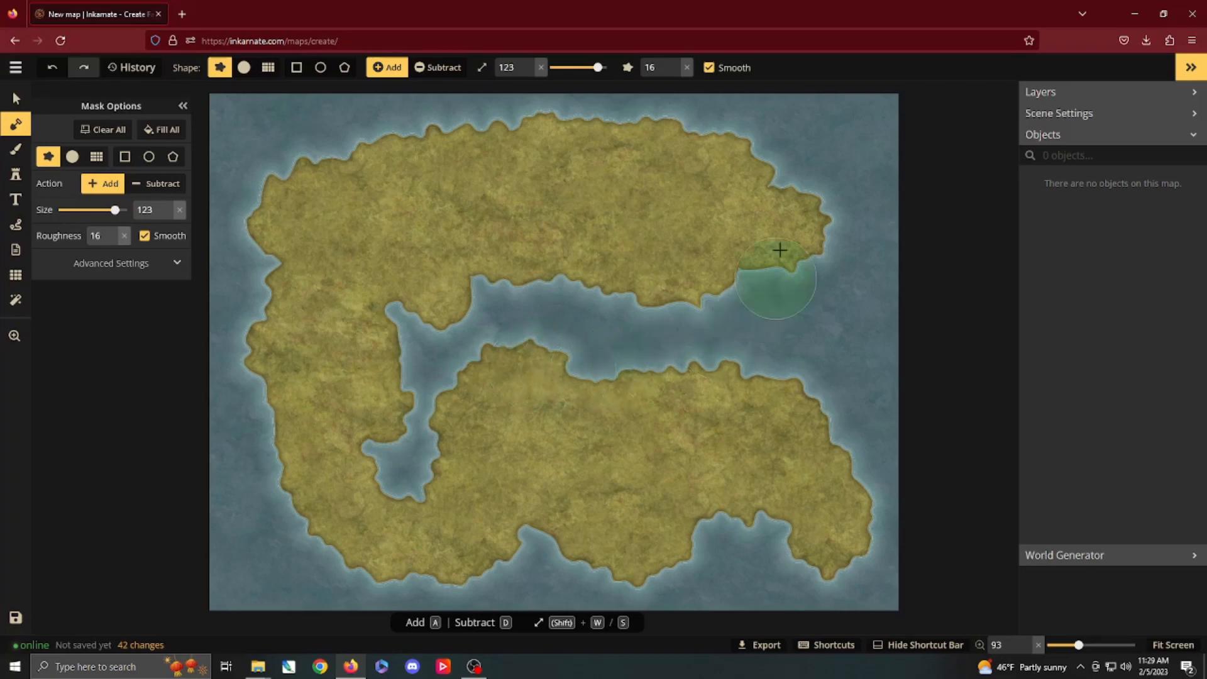
mouse_move(616, 380)
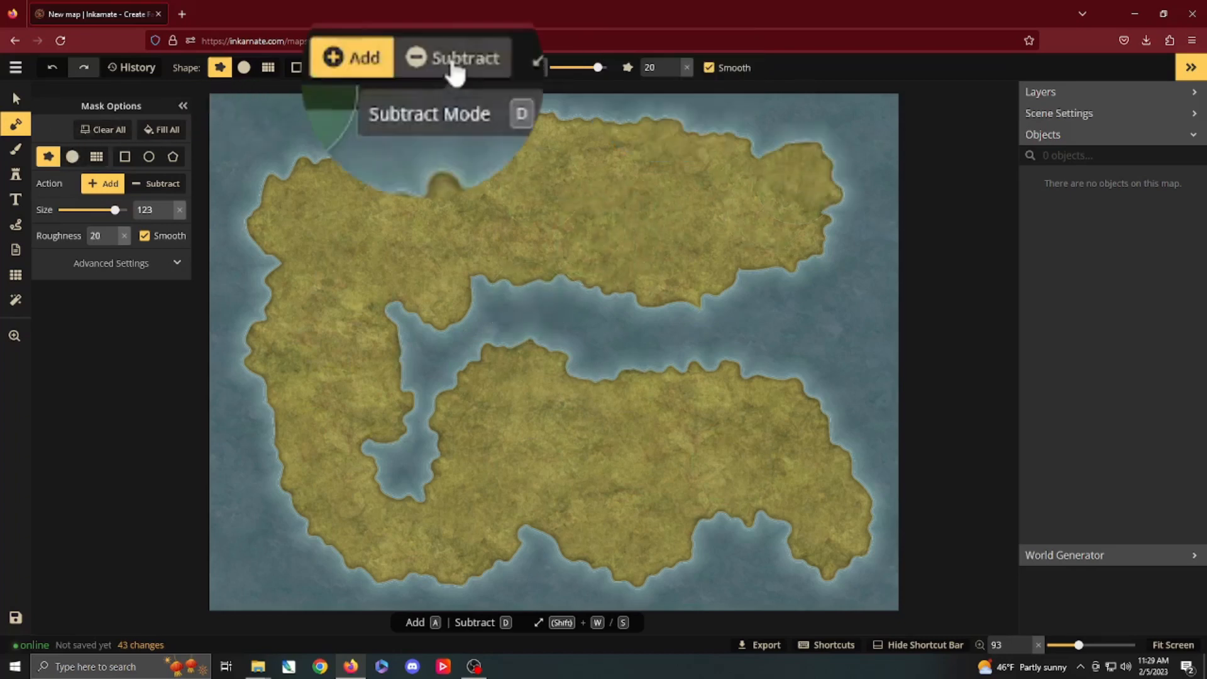
Switch the mask action so clicks carve lakes and inlets out of the continent
click(454, 56)
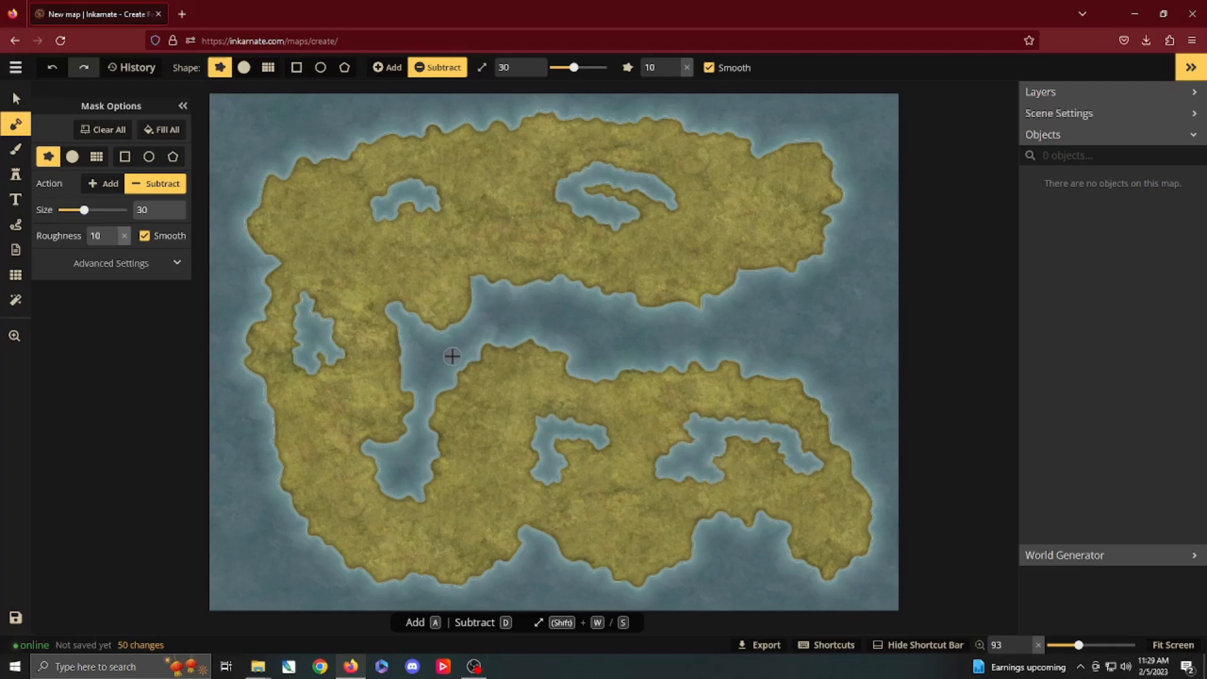
mouse_move(440, 342)
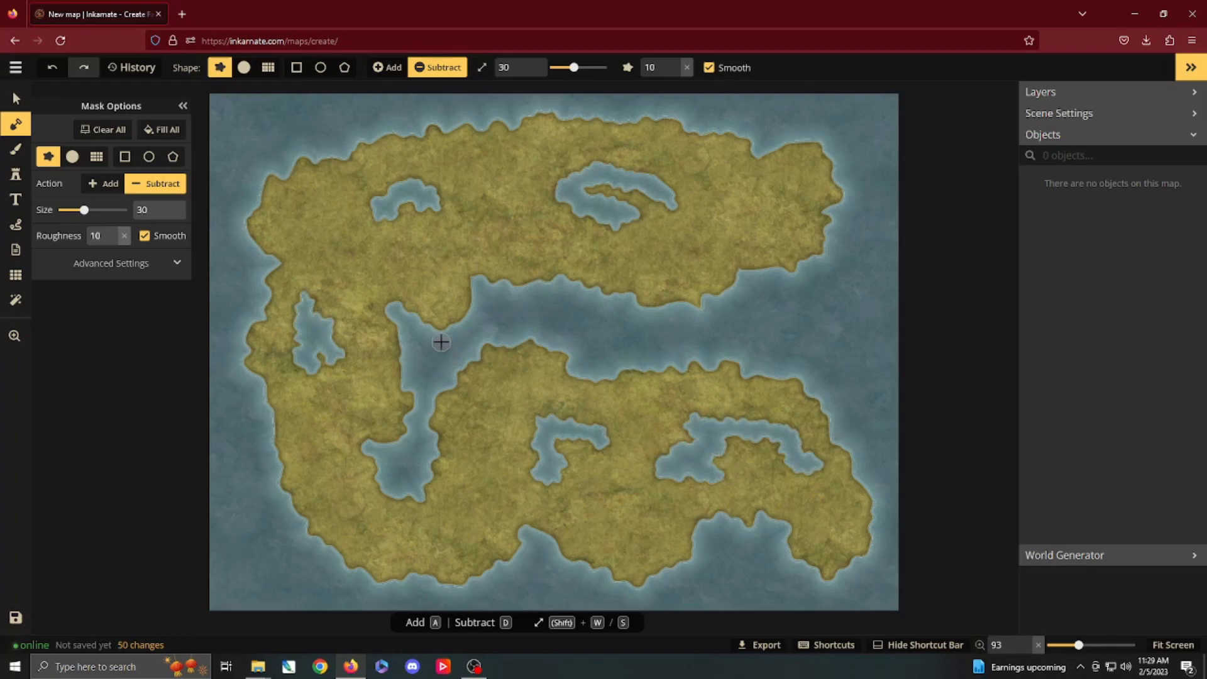
mouse_move(459, 295)
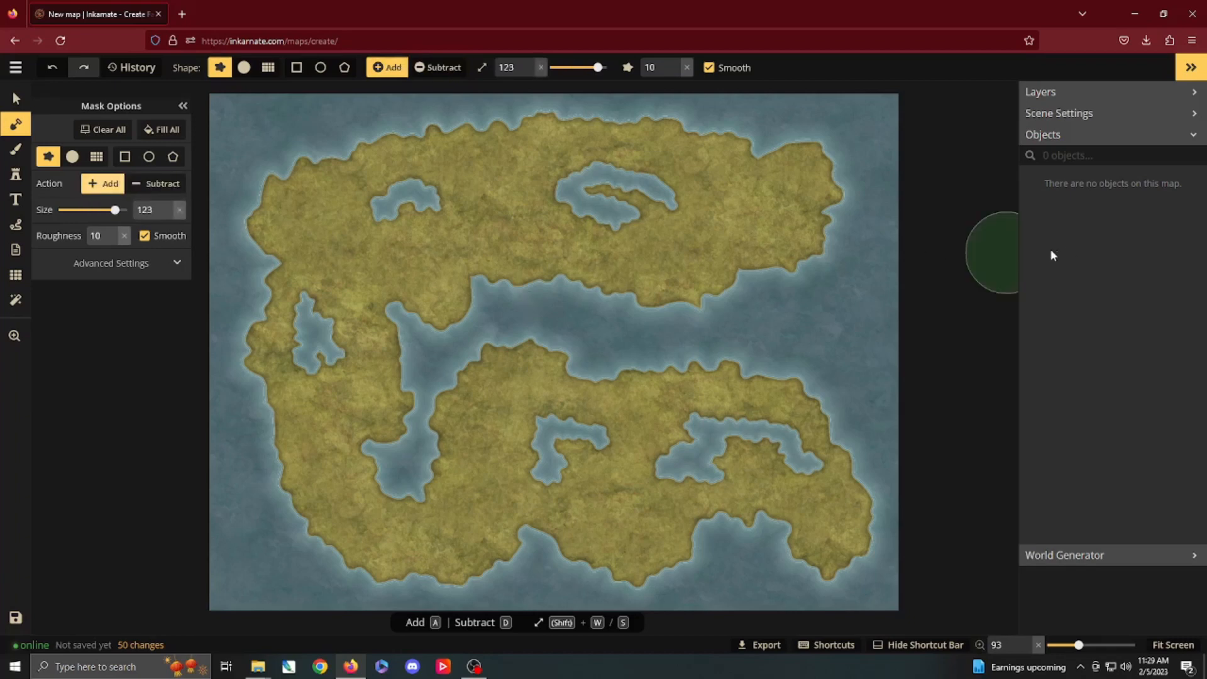
Add a jagged island off the east coast, then carve inlets and islets along the eastern and northern shores
click(814, 323)
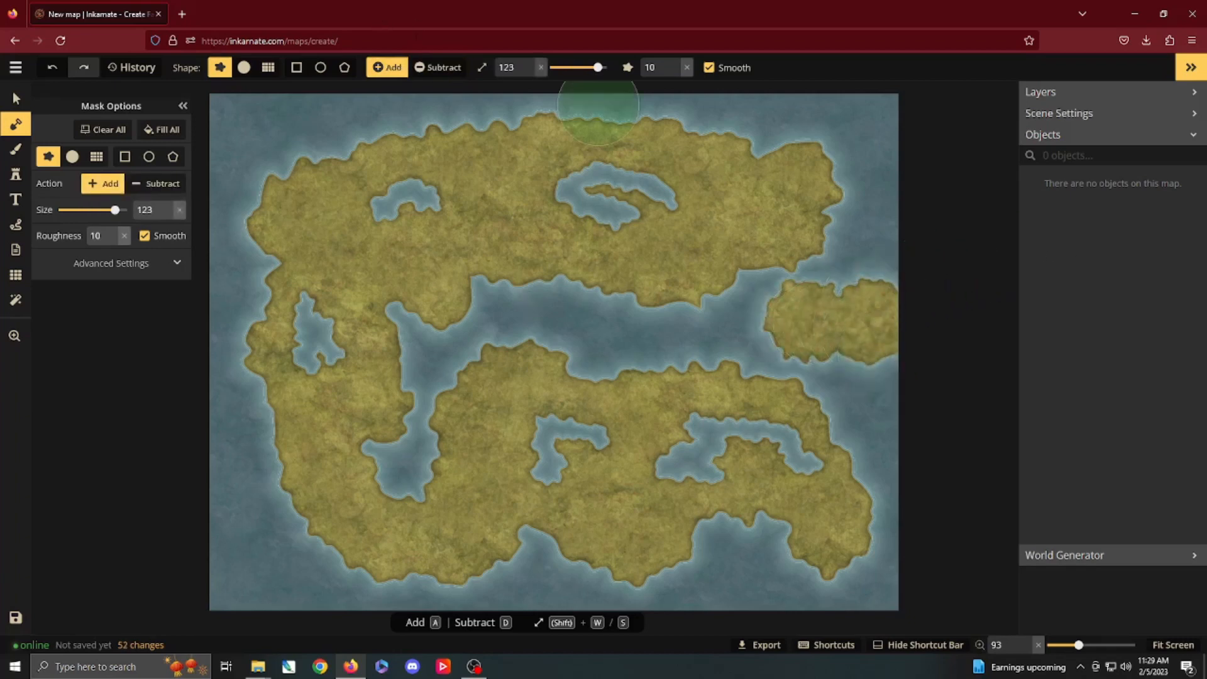
click(436, 68)
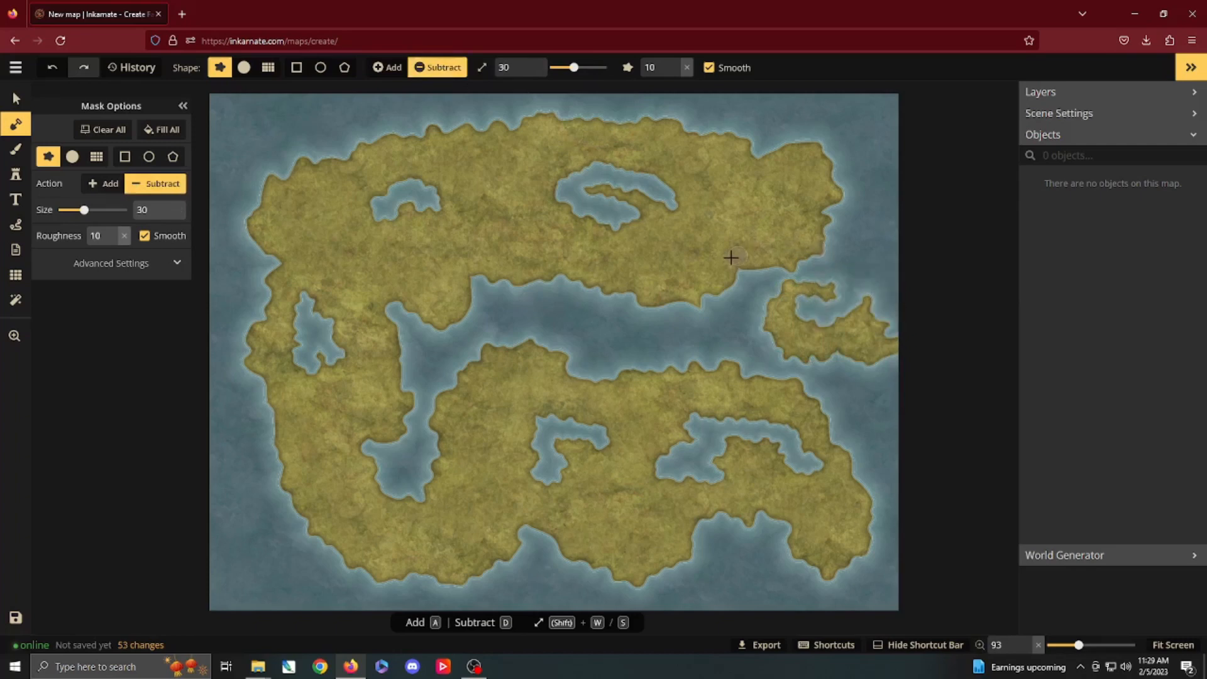
click(732, 258)
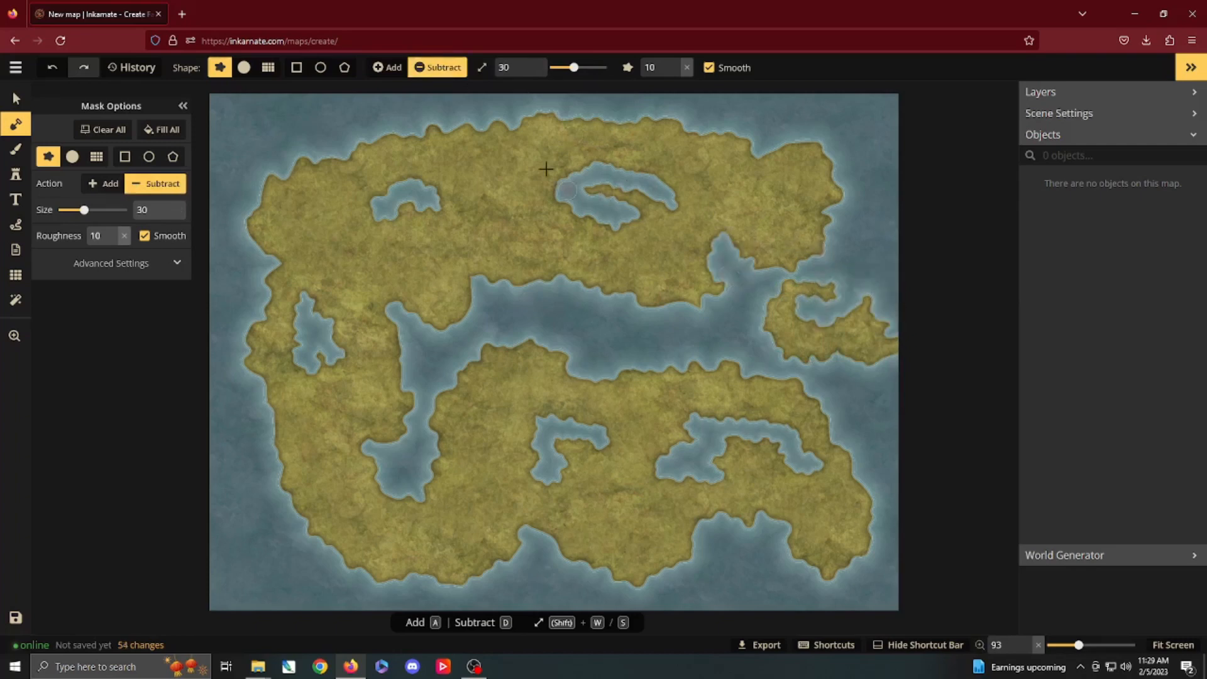
click(547, 169)
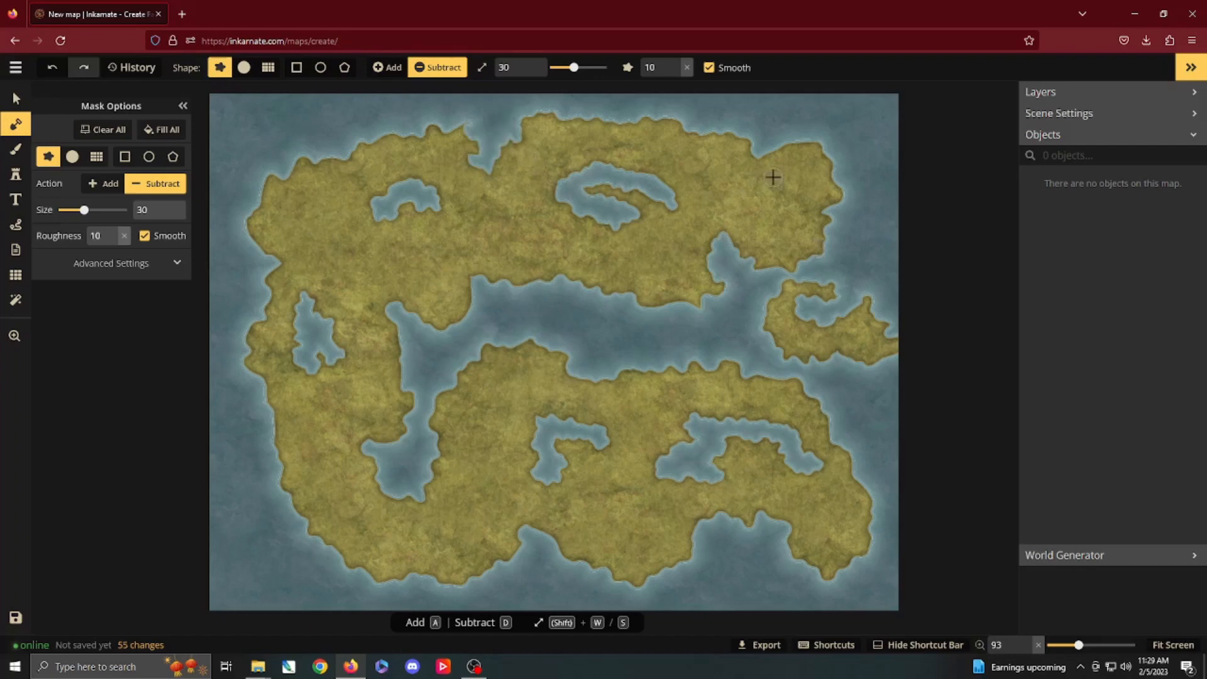
click(636, 136)
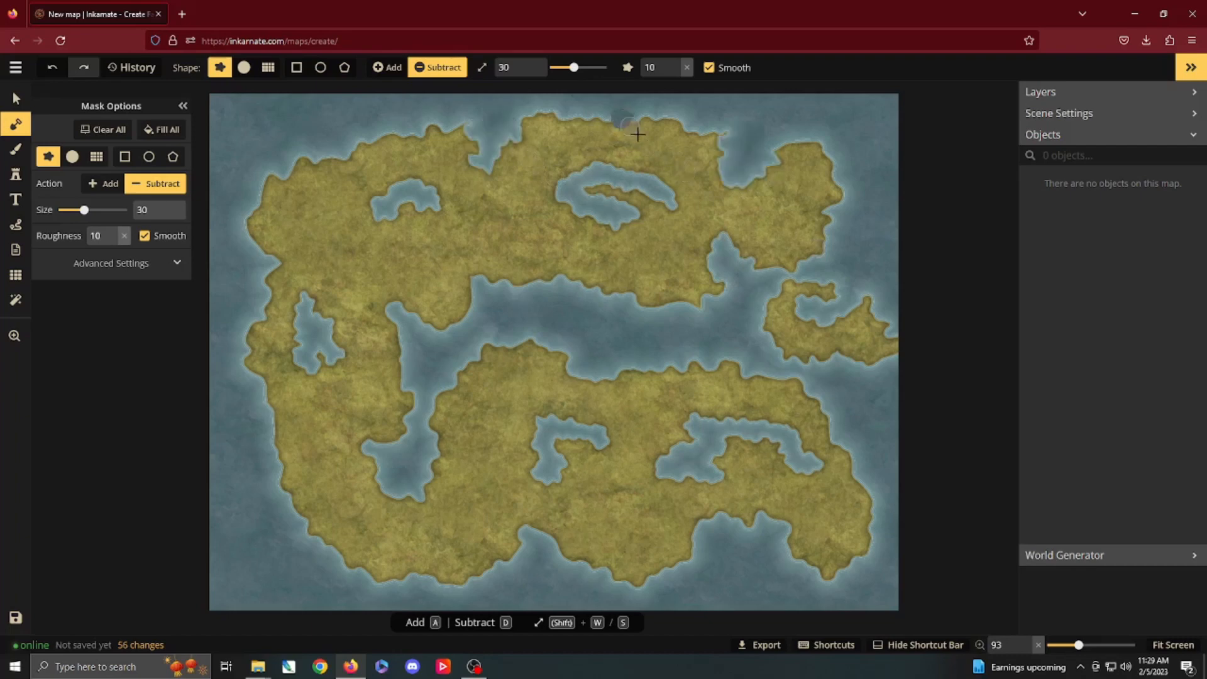
click(639, 134)
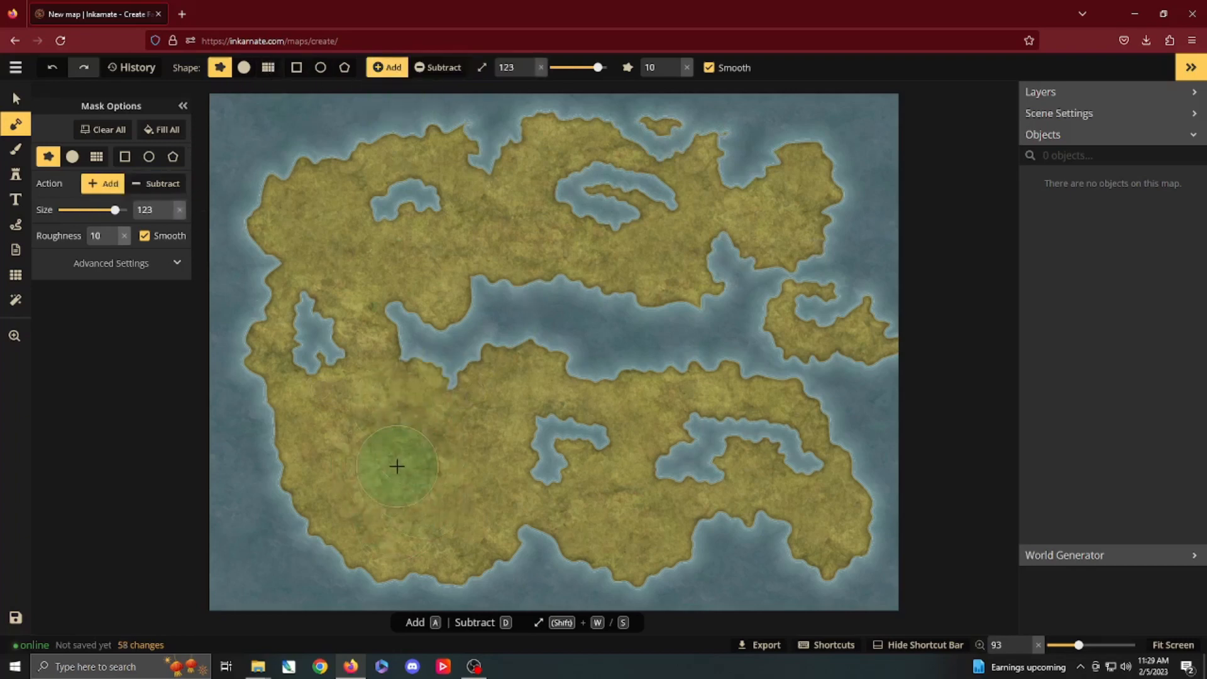
Fill the central channel and western inlet with land and carve a bay into the eastern coast
click(619, 450)
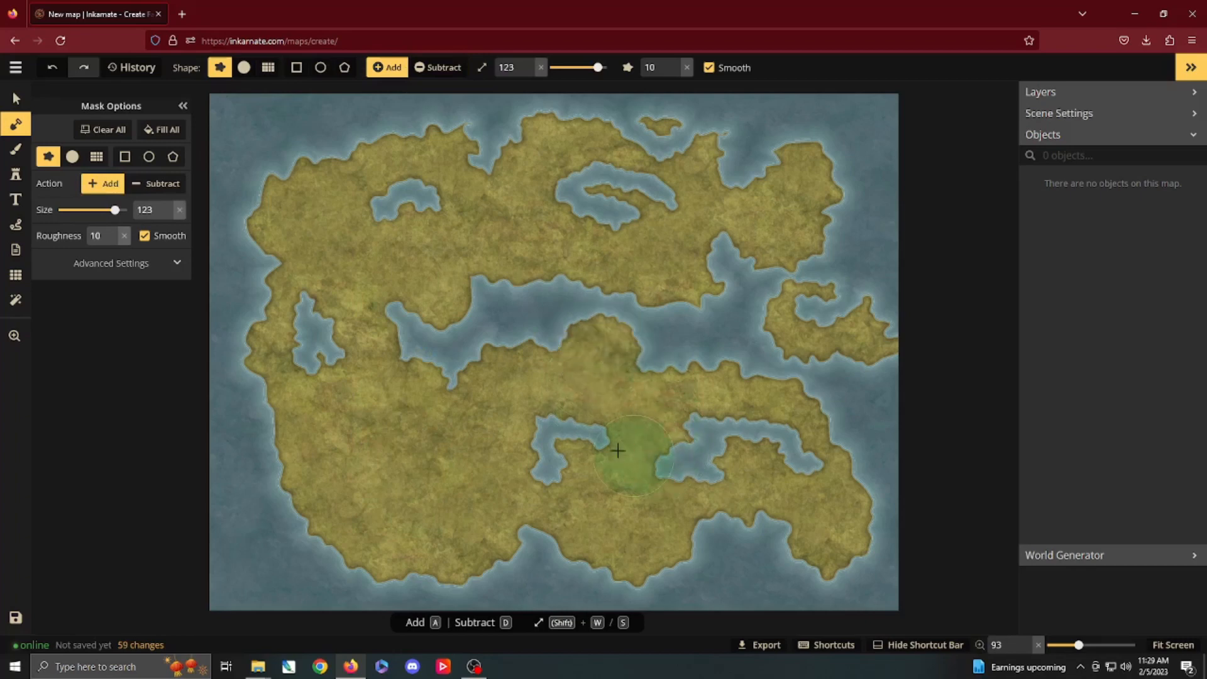
click(457, 417)
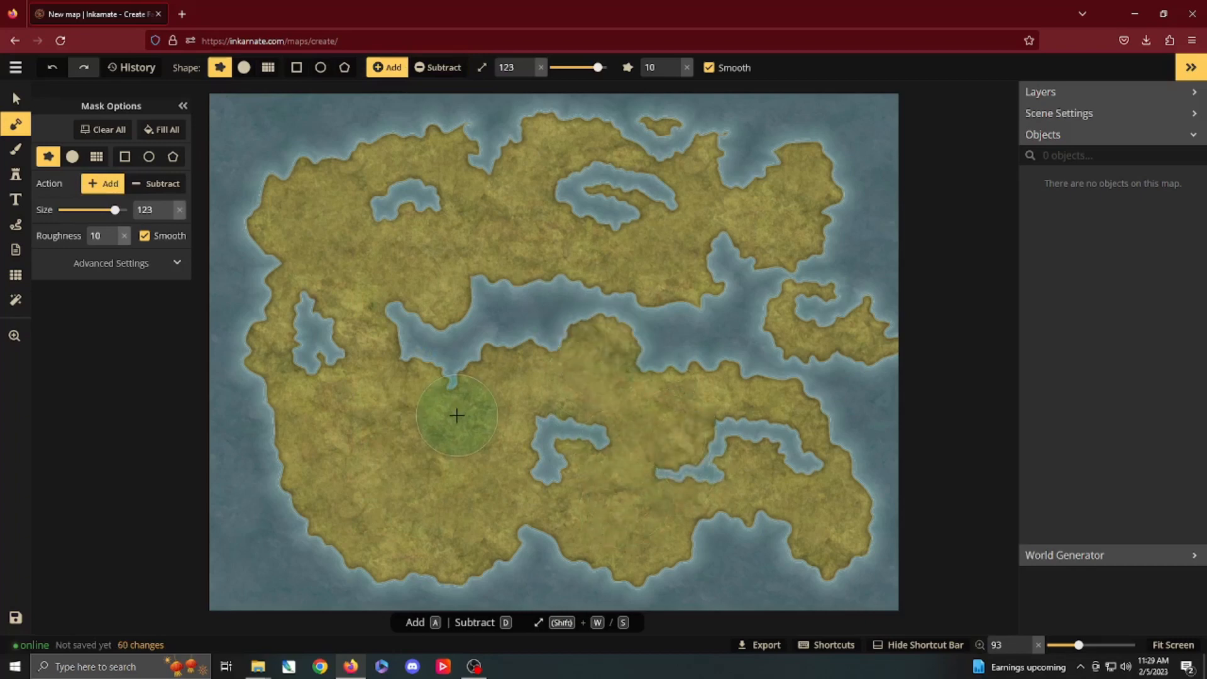
mouse_move(739, 172)
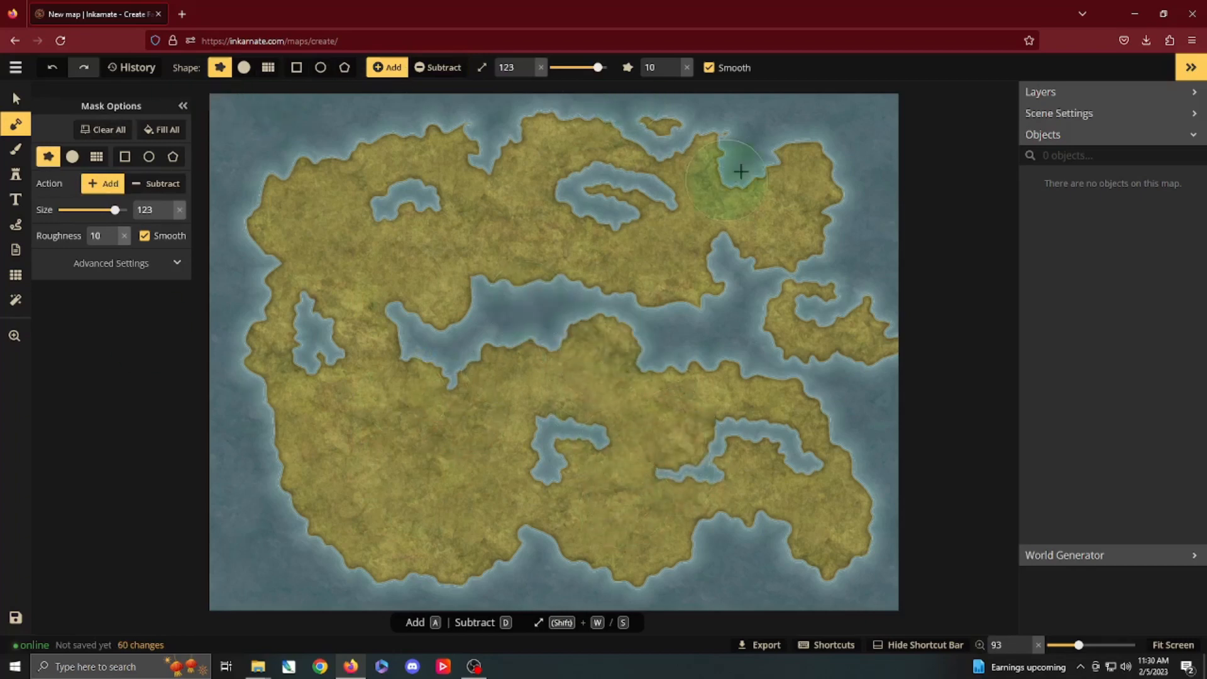
mouse_move(899, 289)
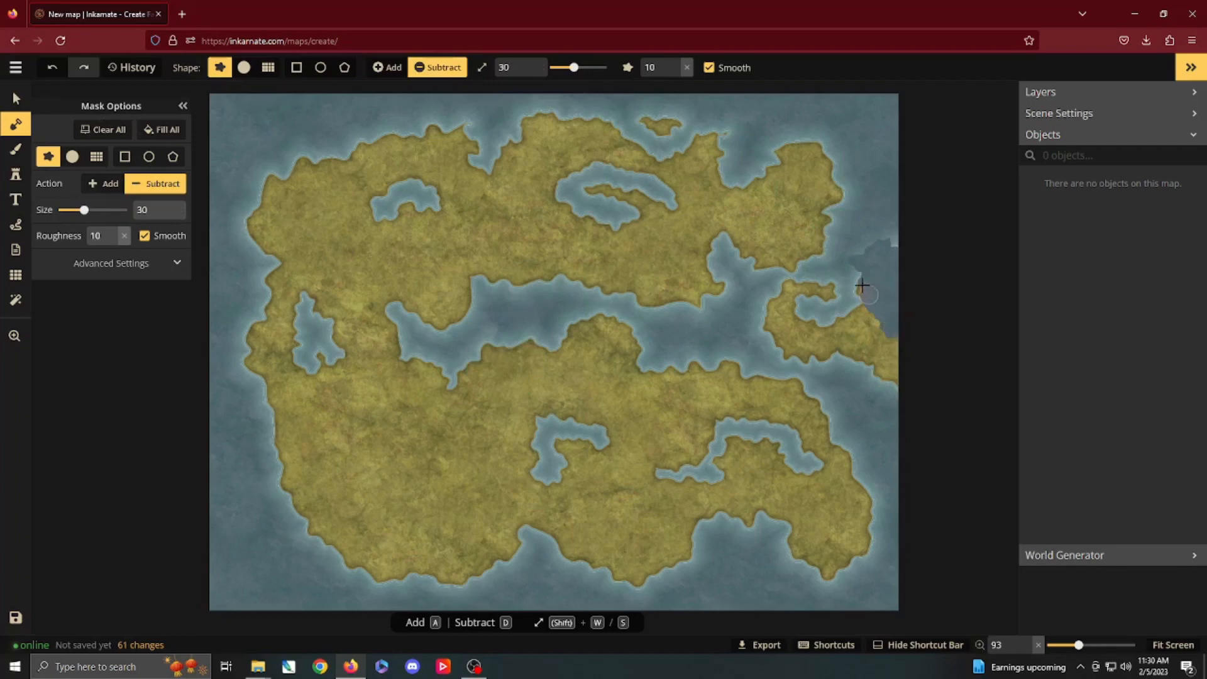
click(863, 290)
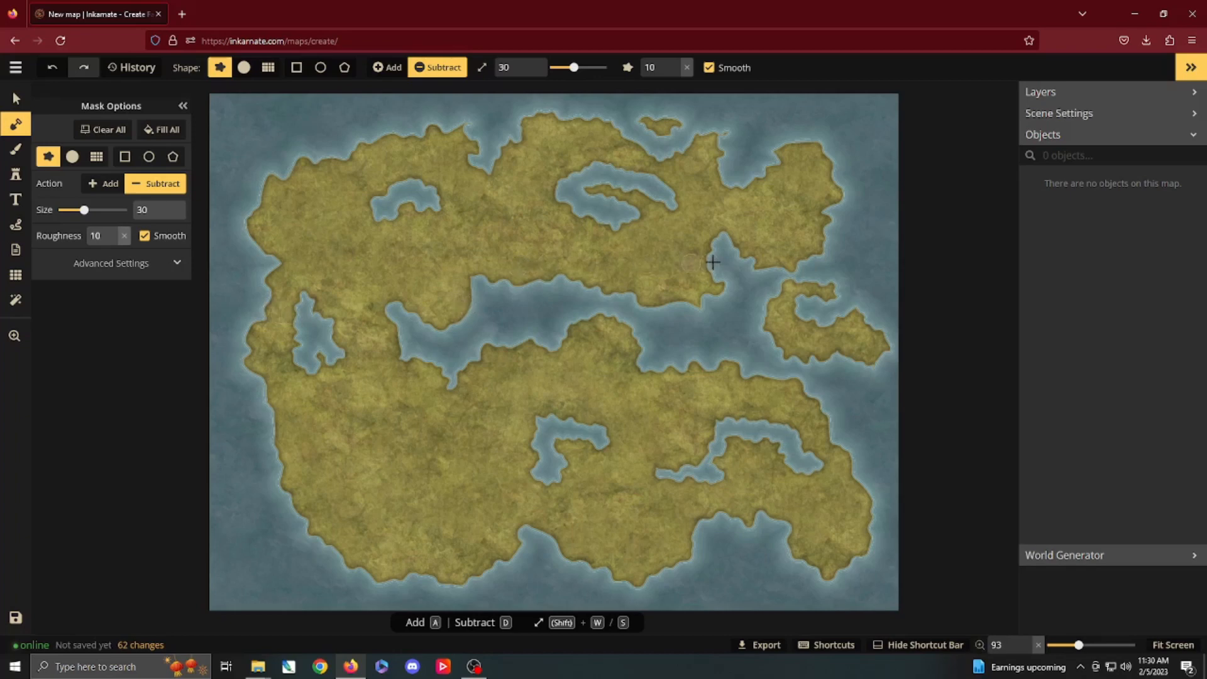
mouse_move(355, 257)
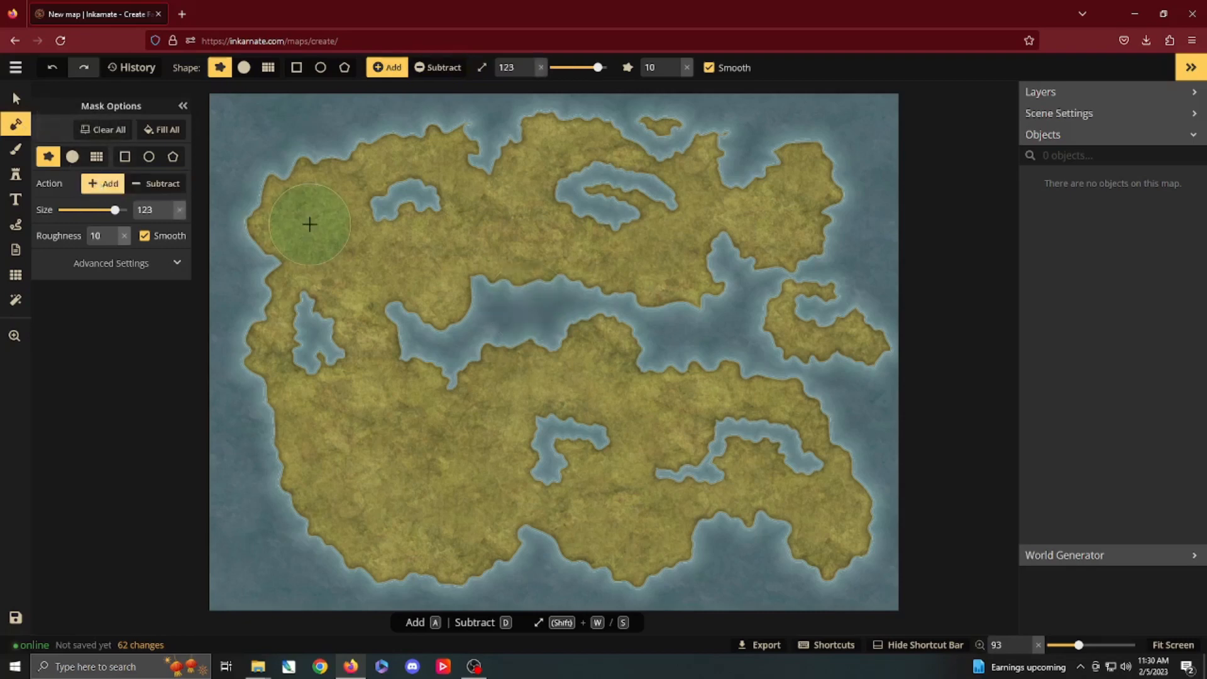
mouse_move(266, 126)
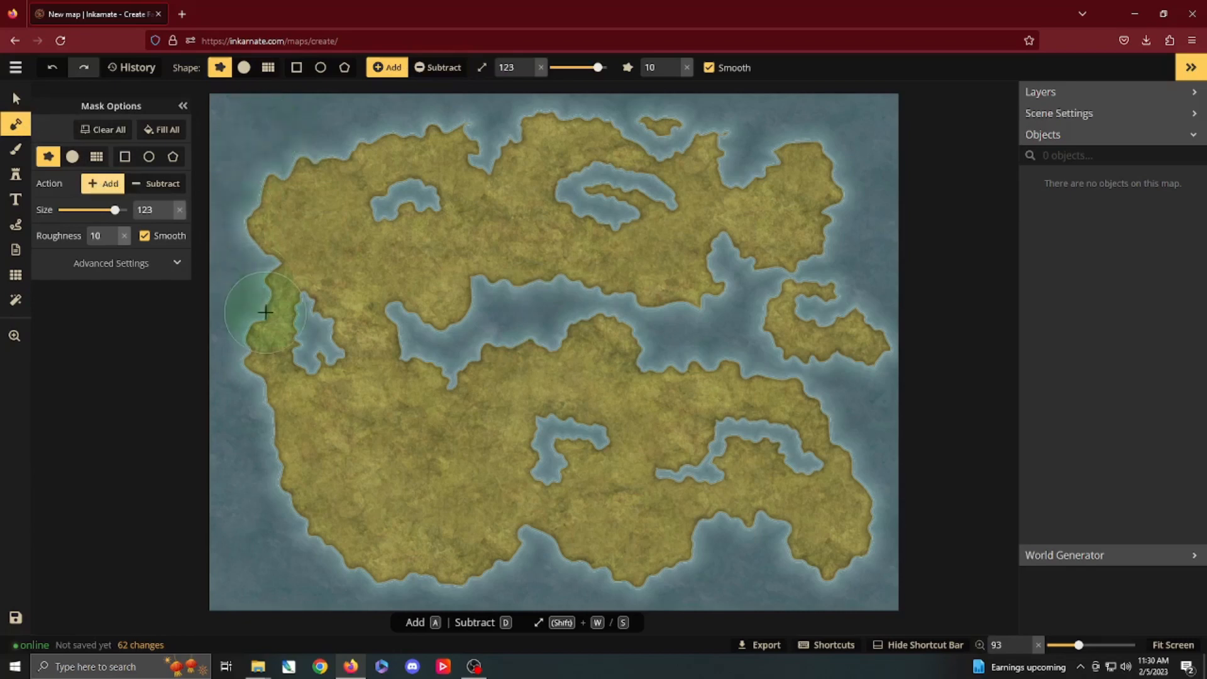
mouse_move(589, 240)
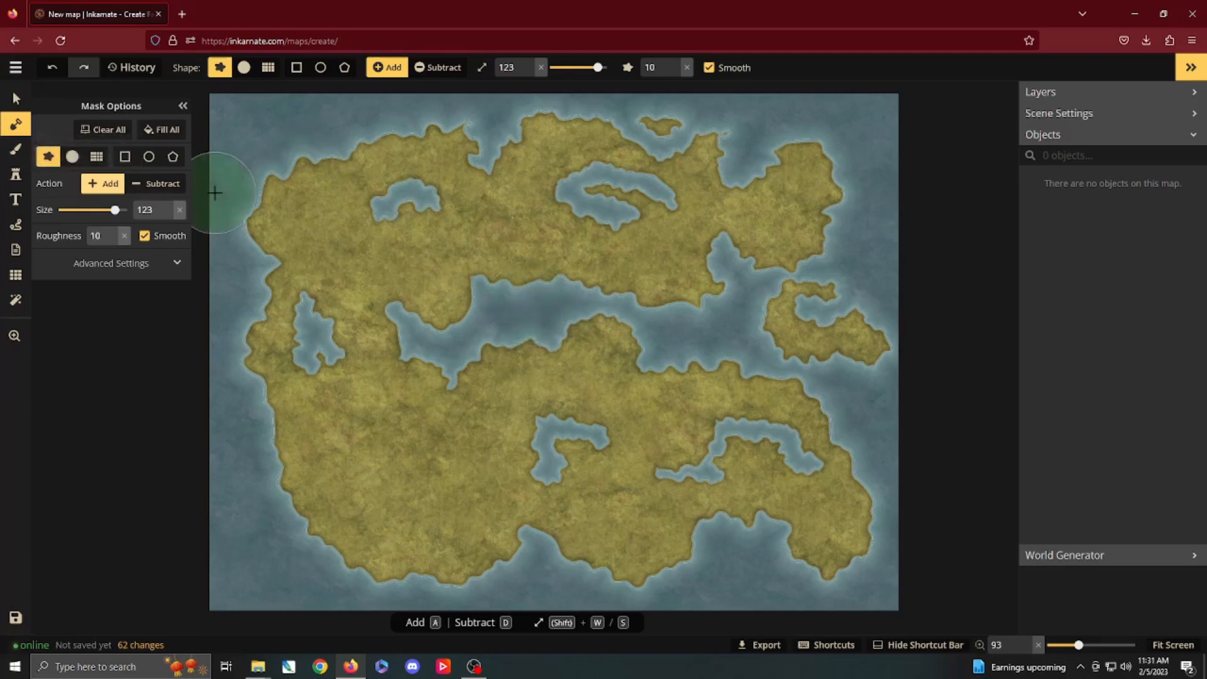
mouse_move(815, 239)
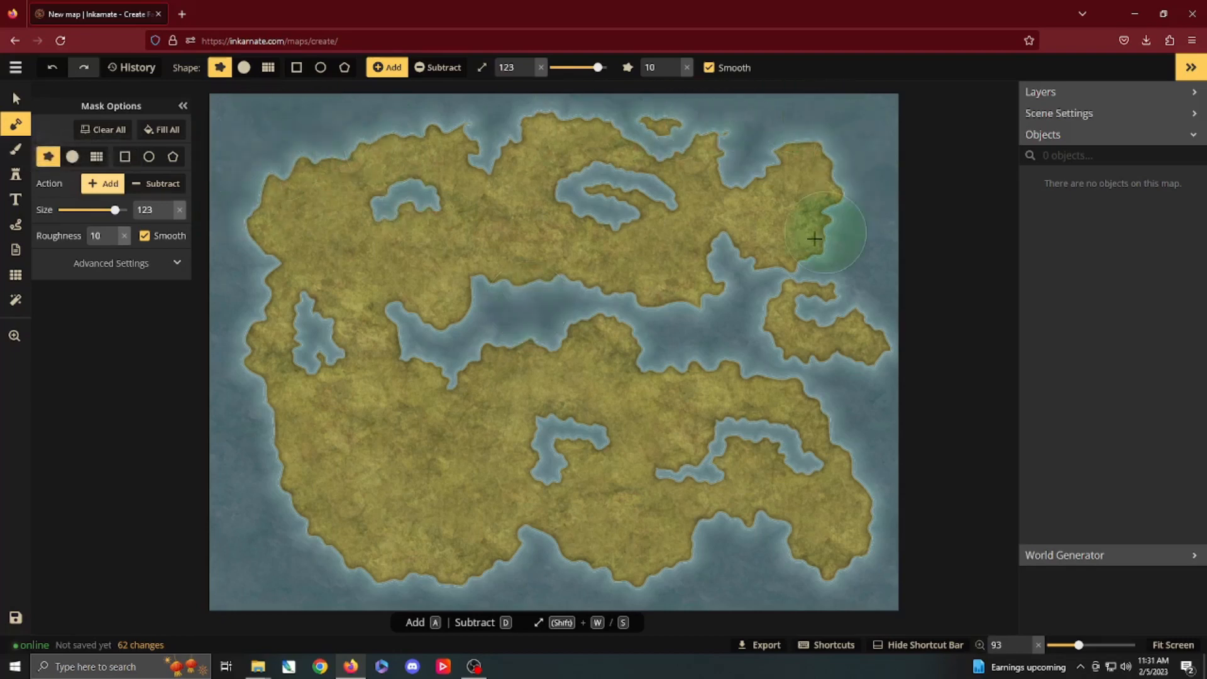
mouse_move(398, 399)
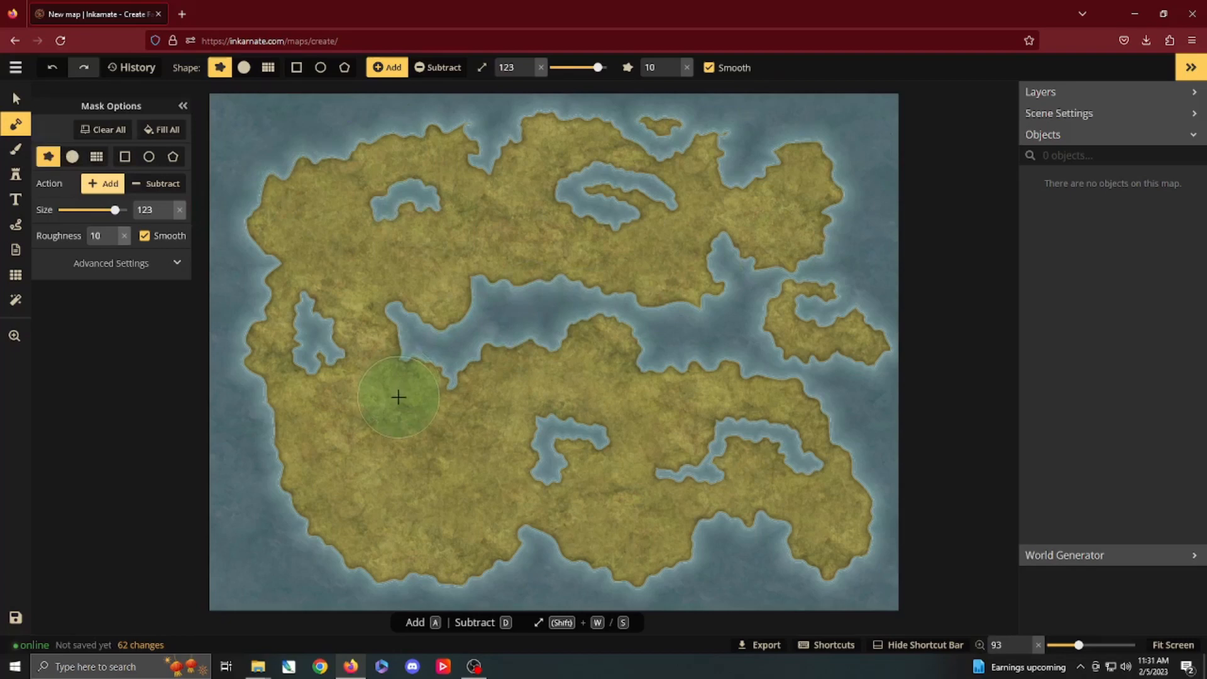
mouse_move(313, 391)
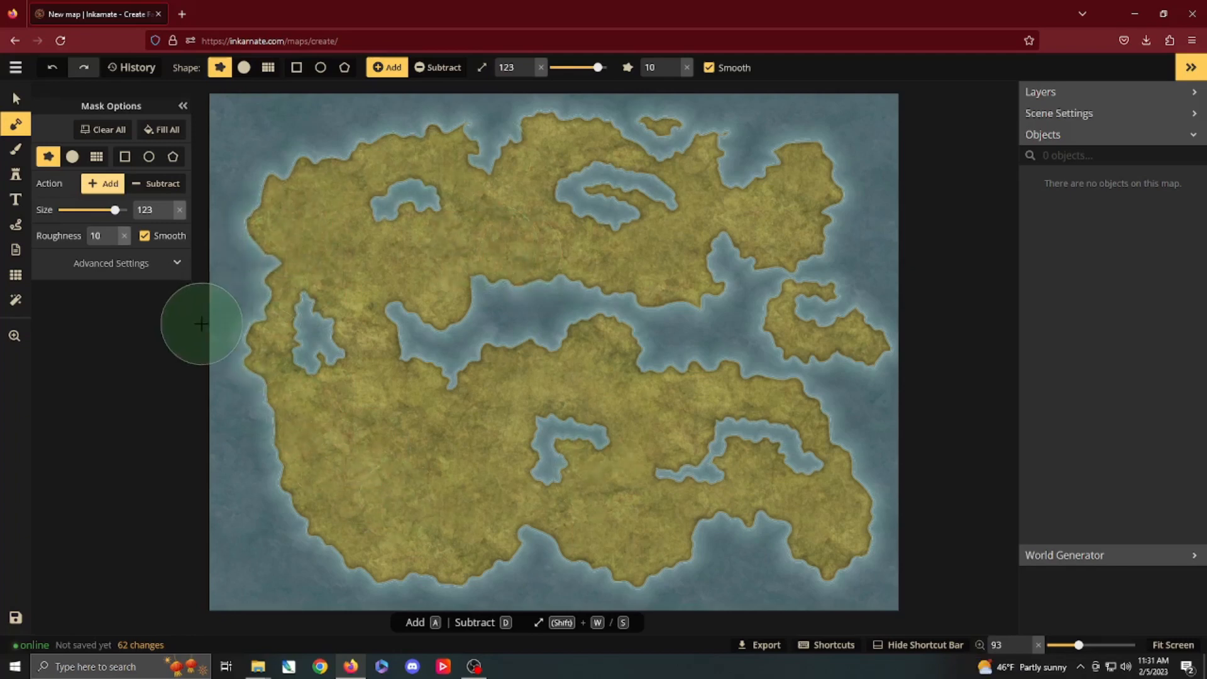
mouse_move(185, 414)
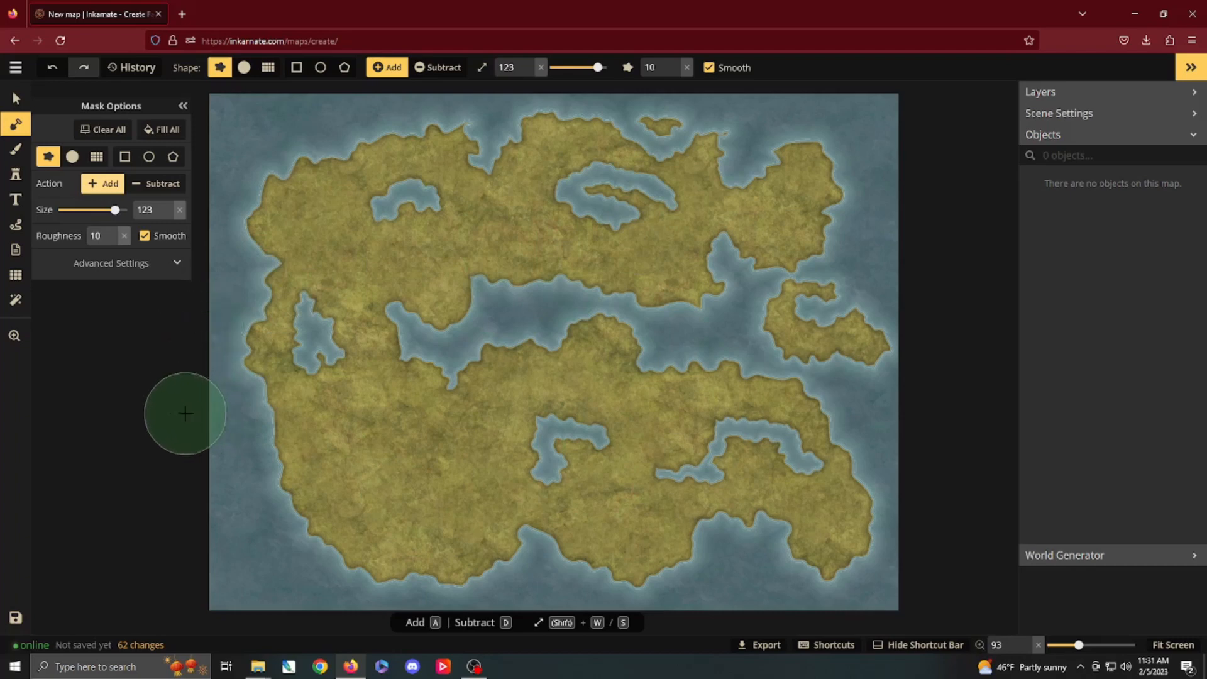
mouse_move(42, 588)
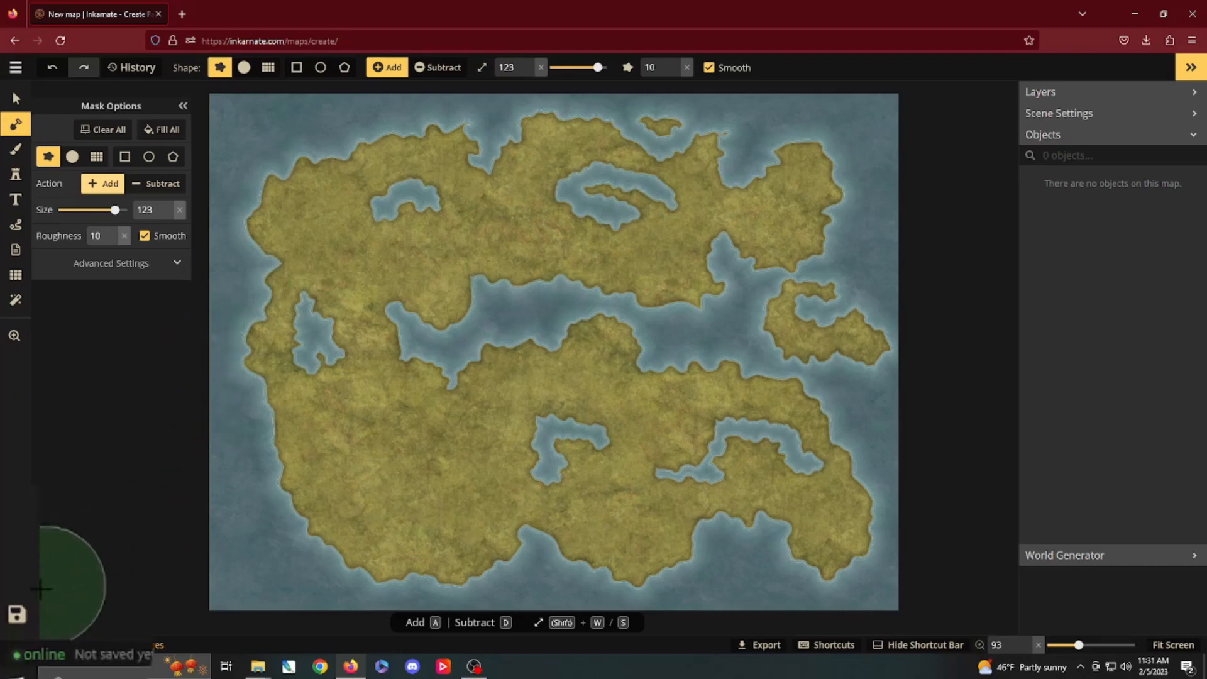
mouse_move(16, 614)
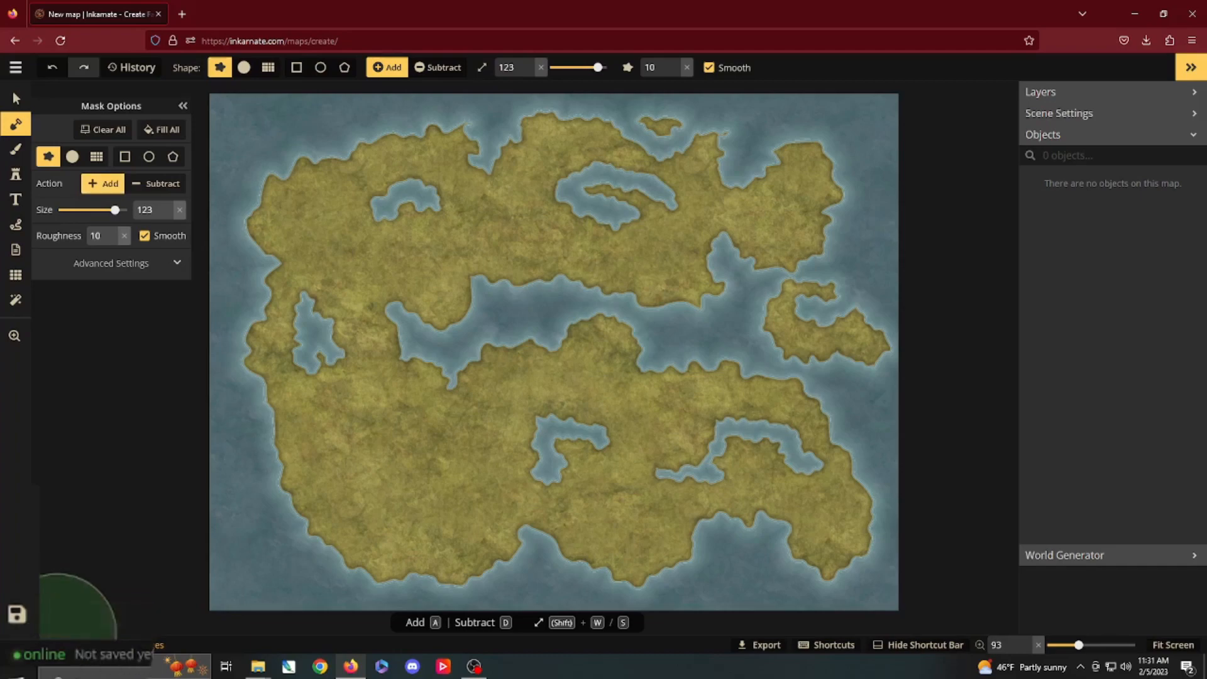
Save the map under the name 'Youtube Sample'
click(17, 615)
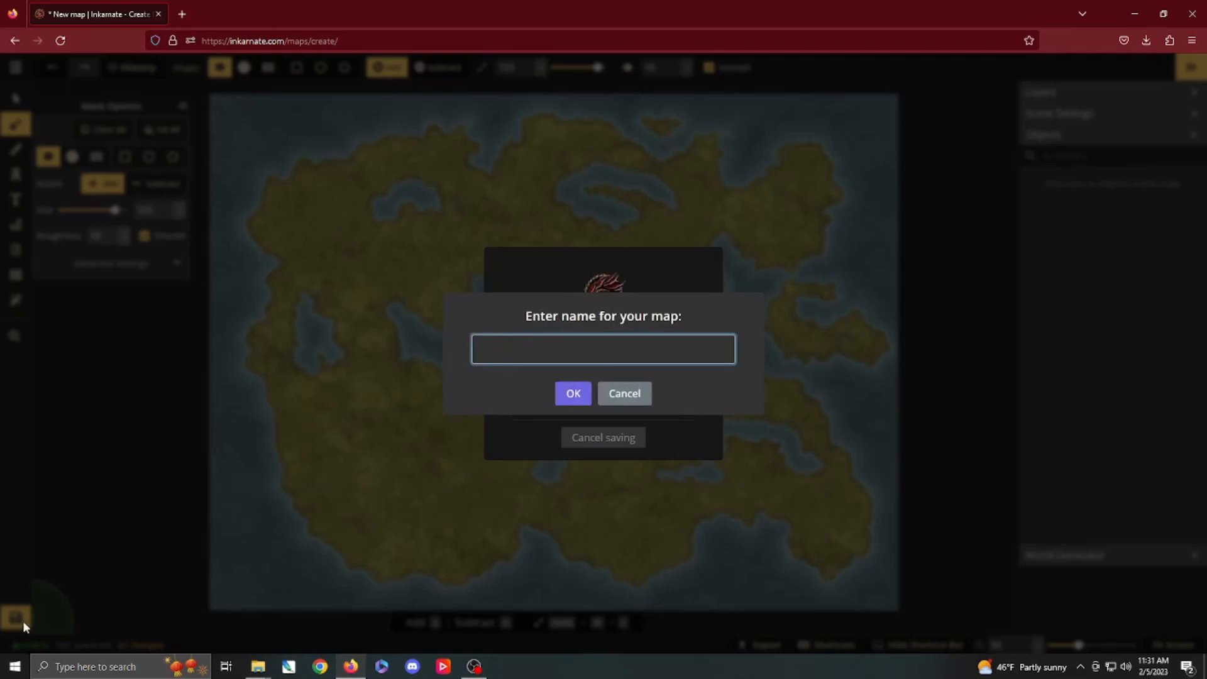
text(Youtube Sample)
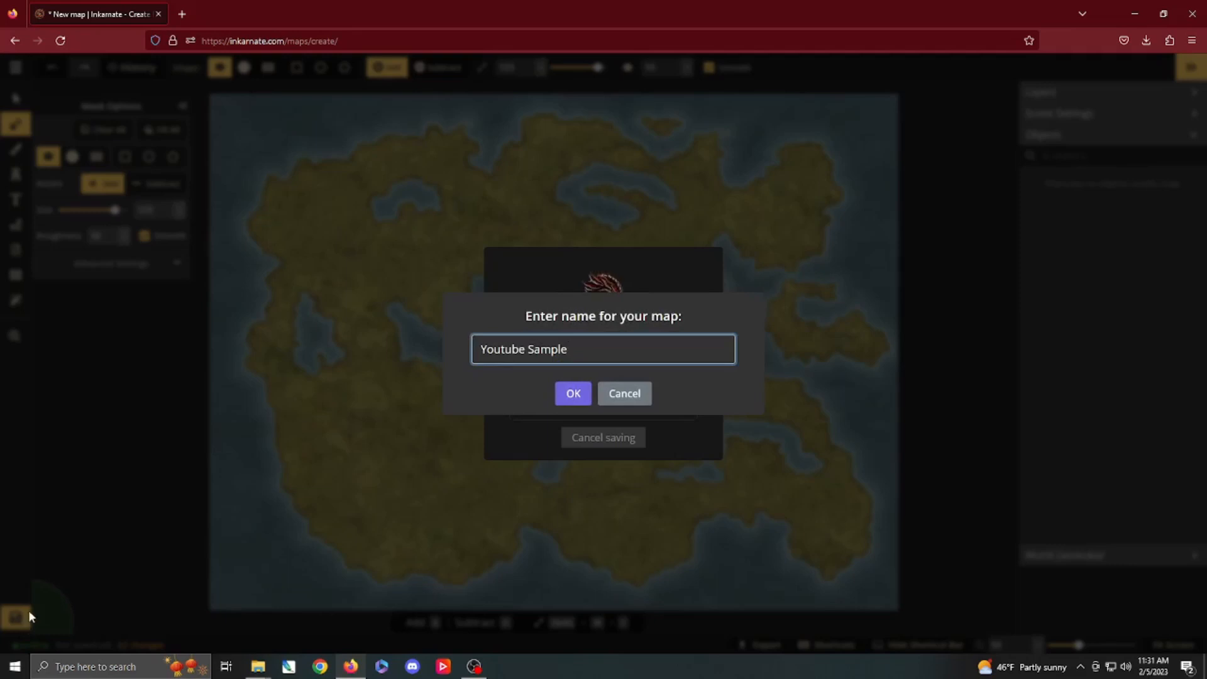
click(572, 393)
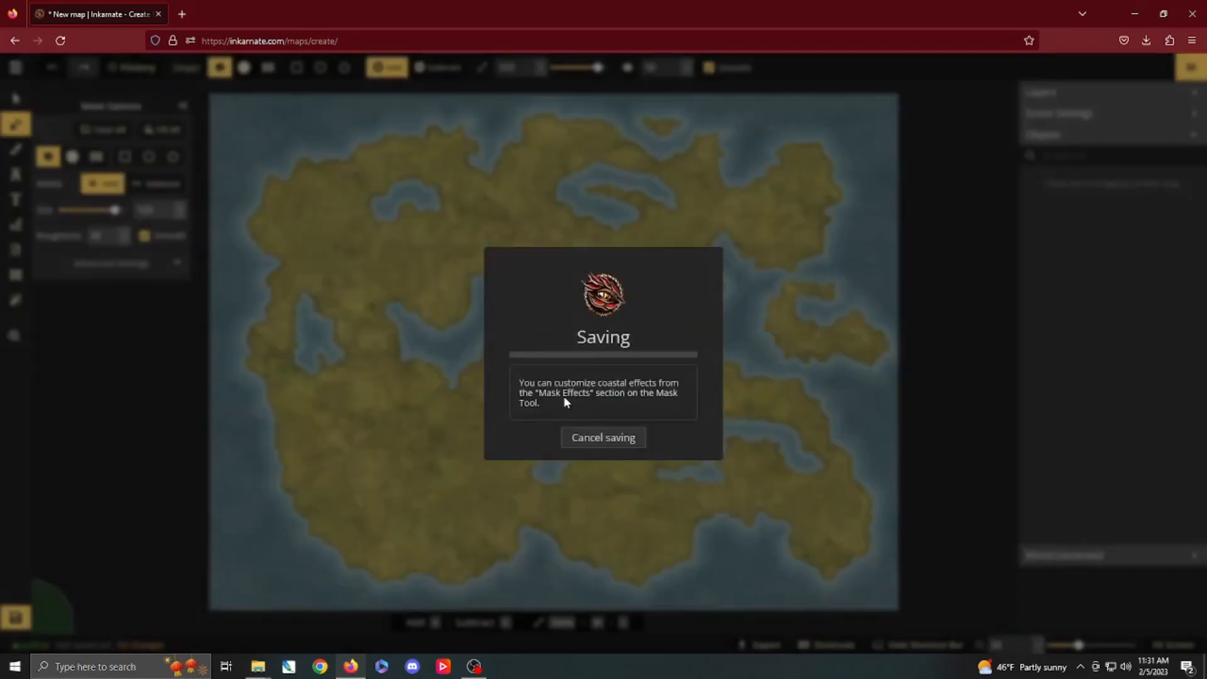
mouse_move(139, 370)
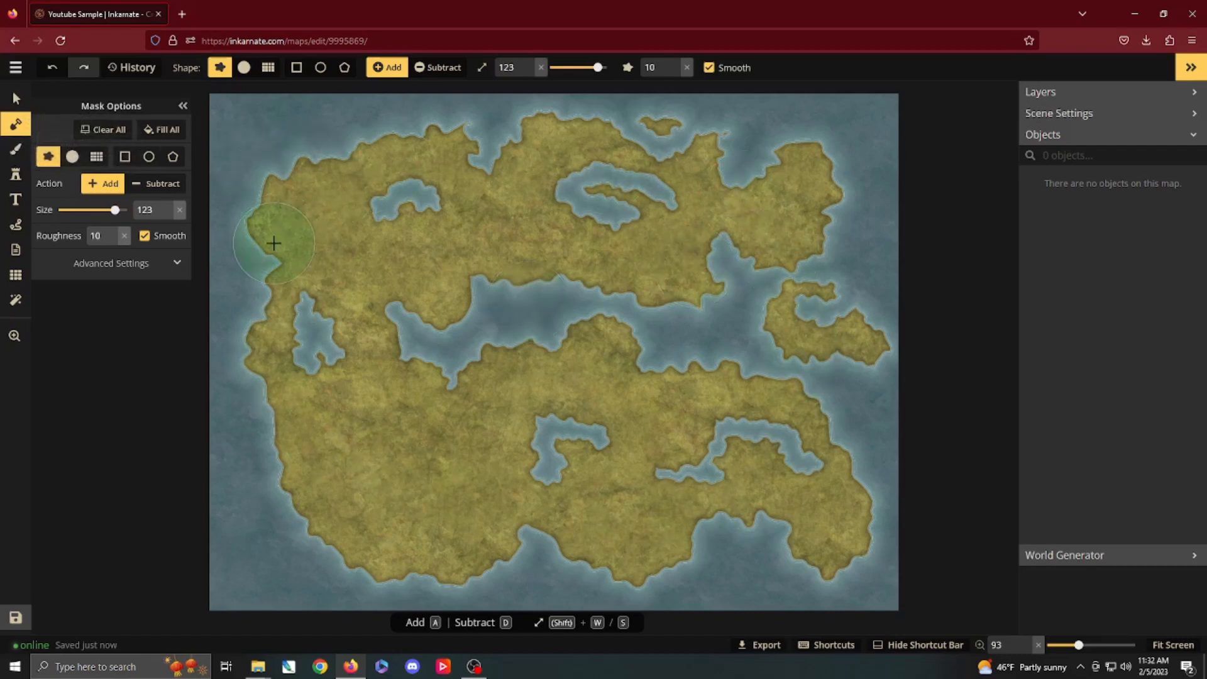
mouse_move(145, 388)
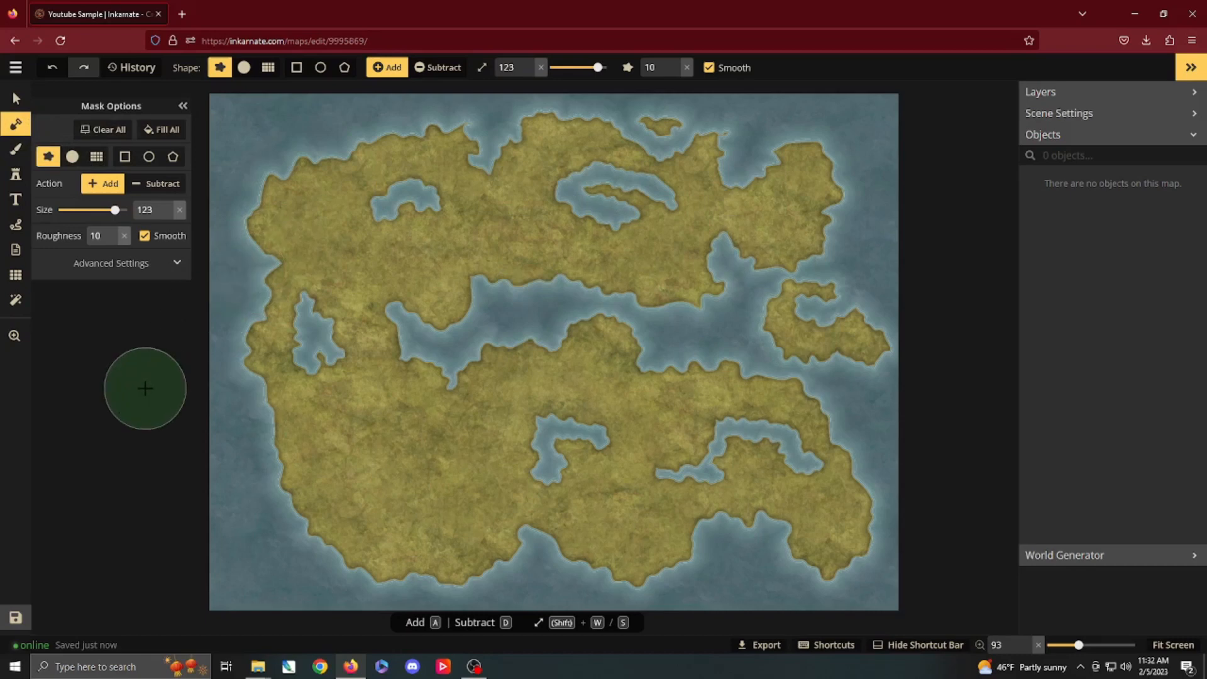